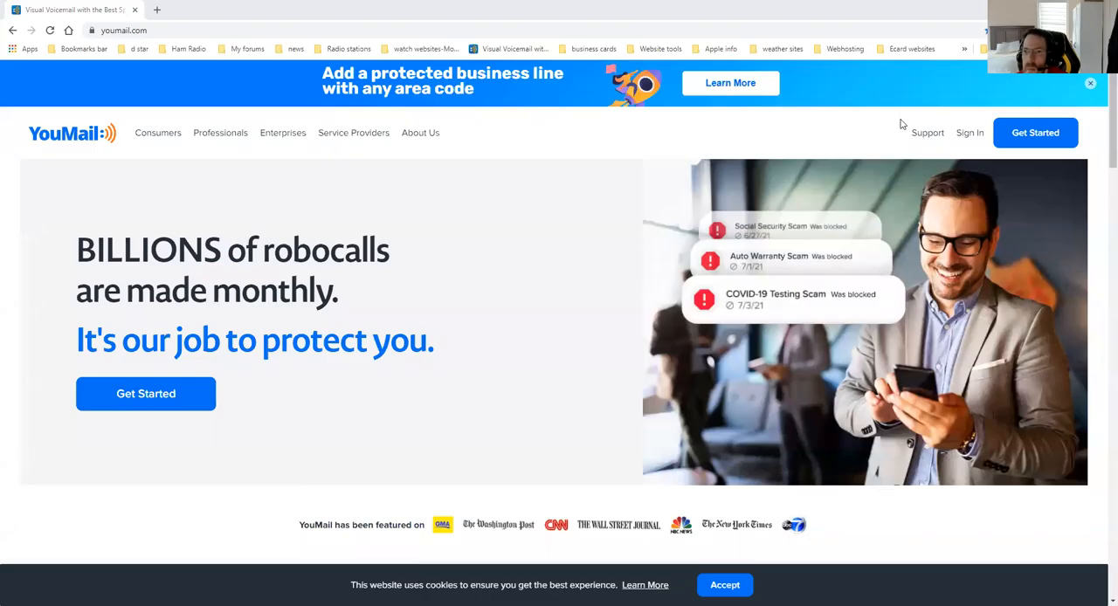
mouse_move(874, 133)
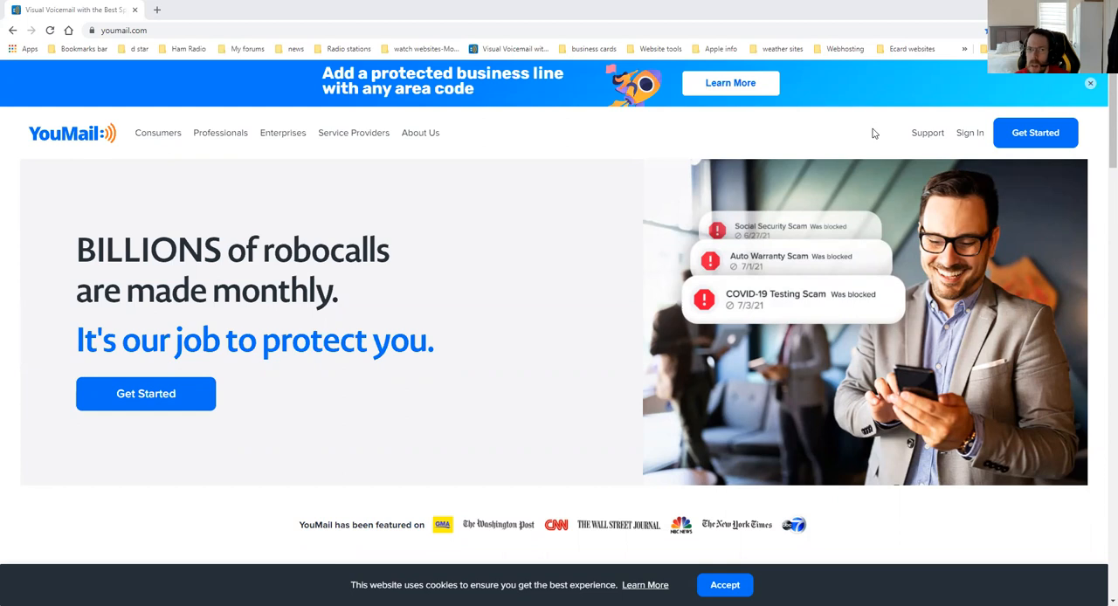
mouse_move(680, 148)
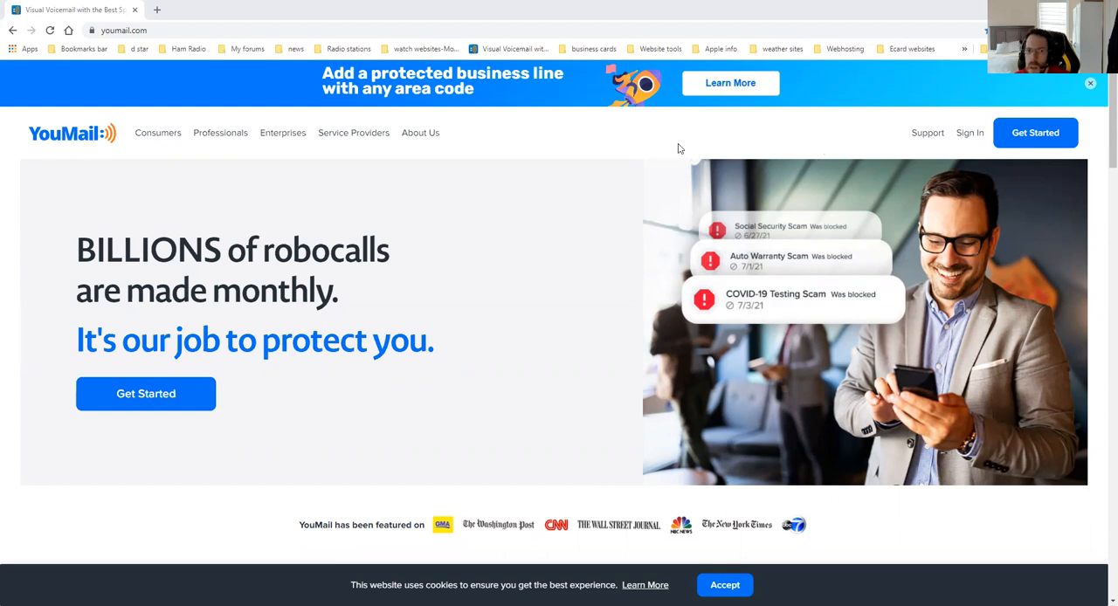
mouse_move(706, 128)
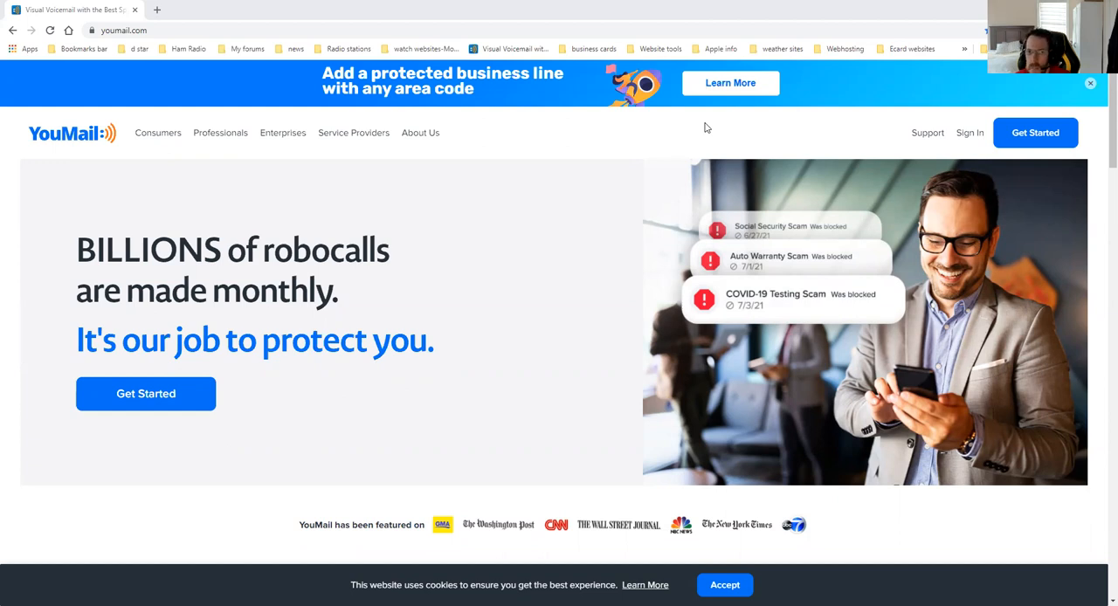
mouse_move(746, 321)
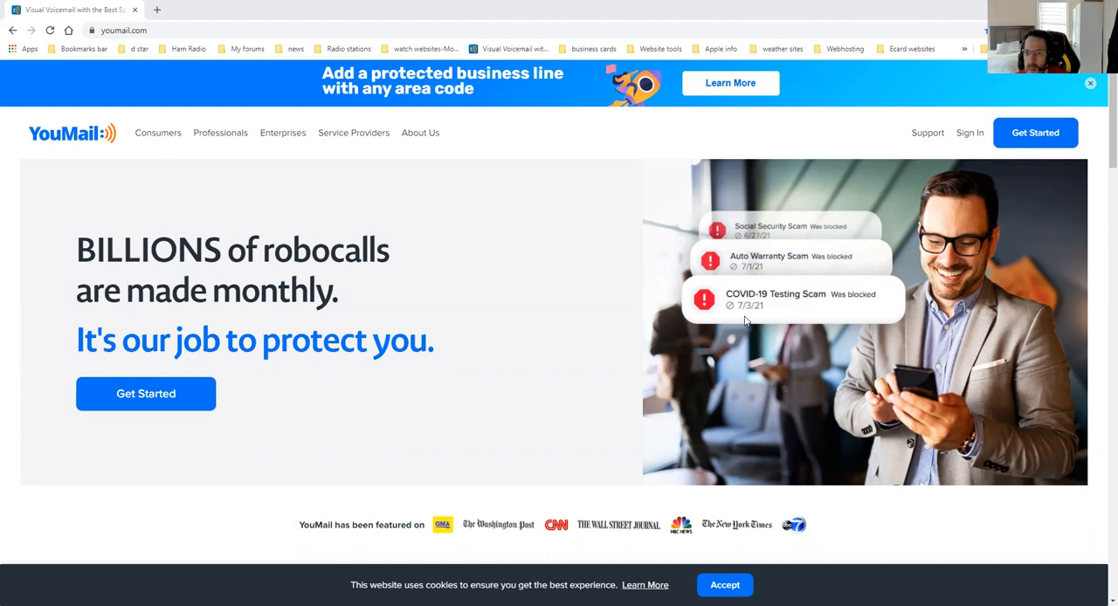
mouse_move(720, 294)
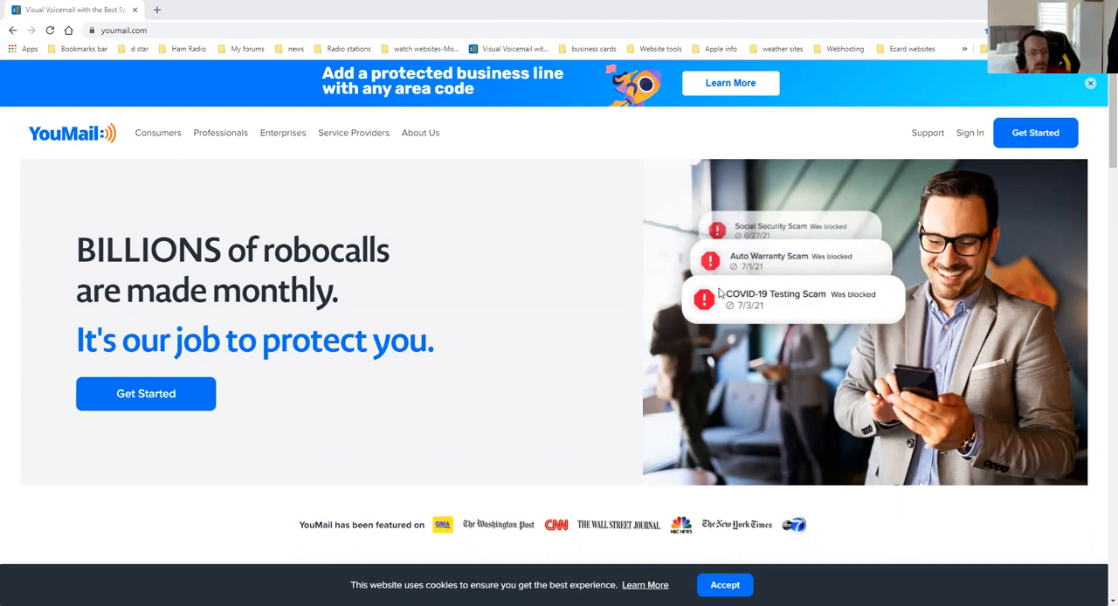
Step: Scroll the homepage past plans, reviews and FAQ to 'Learn more about YouMail's features'
scroll("down", 3)
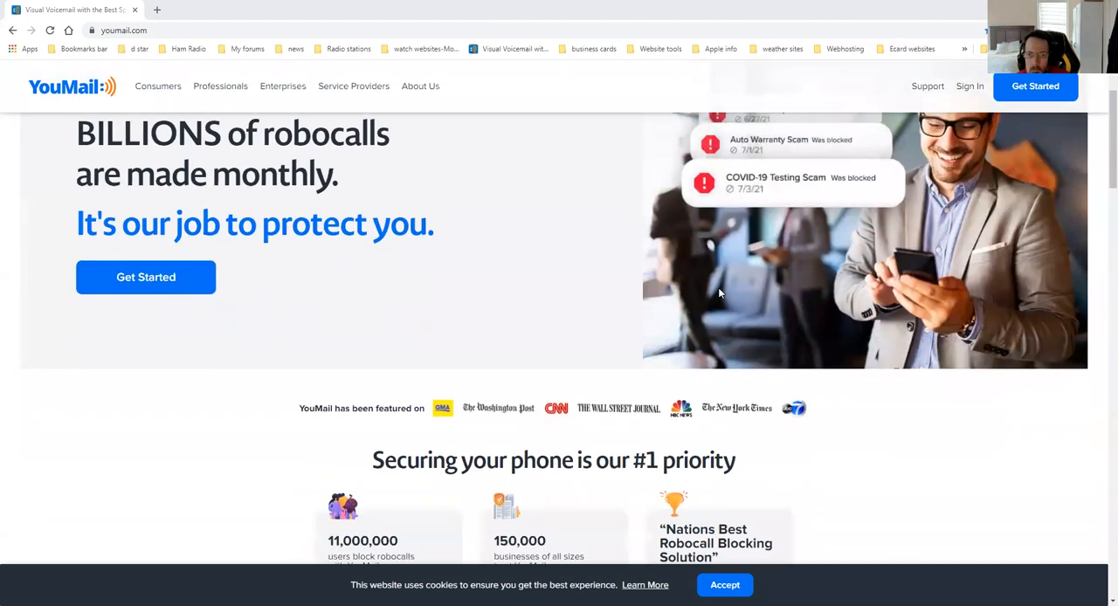
scroll("down", 3)
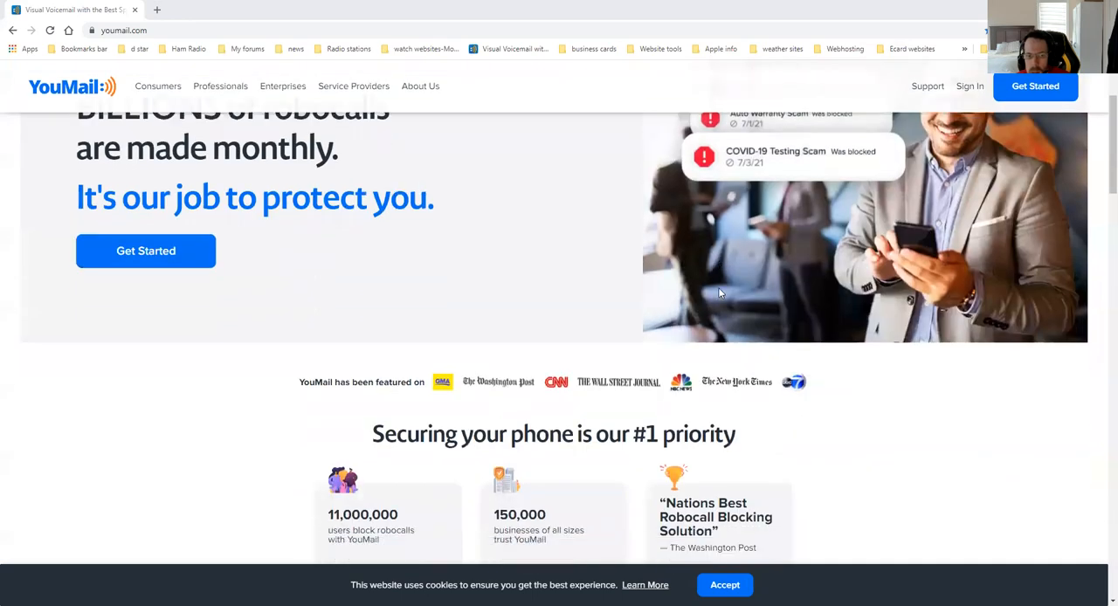
scroll("down", 3)
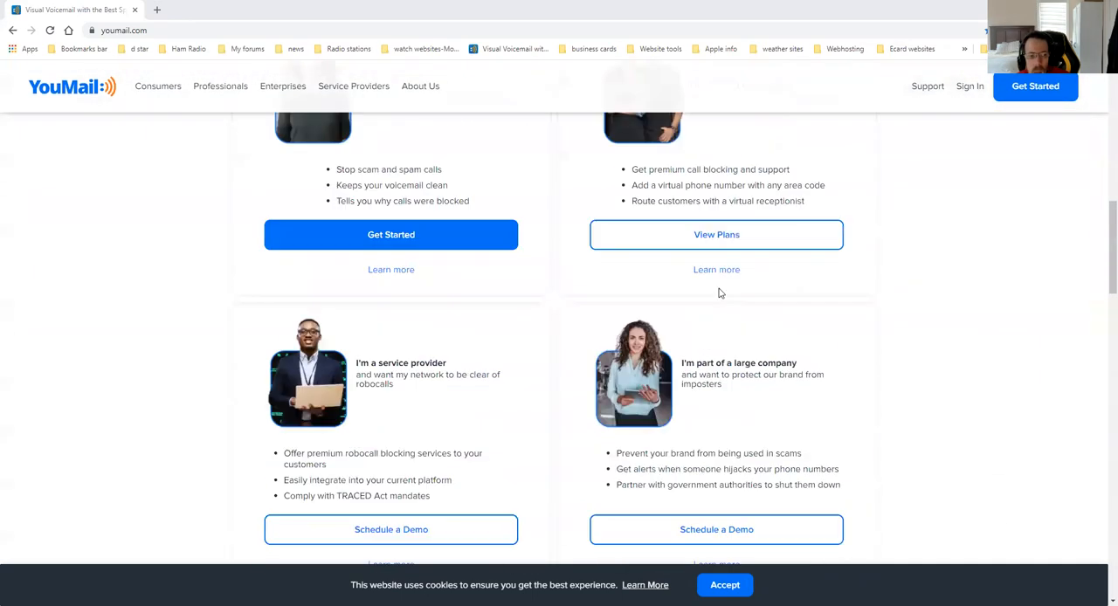
scroll("up", 3)
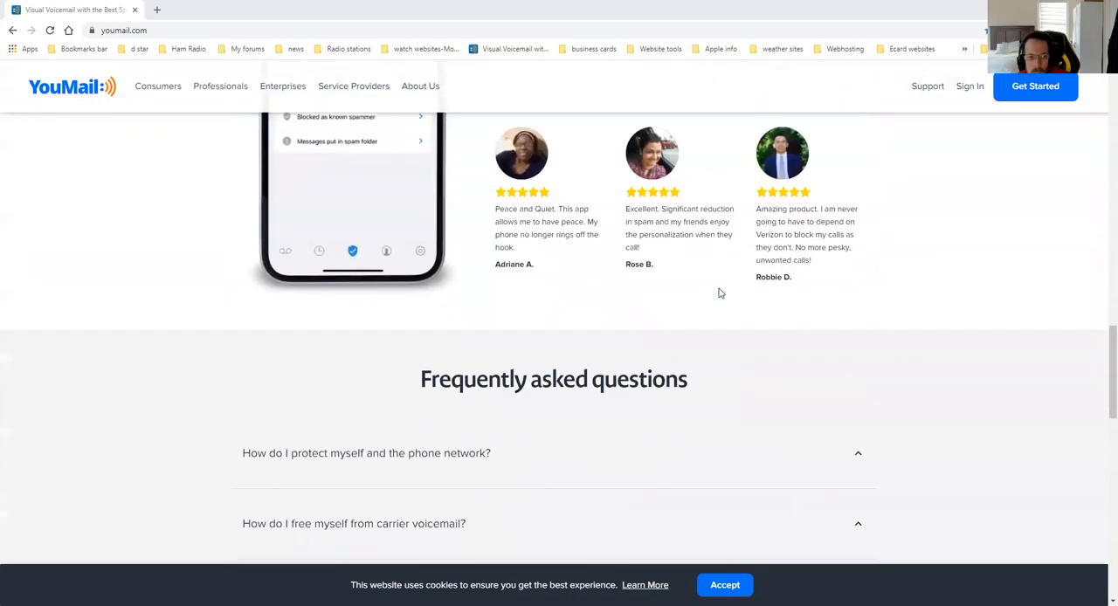
scroll("down", 3)
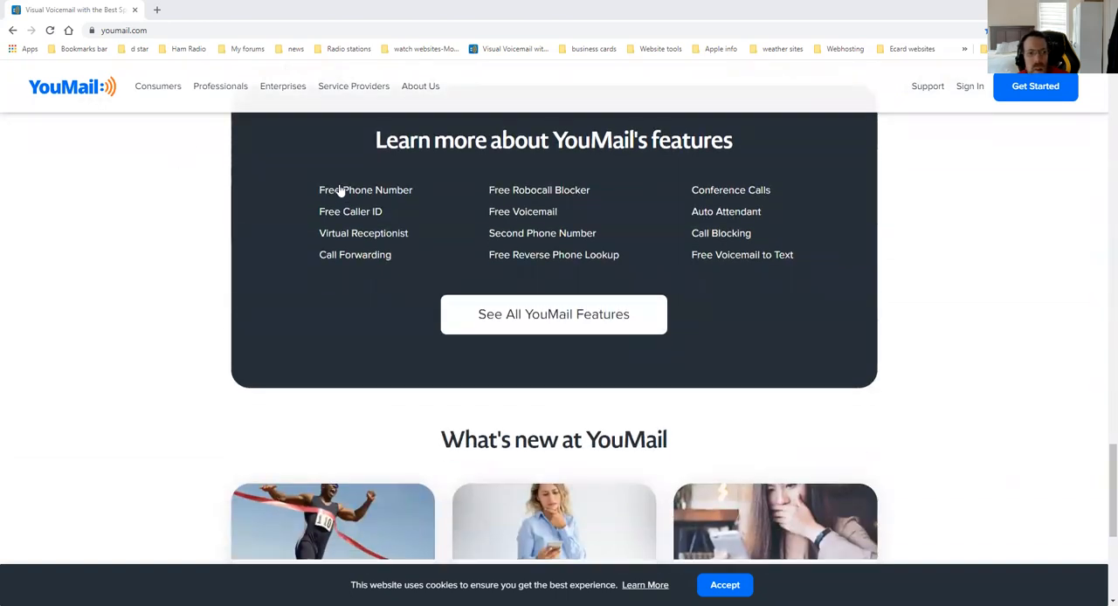
mouse_move(330, 211)
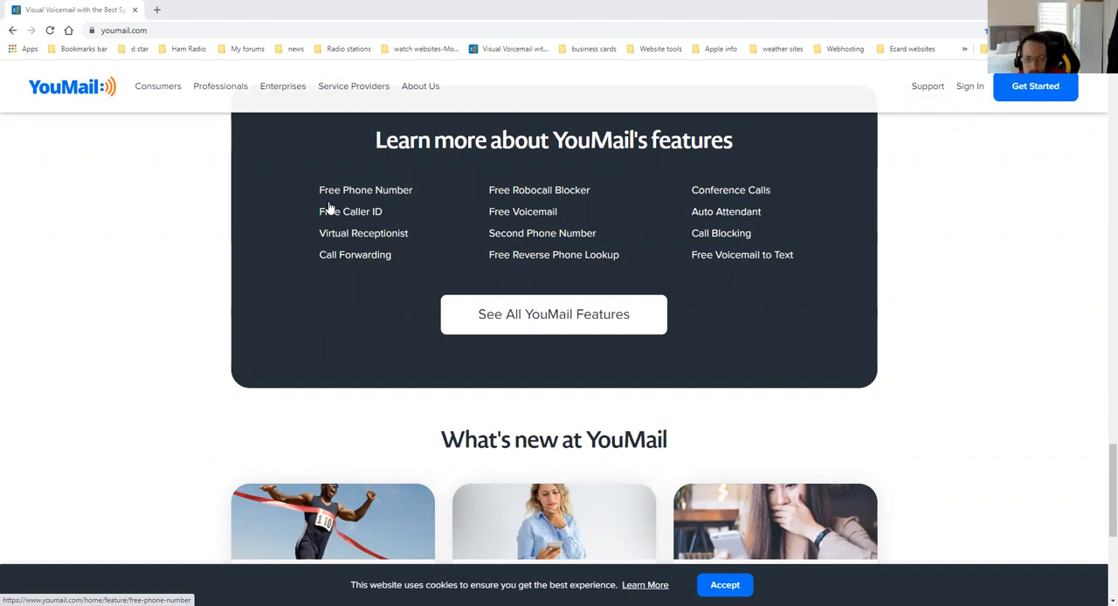
mouse_move(575, 317)
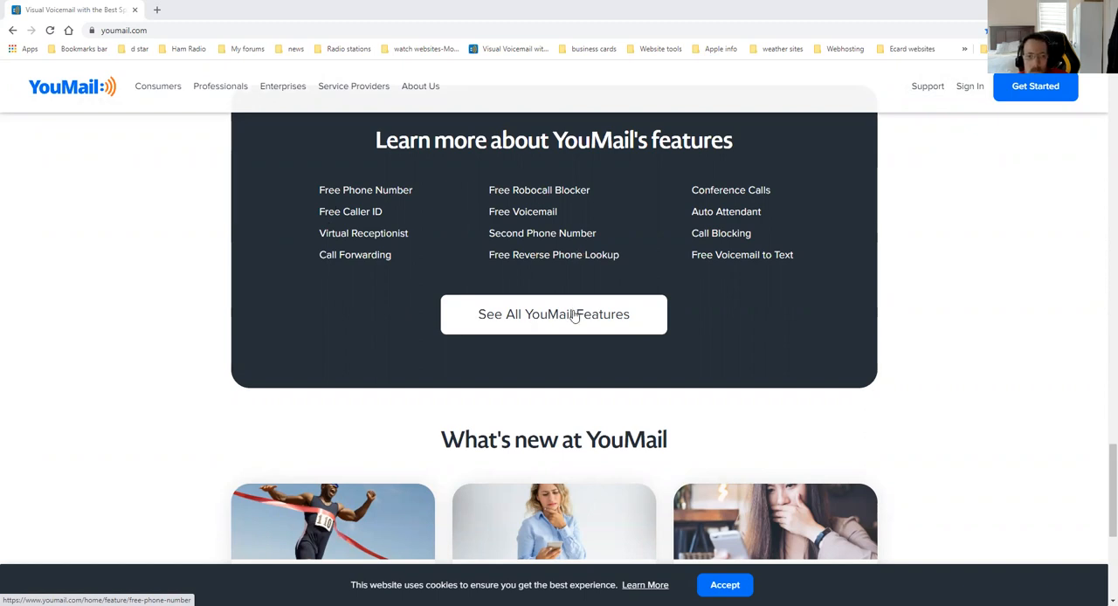
Step: Open 'See All YouMail Features' and scroll to Custom Voicemail Greetings, Privacy Guard and Call Routing
left_click(554, 315)
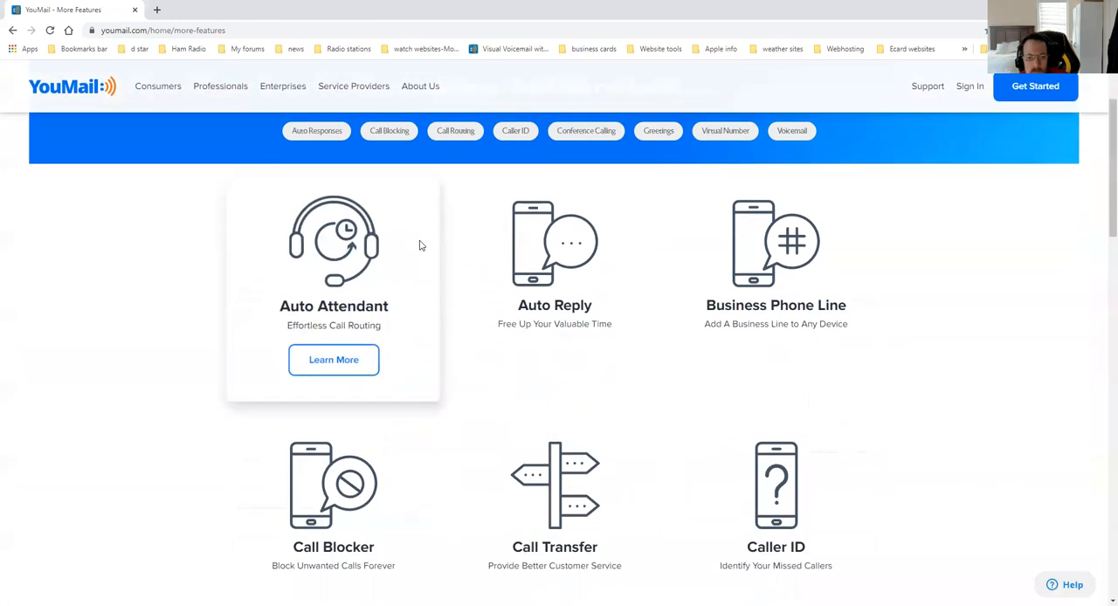
scroll("down", 3)
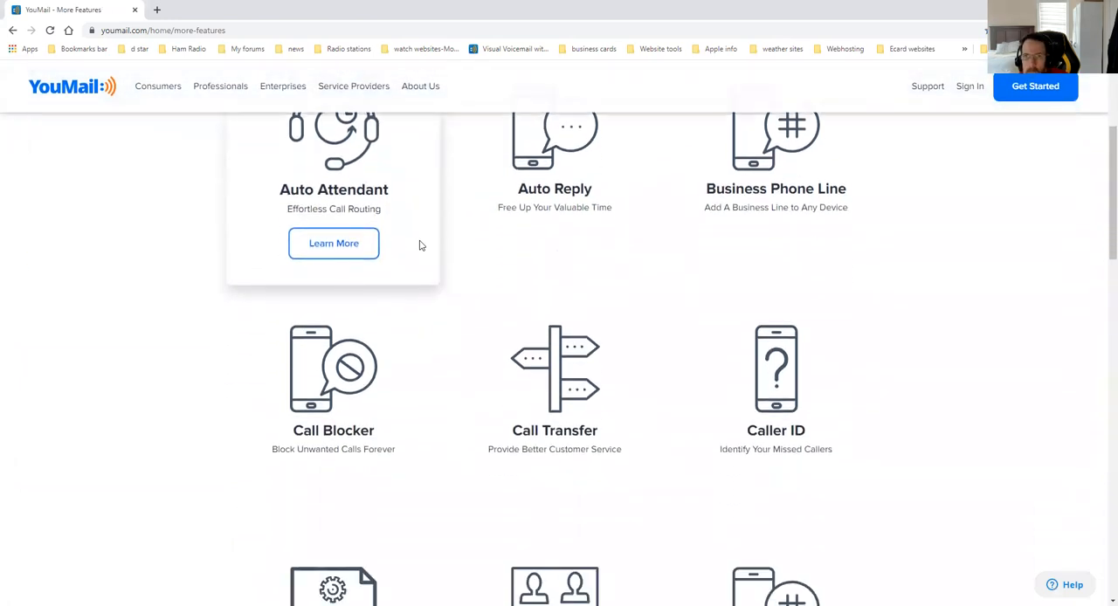
scroll("down", 3)
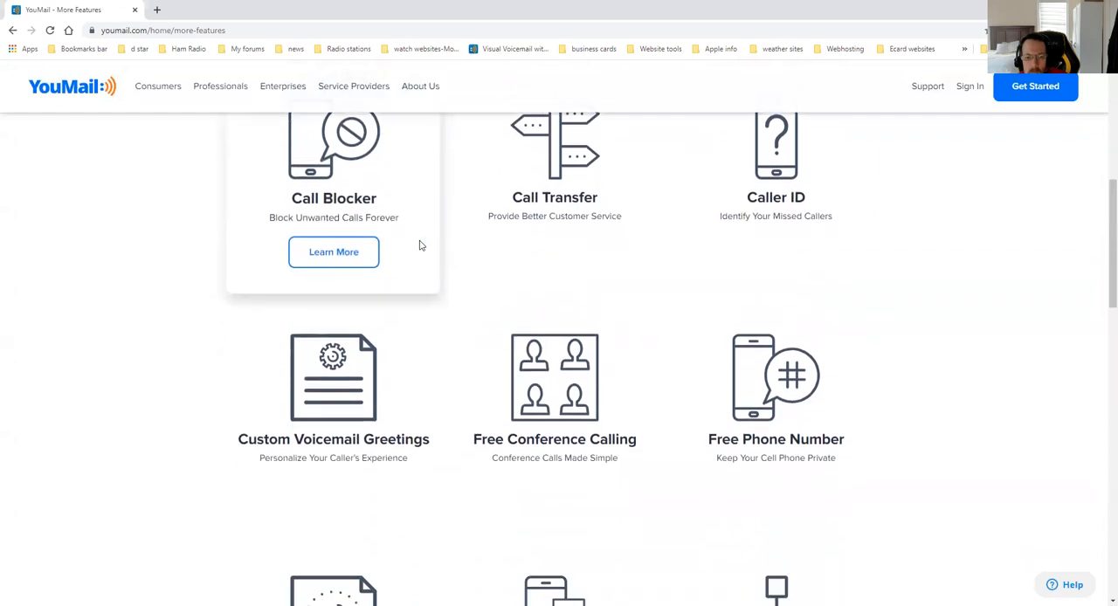
scroll("down", 3)
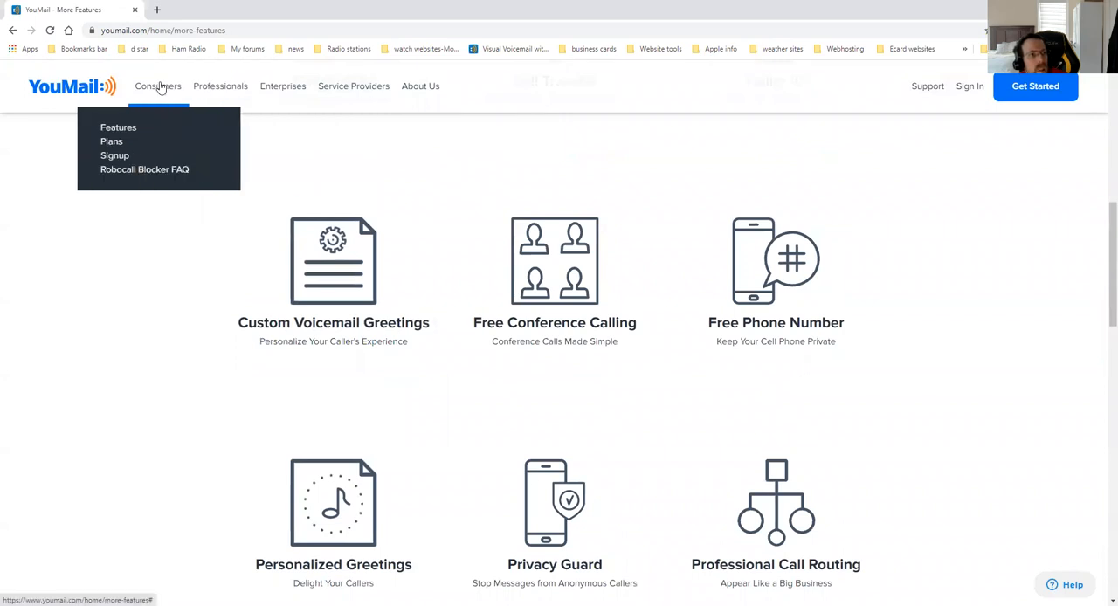
mouse_move(111, 141)
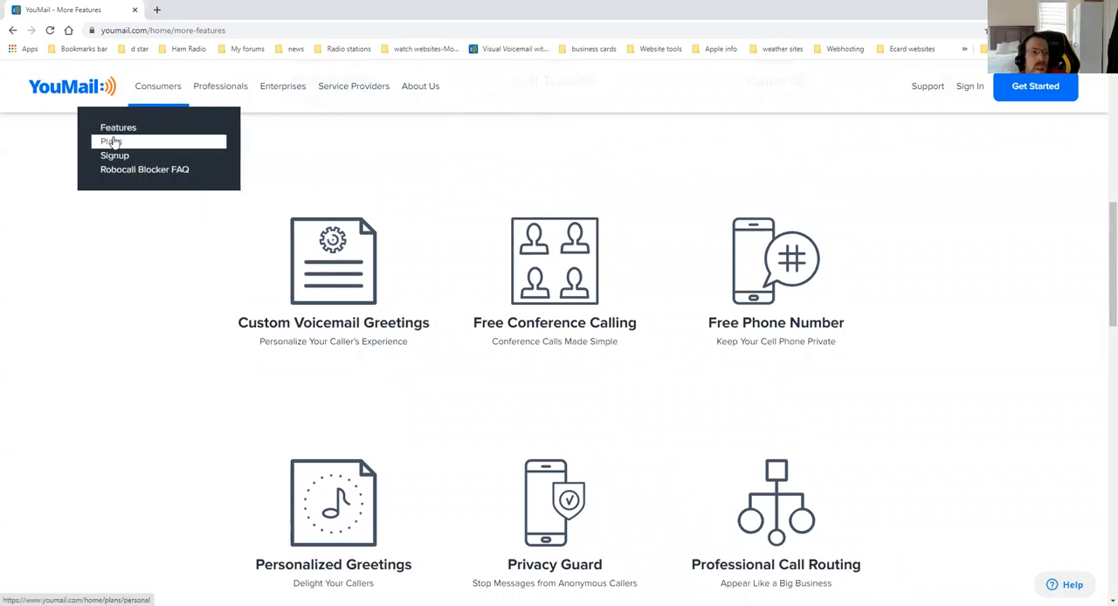
Step: Open Plans & Pricing and review the Free and $5.99/month Plus plan cards
left_click(111, 141)
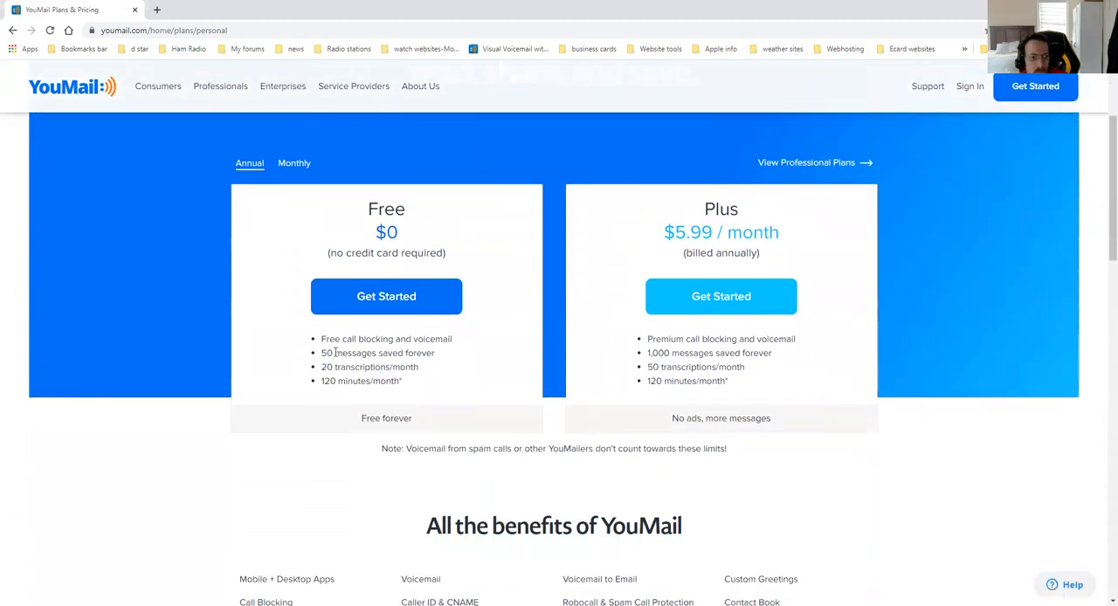
mouse_move(359, 358)
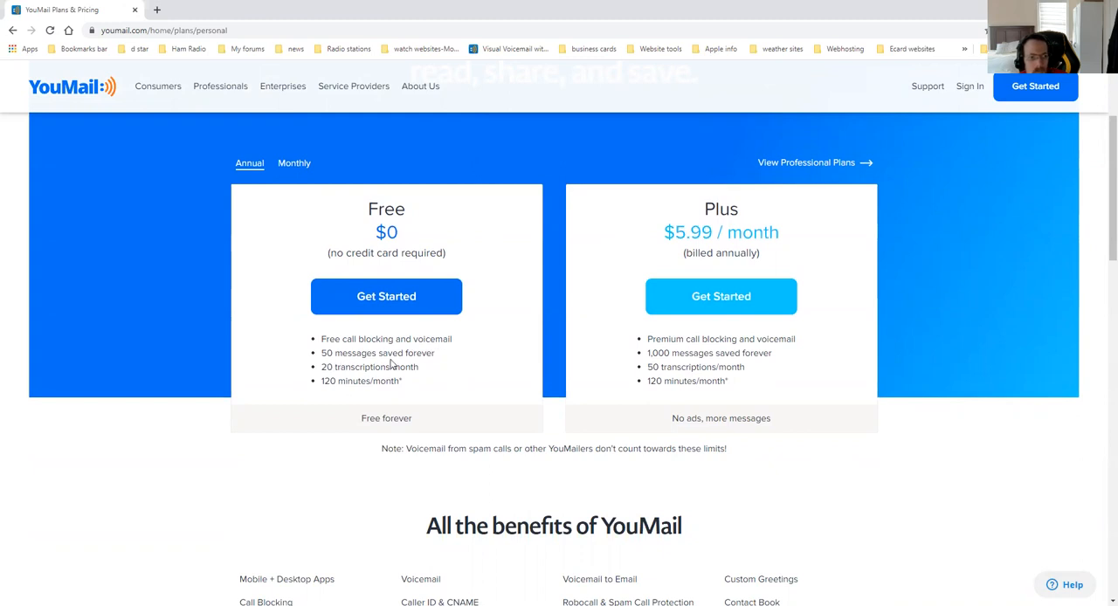
mouse_move(435, 368)
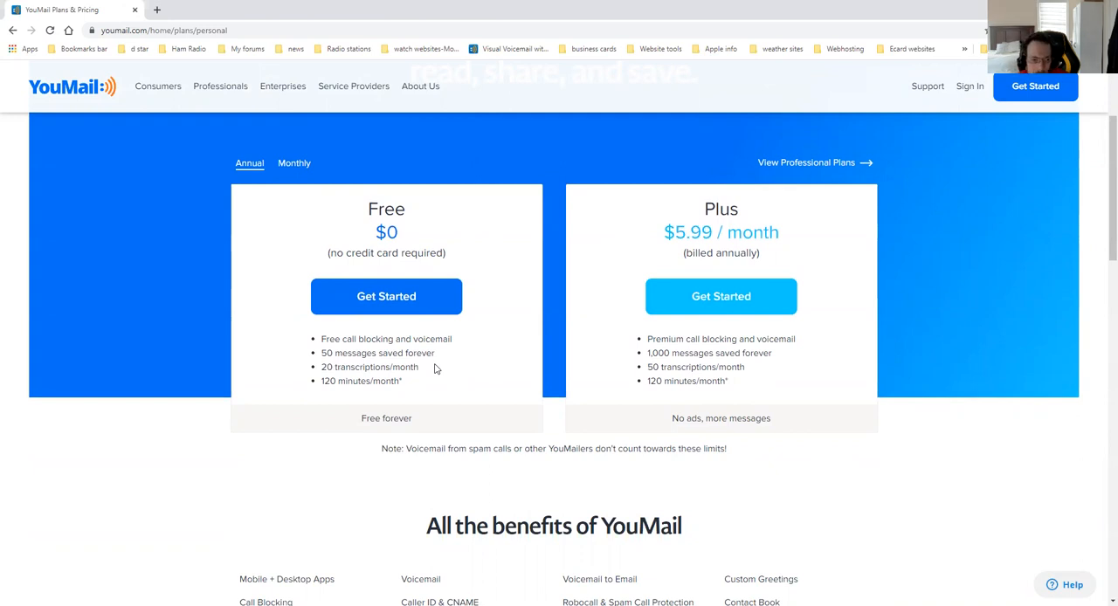
mouse_move(379, 369)
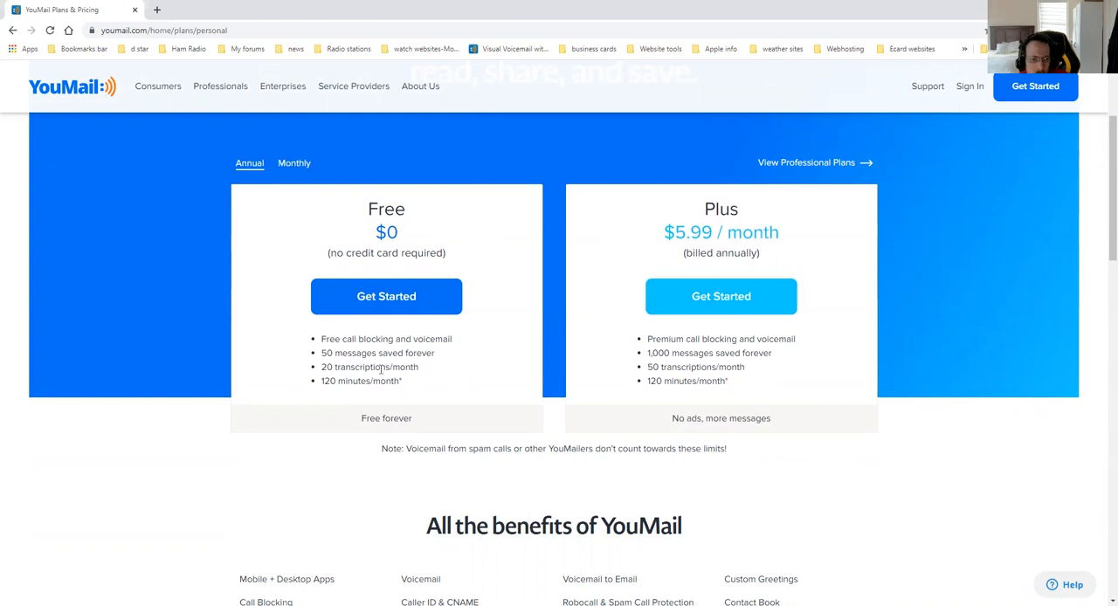
mouse_move(334, 372)
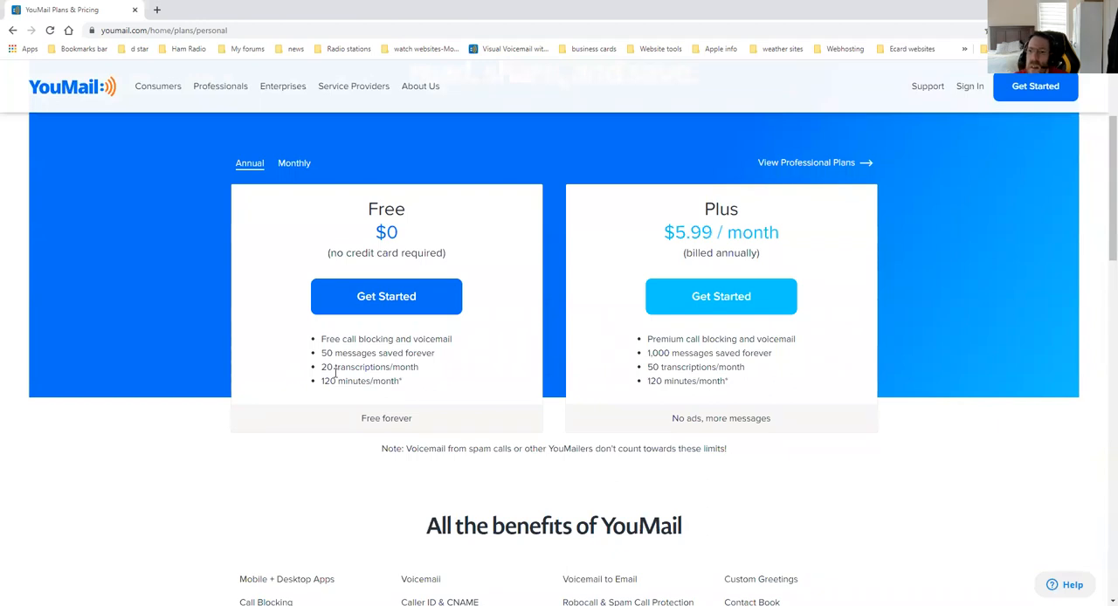
mouse_move(340, 403)
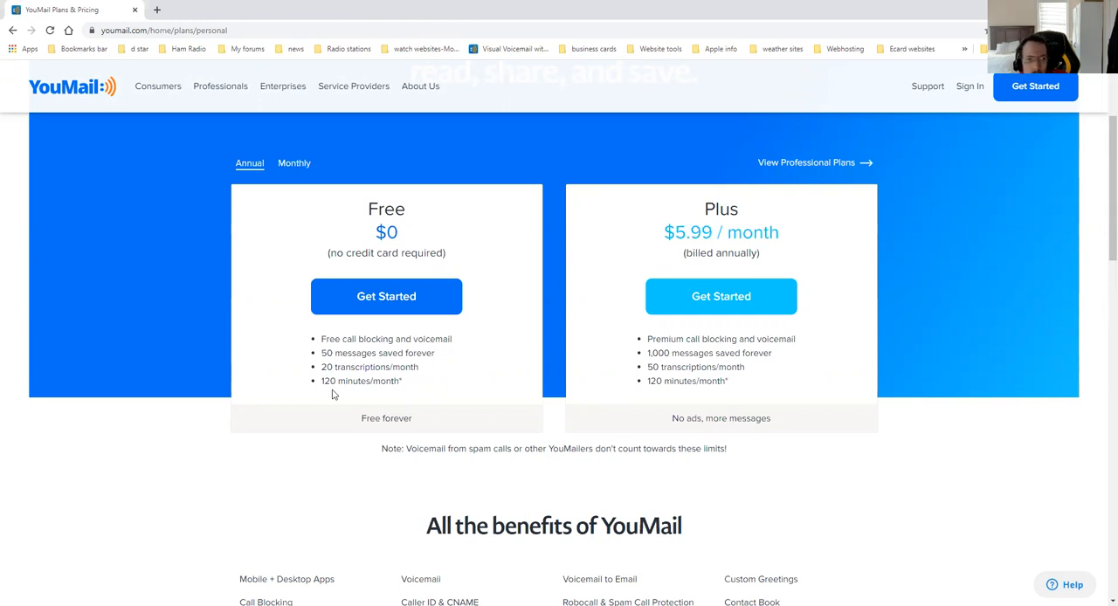
scroll("down", 3)
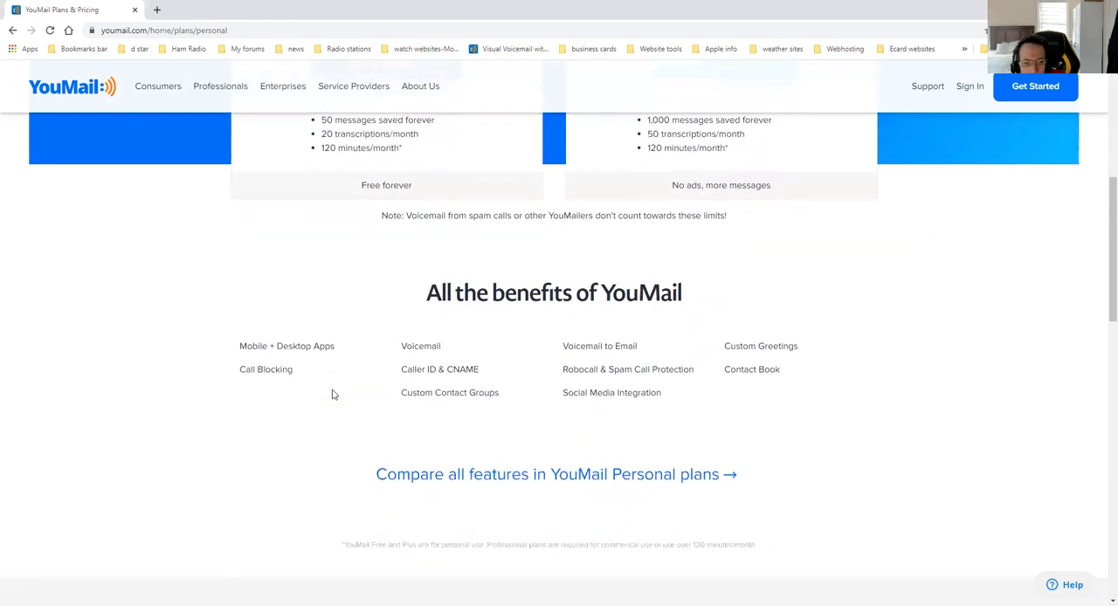
scroll("up", 3)
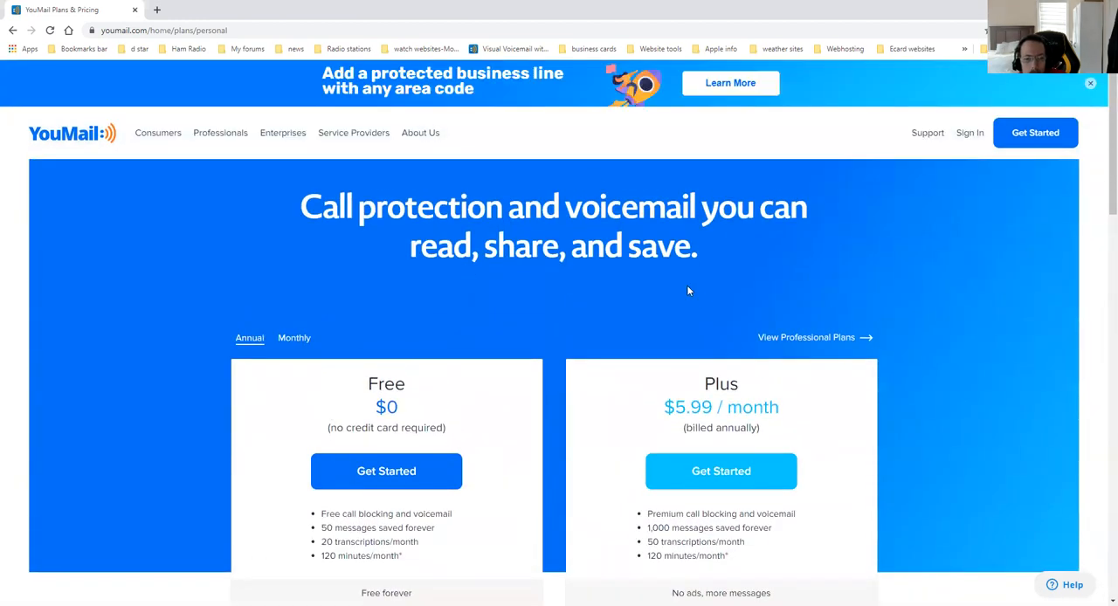
scroll("down", 3)
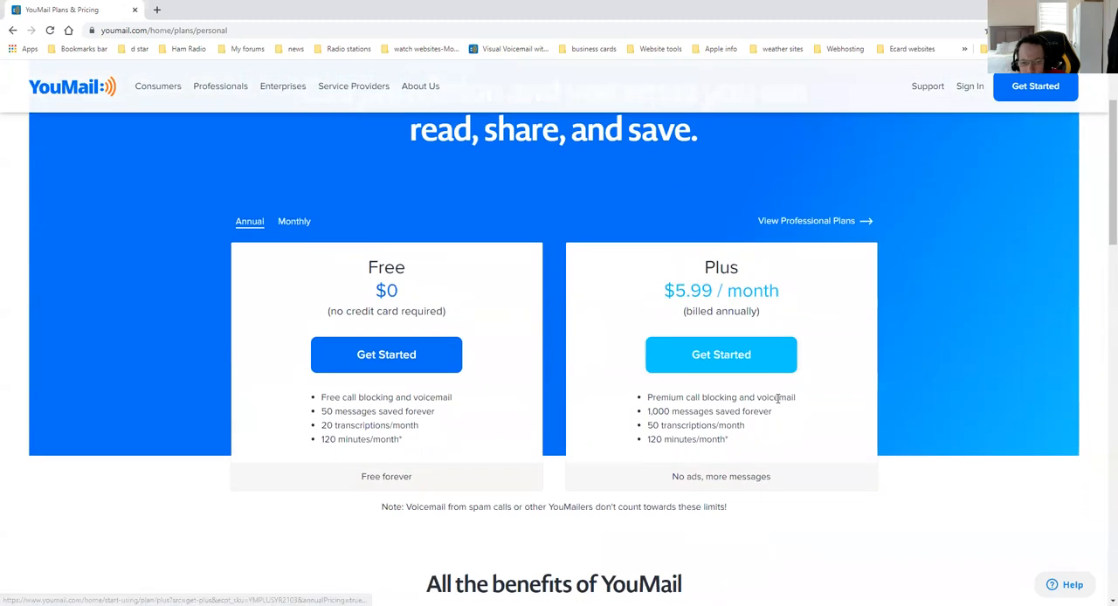
scroll("down", 3)
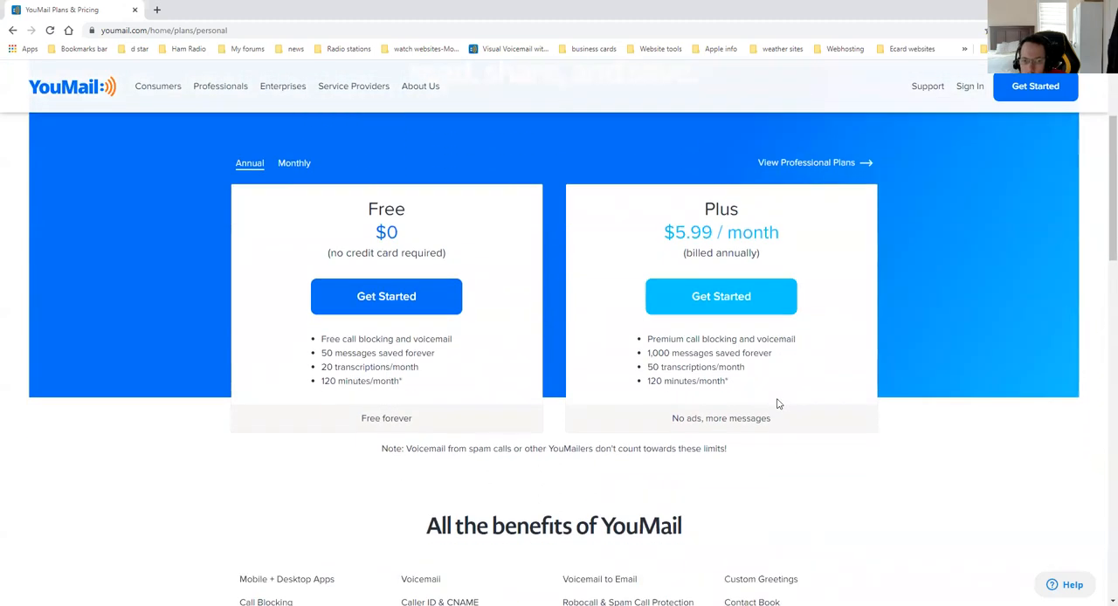
scroll("up", 3)
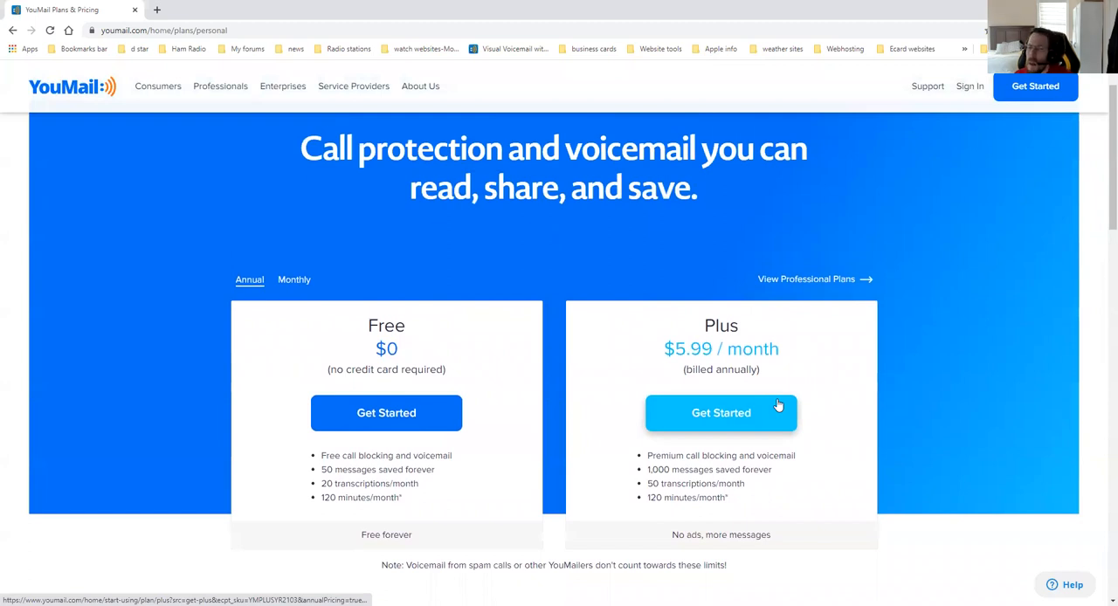
mouse_move(844, 287)
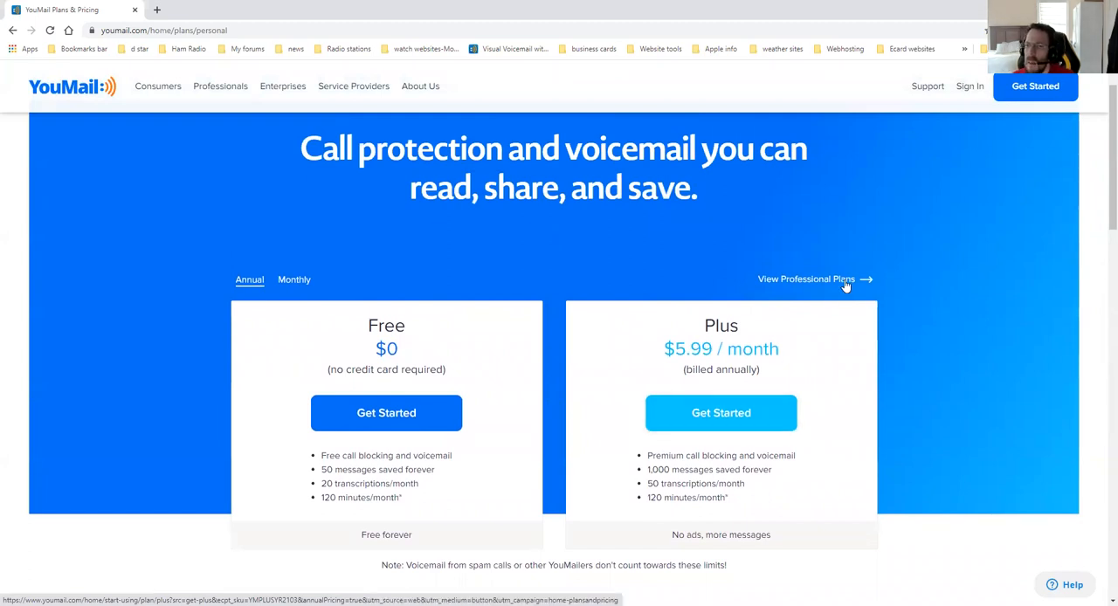
mouse_move(1013, 107)
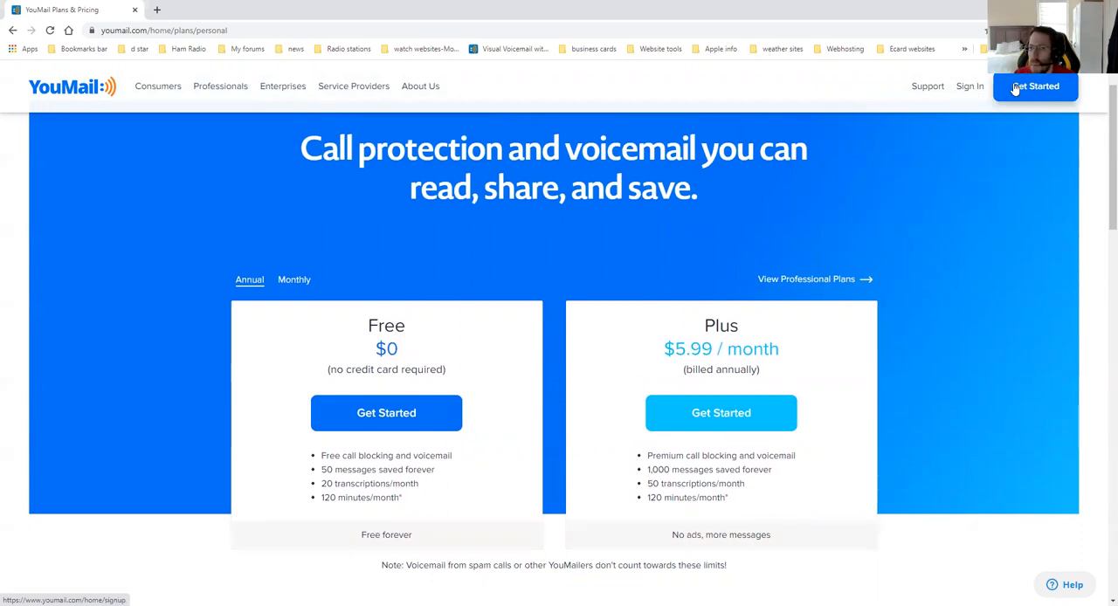
mouse_move(1015, 93)
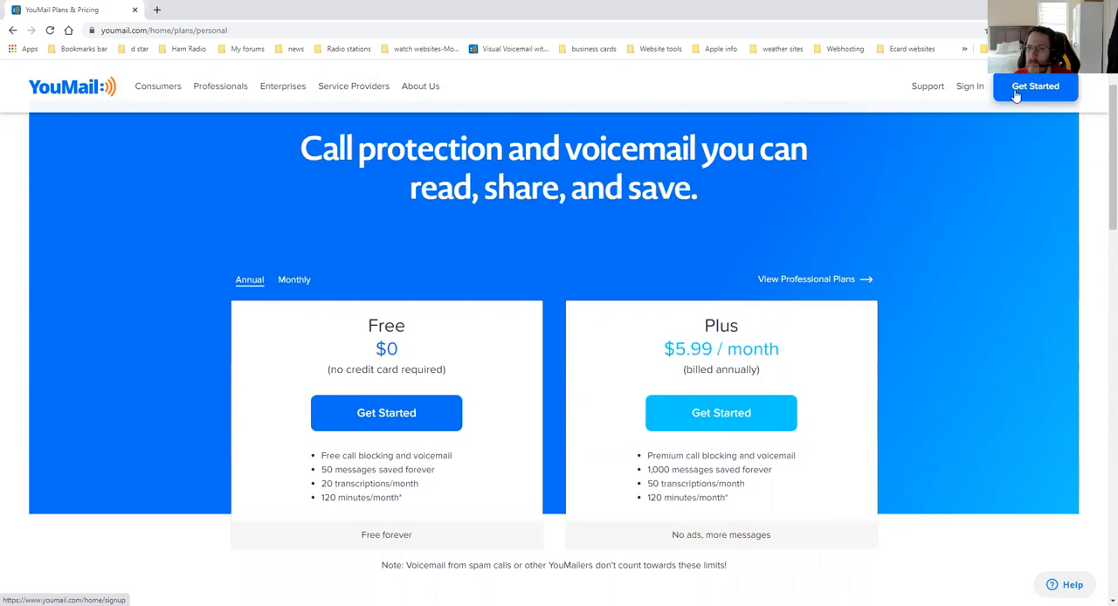
Step: Open the 'Create your free account' phone number sign-up form via Get Started
left_click(1035, 86)
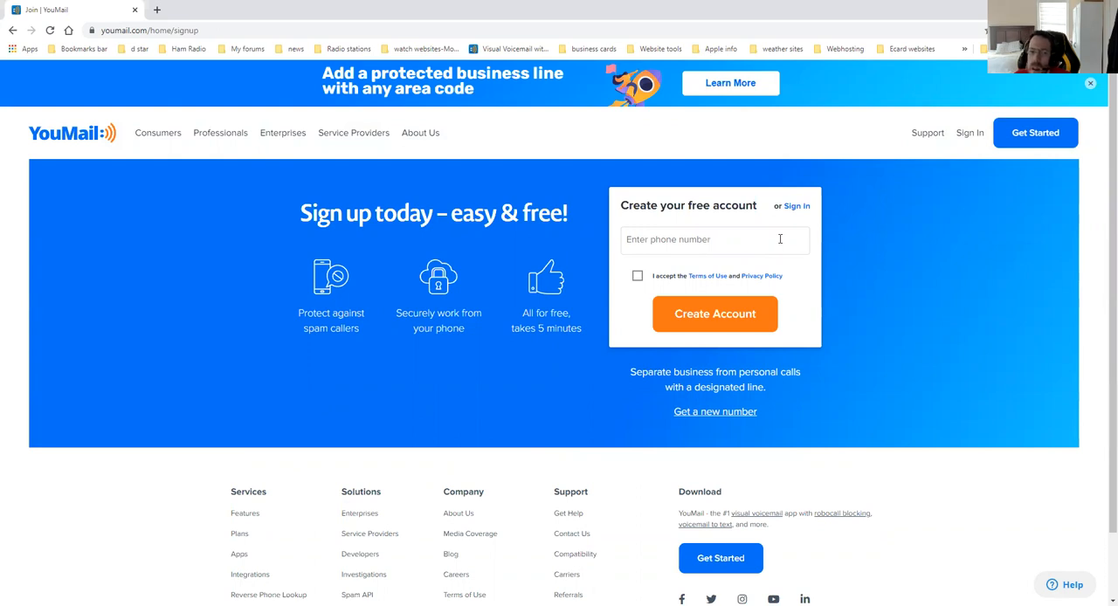
mouse_move(970, 132)
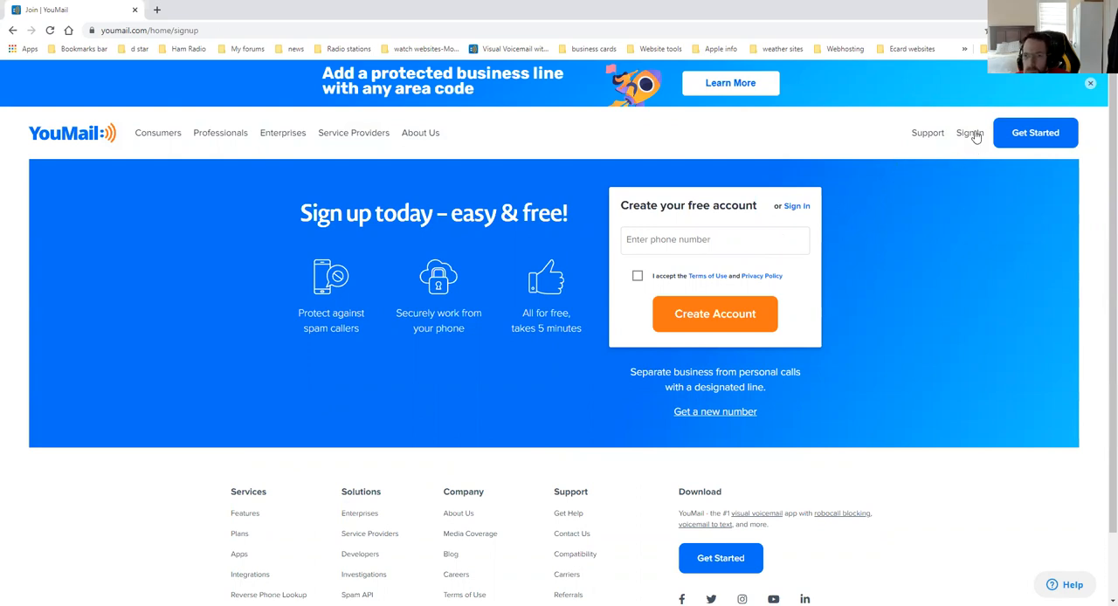
Step: Sign in with the saved email and password to reach the account dashboard
left_click(969, 132)
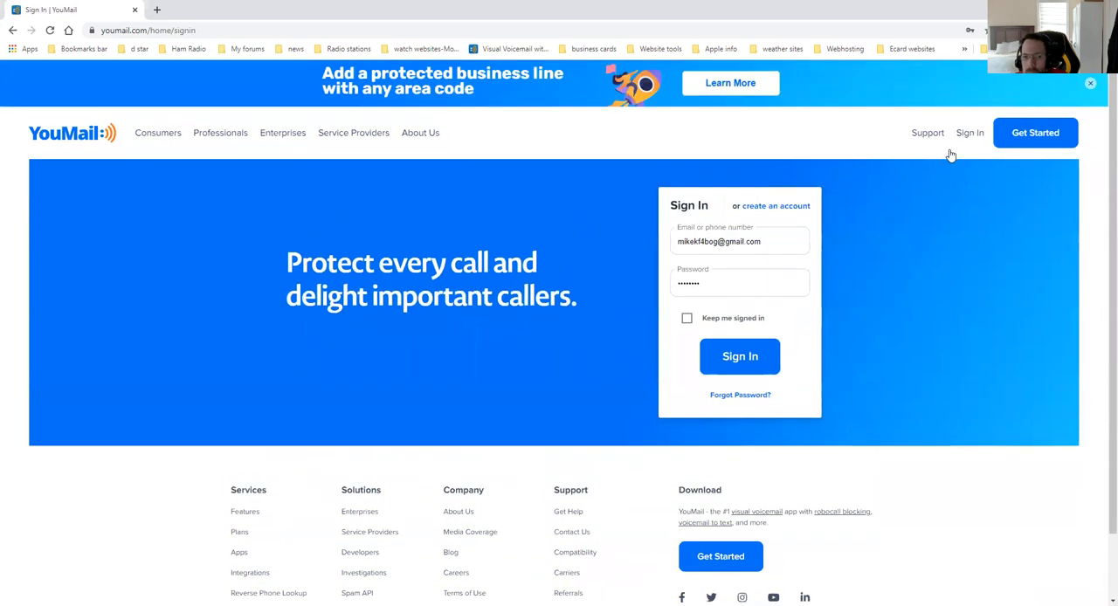
left_click(740, 357)
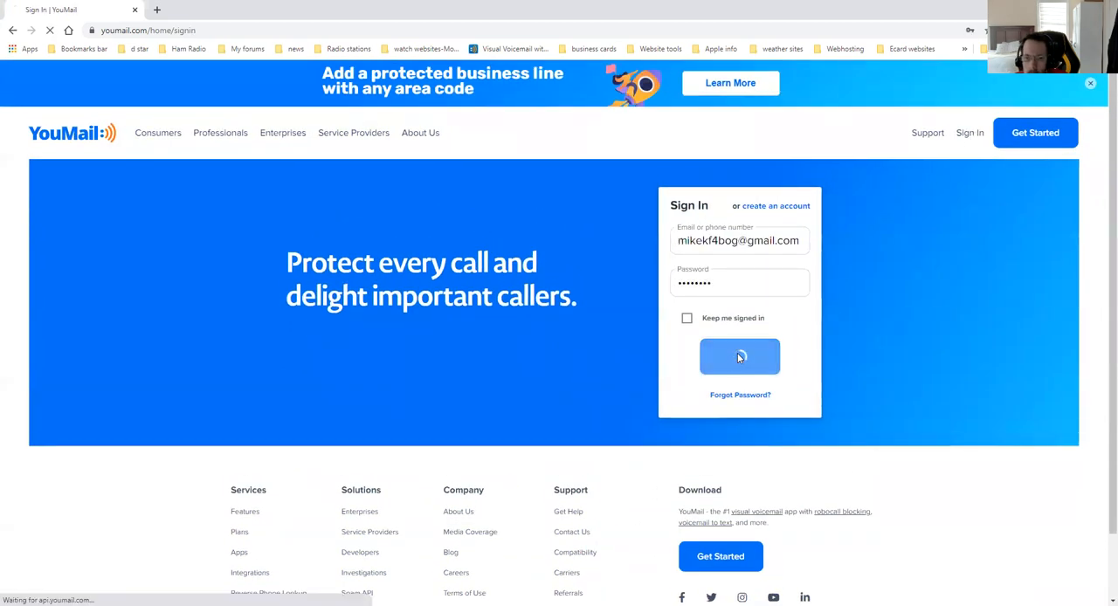
left_click(740, 357)
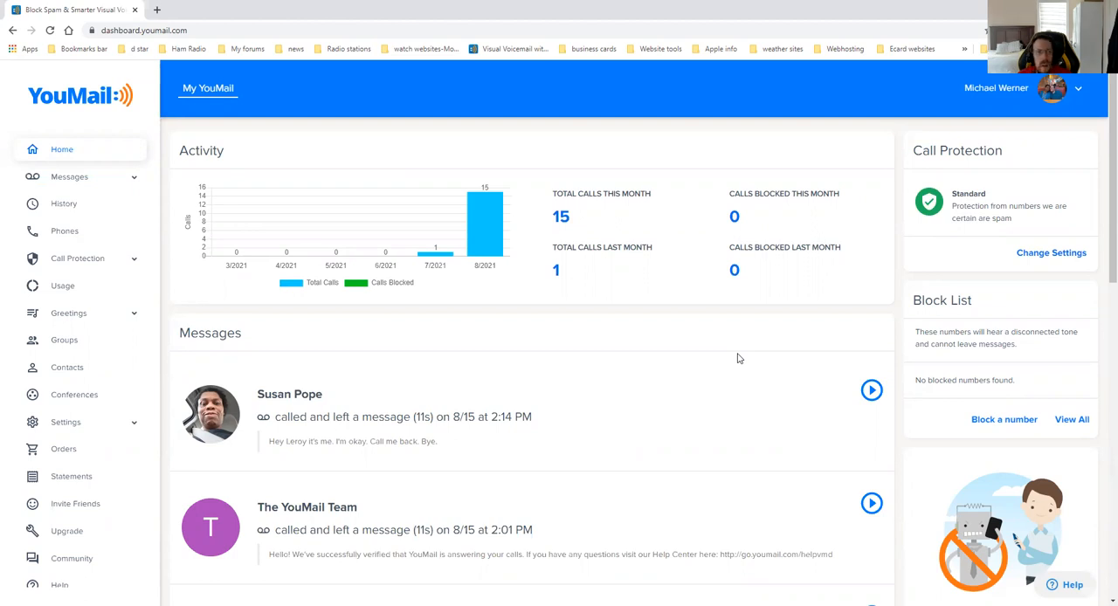
mouse_move(63, 203)
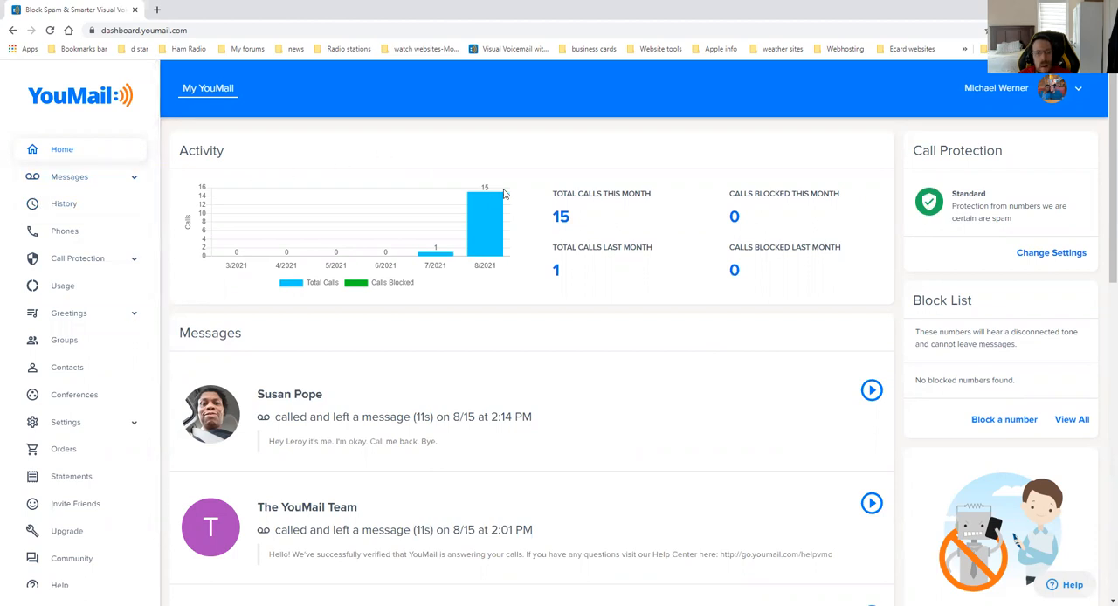
mouse_move(587, 219)
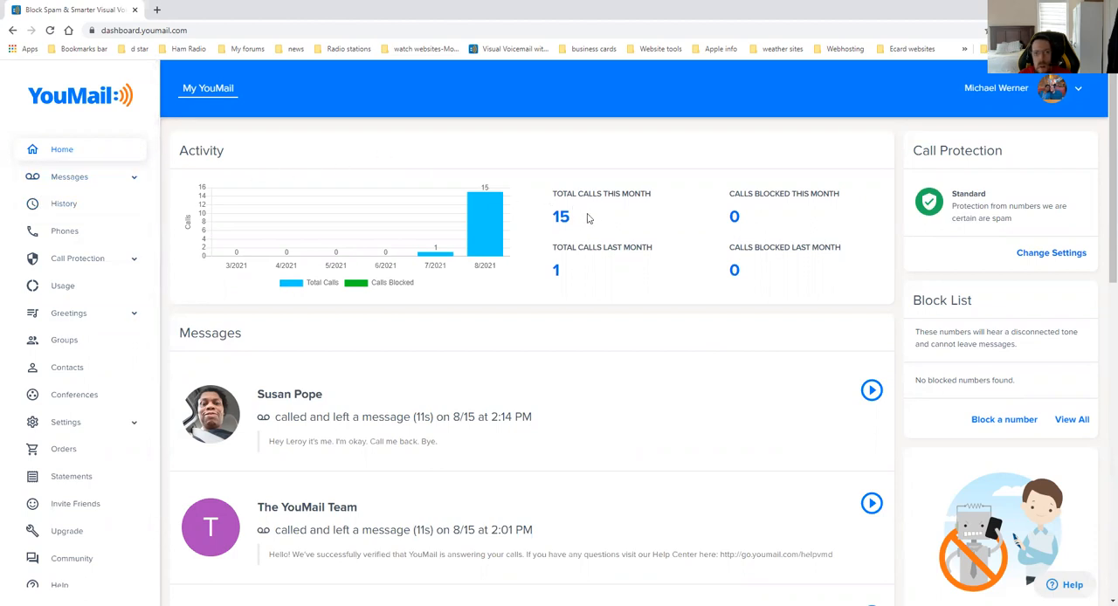
mouse_move(559, 258)
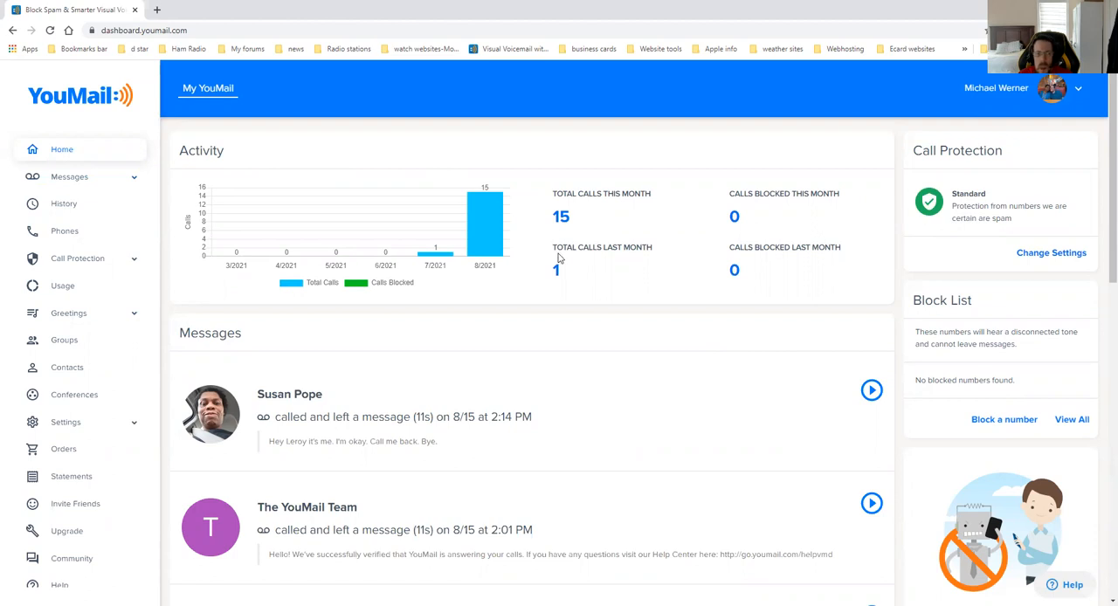
mouse_move(560, 263)
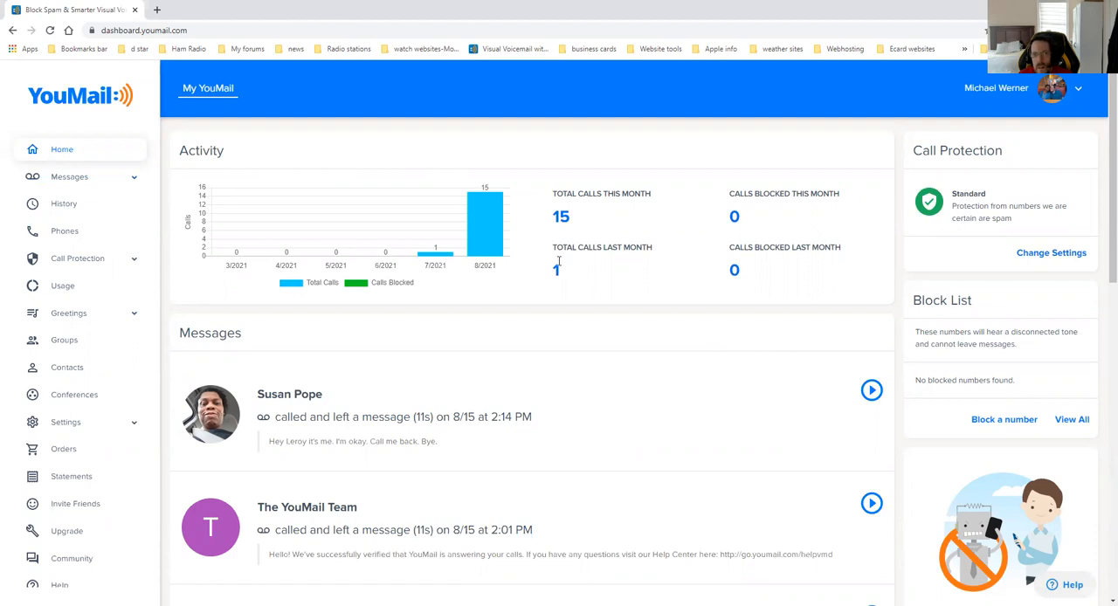
mouse_move(566, 262)
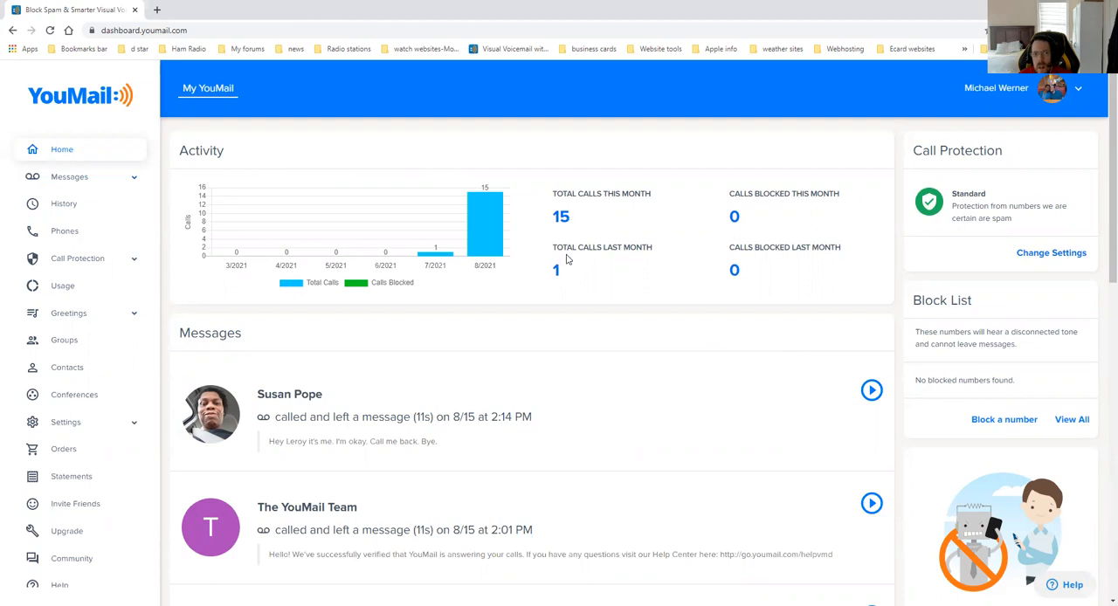
mouse_move(774, 216)
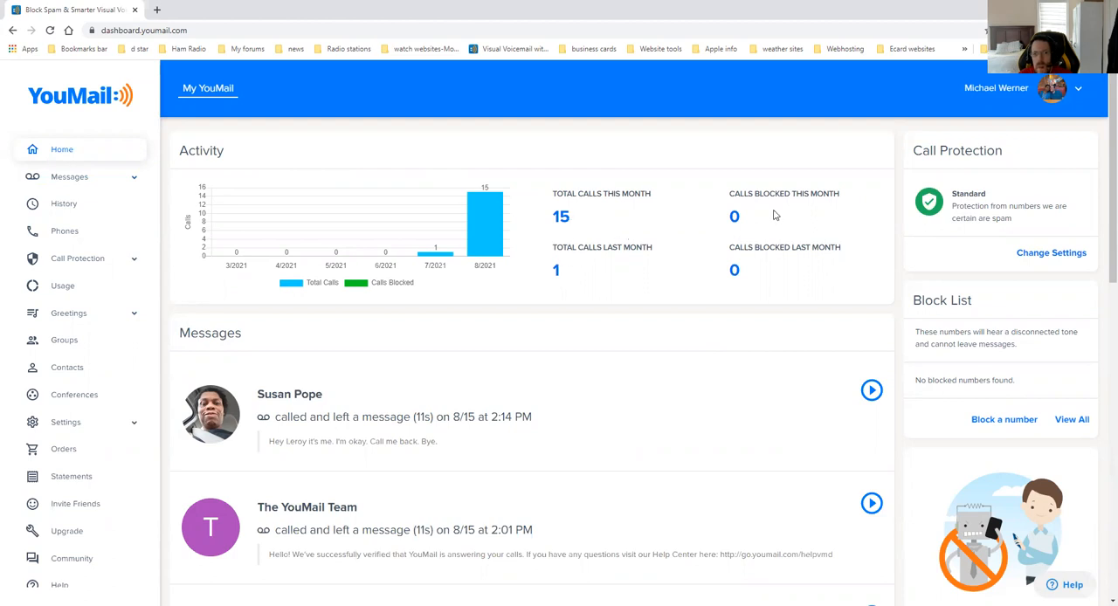
mouse_move(769, 265)
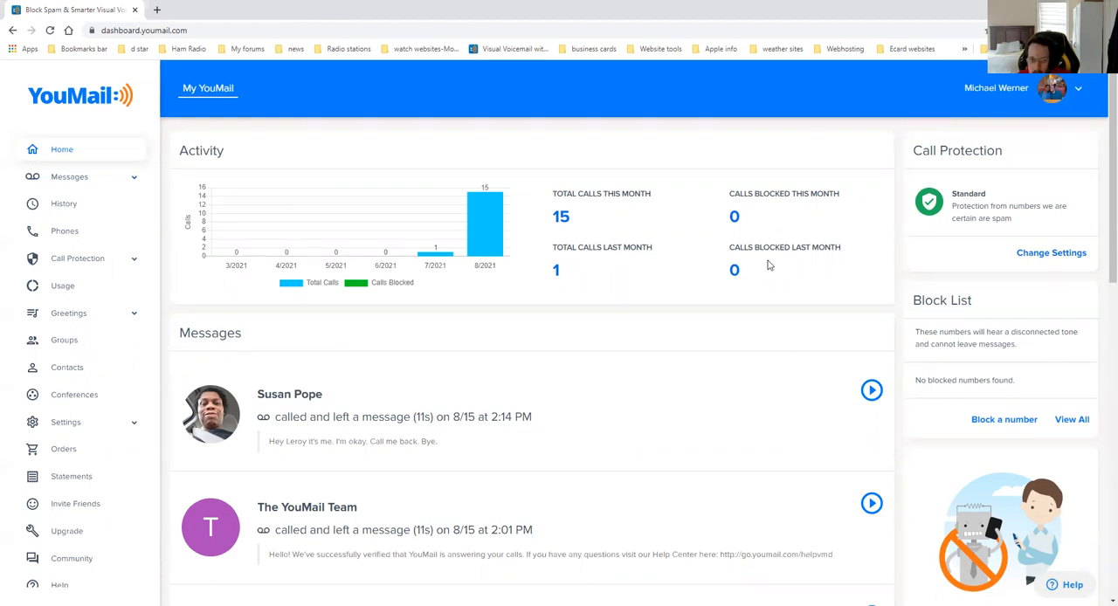
mouse_move(270, 116)
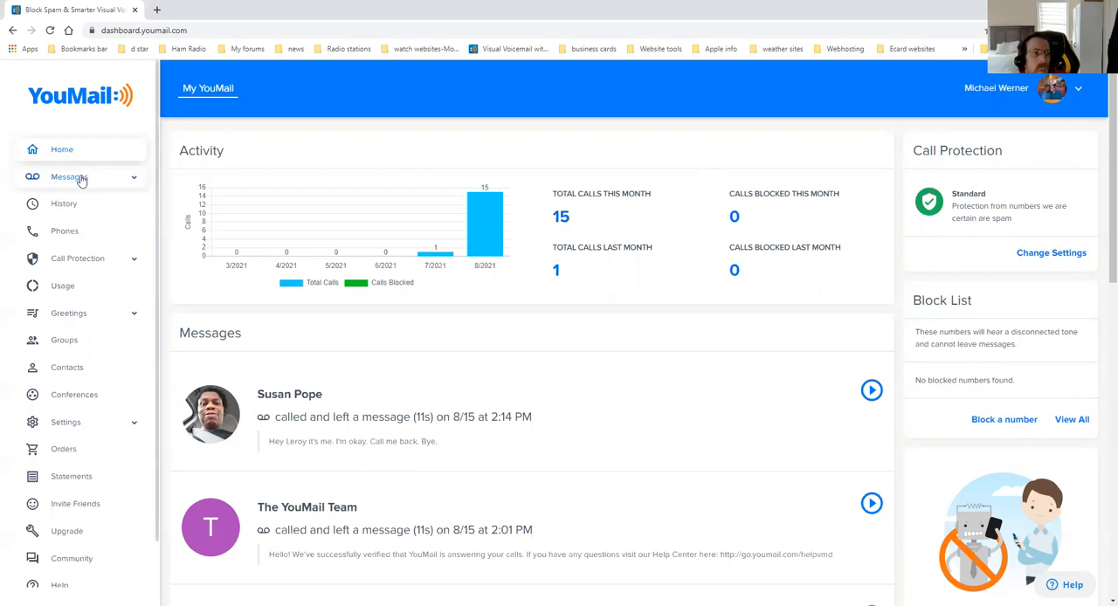
Step: Open the Inbox, Saved, Trash, Spam and Sent folders in turn; only Trash holds voicemails
left_click(69, 176)
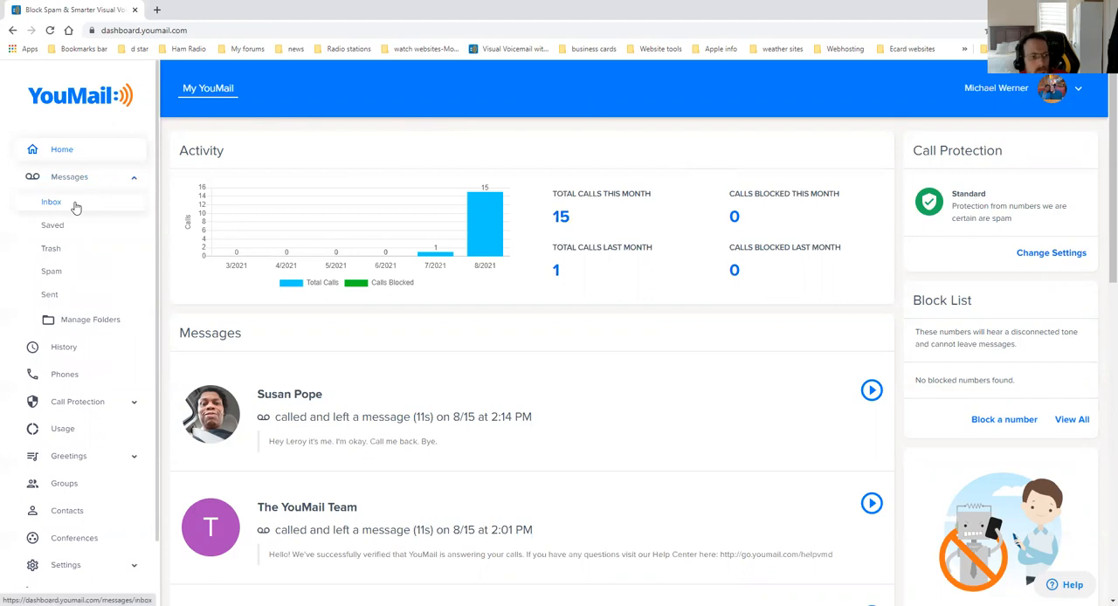
left_click(51, 202)
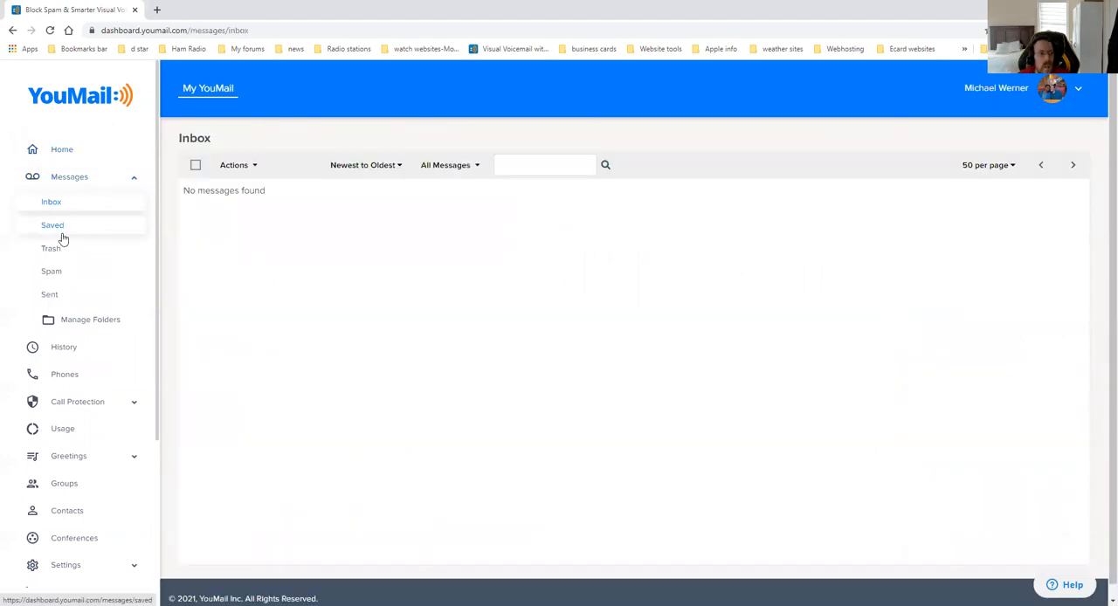
left_click(52, 224)
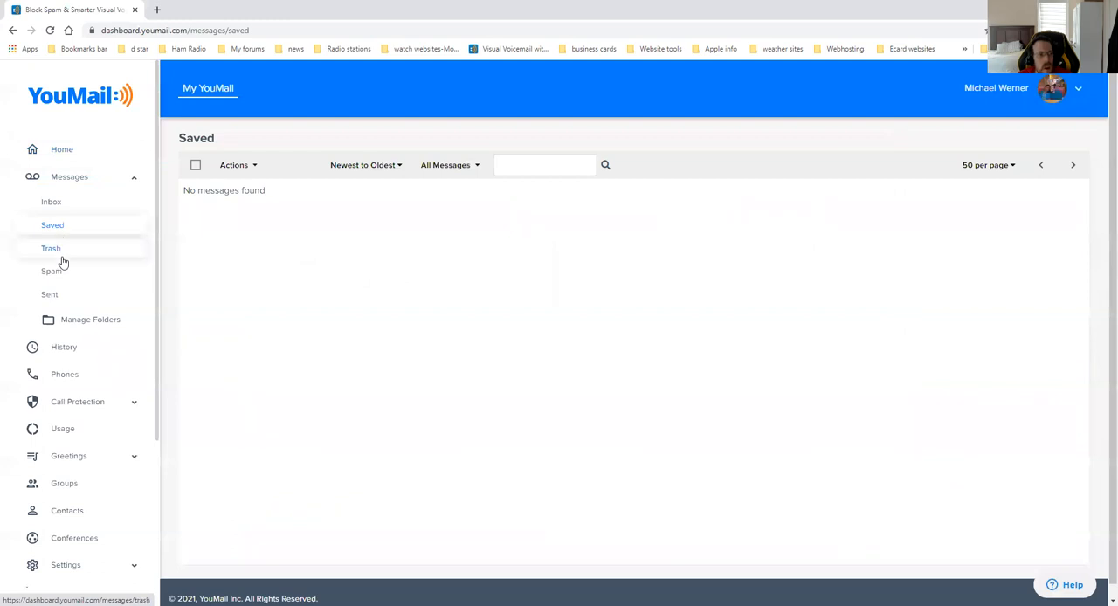
left_click(51, 248)
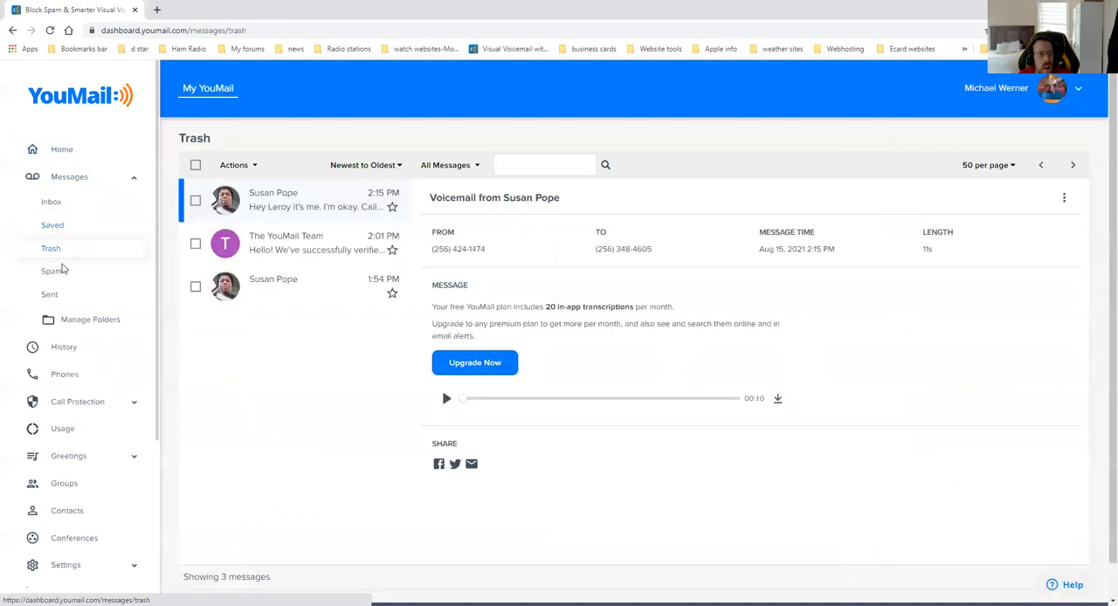
left_click(51, 271)
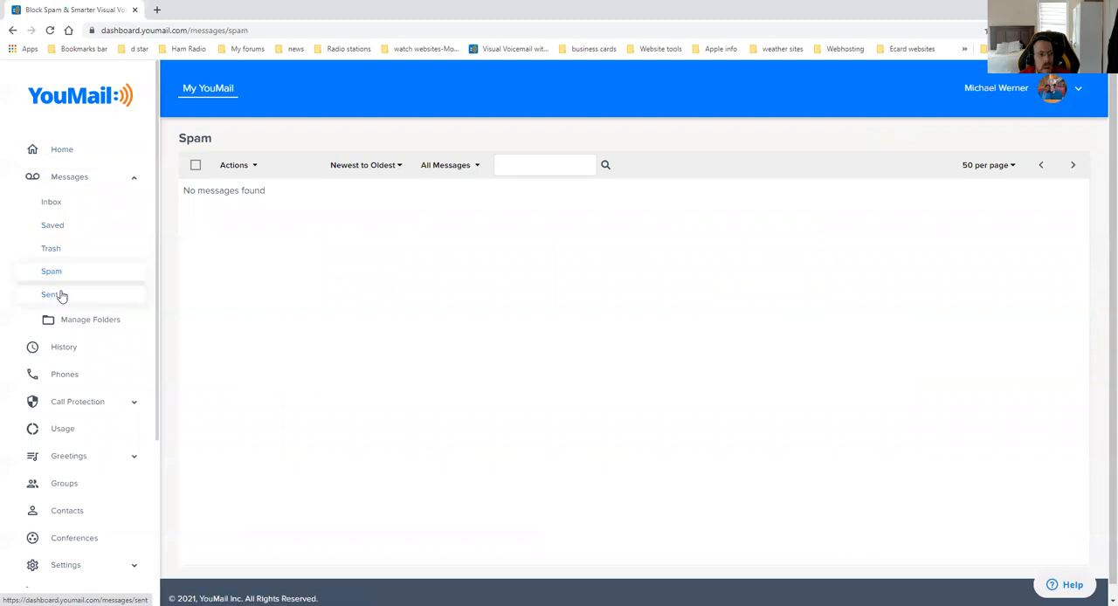
left_click(50, 294)
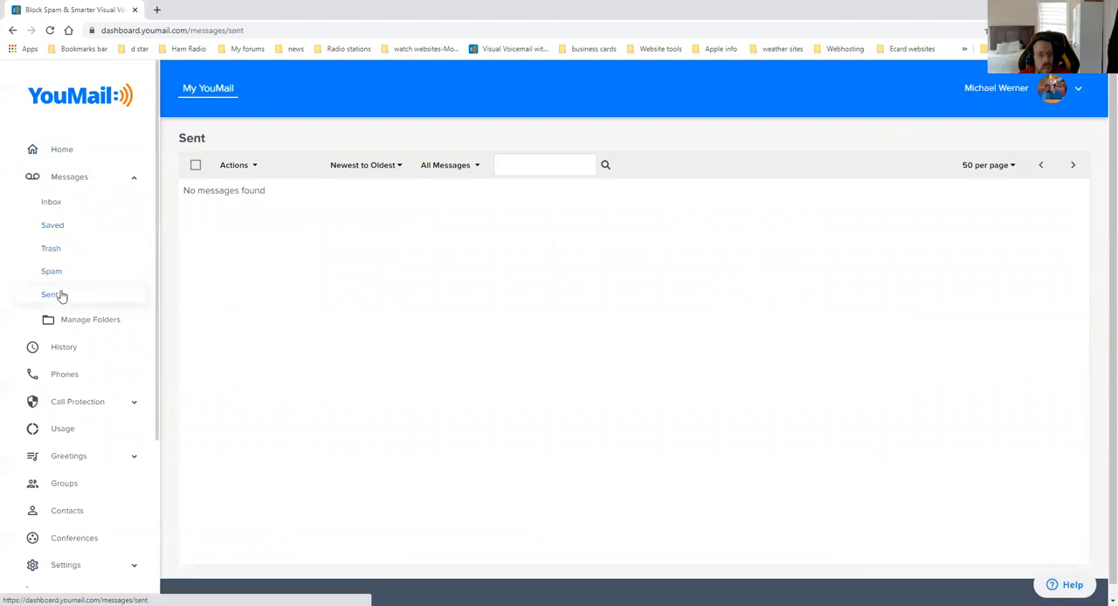
scroll("down", 3)
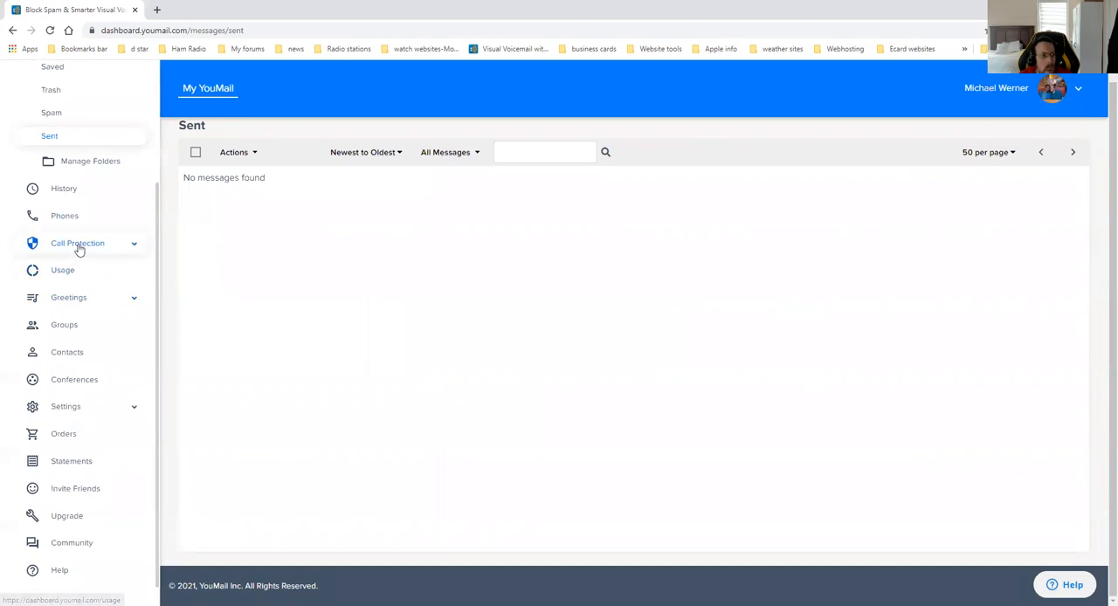
Step: Open Call Protection settings, then the empty Block List and Allow List
left_click(76, 243)
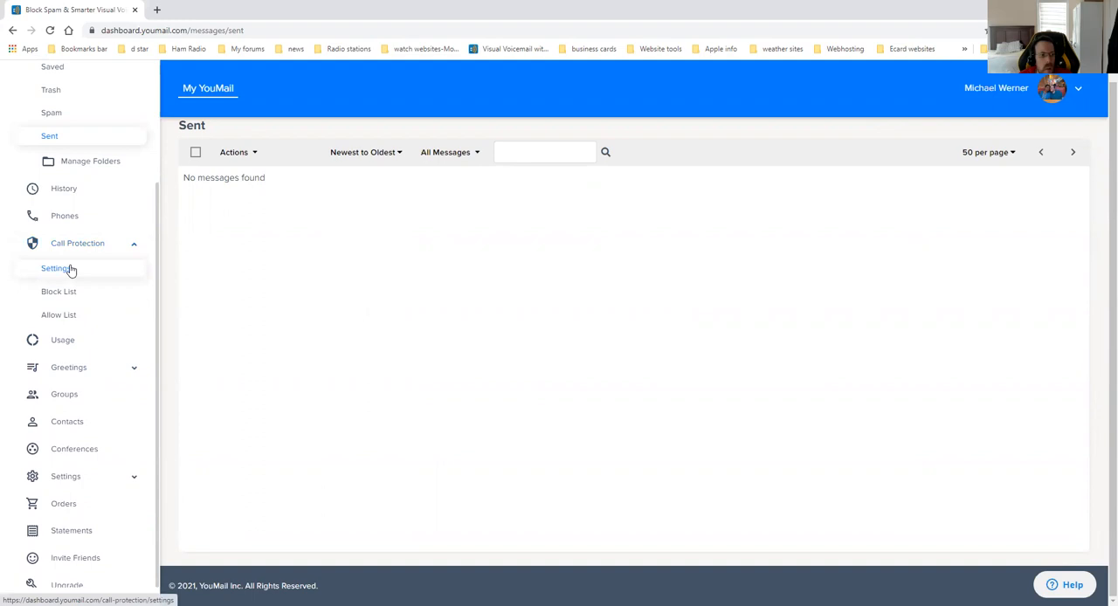
mouse_move(68, 289)
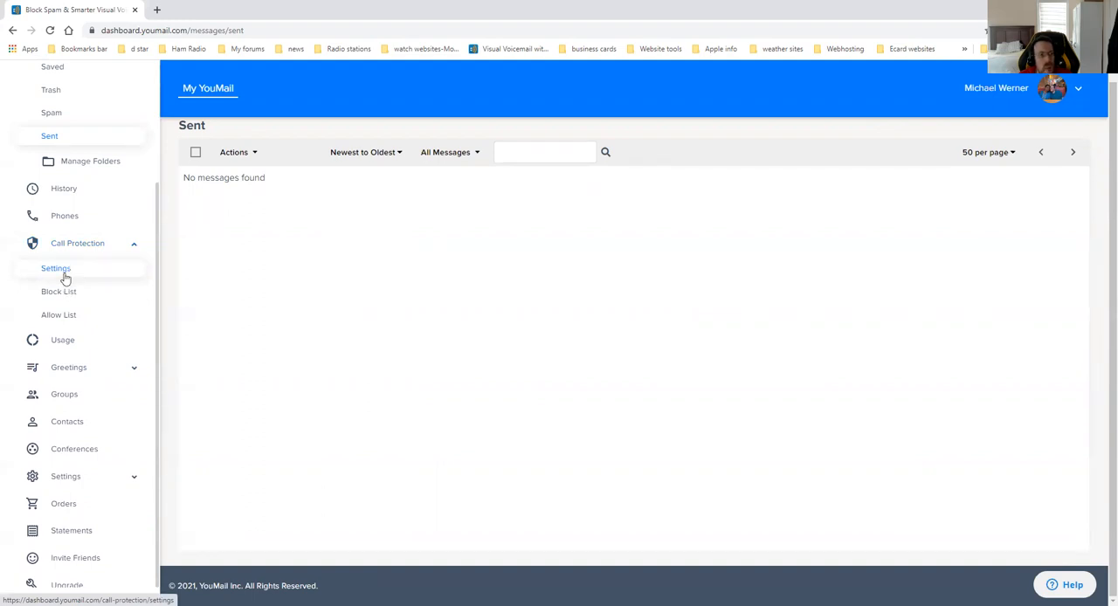
left_click(56, 269)
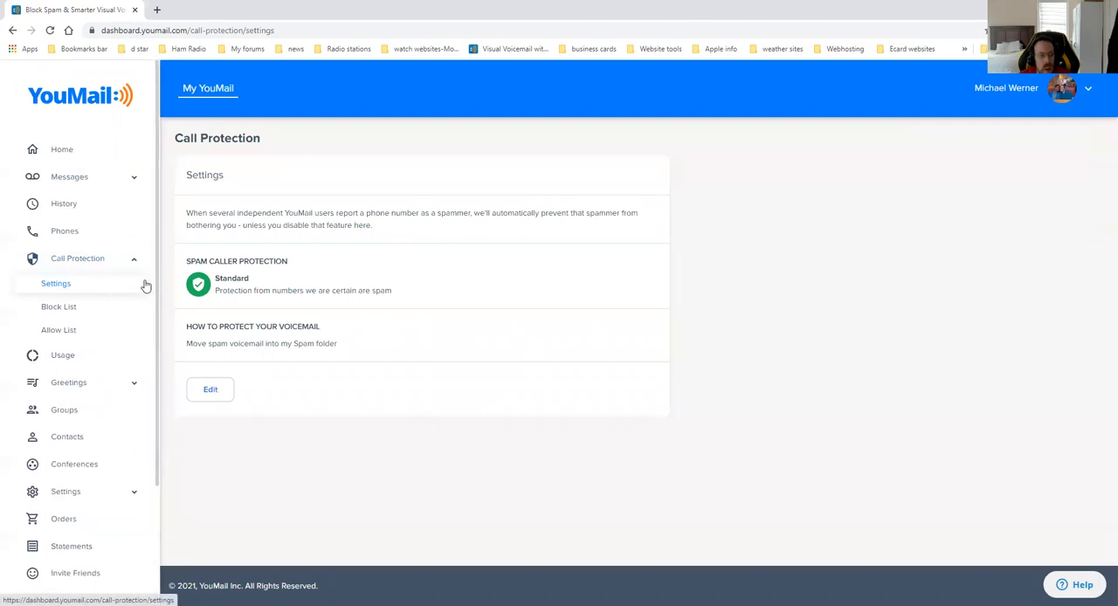
mouse_move(249, 268)
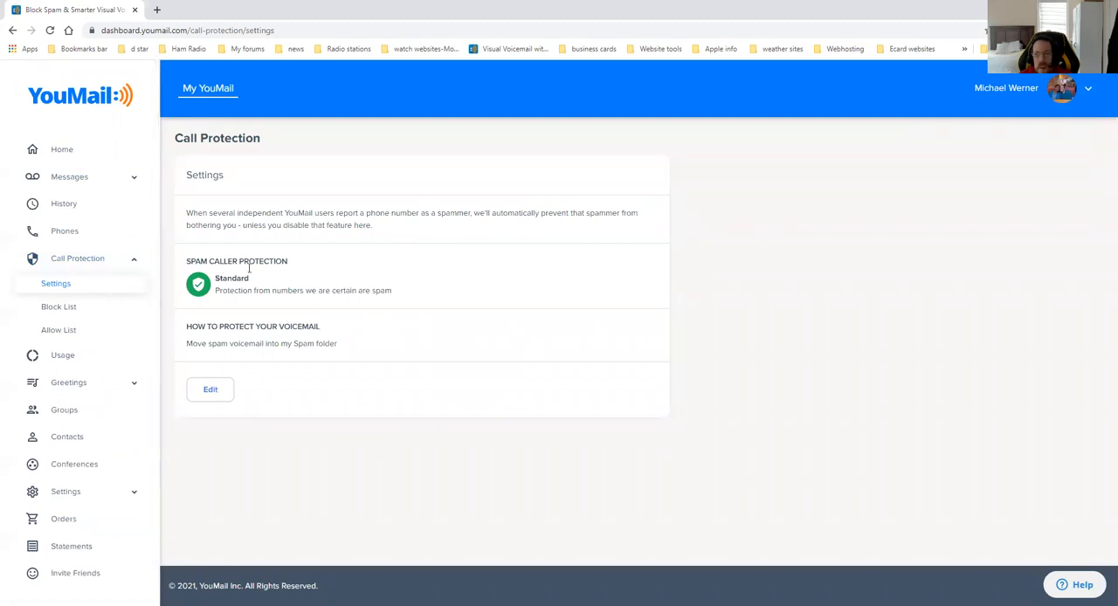
mouse_move(80, 287)
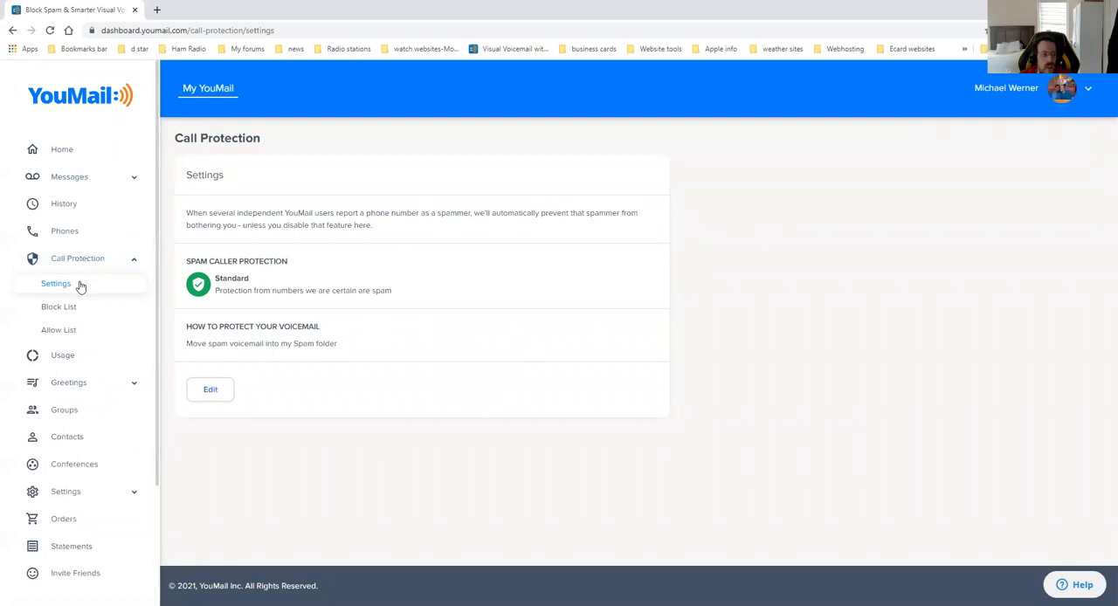
left_click(58, 307)
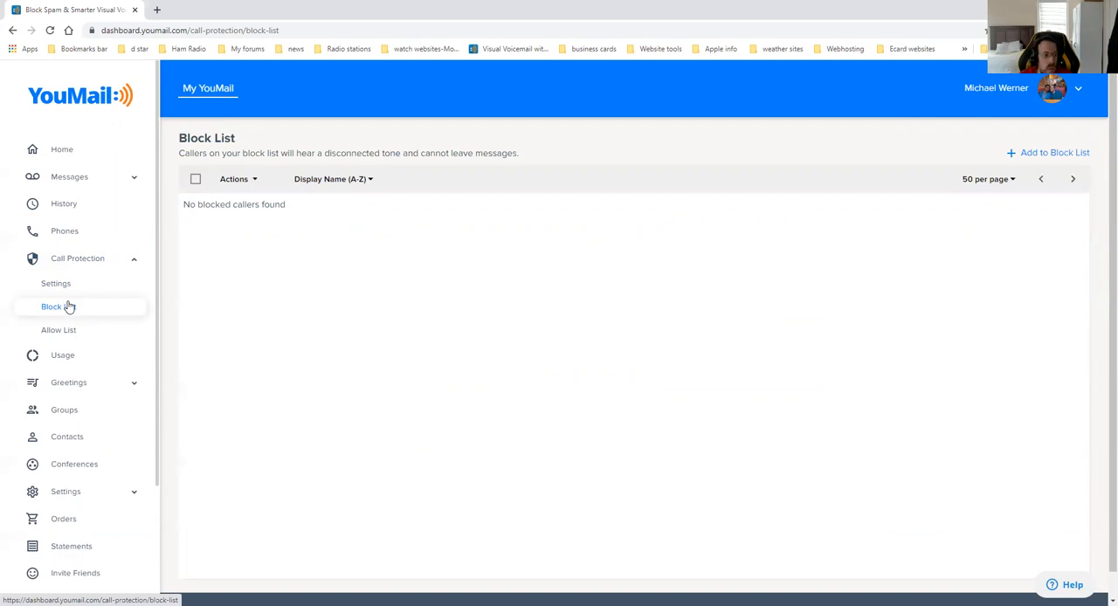
mouse_move(59, 330)
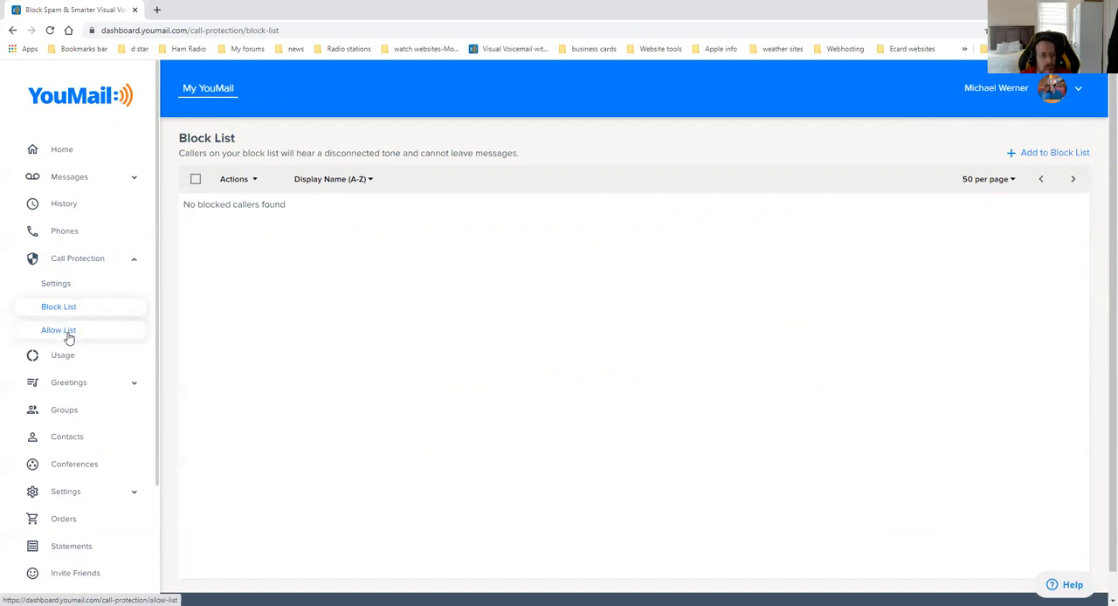
left_click(59, 330)
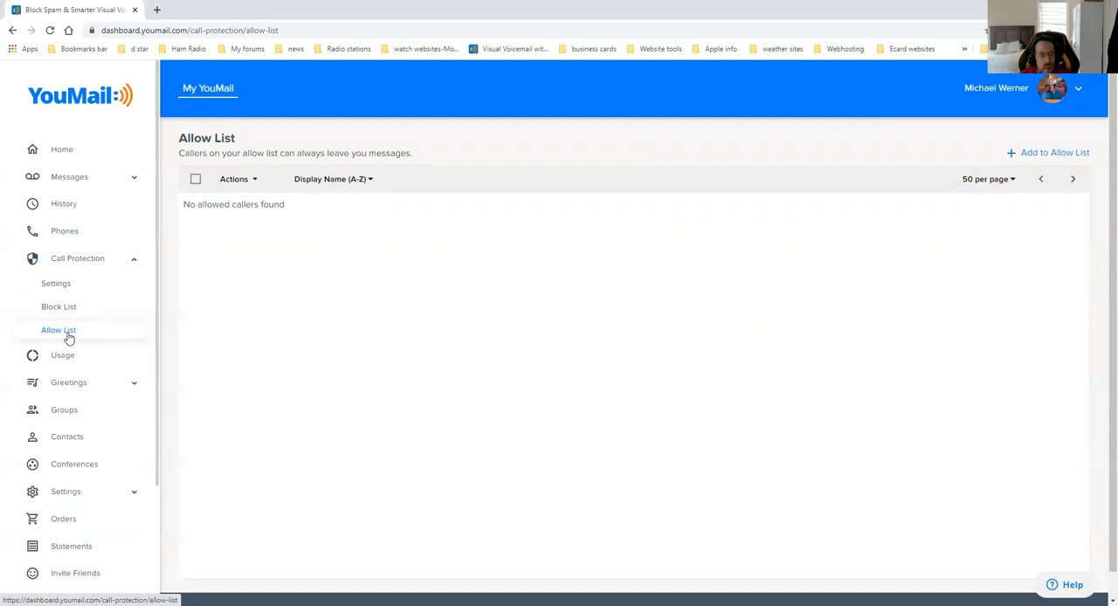
Step: Open Usage and scroll to the monthly minutes charts showing 15 of 120 minutes used
left_click(62, 354)
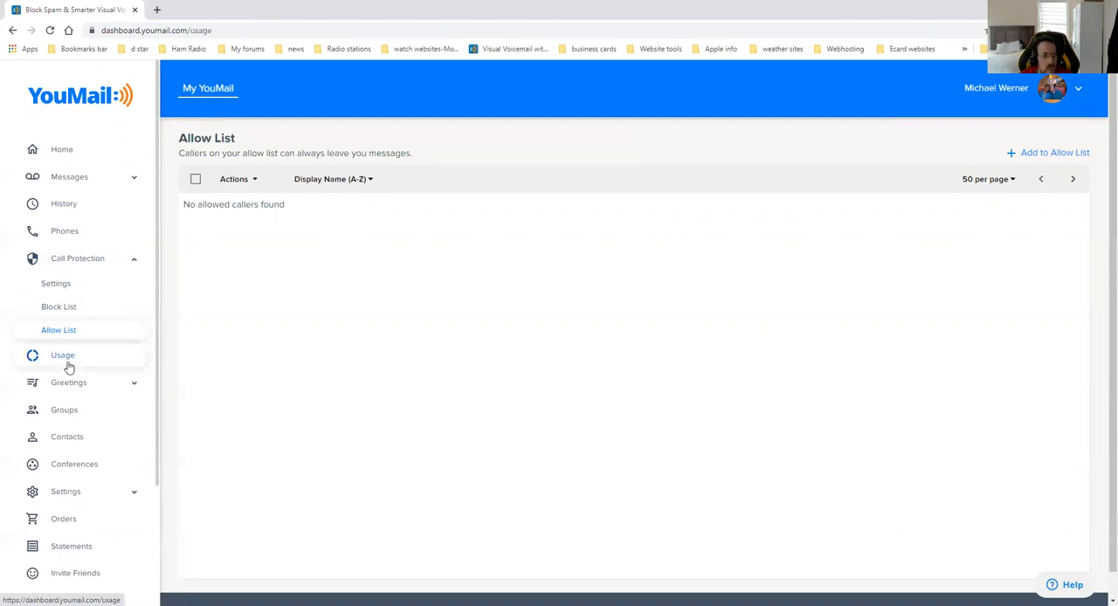
left_click(62, 355)
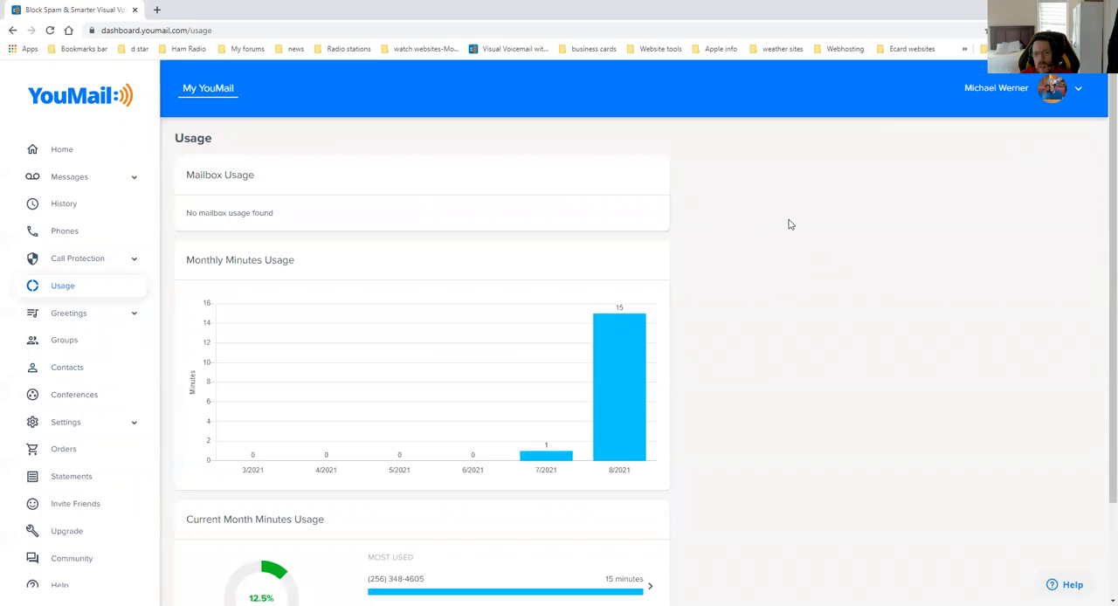
scroll("down", 3)
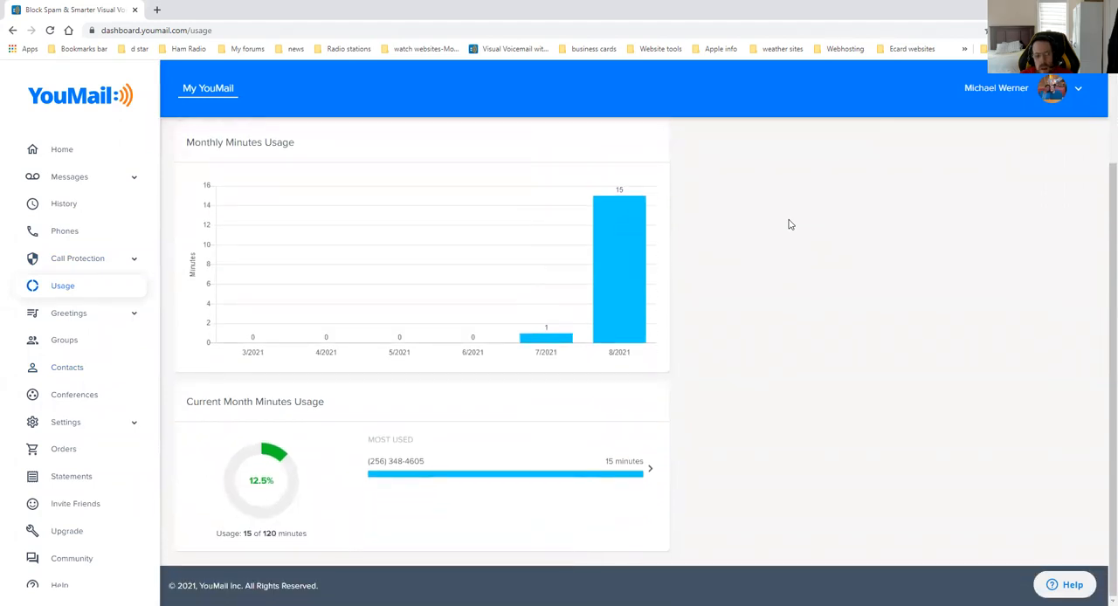
mouse_move(642, 382)
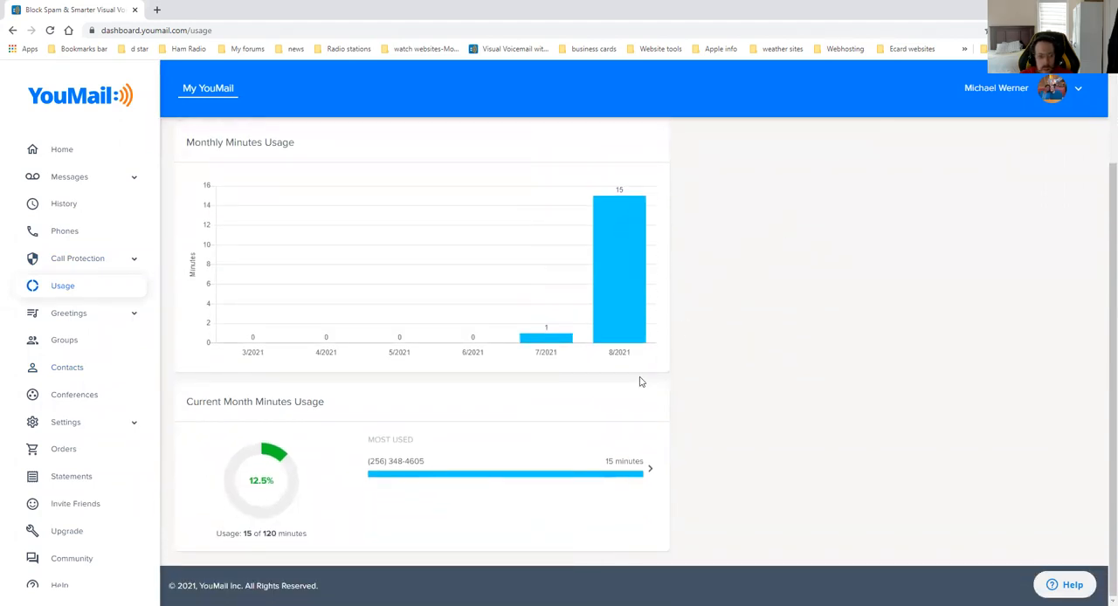
mouse_move(454, 414)
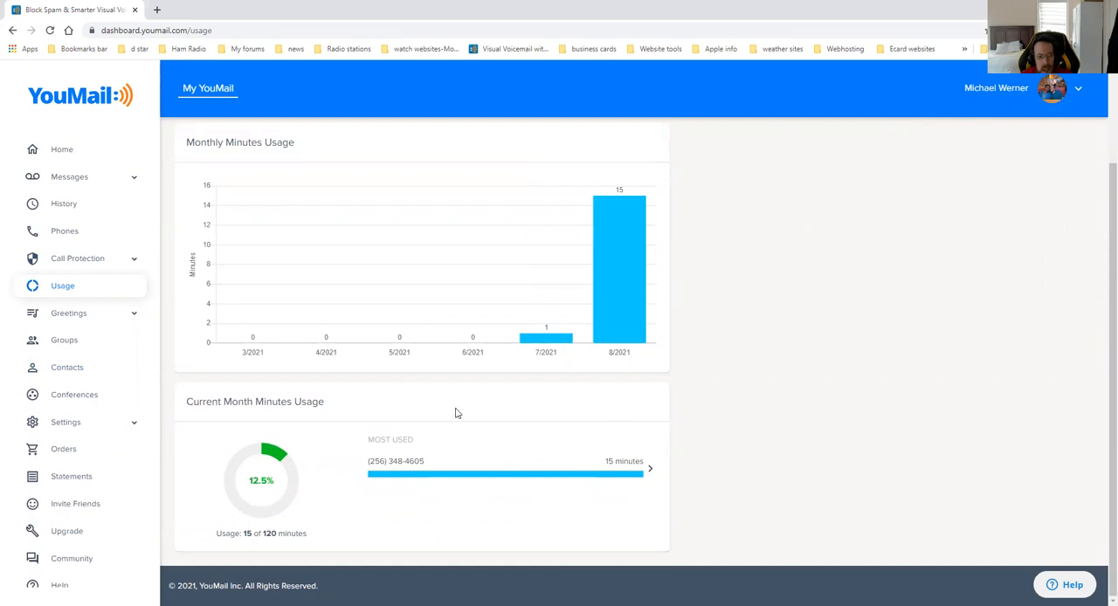
mouse_move(68, 367)
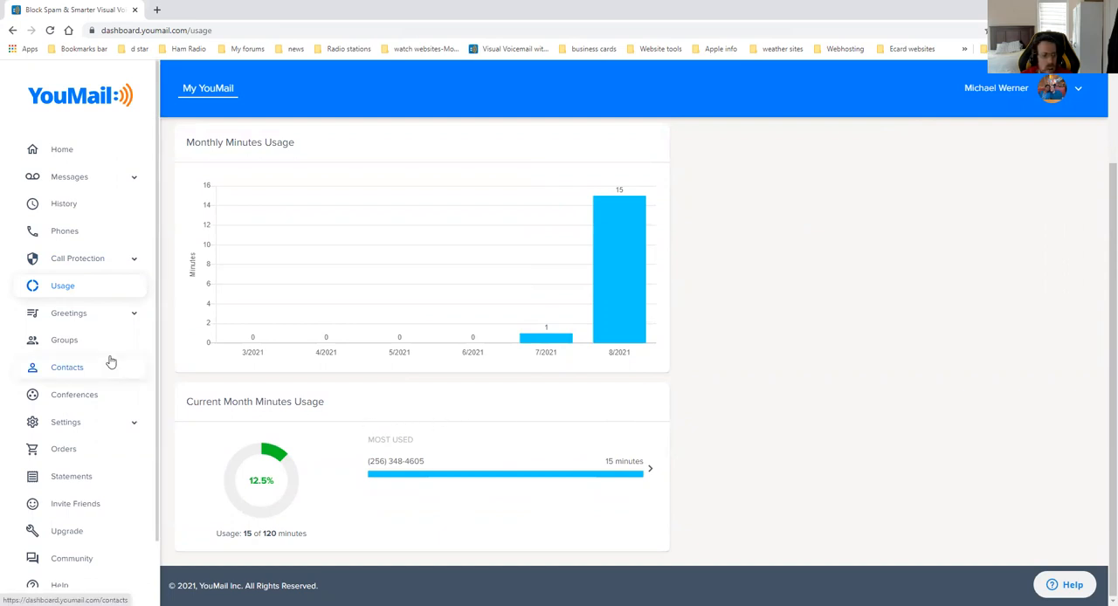
mouse_move(98, 324)
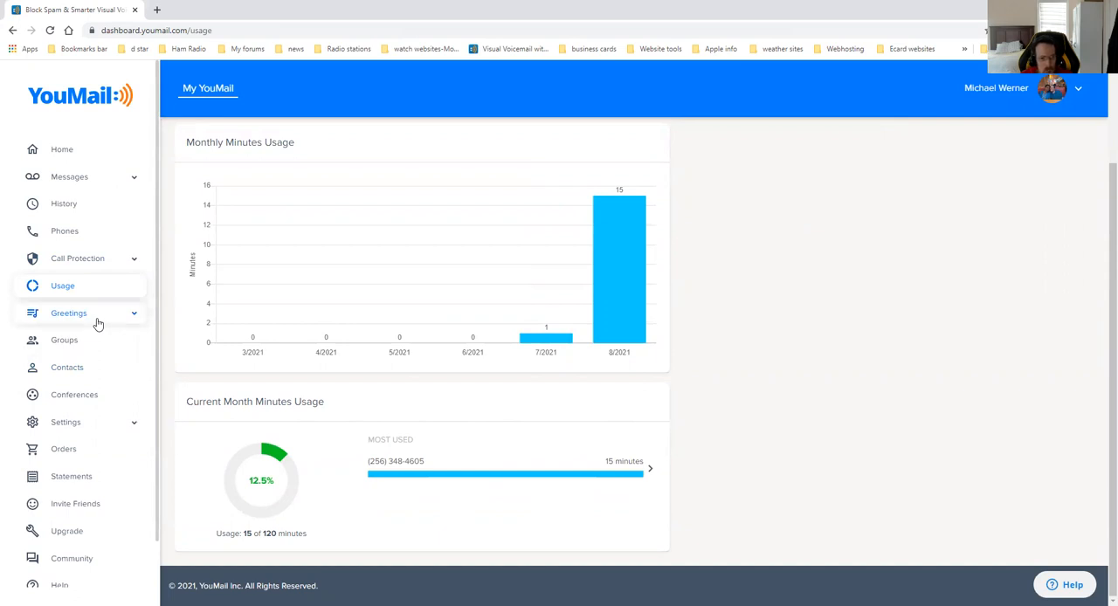
mouse_move(78, 258)
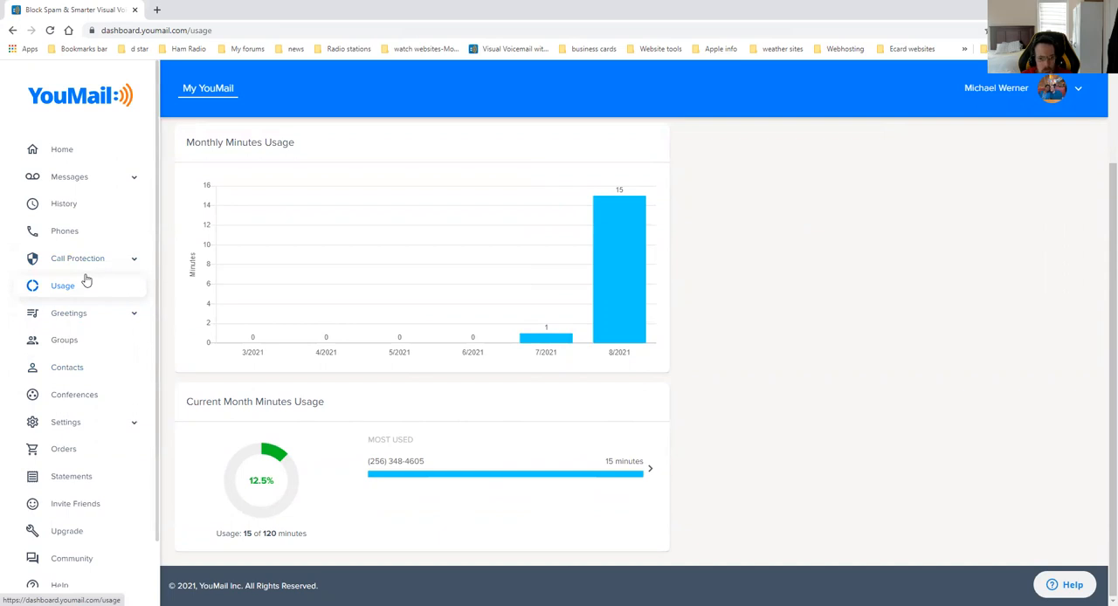
mouse_move(13, 285)
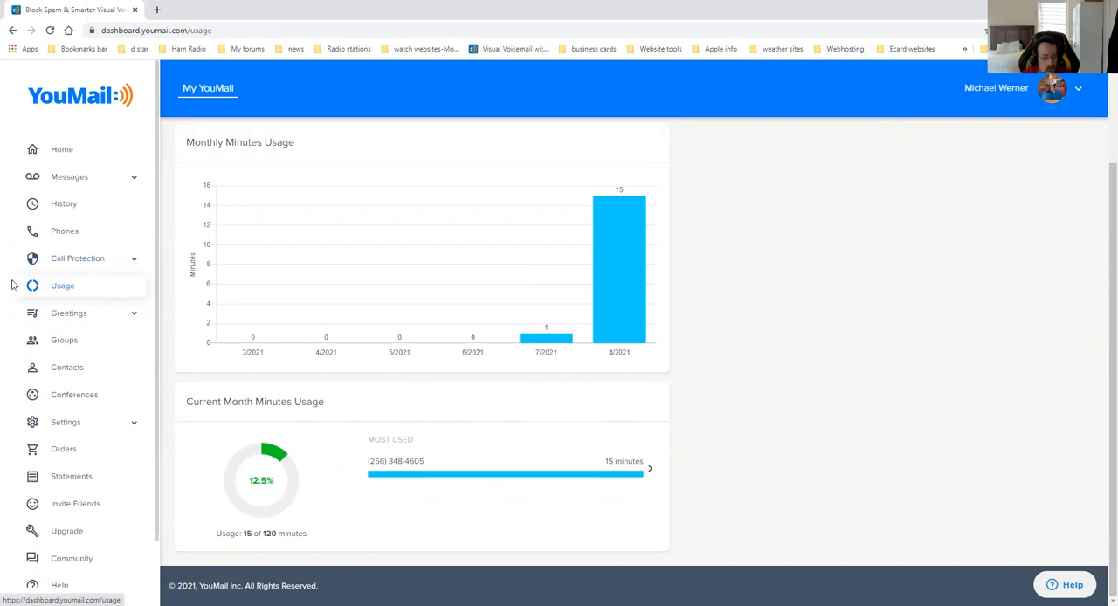
mouse_move(64, 340)
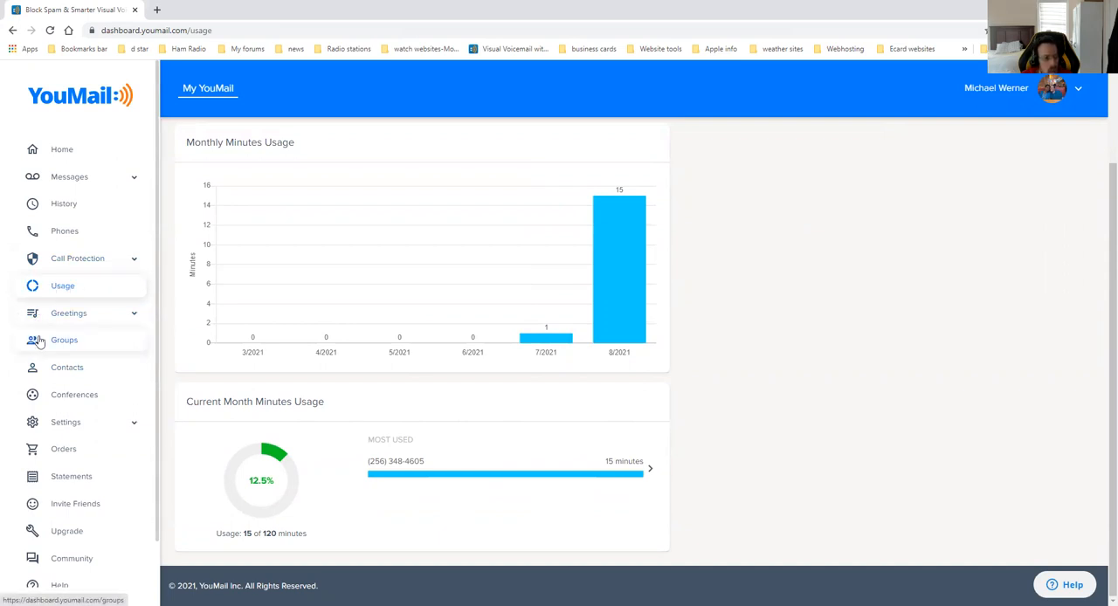
mouse_move(100, 341)
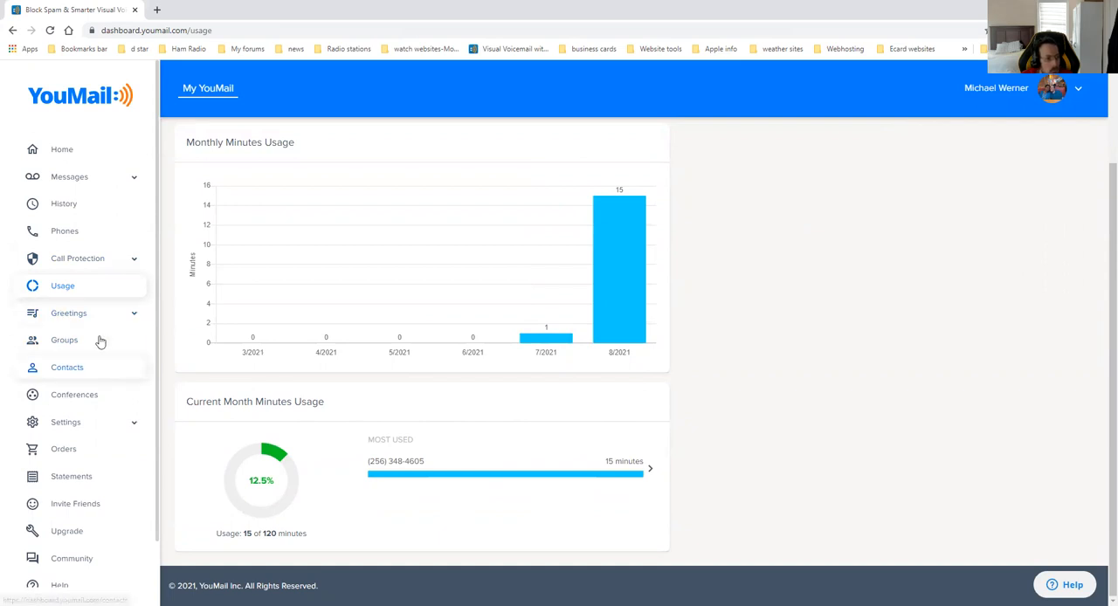
Step: View Greeting Summary, Auto Attendant, then Private Numbers, where private callers are blocked
left_click(69, 313)
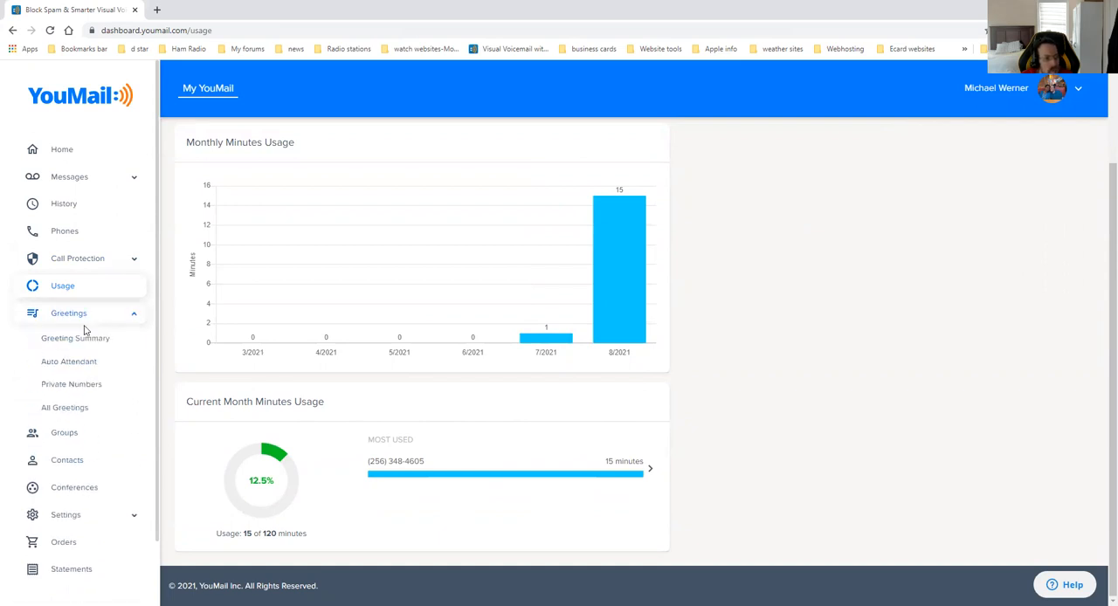
left_click(75, 338)
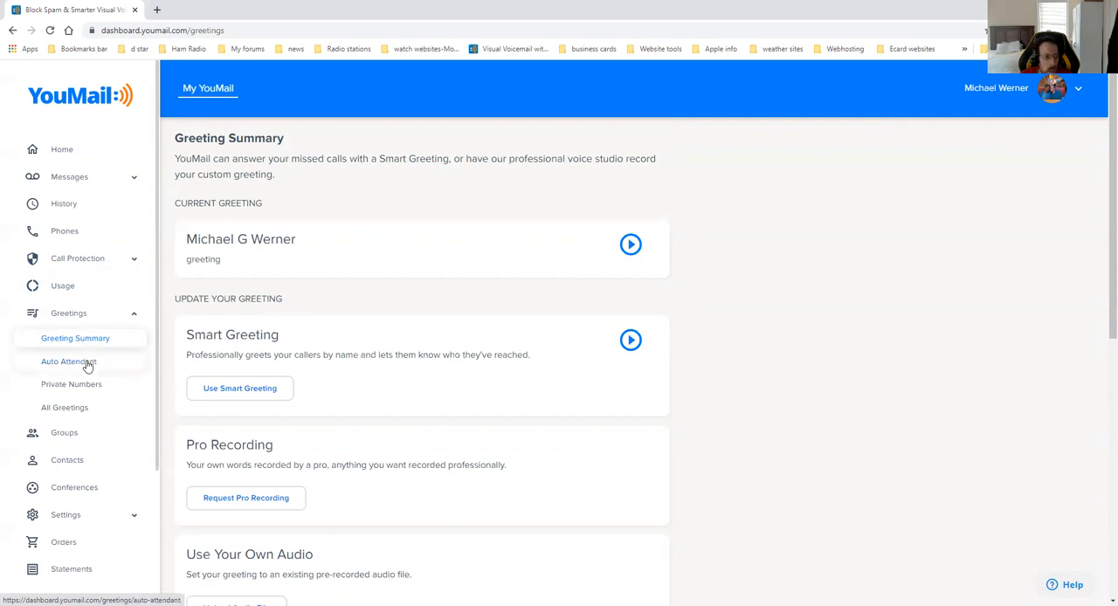
left_click(69, 361)
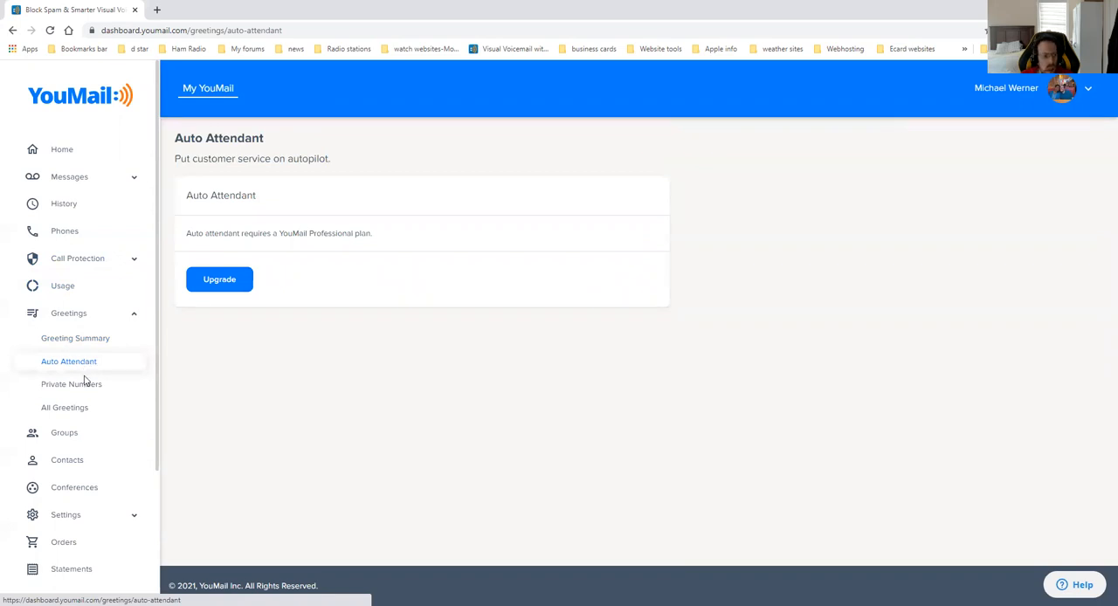
left_click(72, 385)
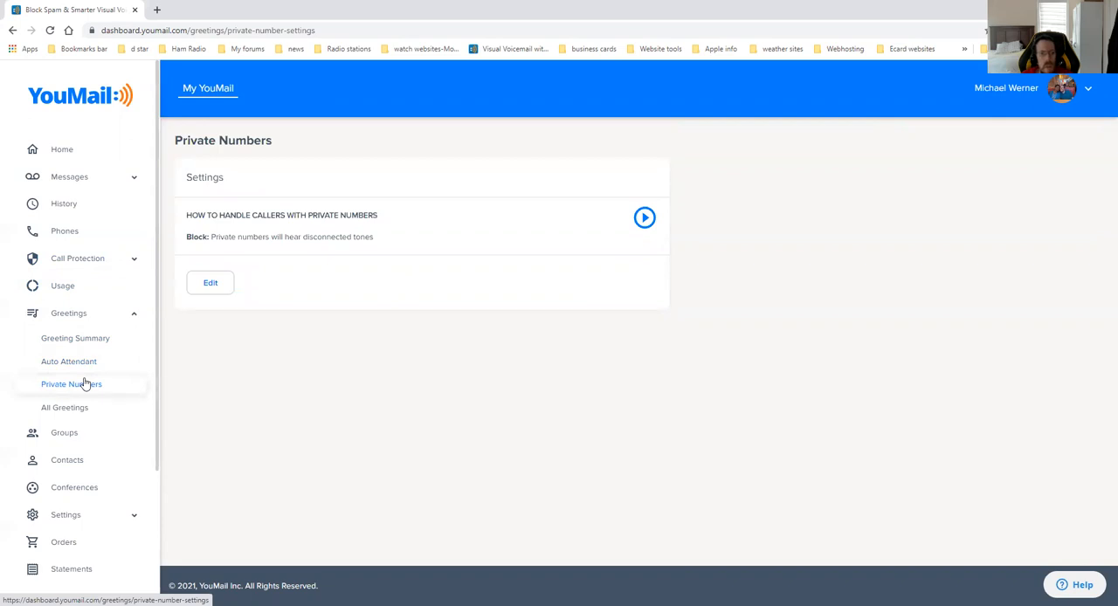
mouse_move(365, 234)
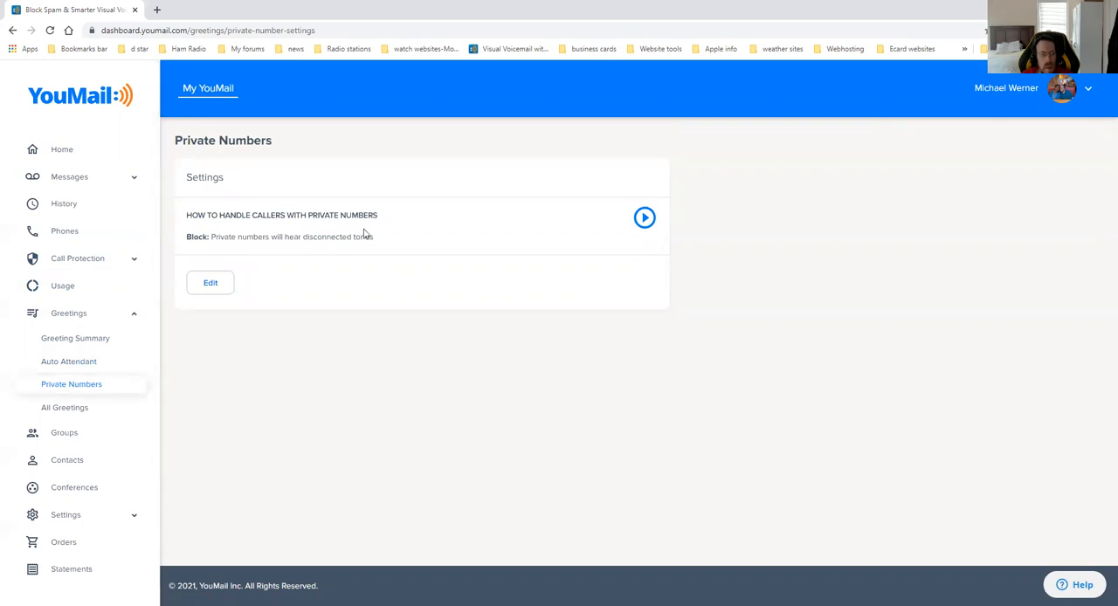
mouse_move(477, 227)
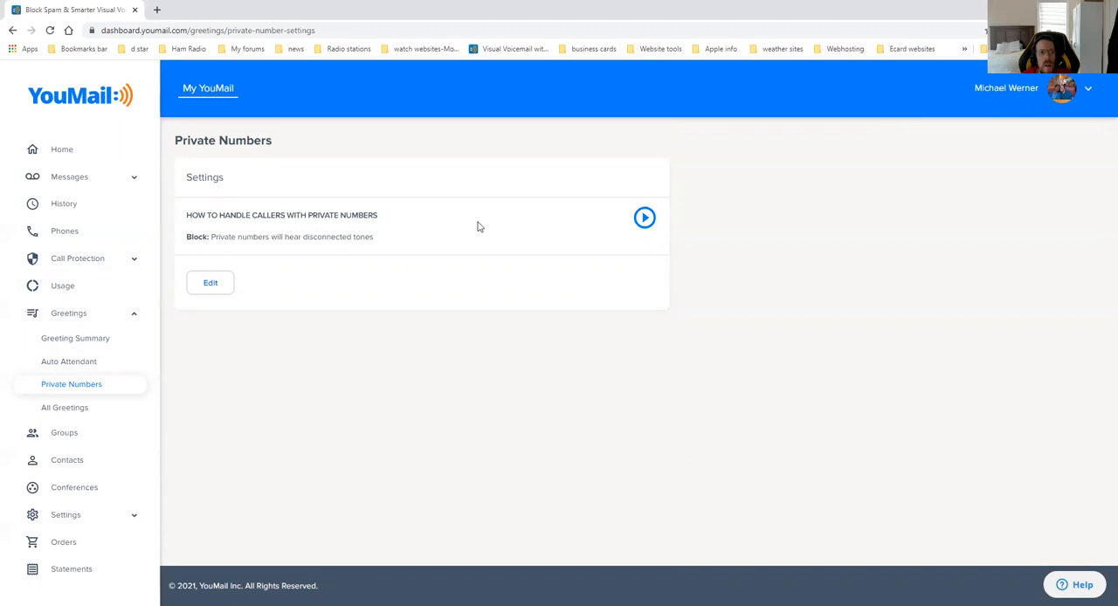
mouse_move(698, 224)
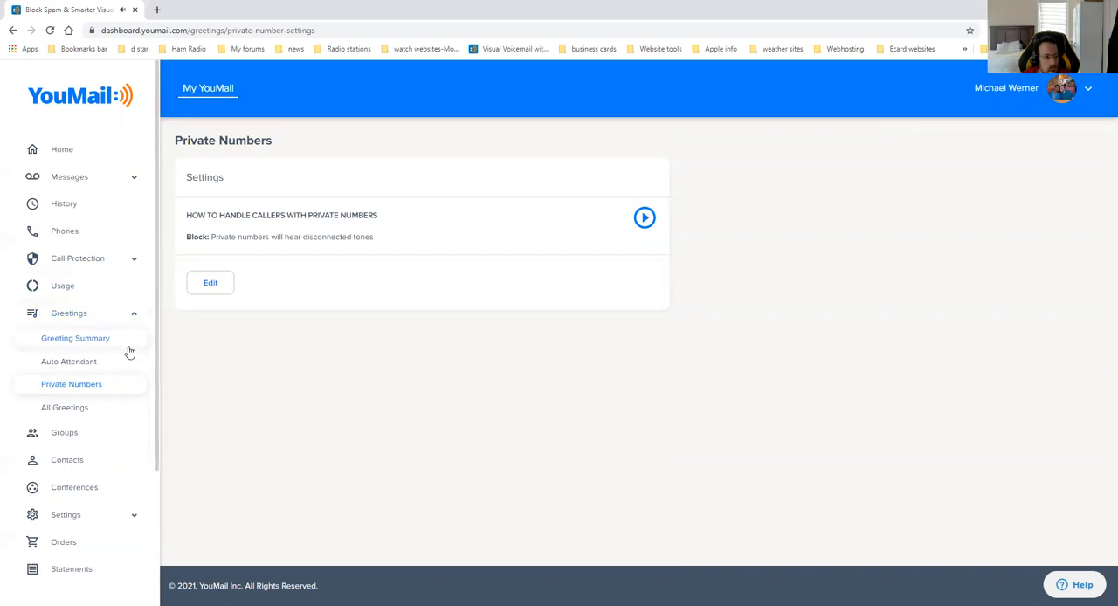
mouse_move(114, 411)
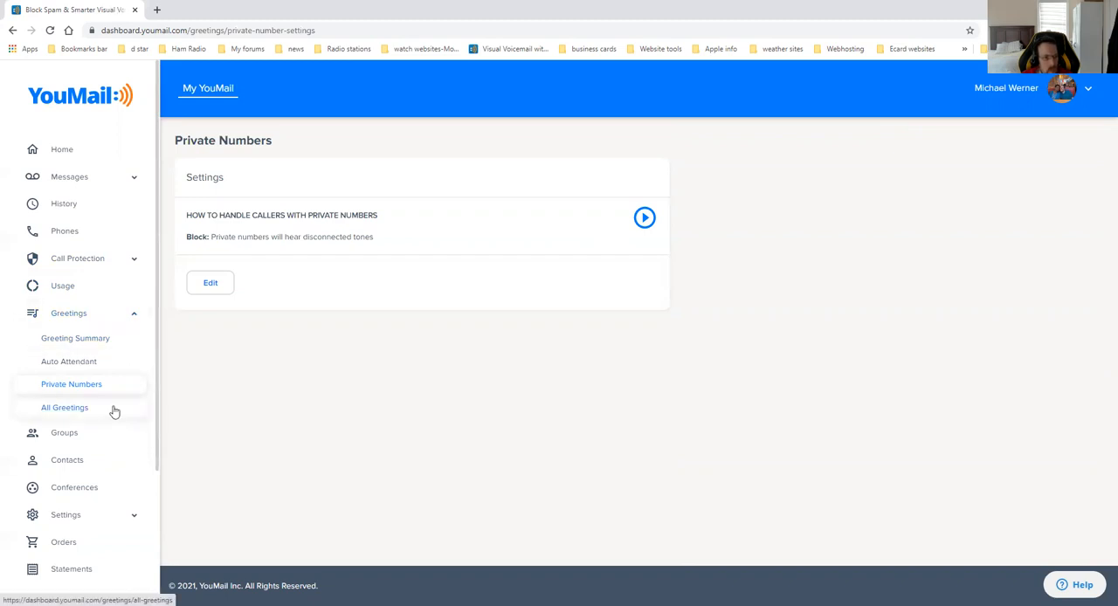
Step: Open All Greetings to list the seven greetings with hamradio's details
left_click(65, 407)
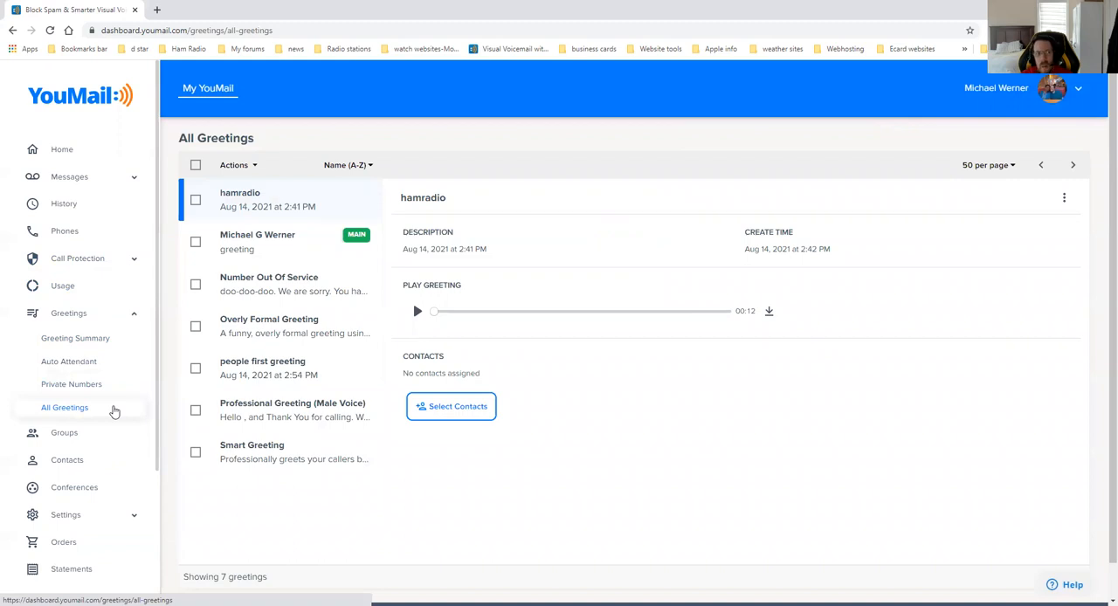
mouse_move(133, 396)
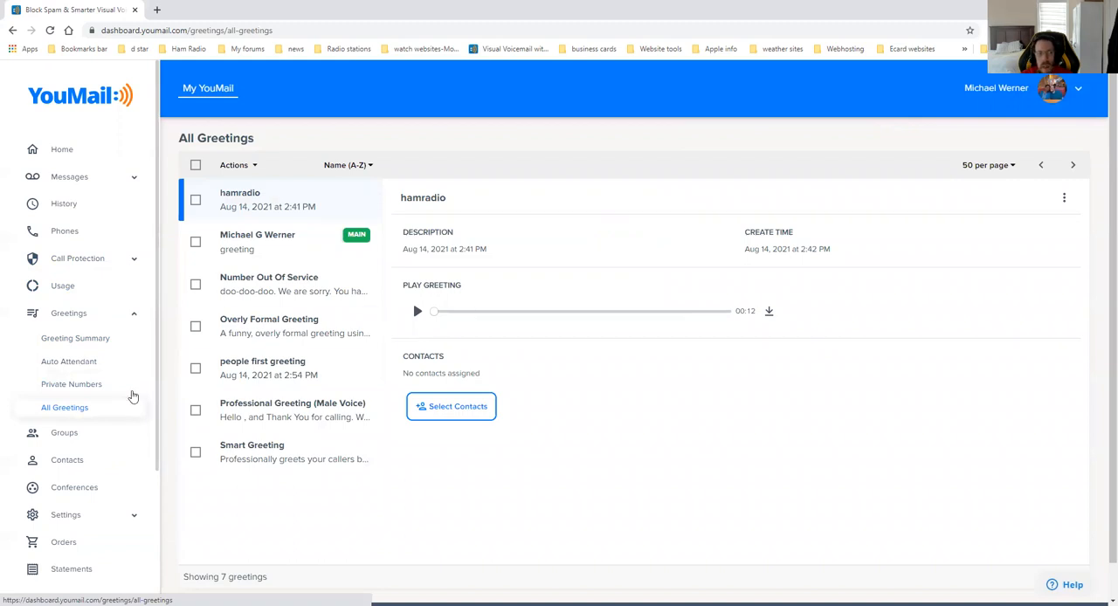
mouse_move(297, 217)
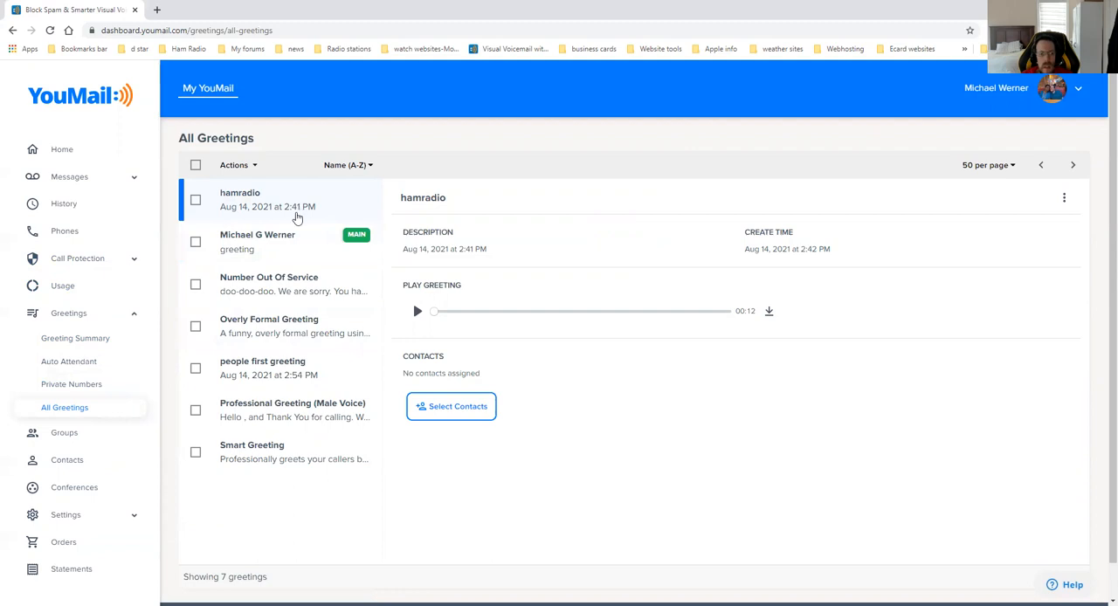
mouse_move(275, 520)
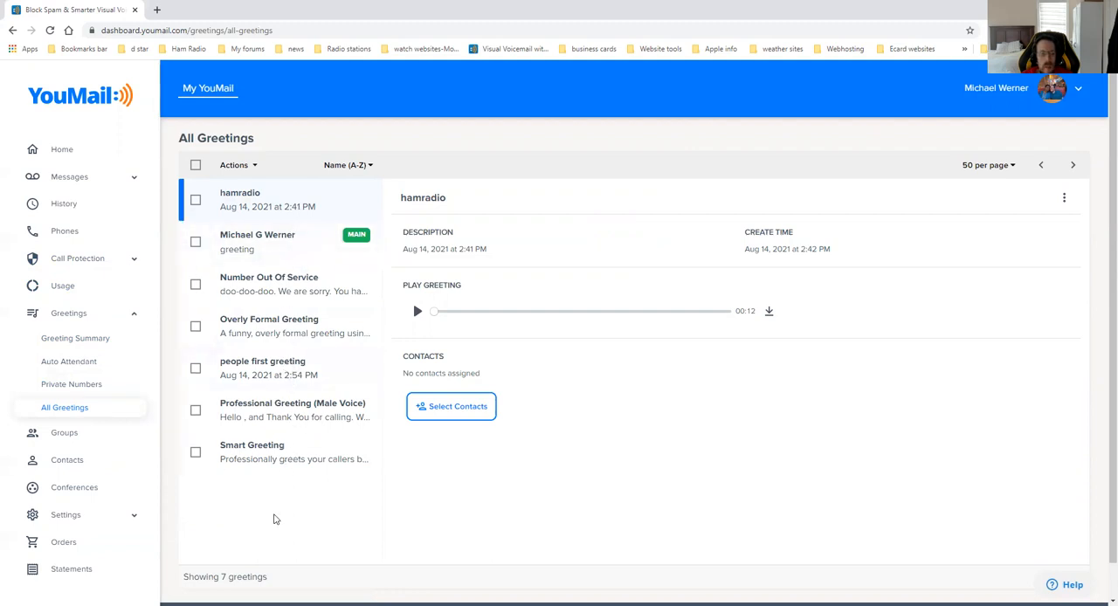
mouse_move(274, 521)
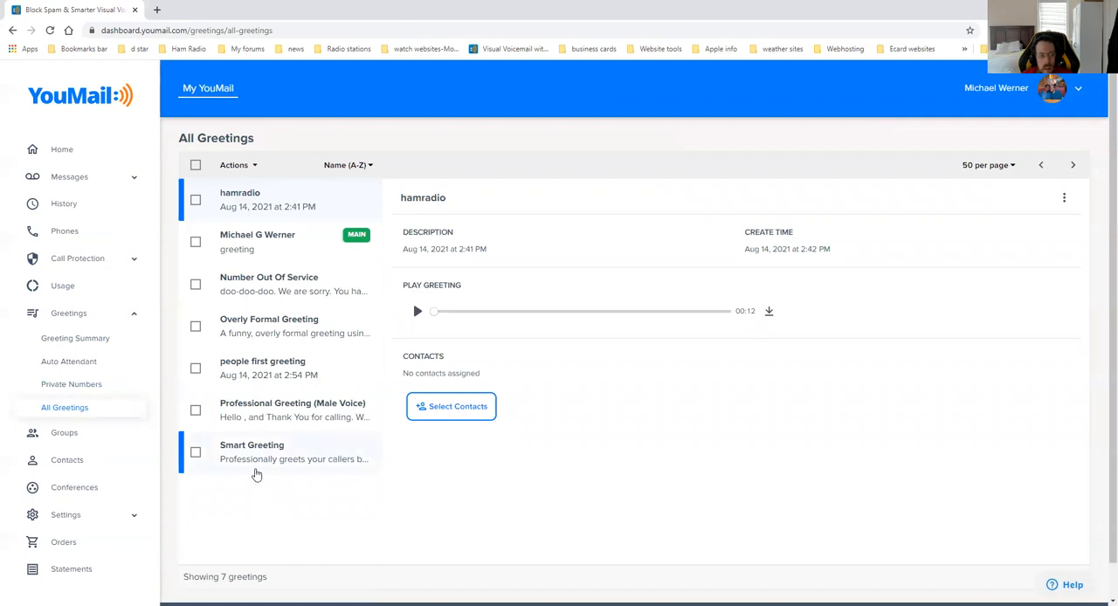
mouse_move(266, 471)
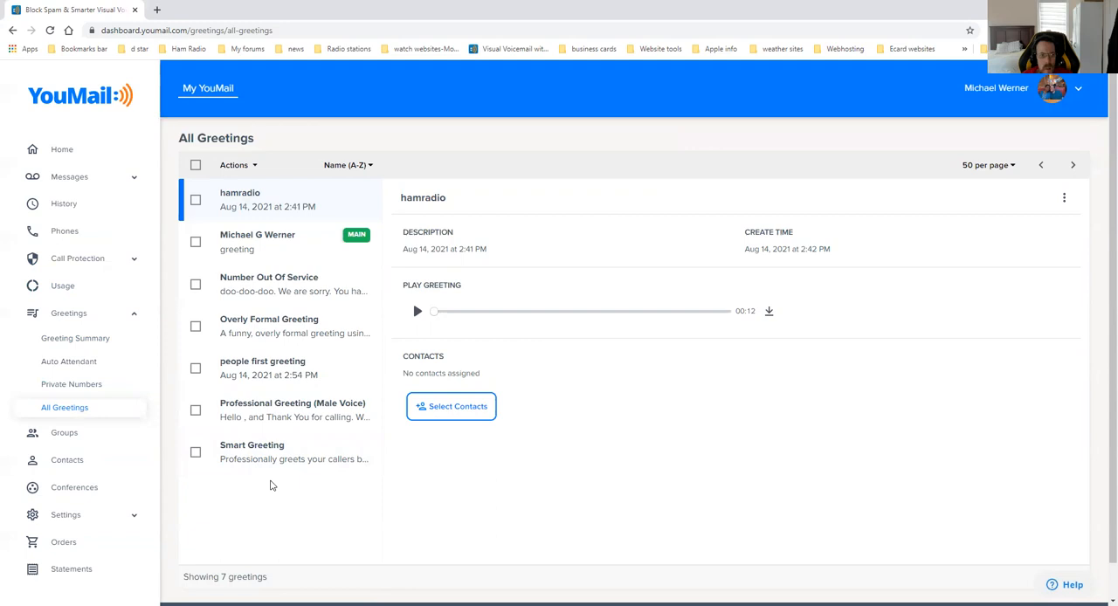
mouse_move(317, 507)
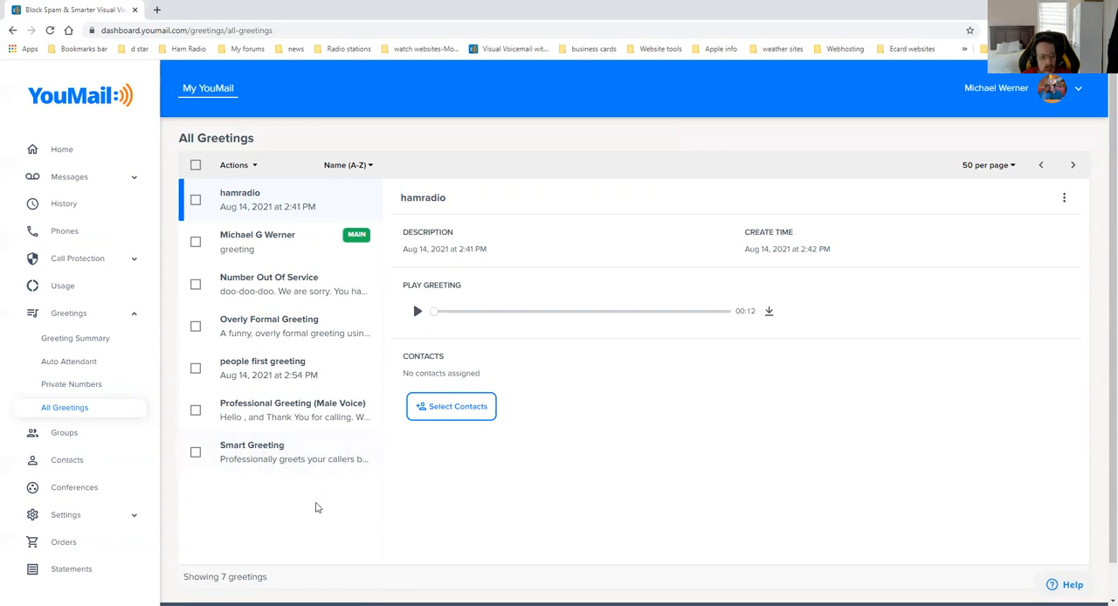
mouse_move(303, 496)
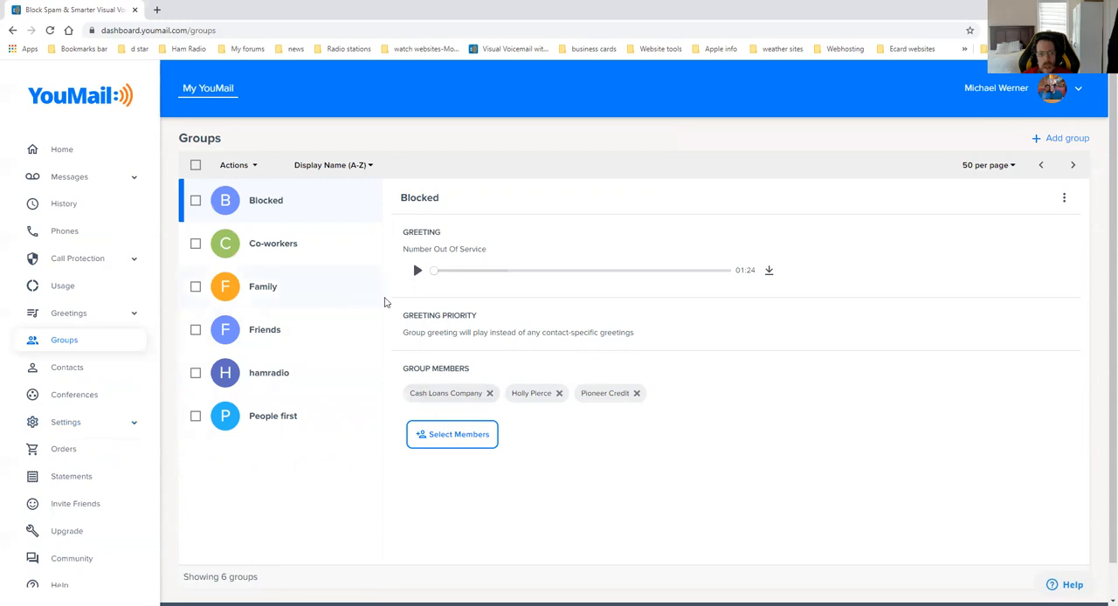
mouse_move(280, 256)
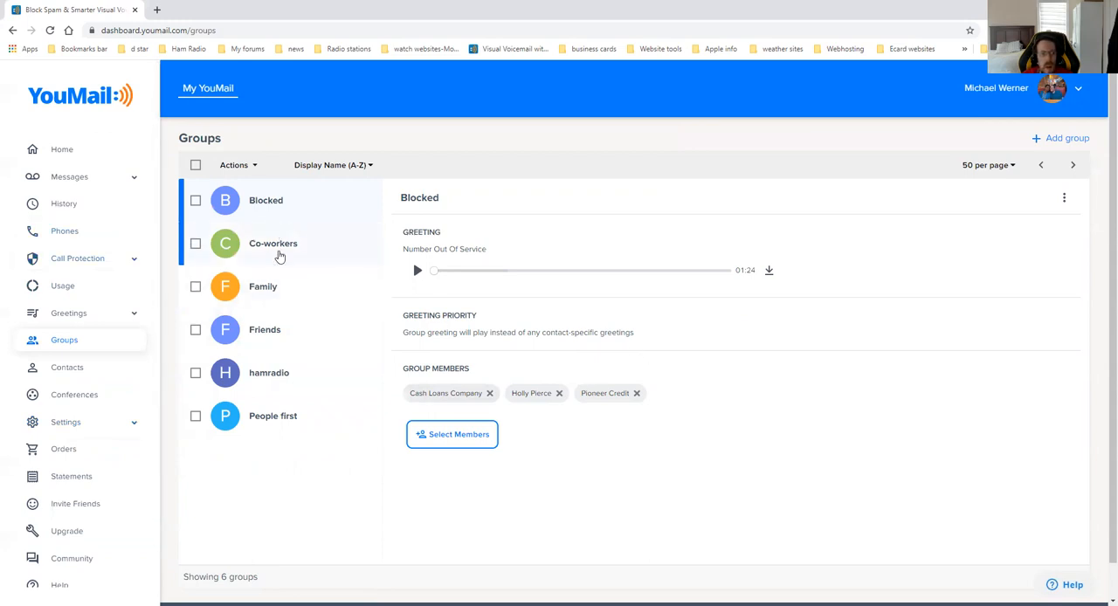
Step: View the Co-workers, Family, Friends, hamradio and People first group details in turn
left_click(273, 244)
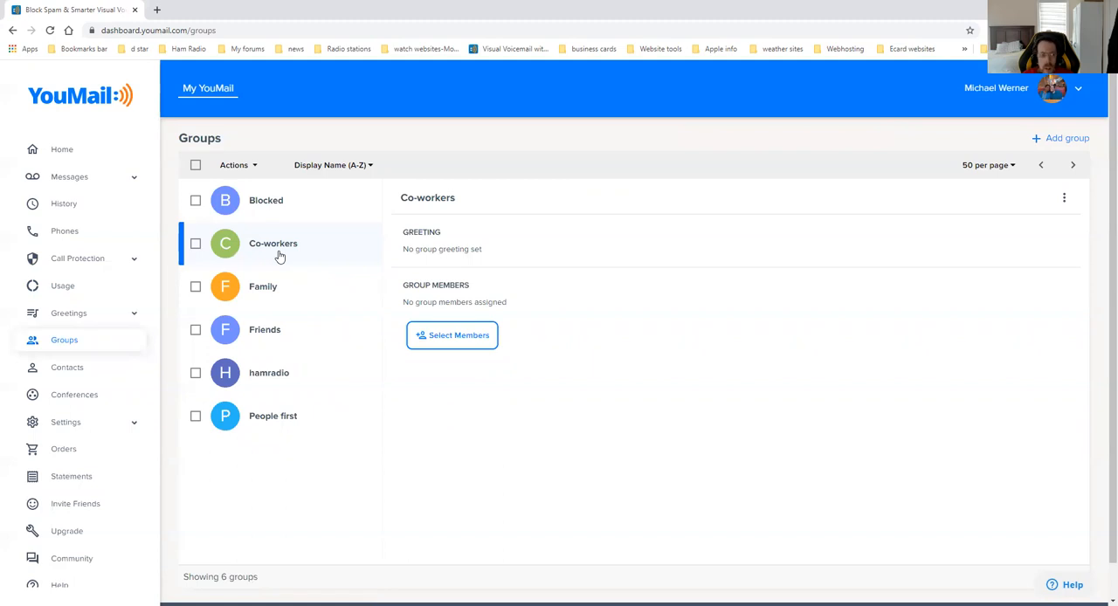
left_click(263, 287)
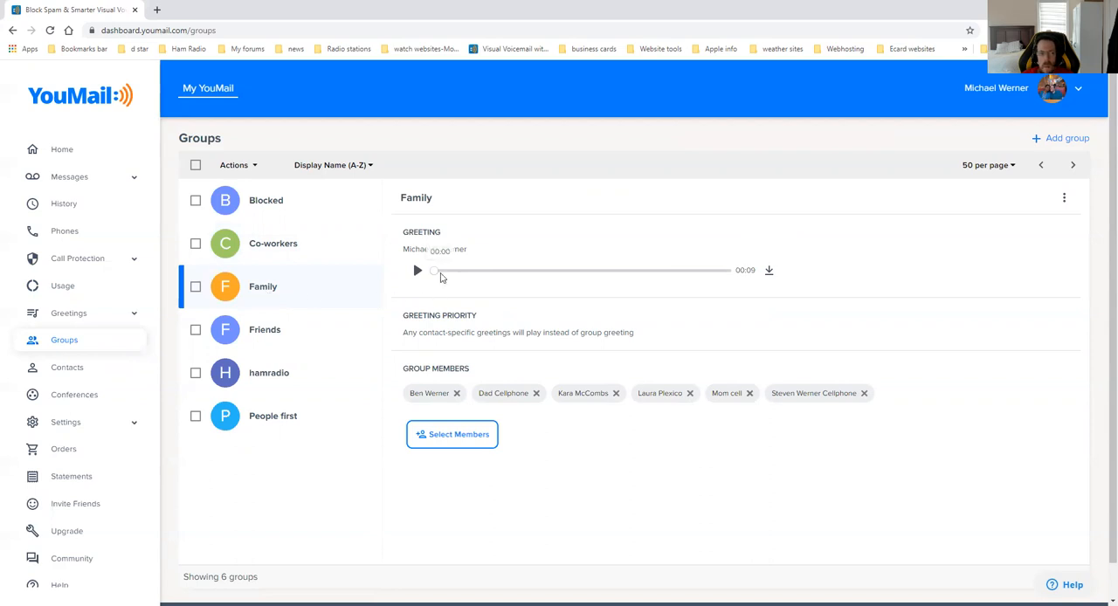
left_click(265, 329)
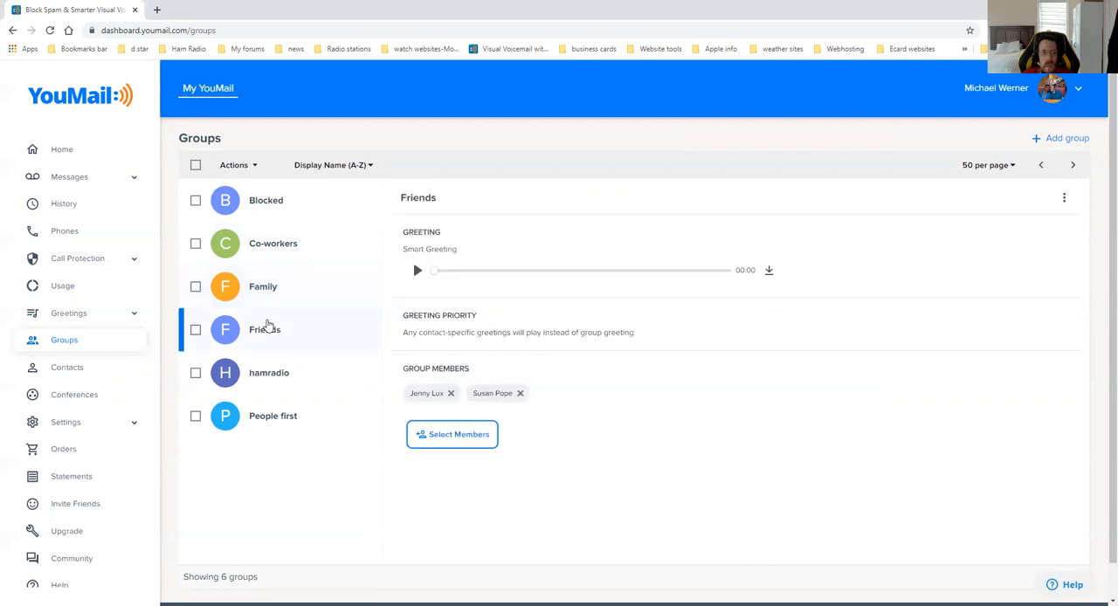
left_click(418, 270)
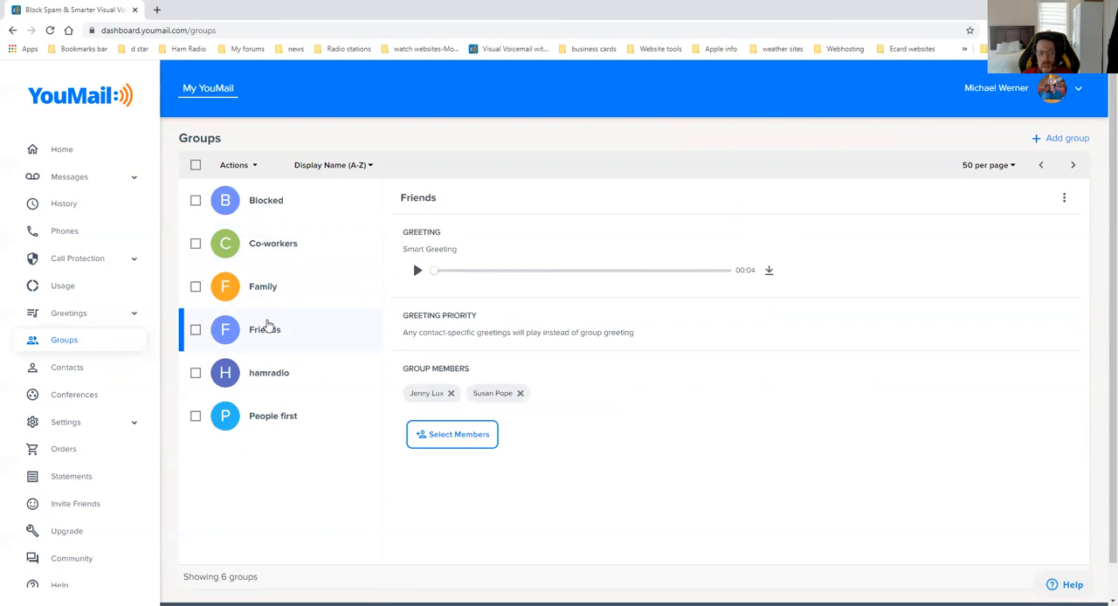
mouse_move(270, 384)
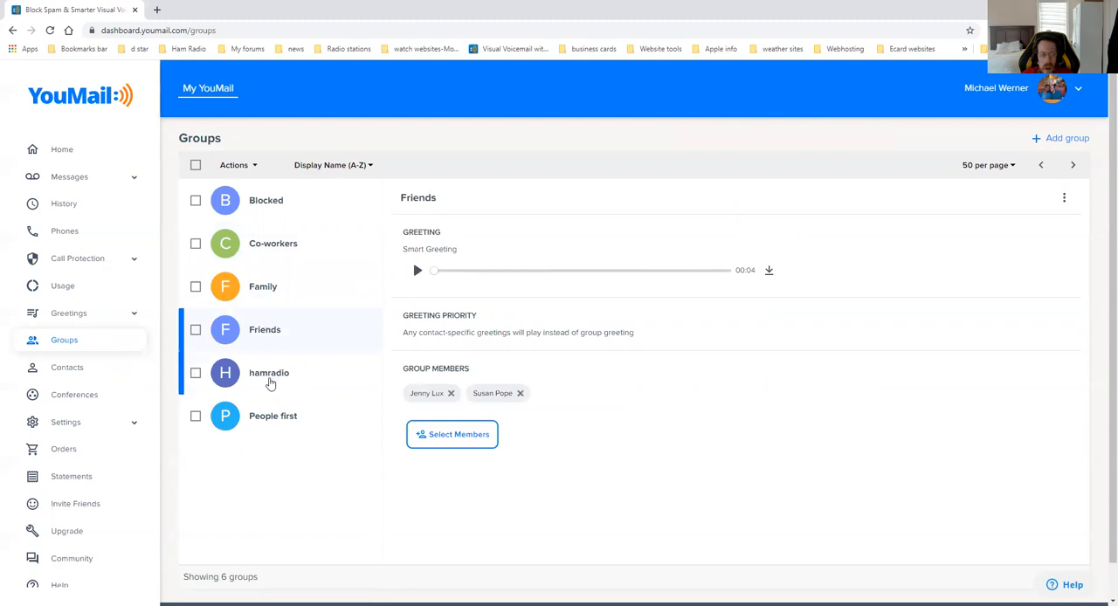
left_click(269, 373)
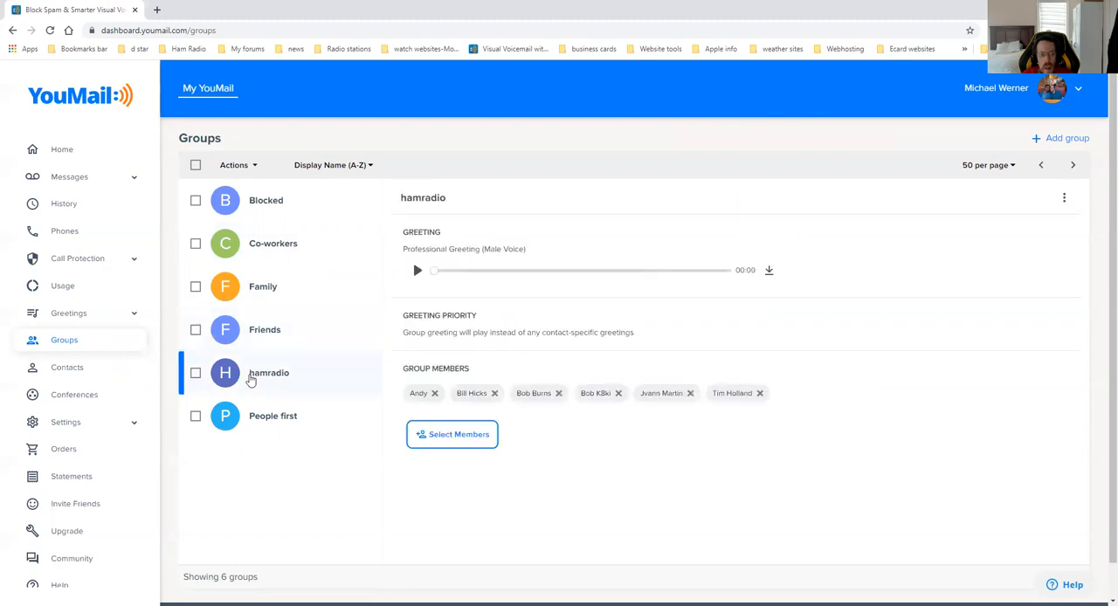
left_click(417, 270)
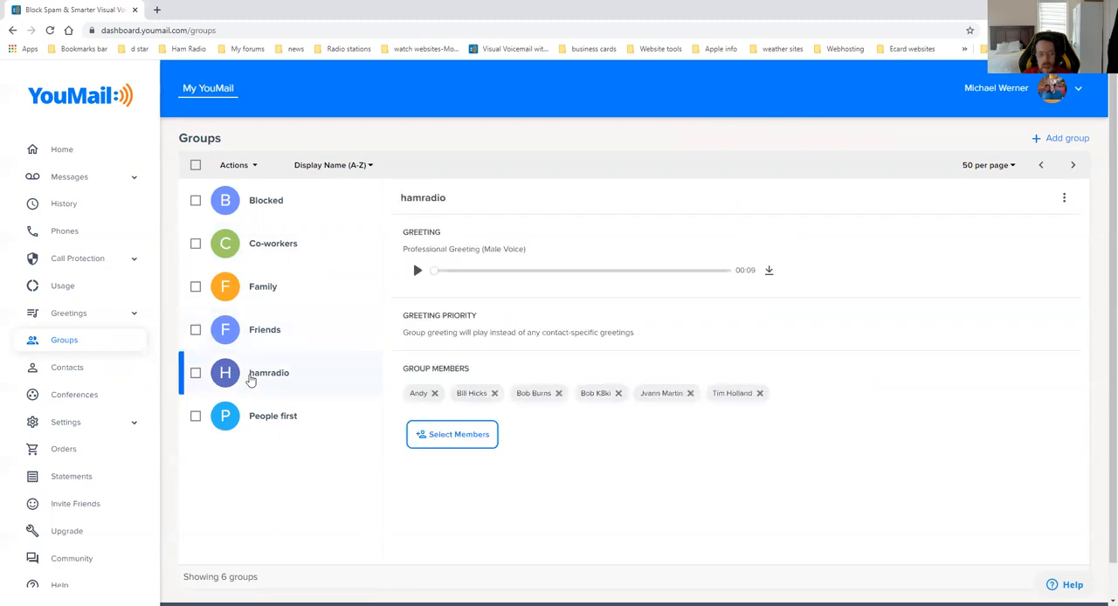
left_click(273, 416)
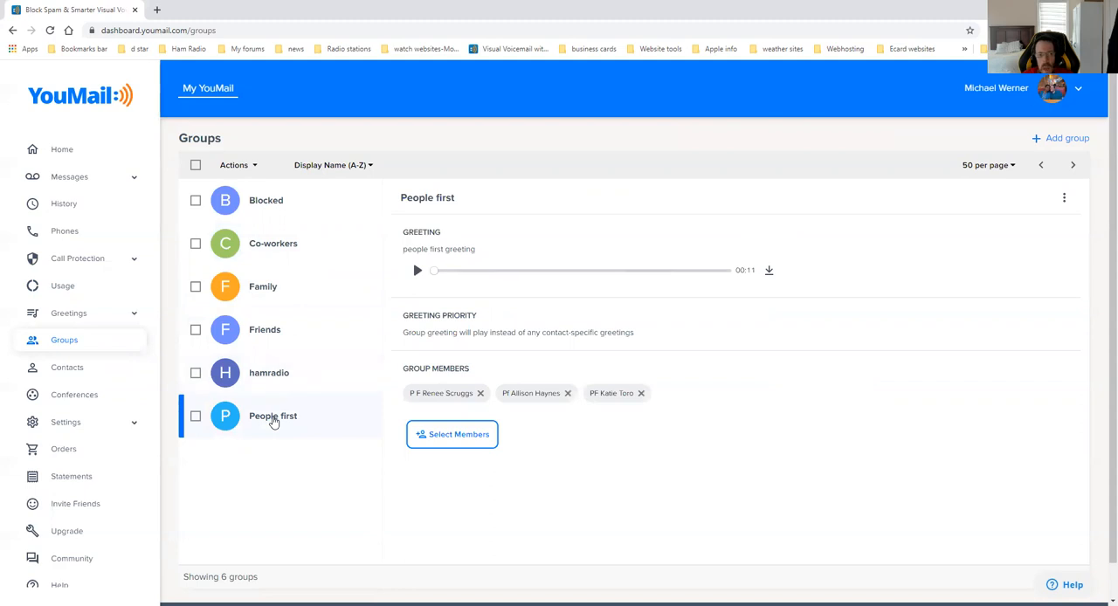
mouse_move(101, 367)
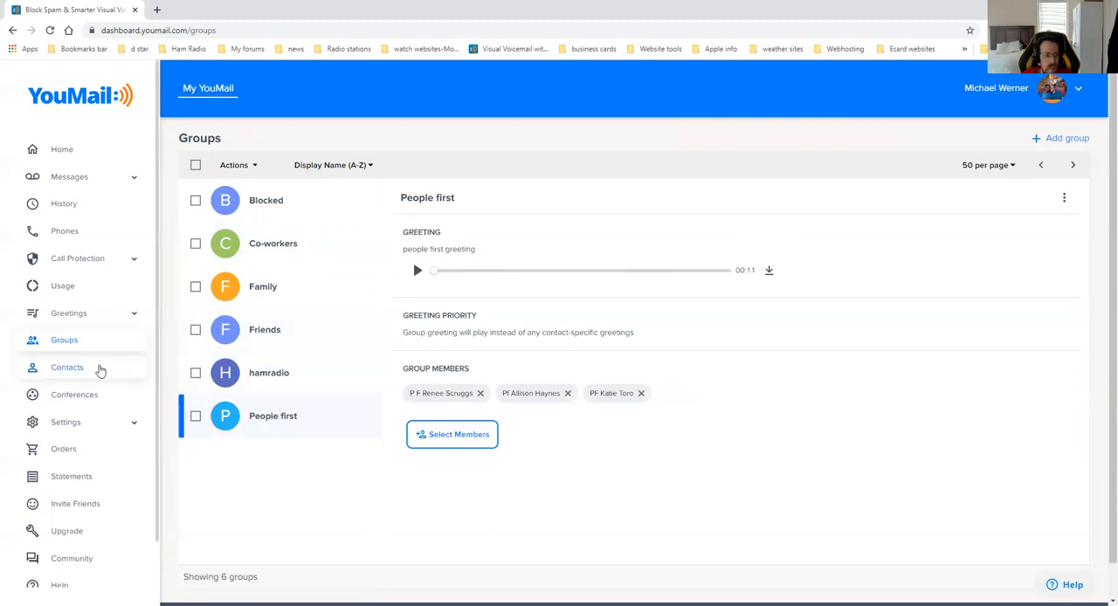
Step: Look at the 78-contact Contacts list, then go to the empty Conferences page
left_click(67, 367)
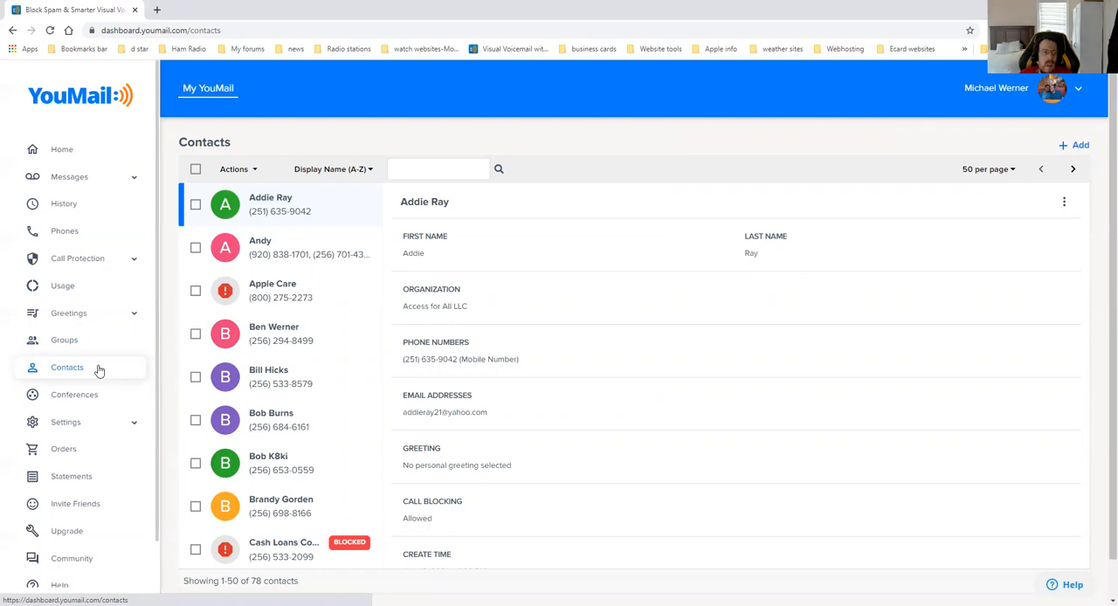
mouse_move(97, 391)
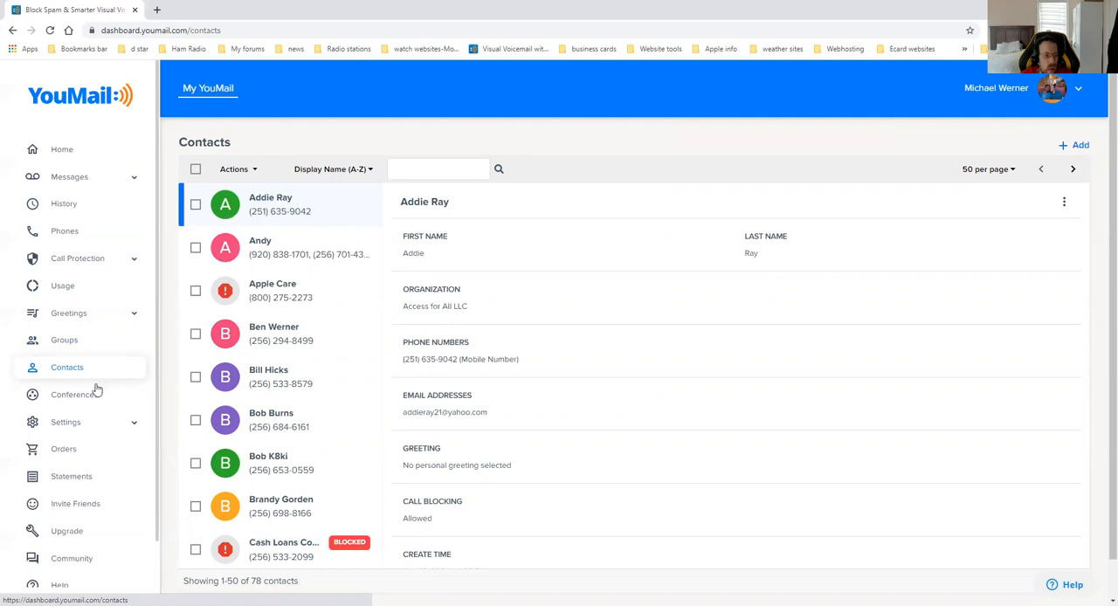
left_click(74, 394)
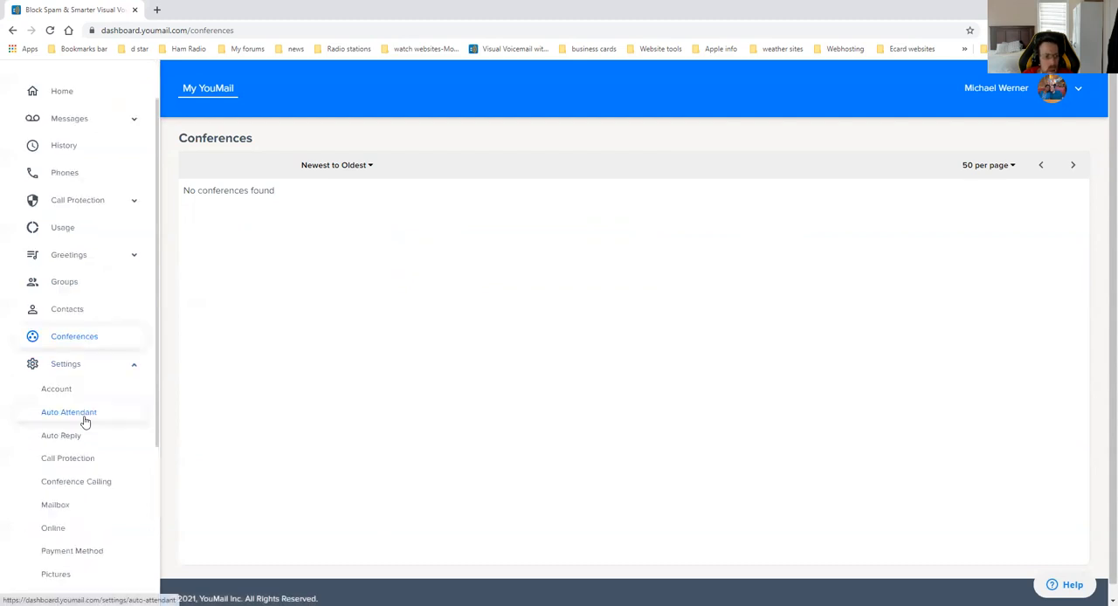
Step: Go through the Account, Auto Attendant and Auto Reply settings, ending on Call Protection
scroll("down", 3)
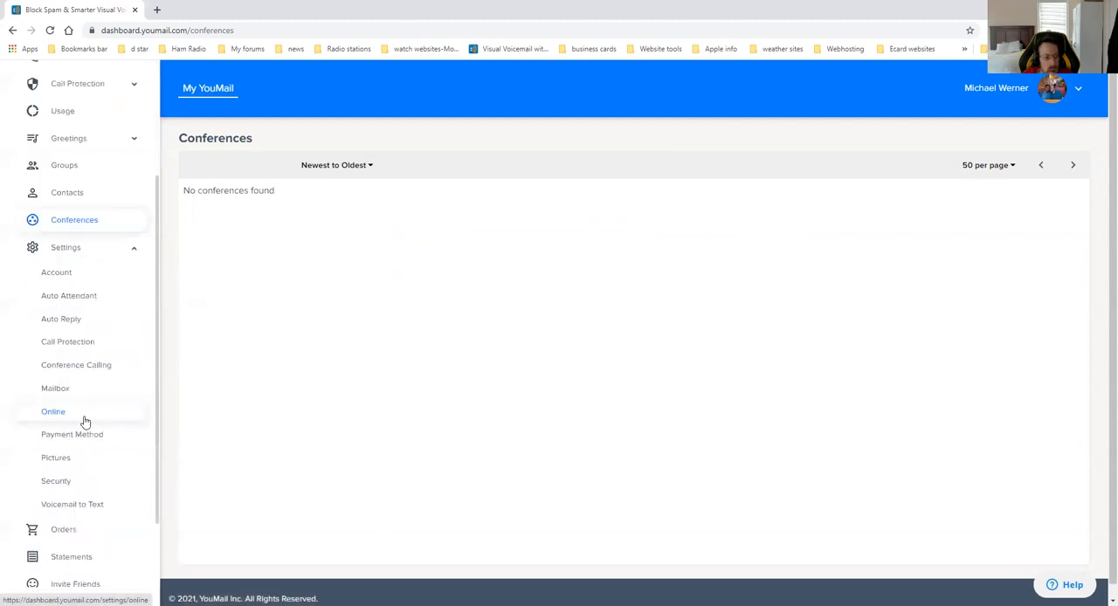
left_click(56, 272)
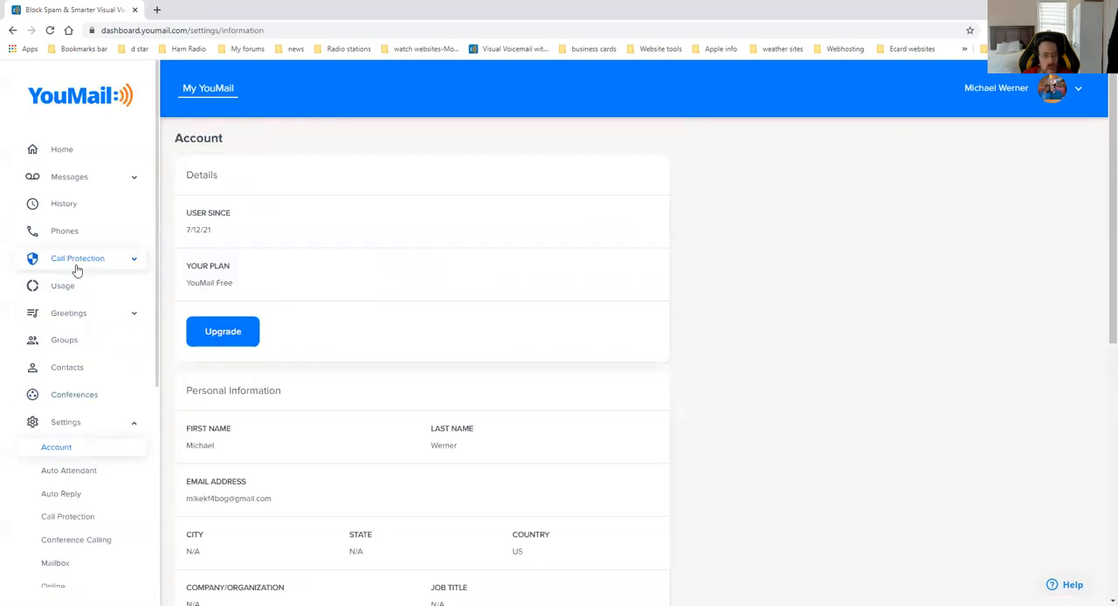
scroll("down", 3)
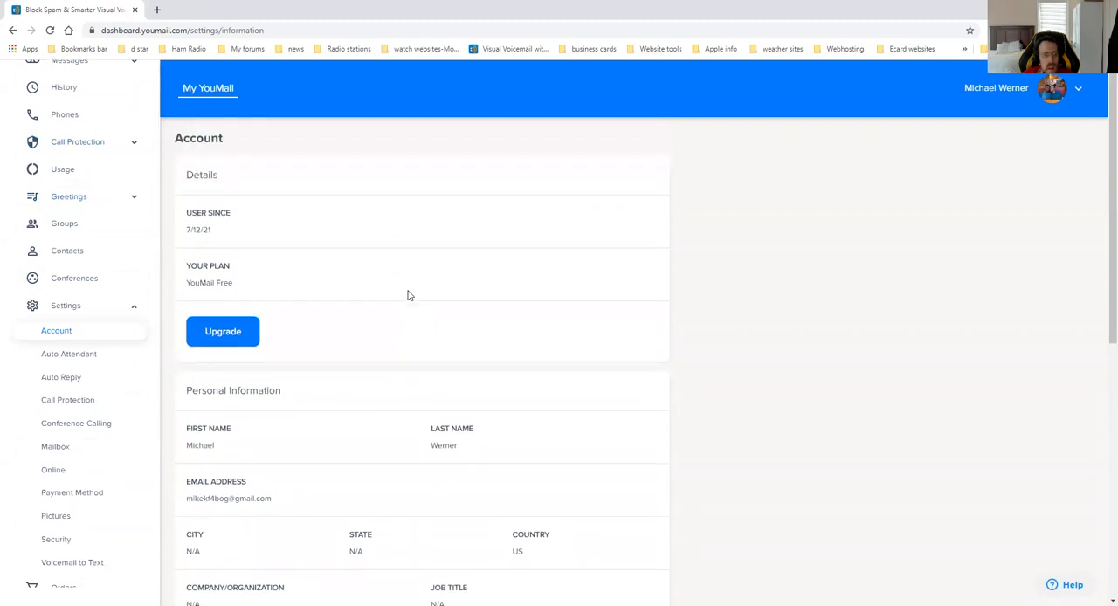
mouse_move(69, 354)
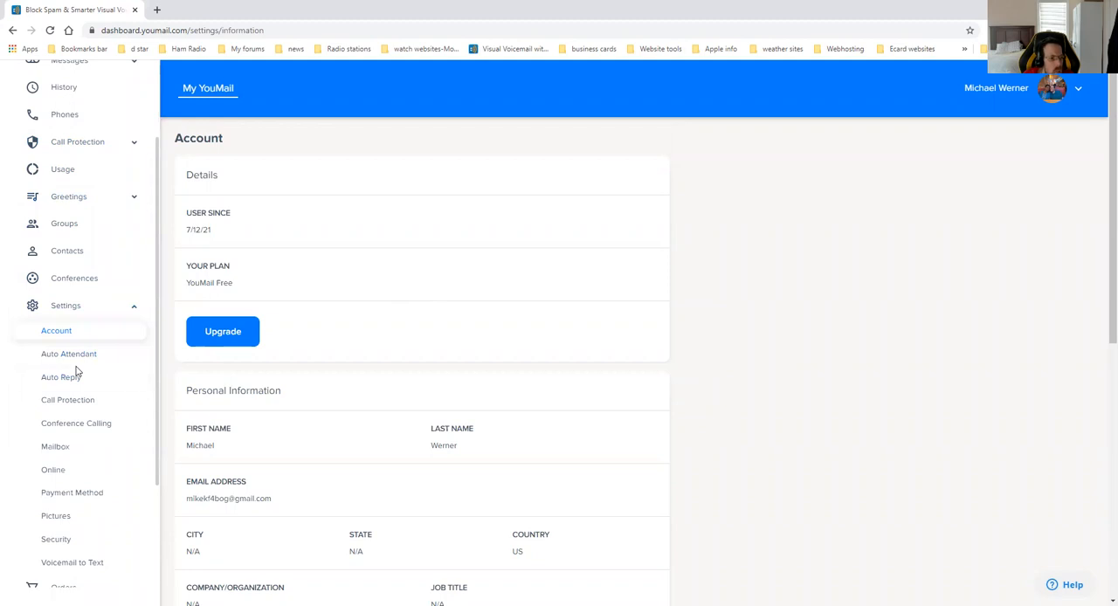
mouse_move(68, 354)
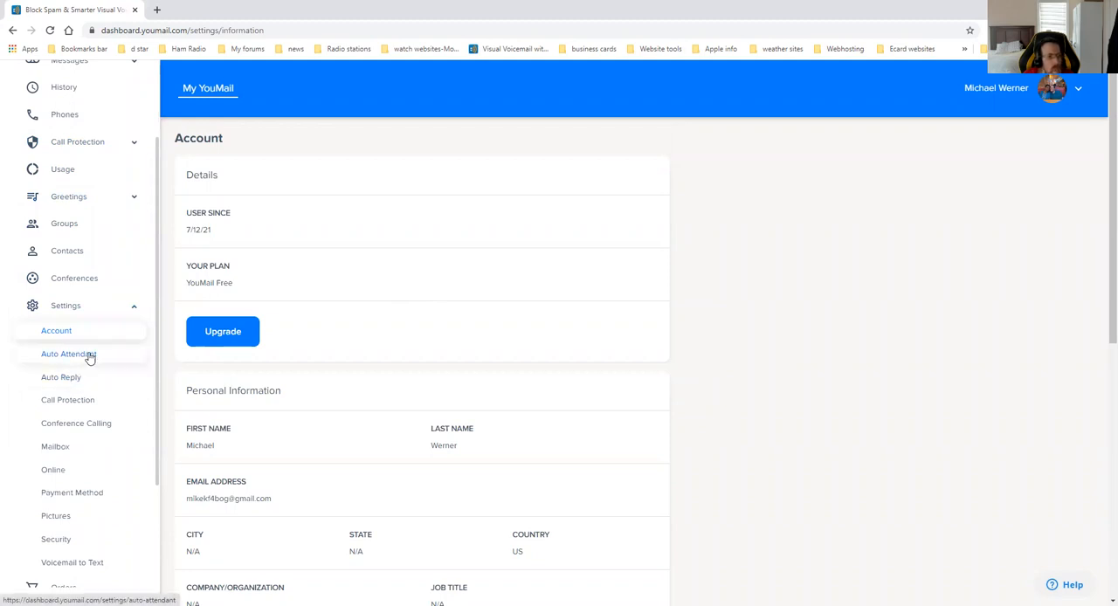
left_click(69, 354)
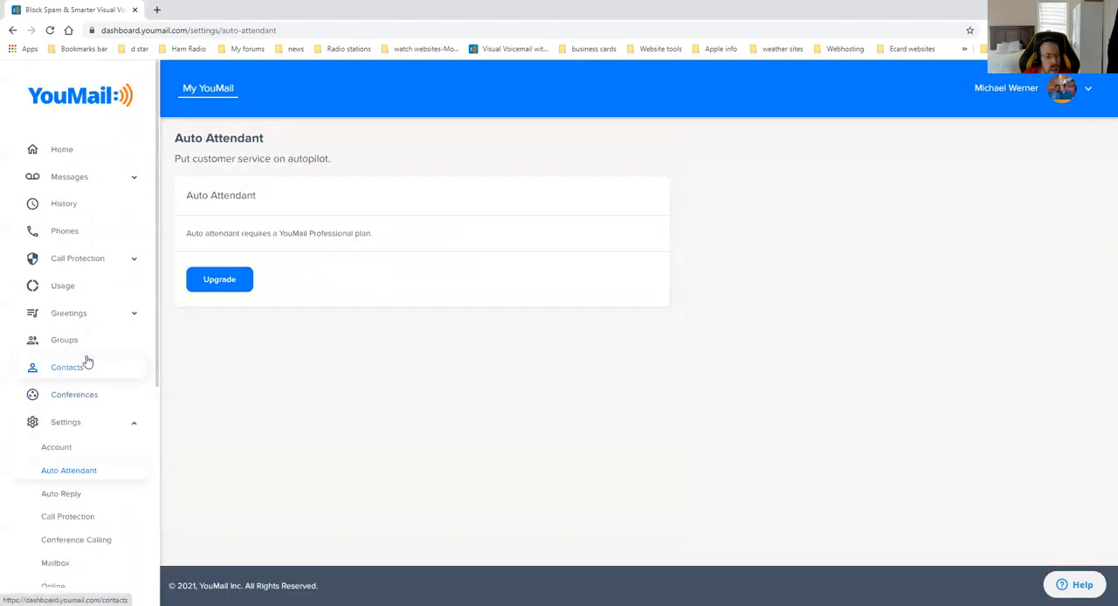
mouse_move(74, 394)
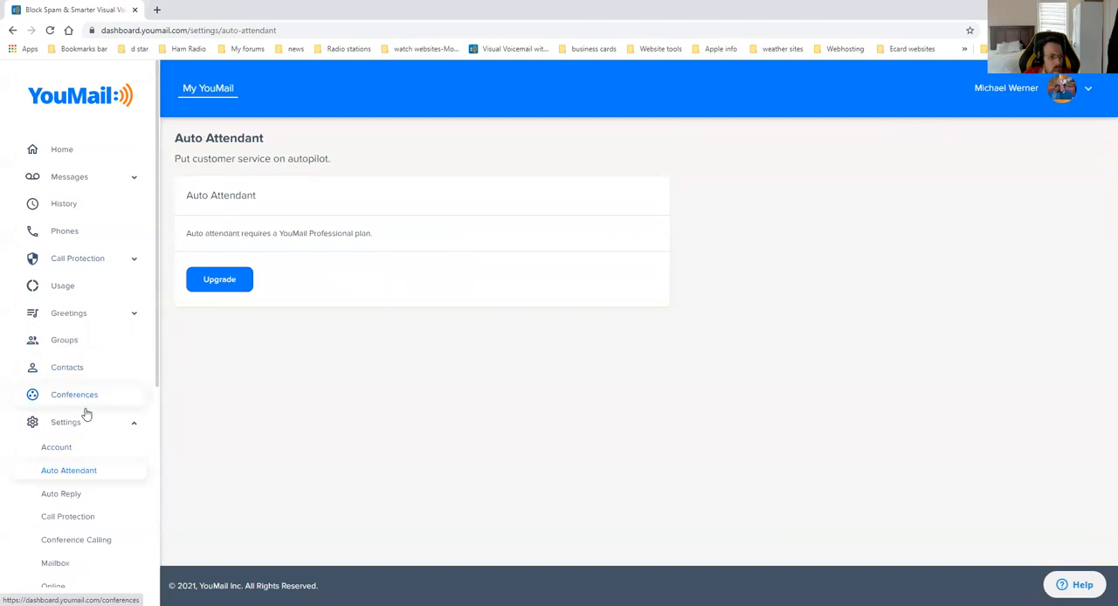
mouse_move(61, 493)
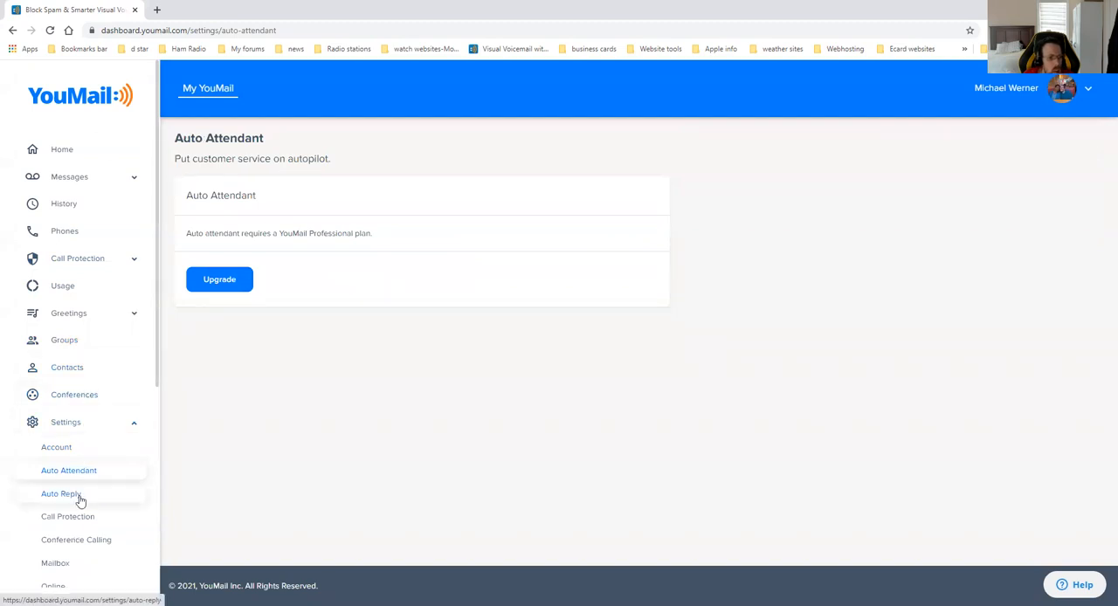
scroll("down", 3)
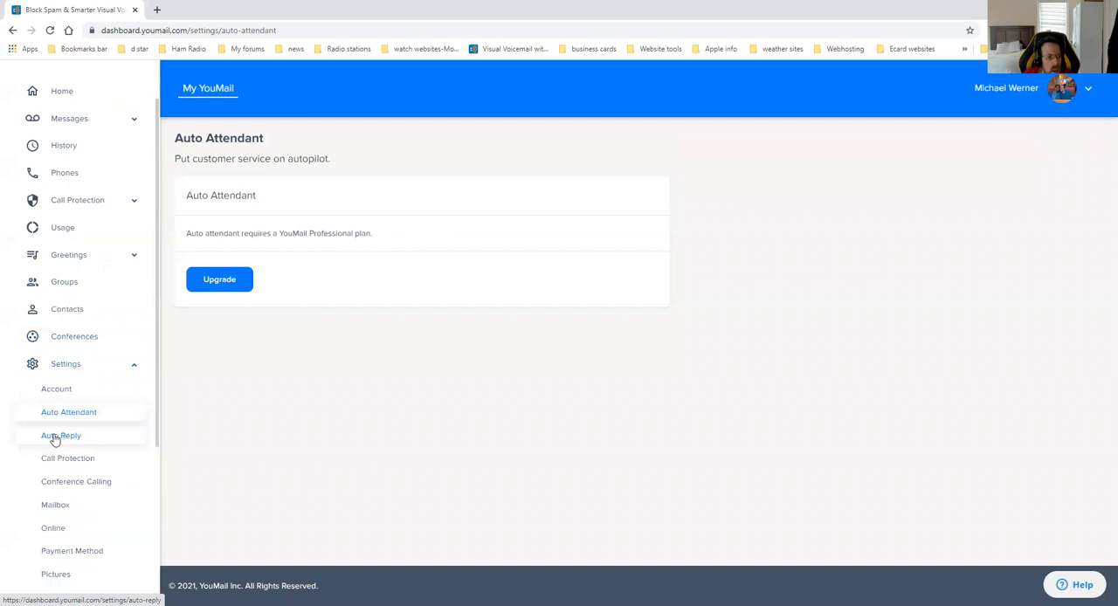
left_click(61, 435)
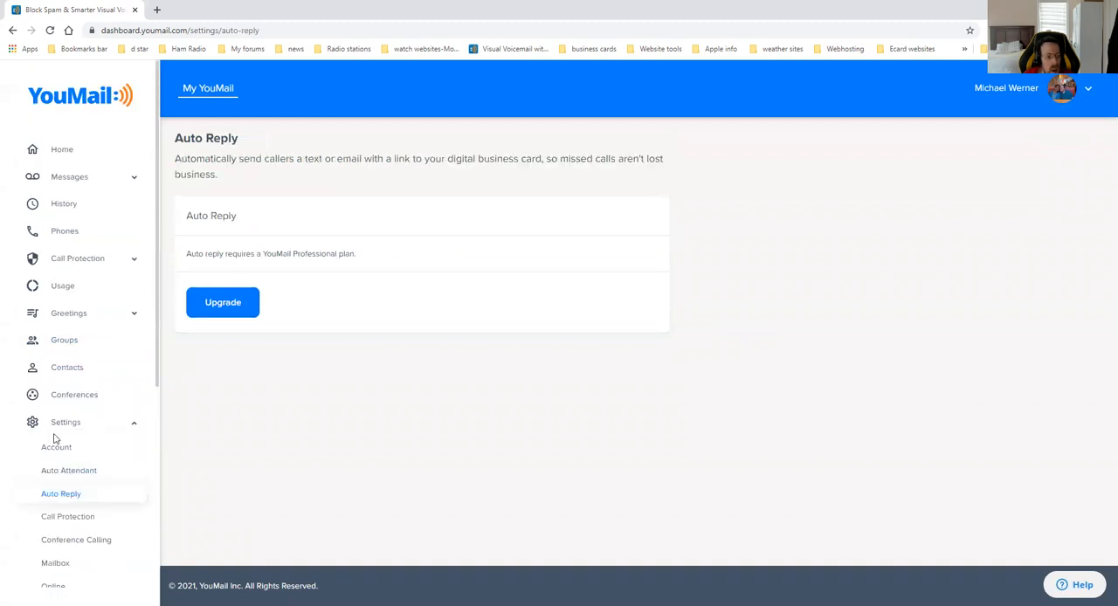
scroll("down", 3)
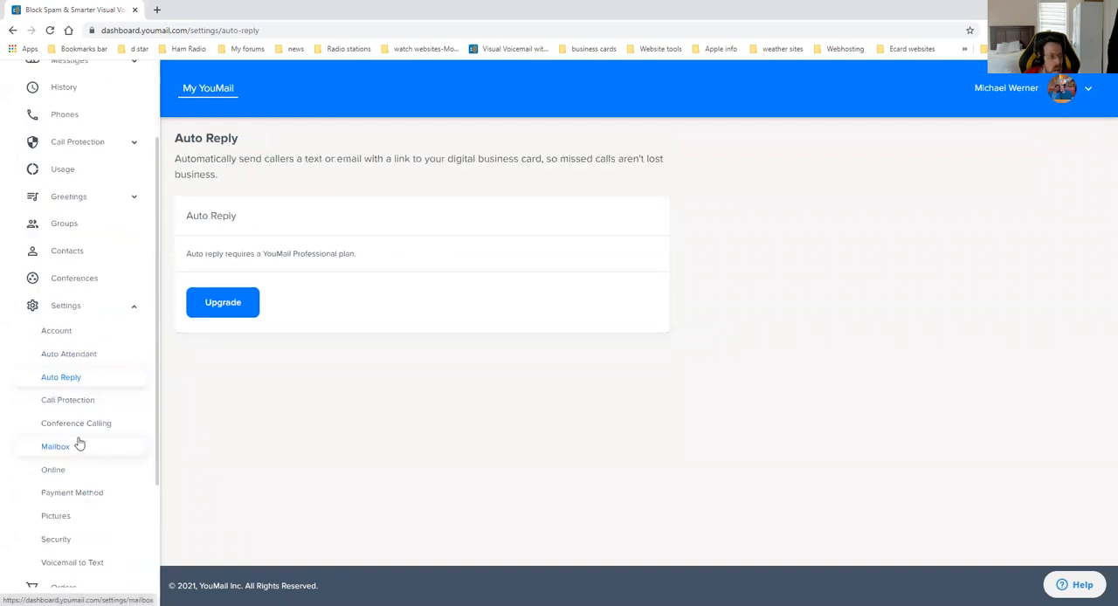
mouse_move(76, 405)
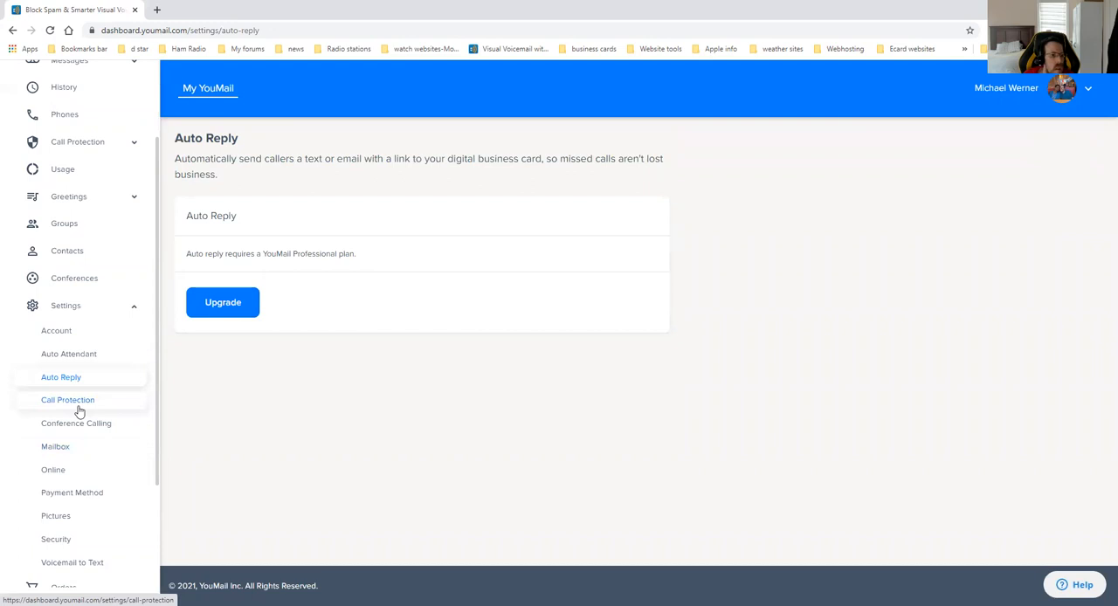
left_click(67, 400)
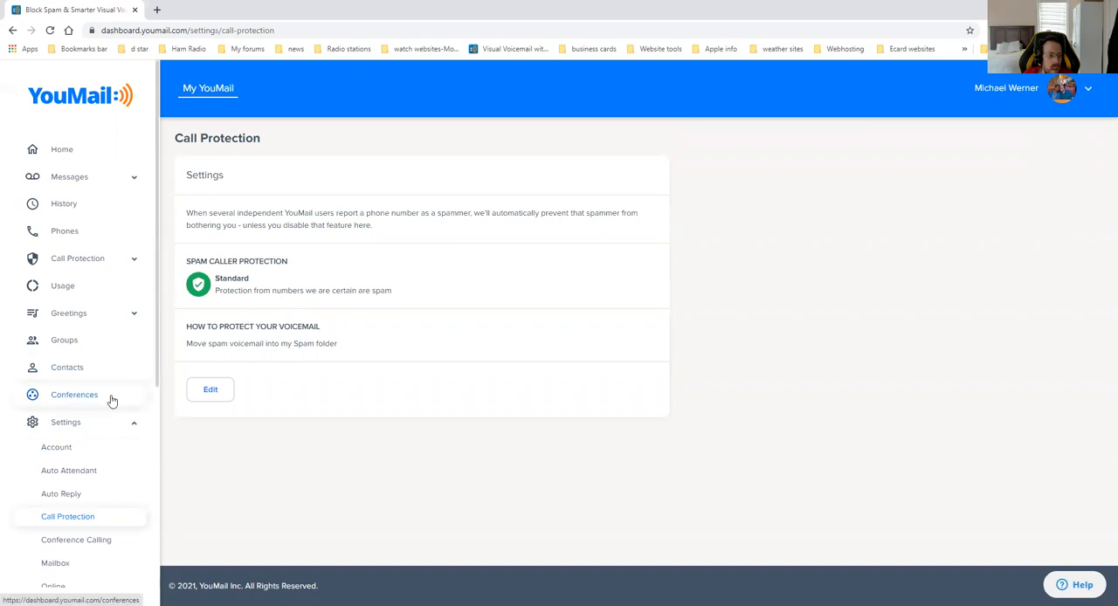
mouse_move(79, 478)
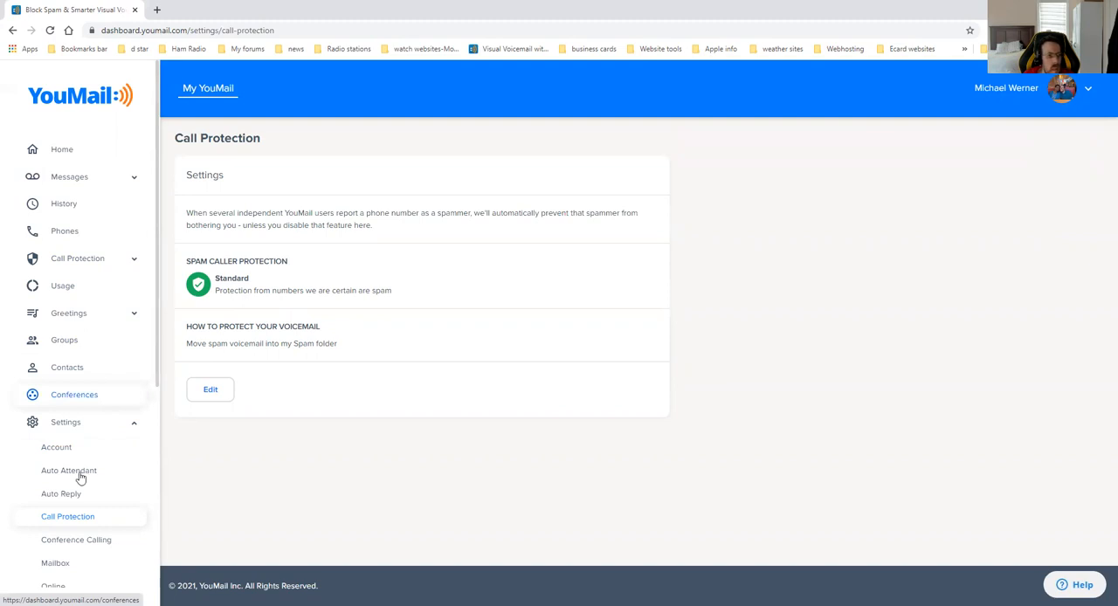
left_click(76, 539)
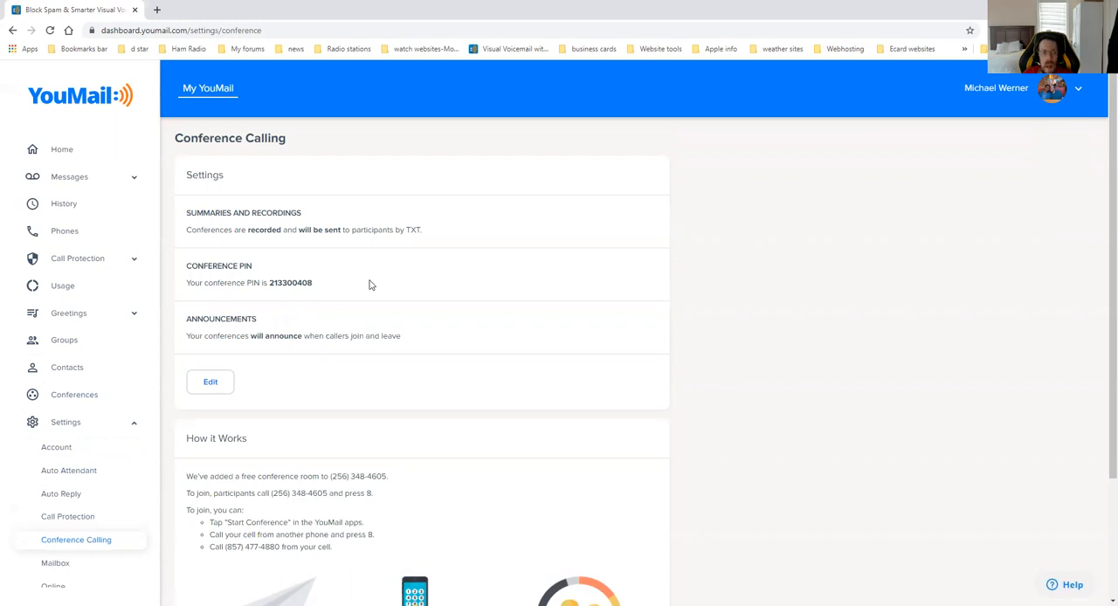
scroll("down", 3)
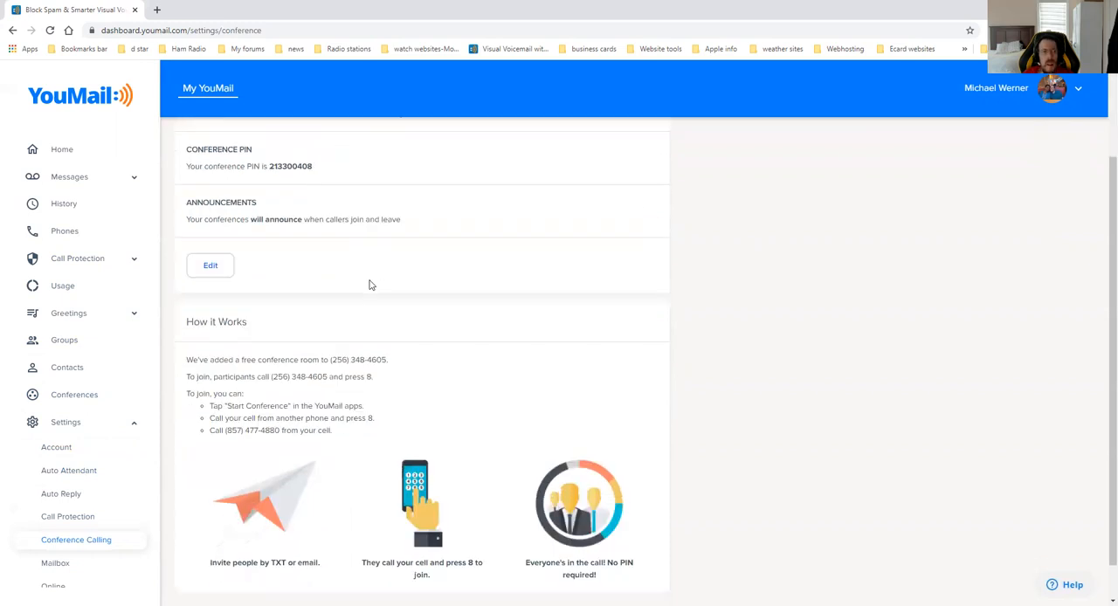
scroll("up", 3)
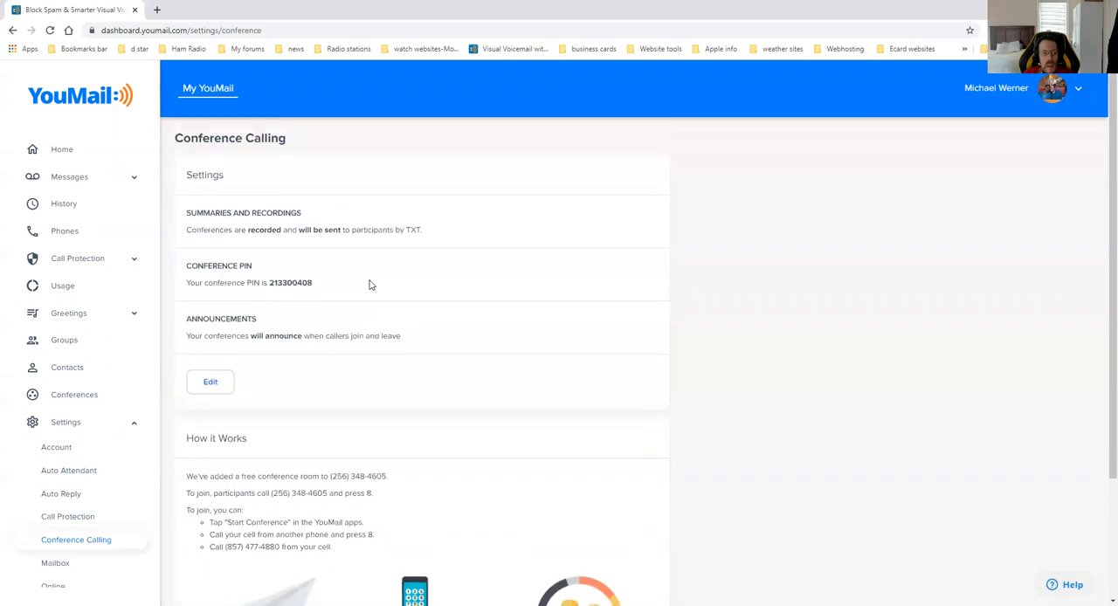
scroll("down", 3)
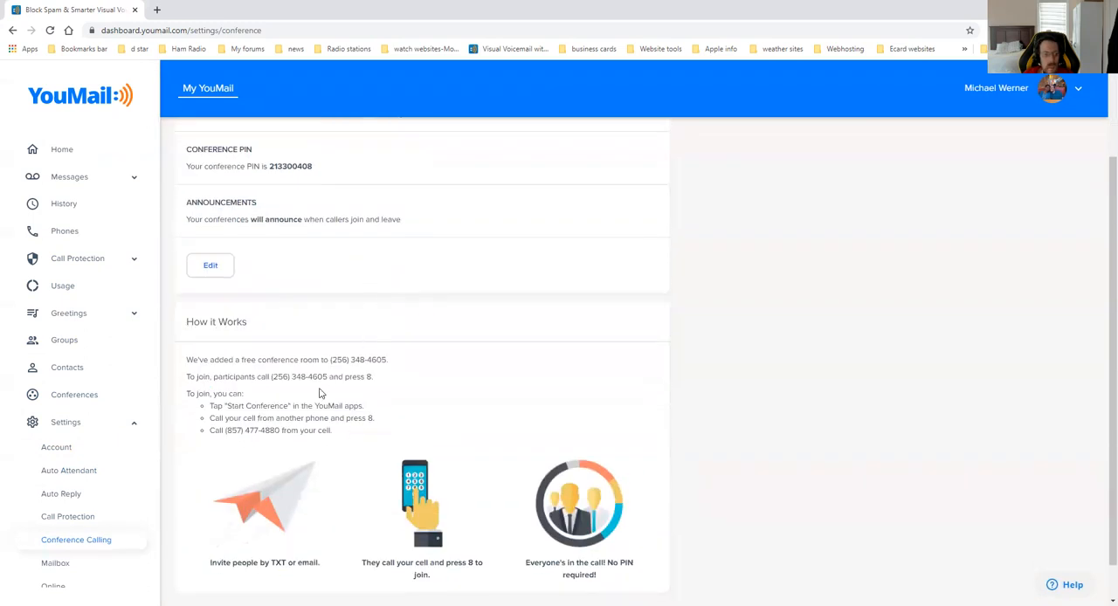
mouse_move(390, 387)
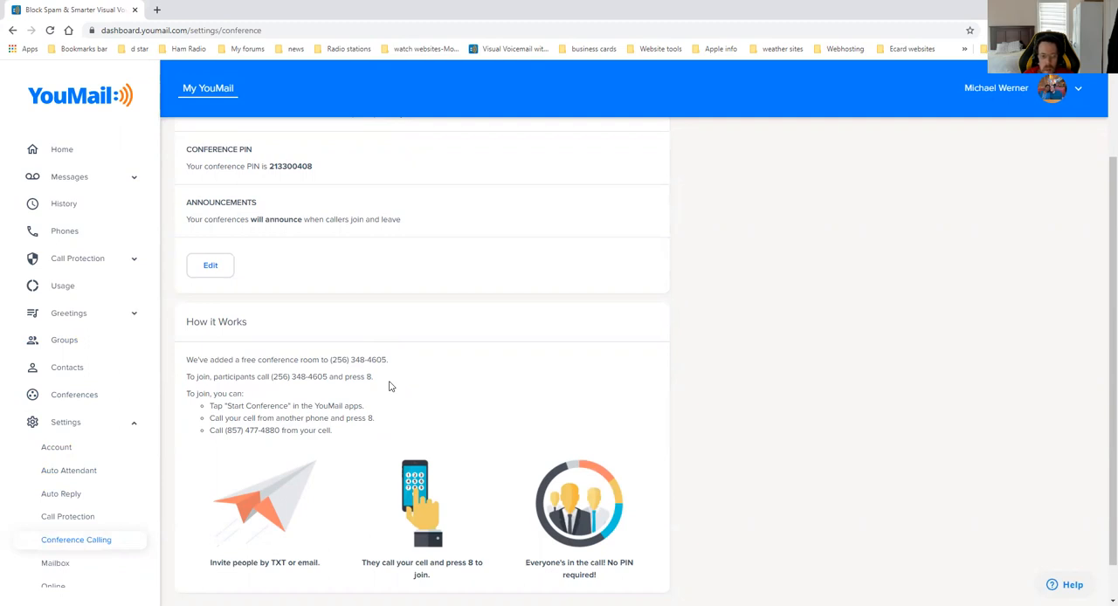
scroll("up", 3)
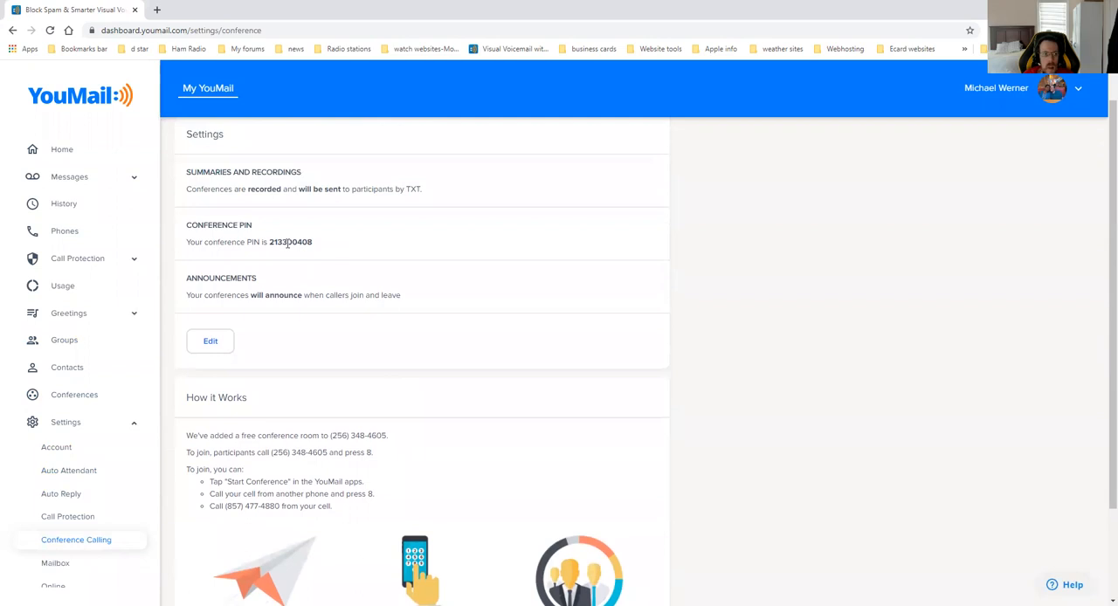
scroll("down", 3)
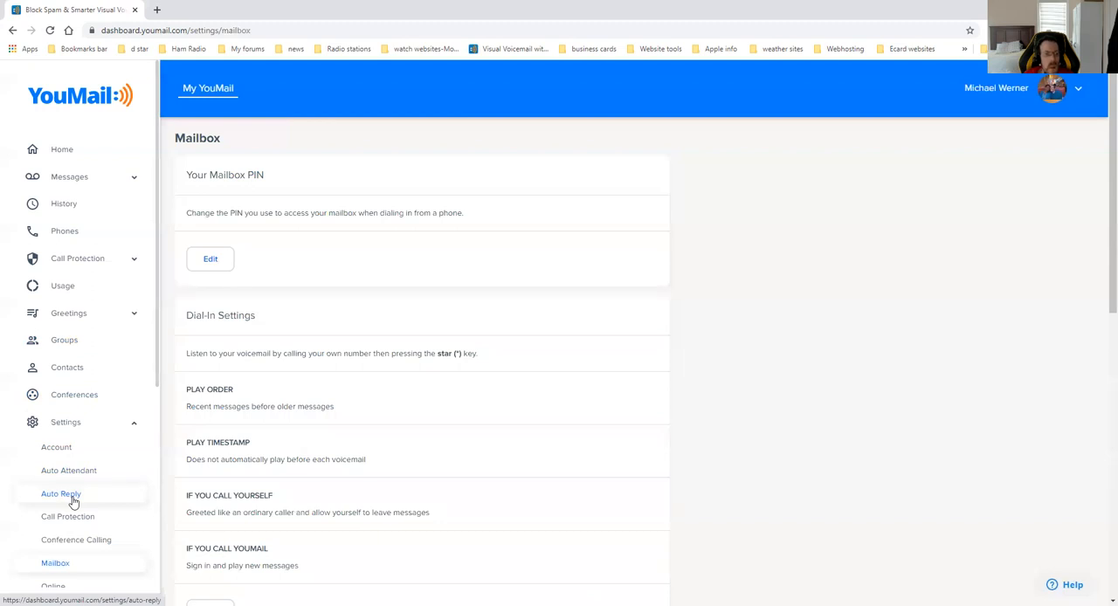
mouse_move(95, 494)
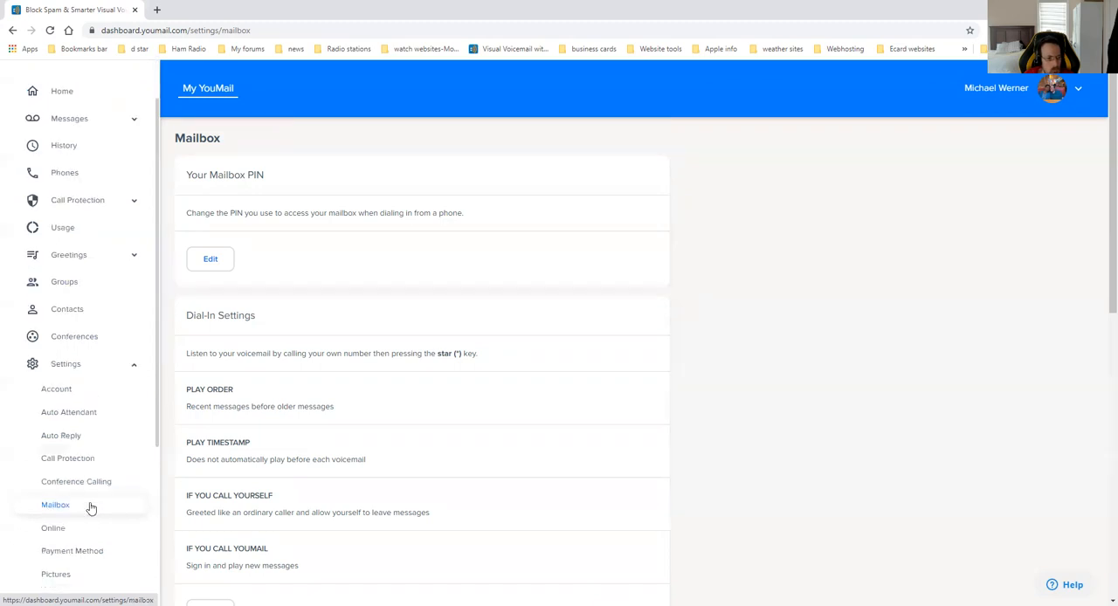
Step: Scroll the Mailbox settings past dial-in and caller settings to automatic inbox clean-up
scroll("down", 3)
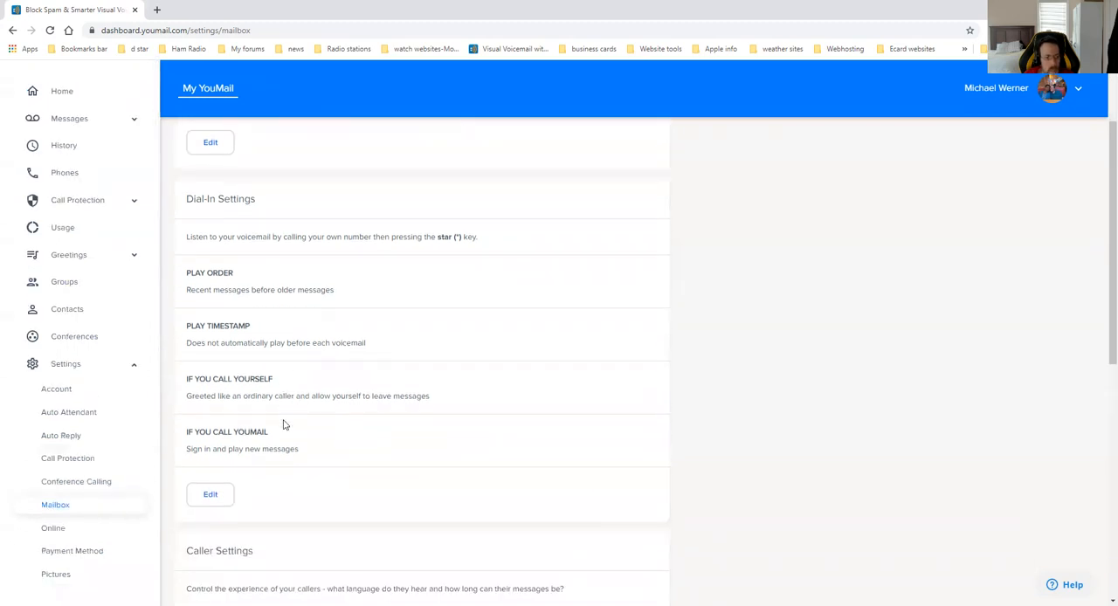
scroll("down", 3)
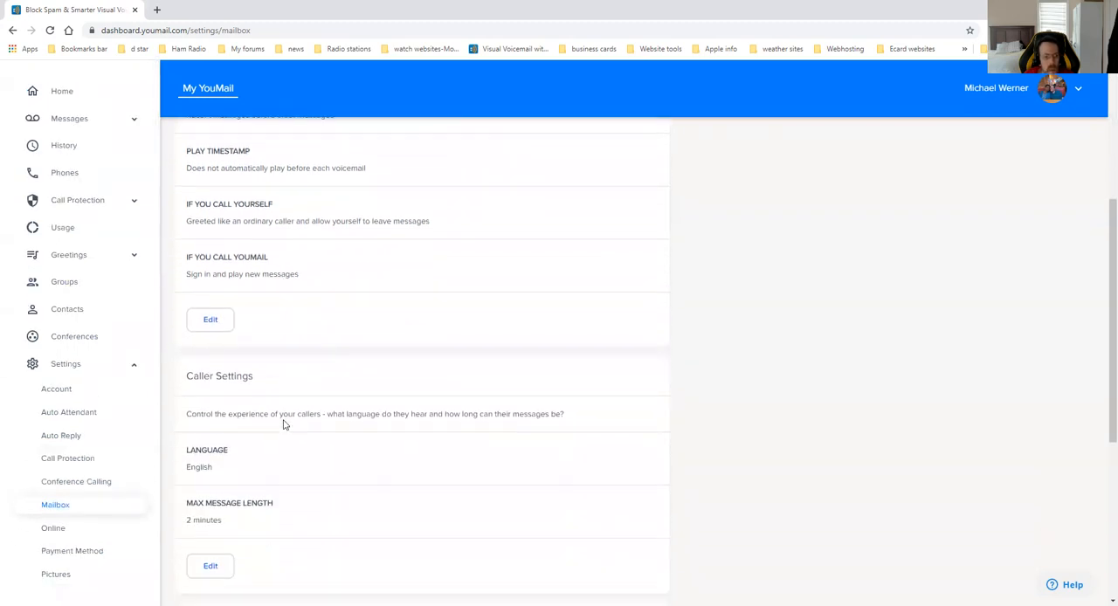
scroll("down", 3)
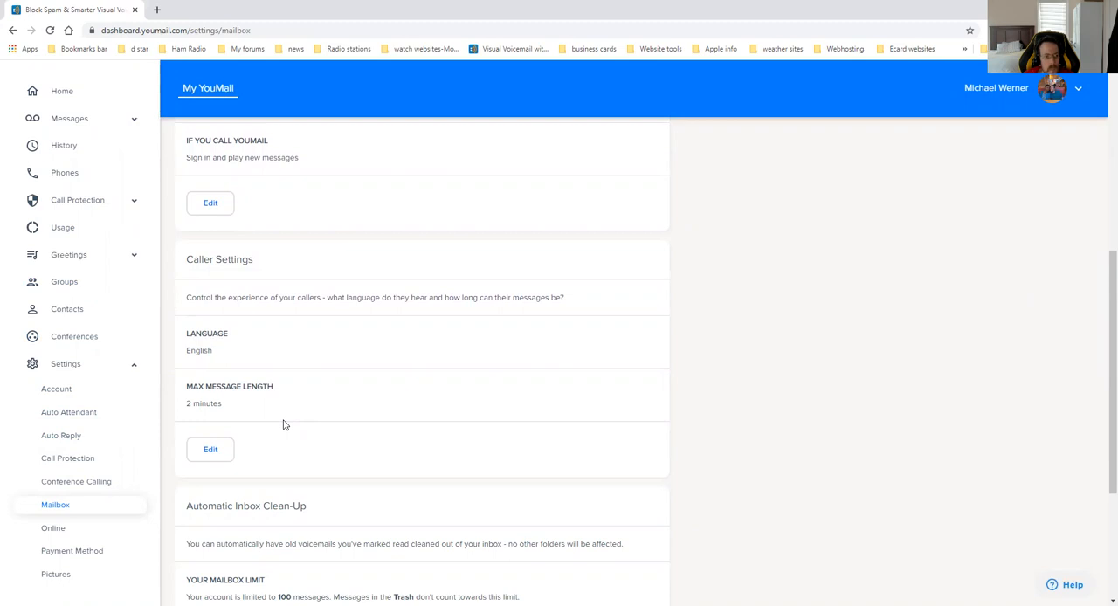
mouse_move(225, 437)
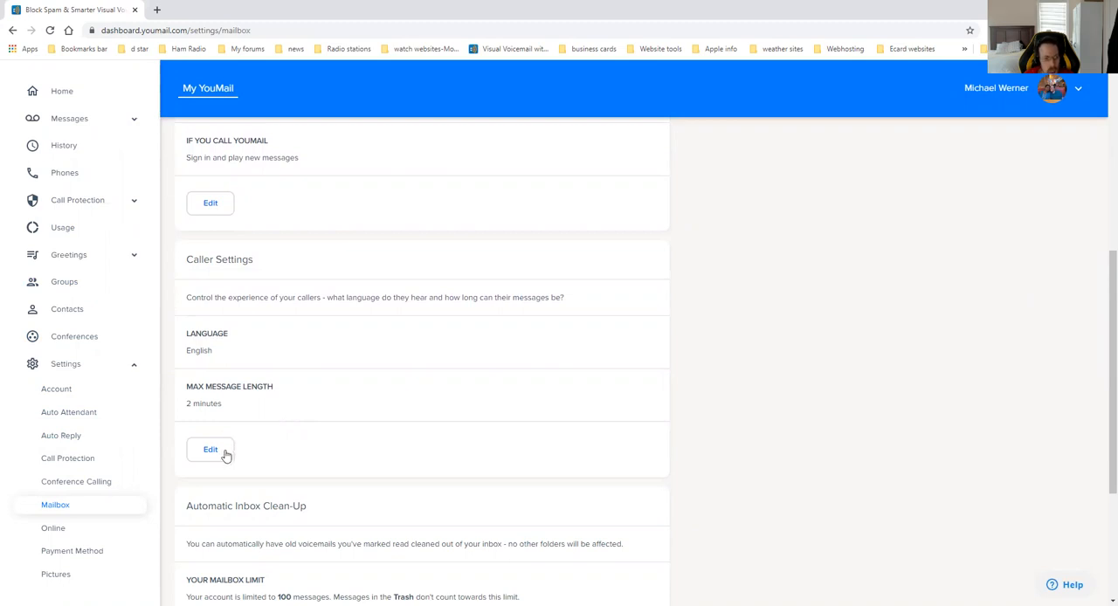
Step: Edit Caller Settings and list the maximum message length choices, 15 seconds to 5 minutes
left_click(211, 449)
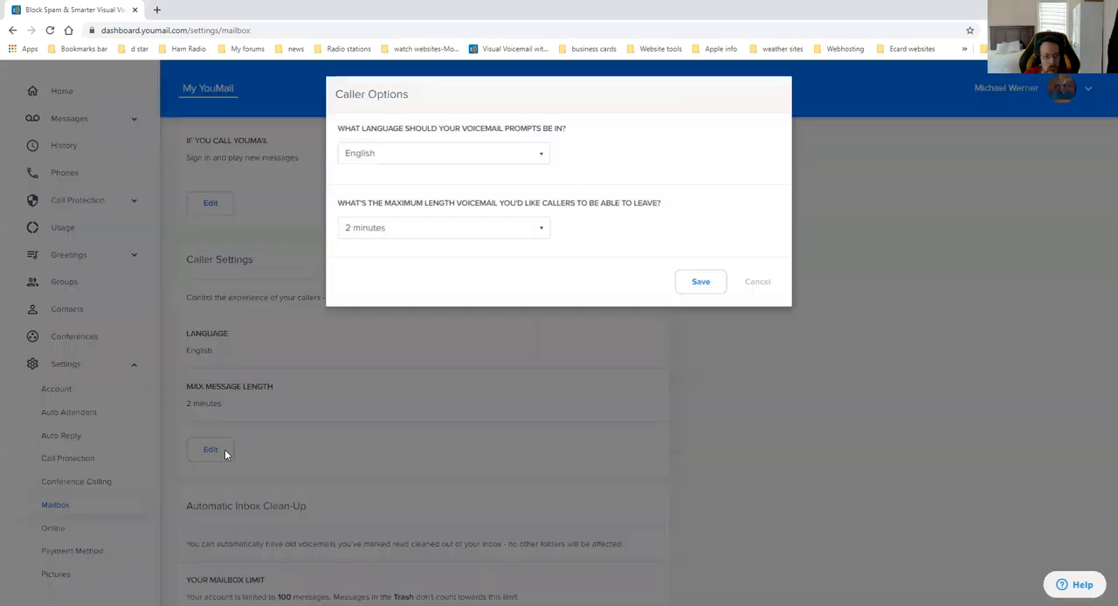
mouse_move(476, 190)
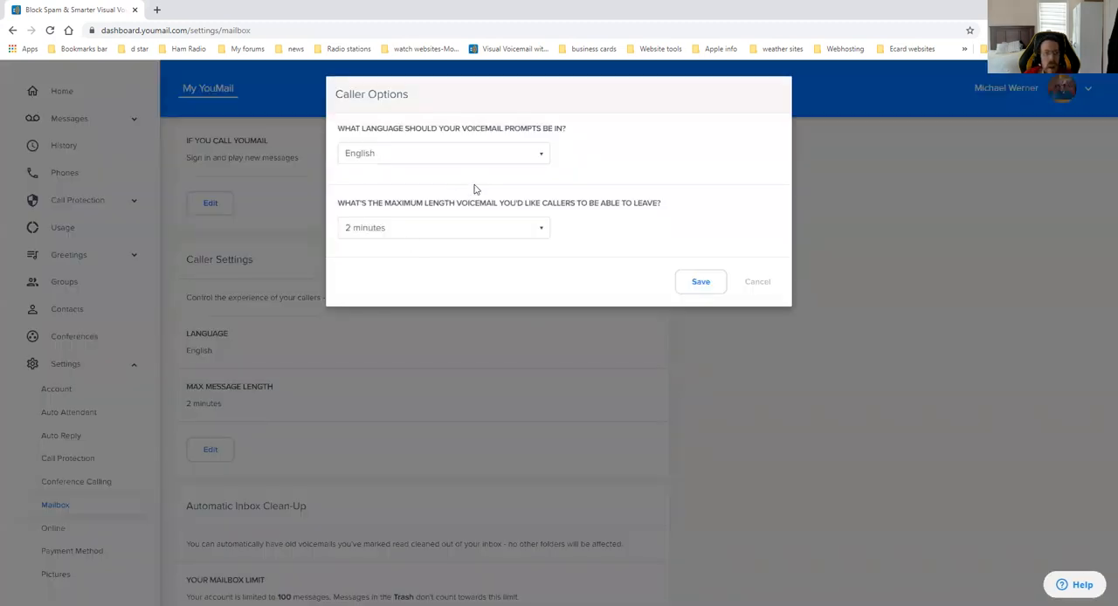
left_click(443, 227)
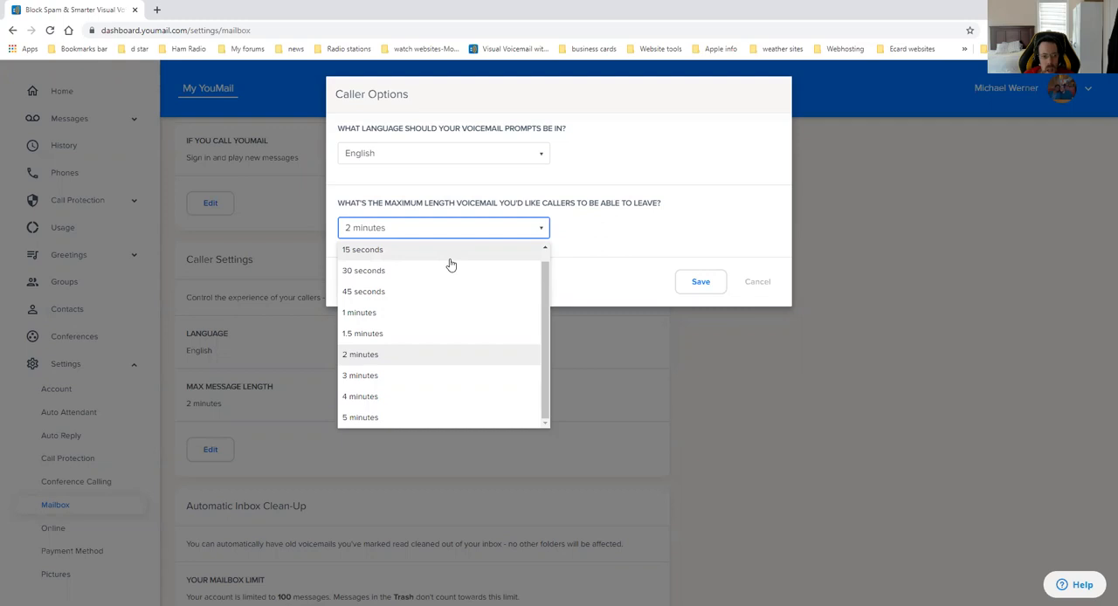
mouse_move(448, 242)
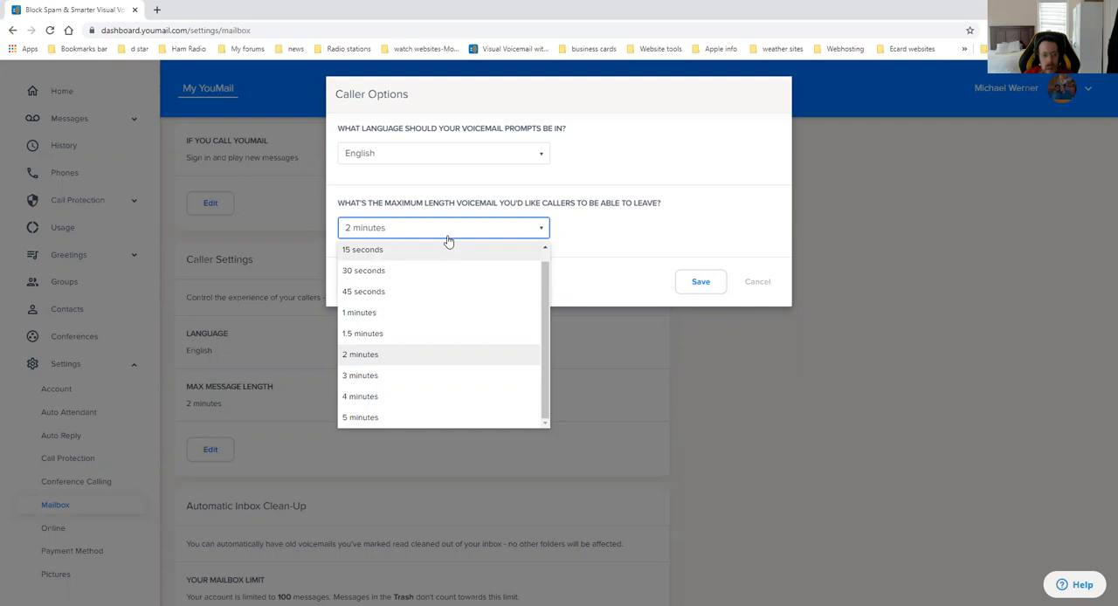
mouse_move(577, 227)
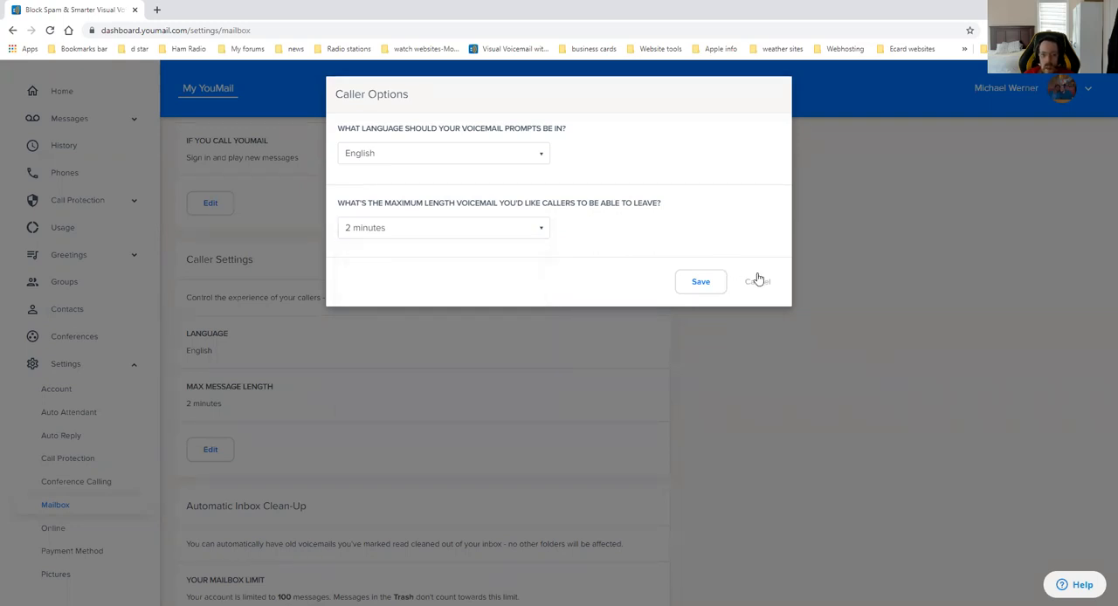
Step: Cancel Caller Options unchanged and scroll down to Automatic Inbox Clean-Up and old messages
left_click(758, 281)
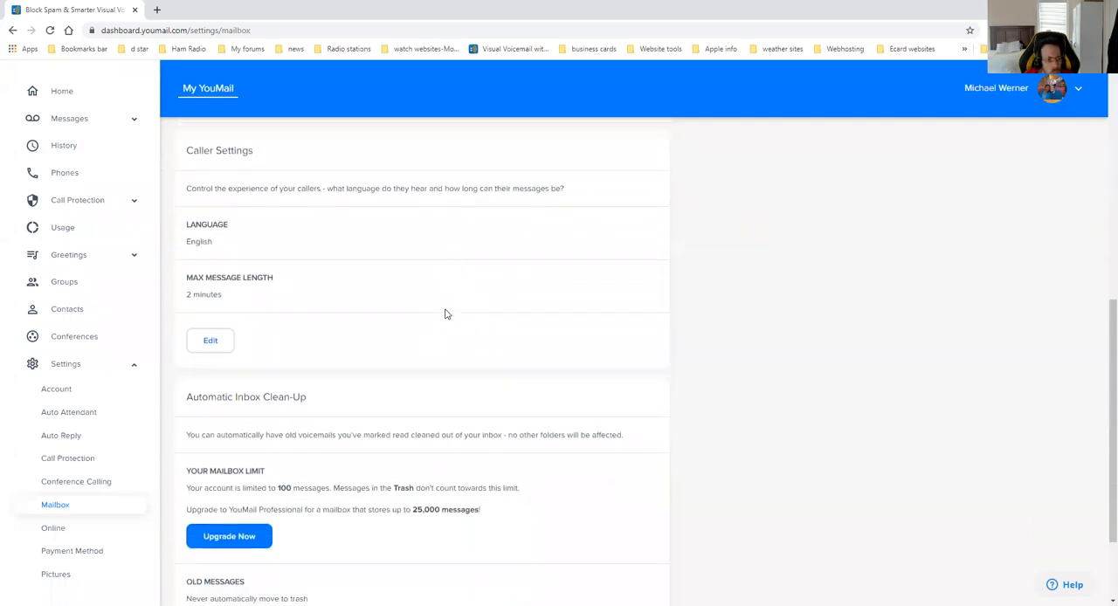
scroll("down", 3)
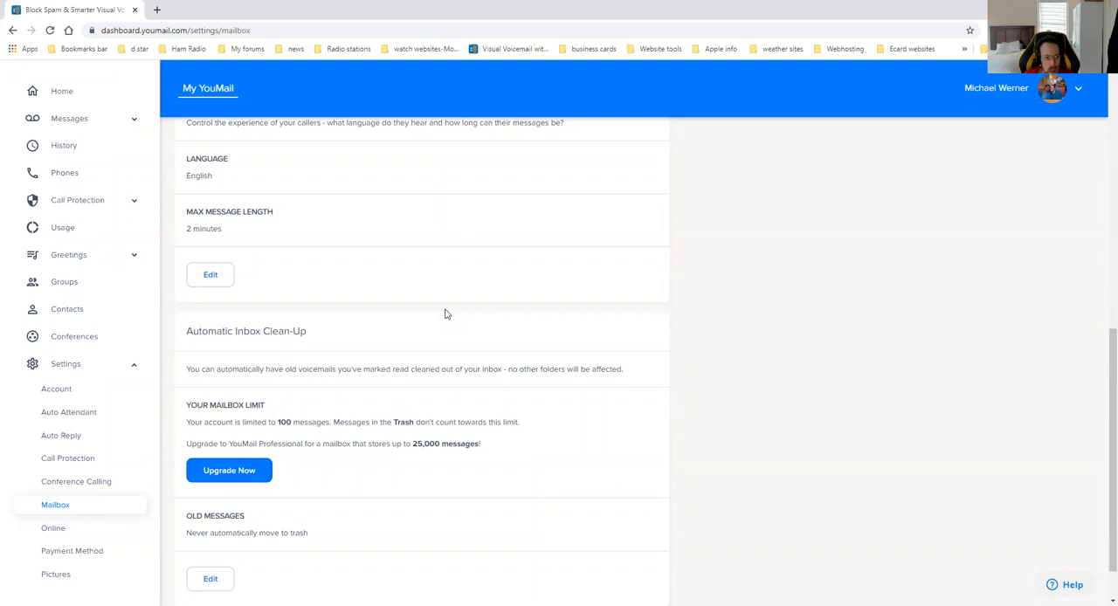
scroll("down", 3)
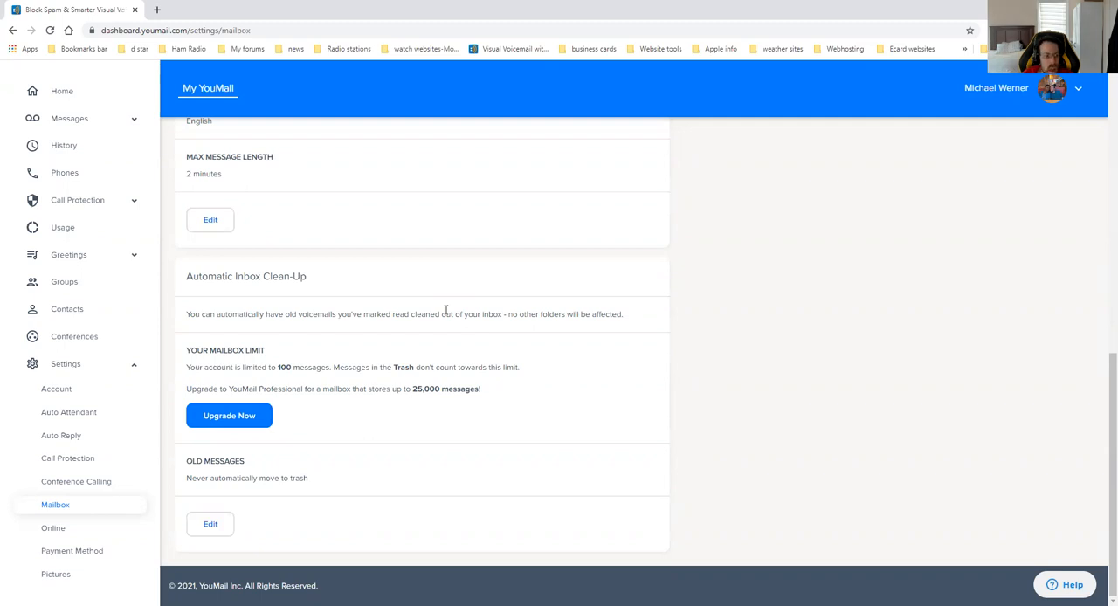
mouse_move(70, 529)
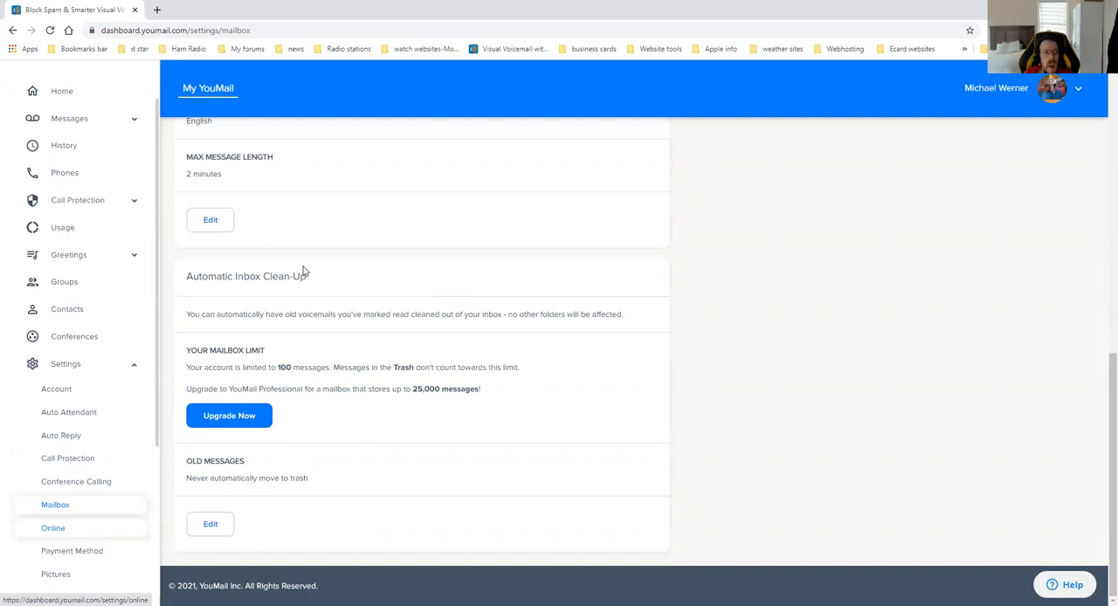
Step: Scroll through Online settings: community username, voicemail auto-play and sharing
left_click(53, 528)
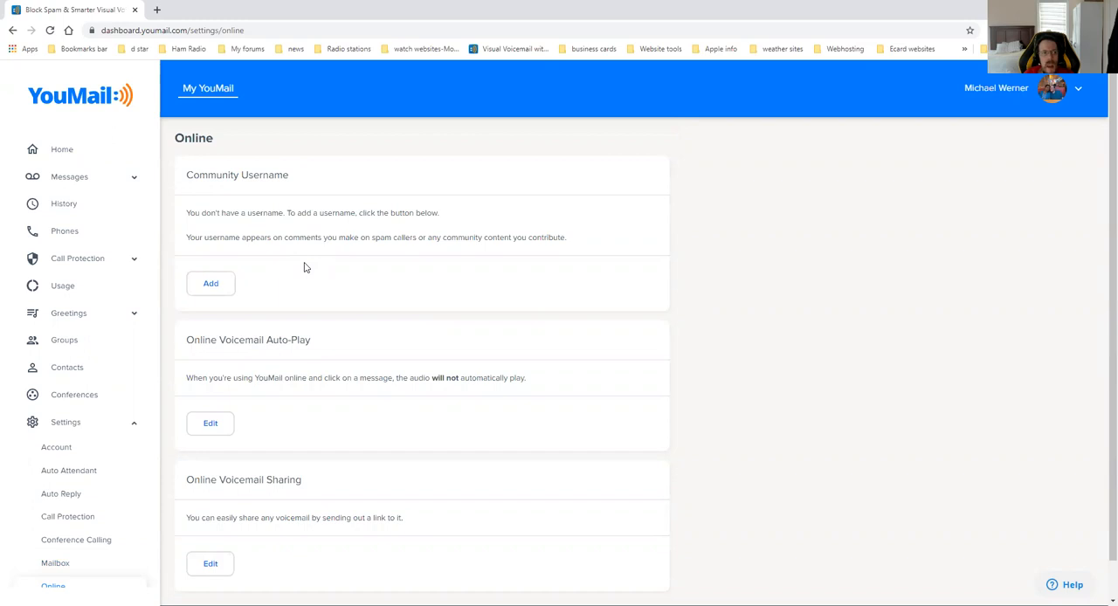
scroll("down", 3)
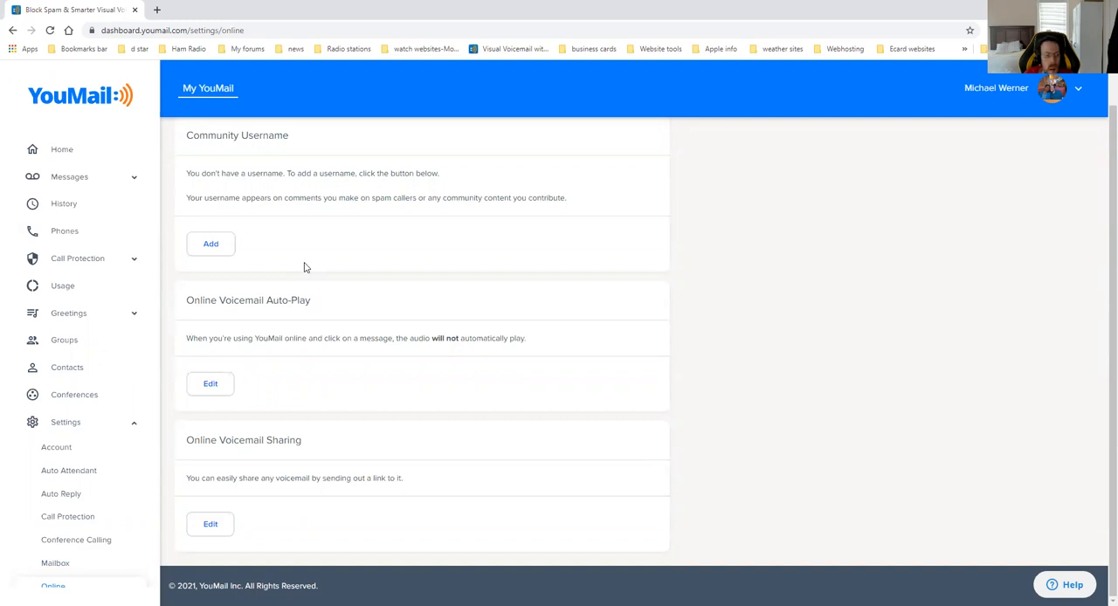
mouse_move(420, 327)
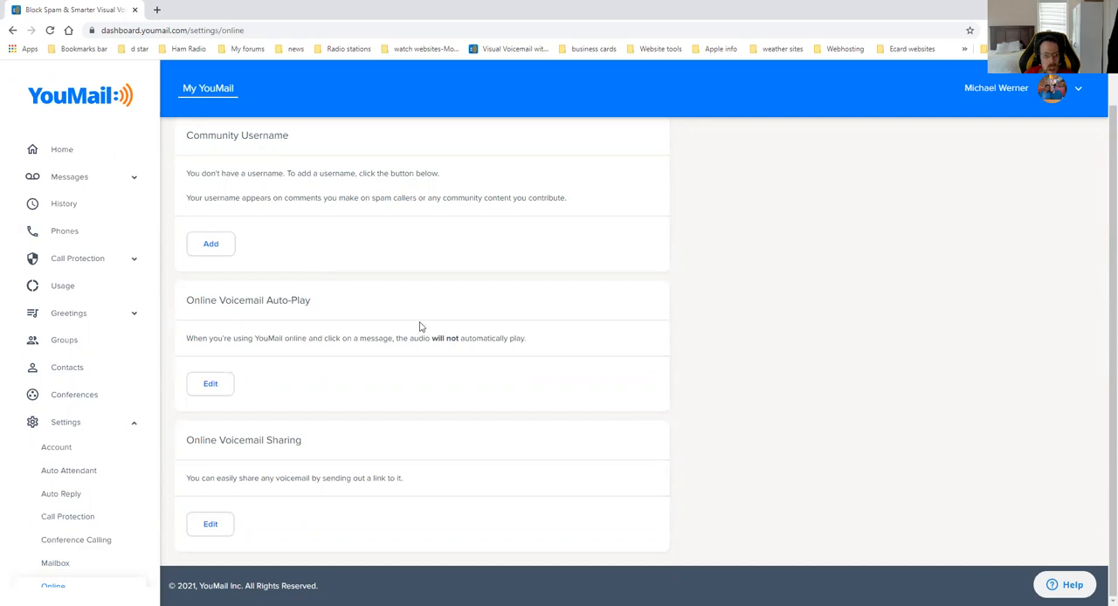
mouse_move(401, 341)
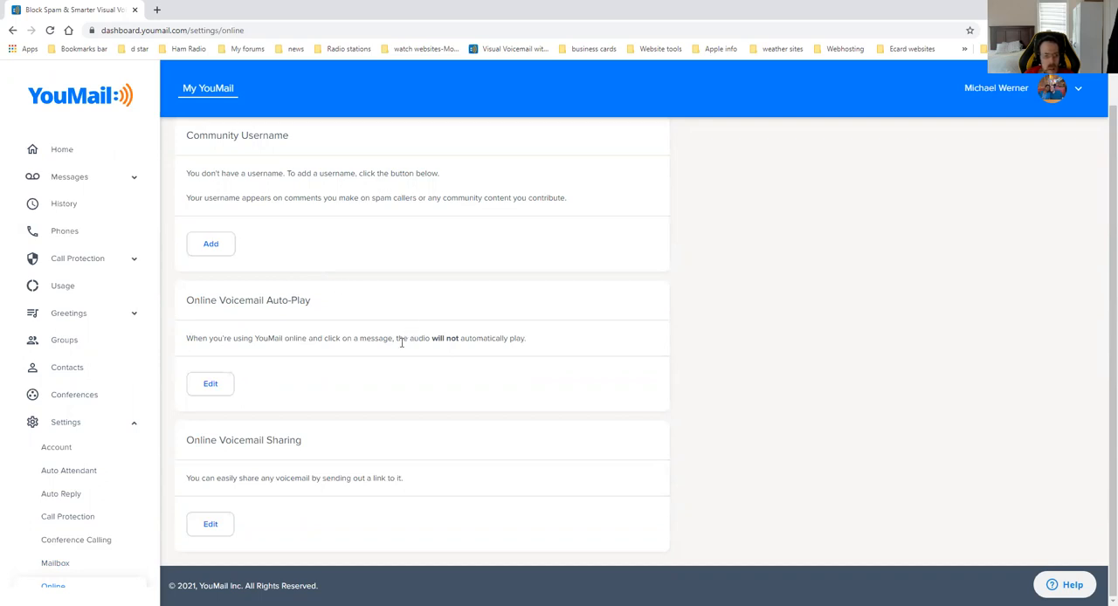
mouse_move(185, 523)
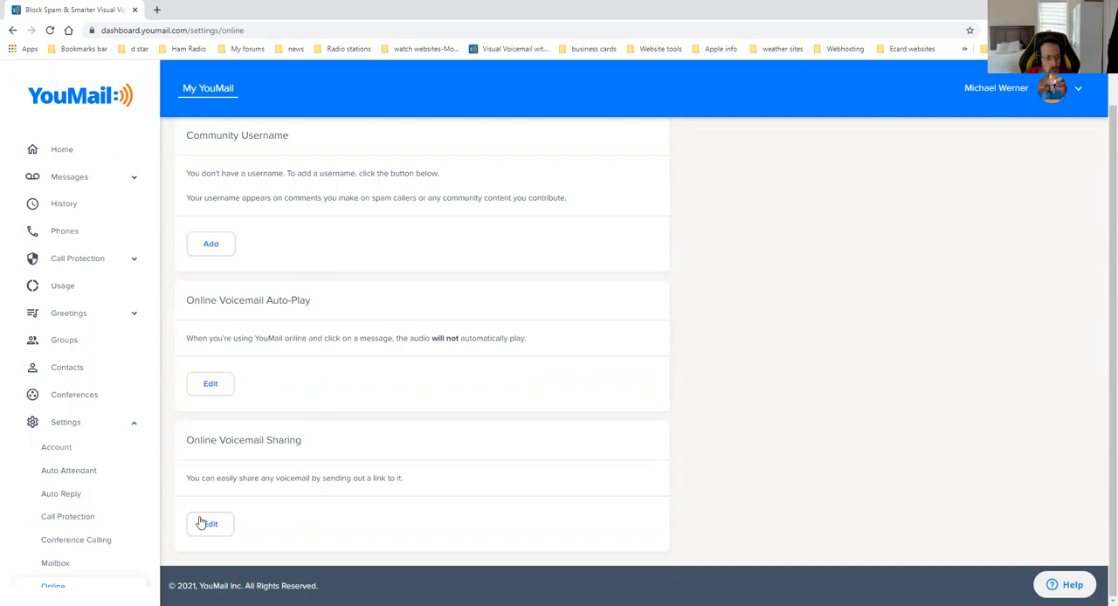
mouse_move(254, 474)
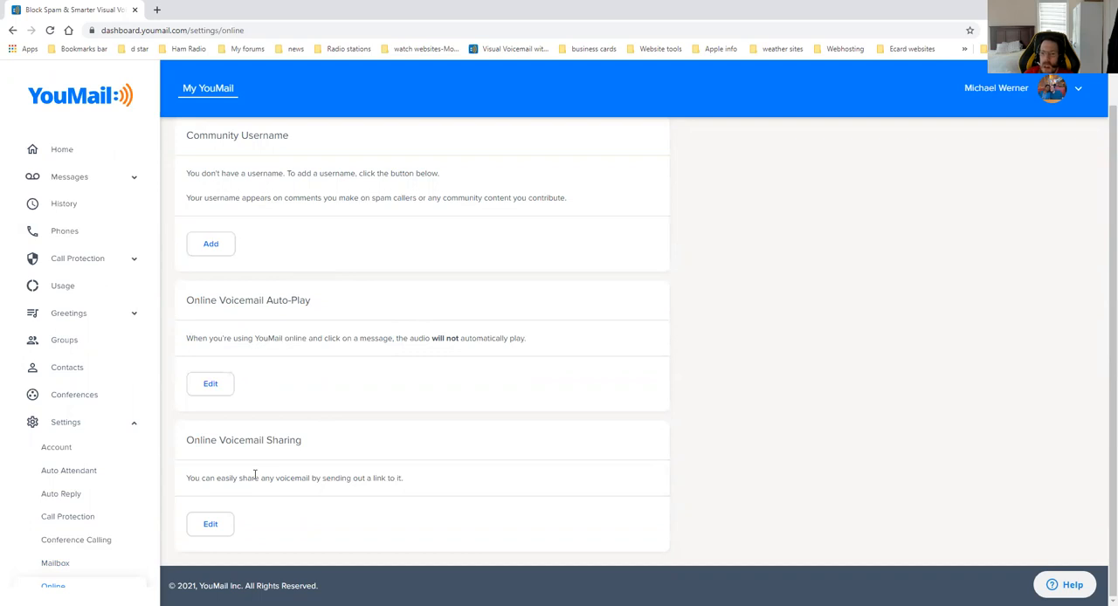
mouse_move(67, 516)
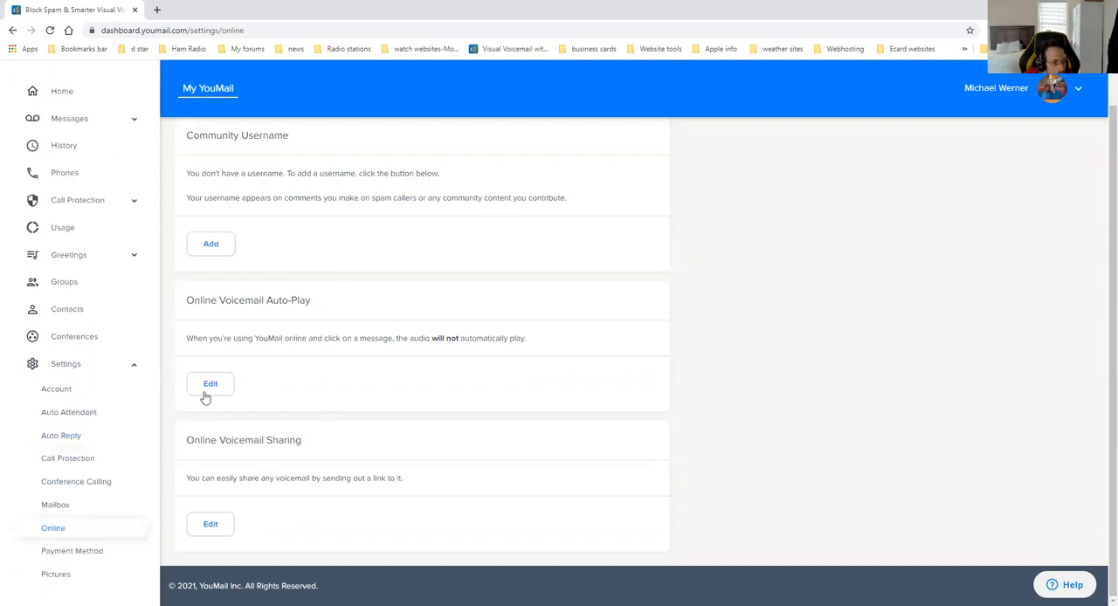
mouse_move(112, 512)
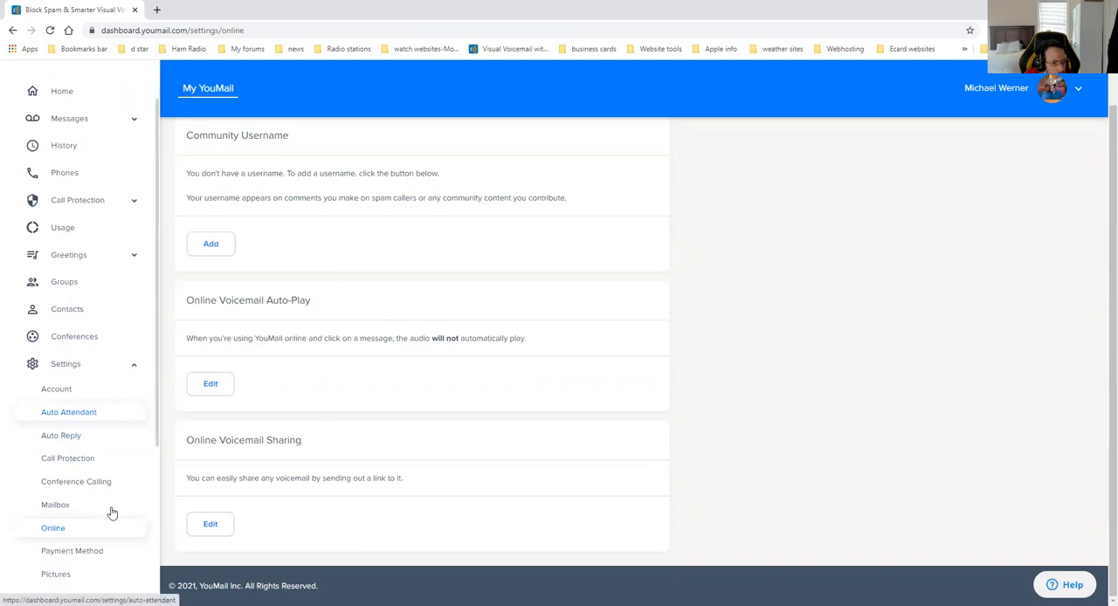
scroll("down", 3)
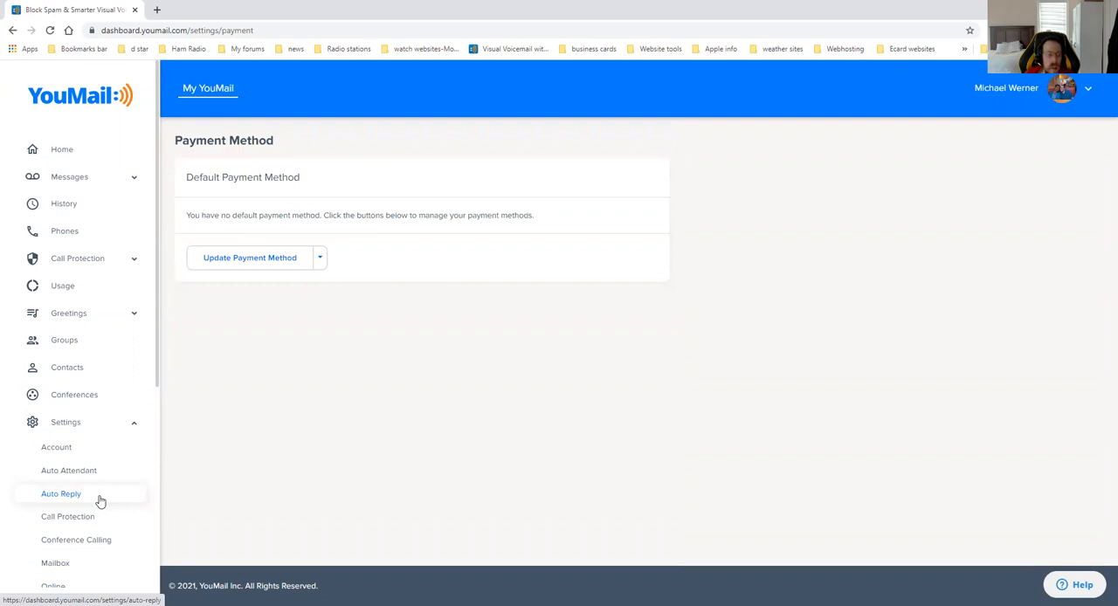
Step: Scroll the Online settings again, with voicemail auto-play set to not play
scroll("down", 3)
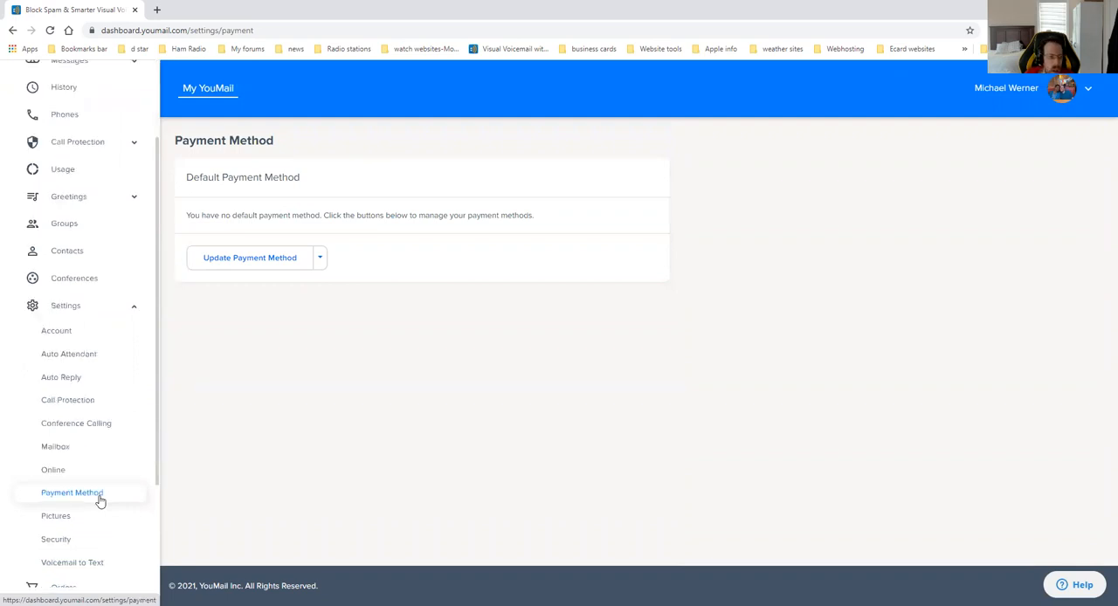
mouse_move(56, 516)
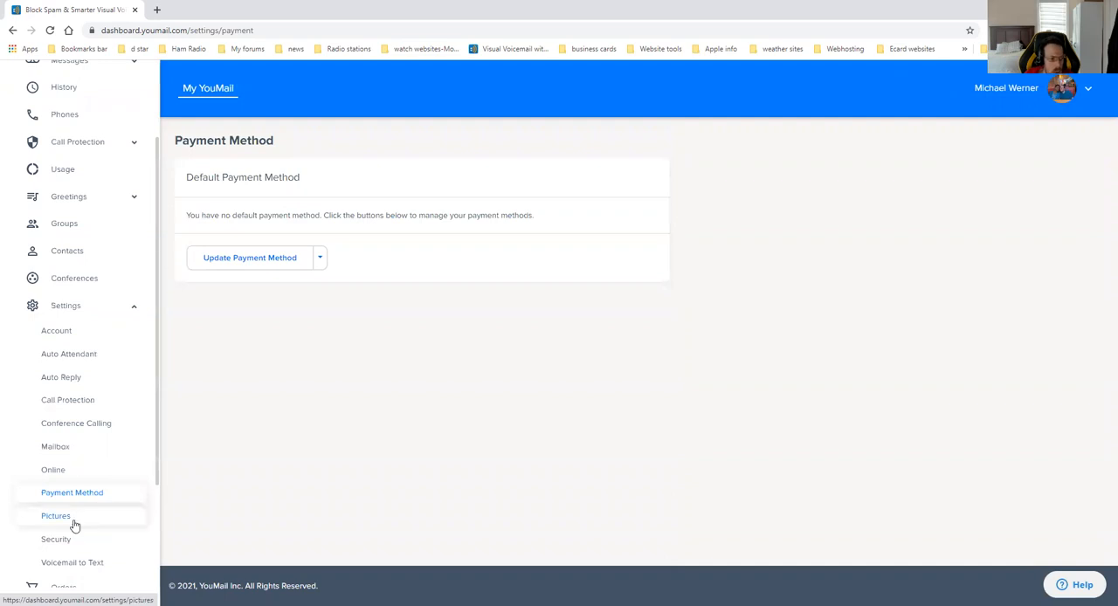
mouse_move(61, 478)
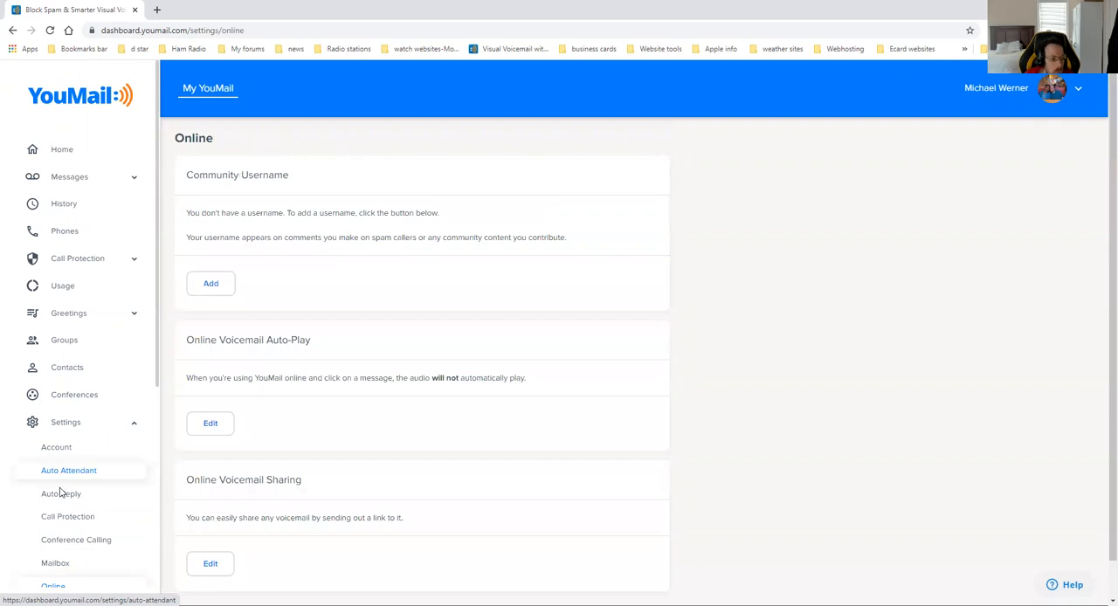
mouse_move(72, 550)
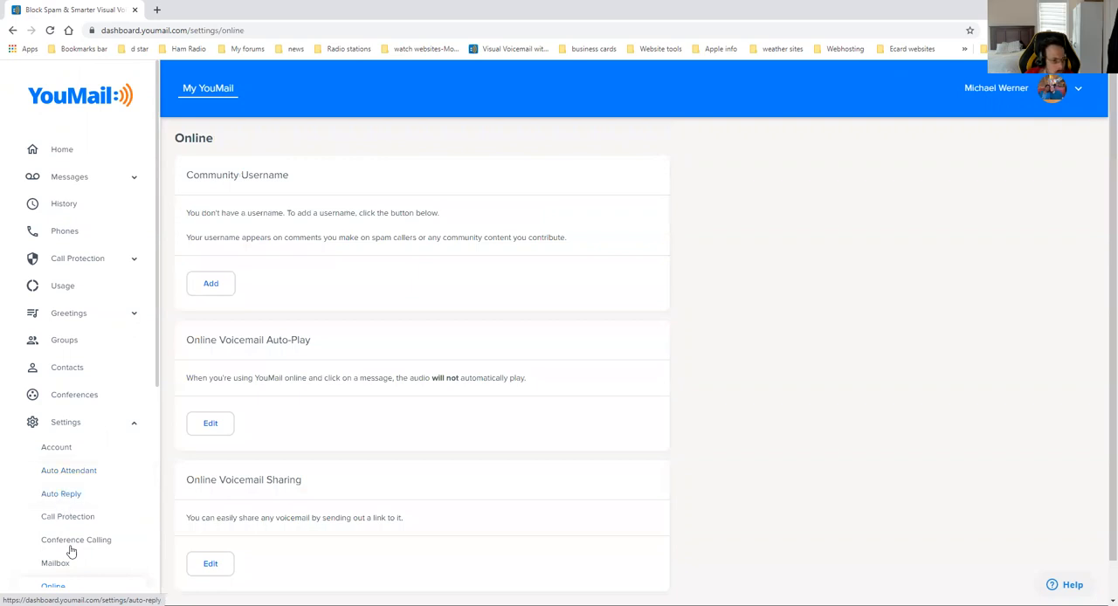
scroll("down", 3)
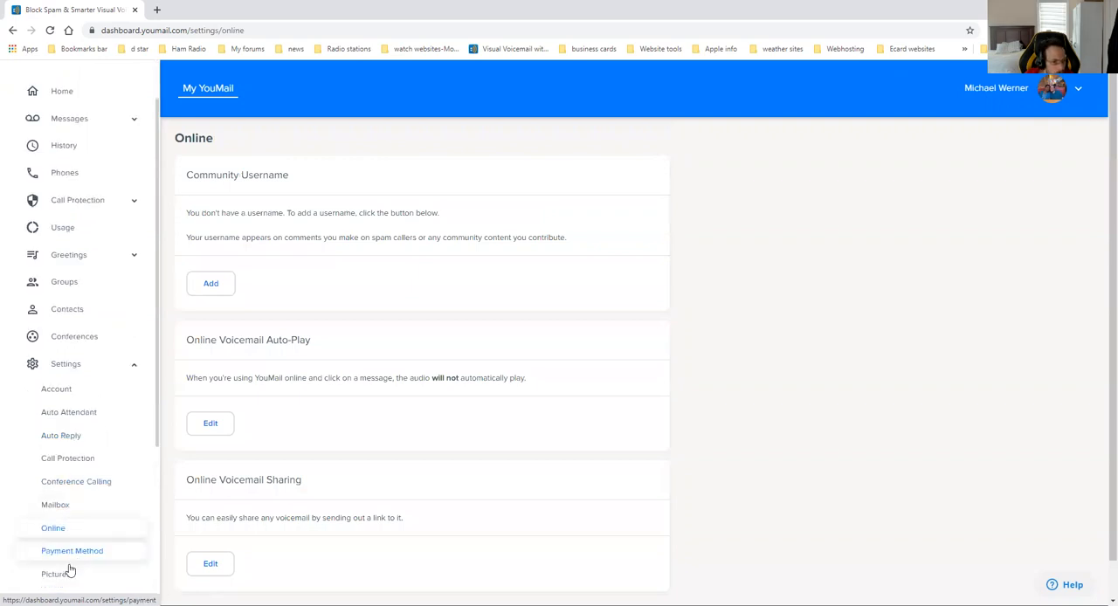
Step: Open Settings > Pictures, showing one active personal picture and no inactive ones
left_click(53, 574)
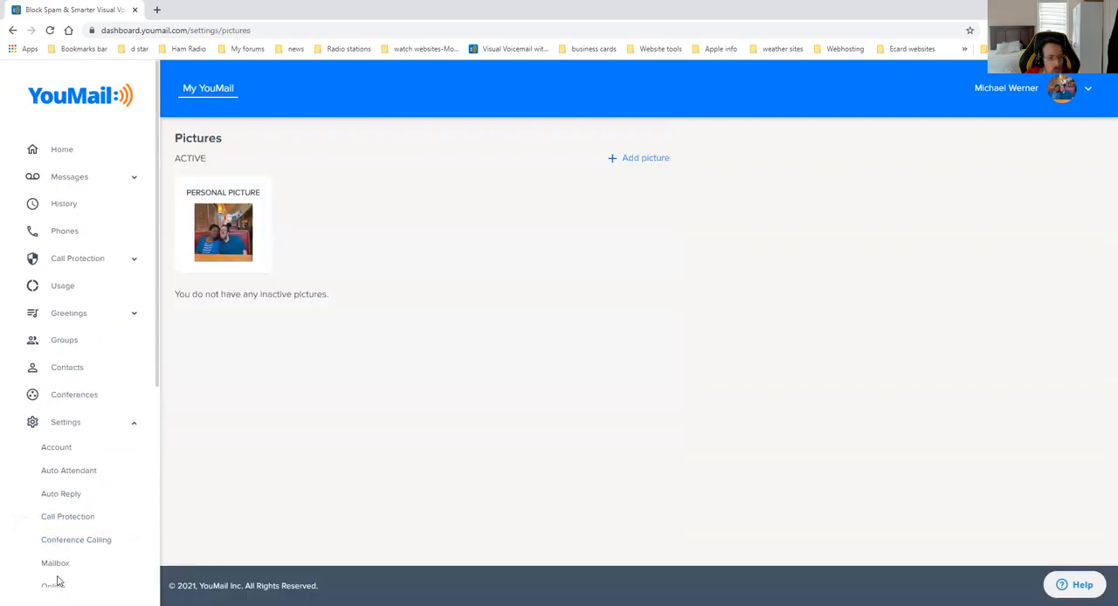
mouse_move(76, 539)
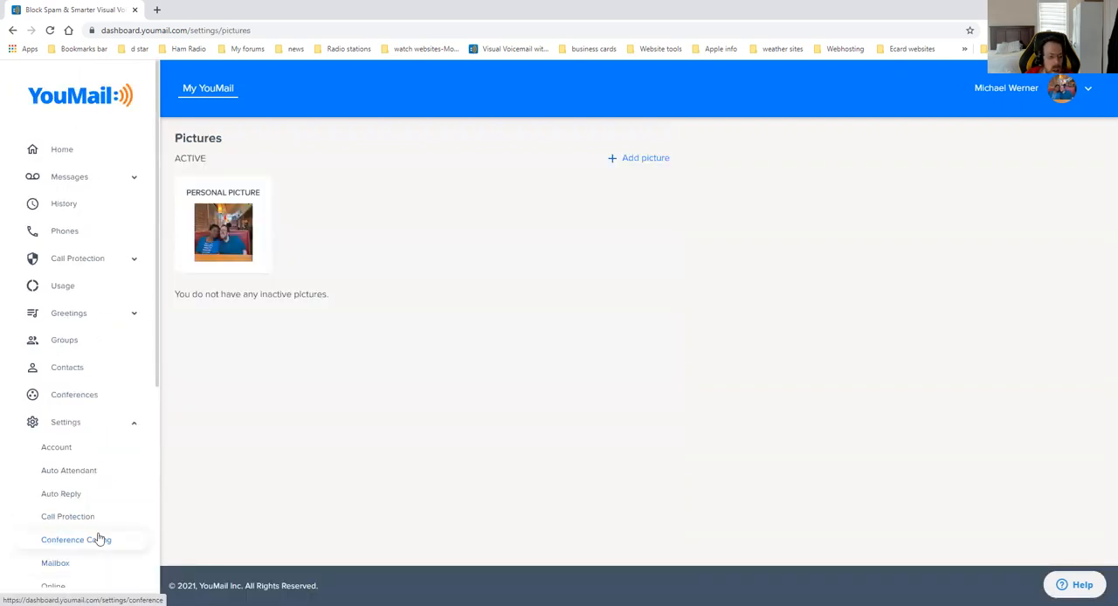
scroll("down", 3)
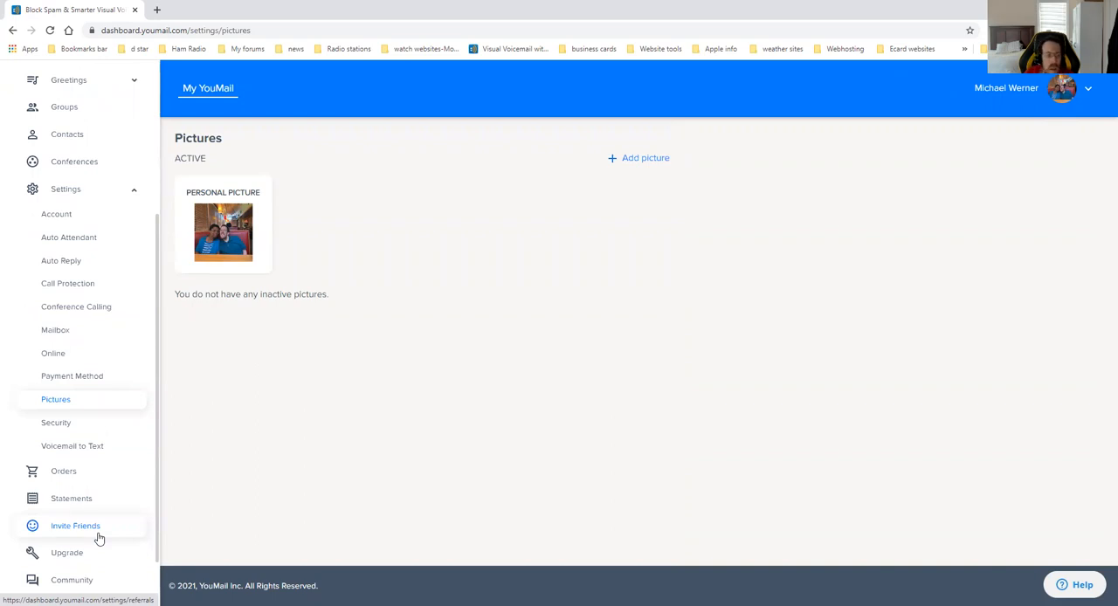
mouse_move(58, 421)
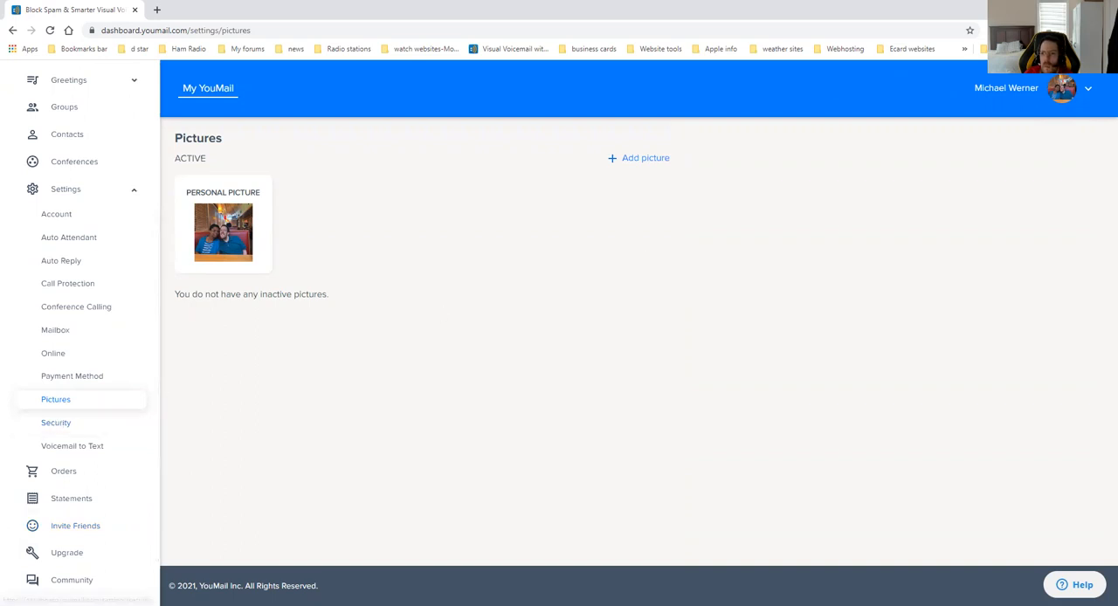
mouse_move(191, 388)
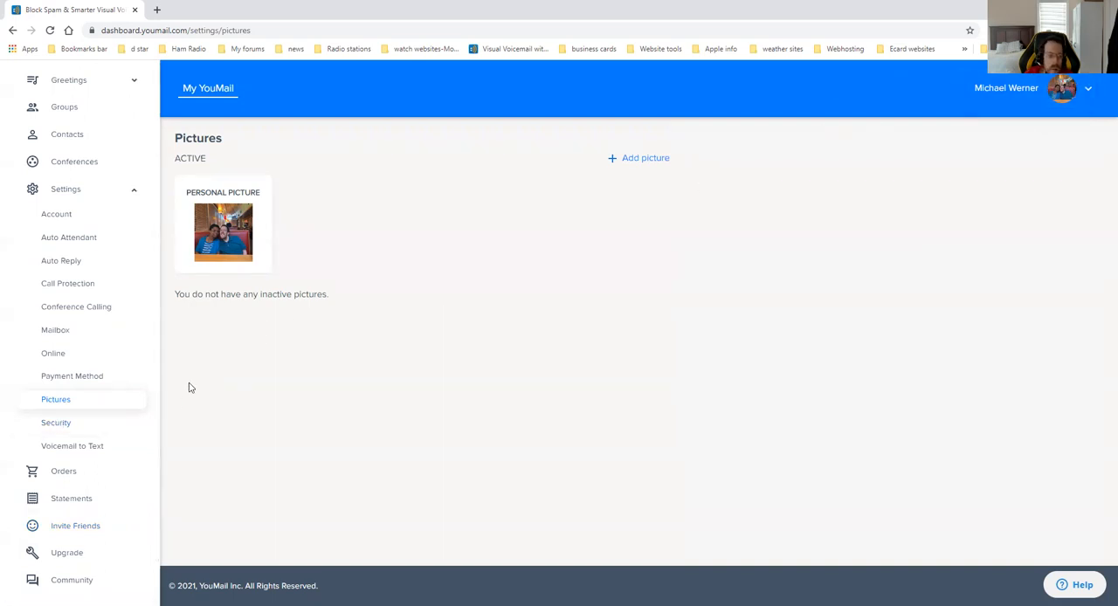
mouse_move(72, 446)
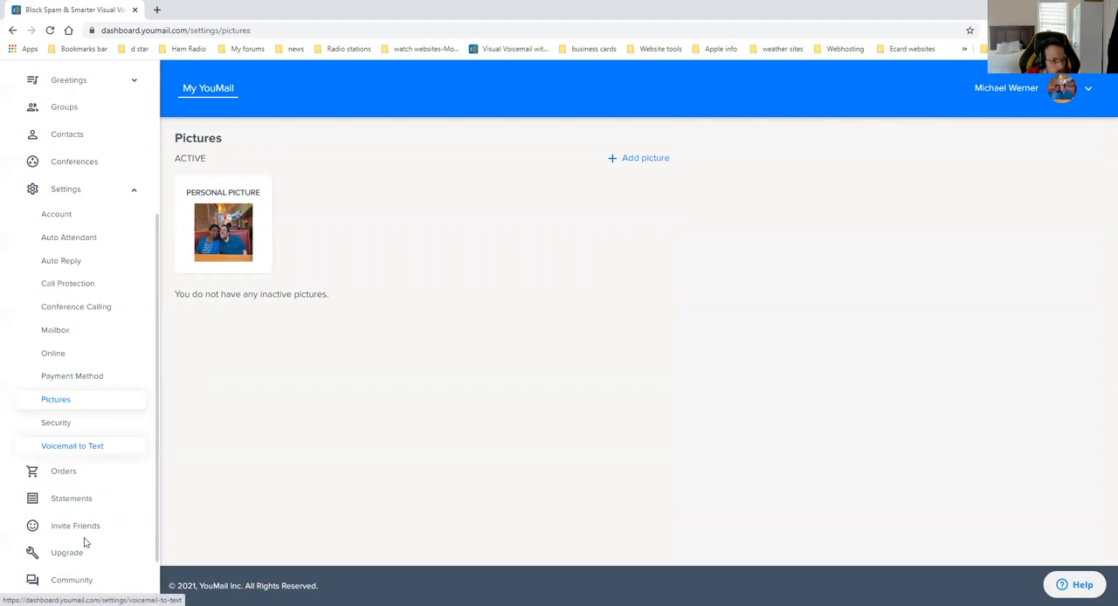
mouse_move(55, 423)
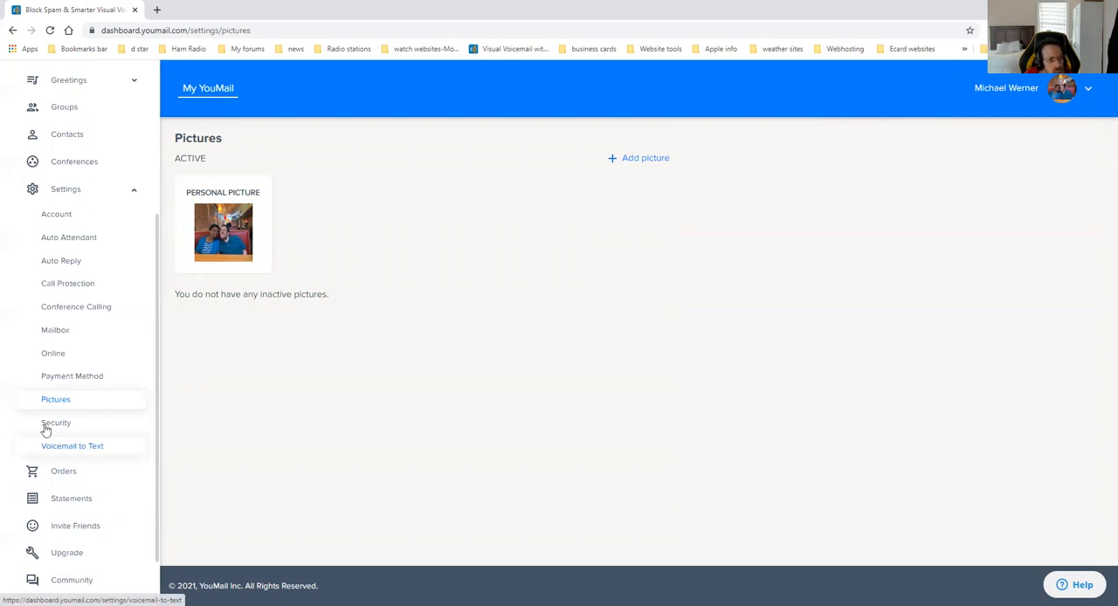
Step: Open Settings > Security and scroll through password, Public Directory listing and account closing
left_click(56, 423)
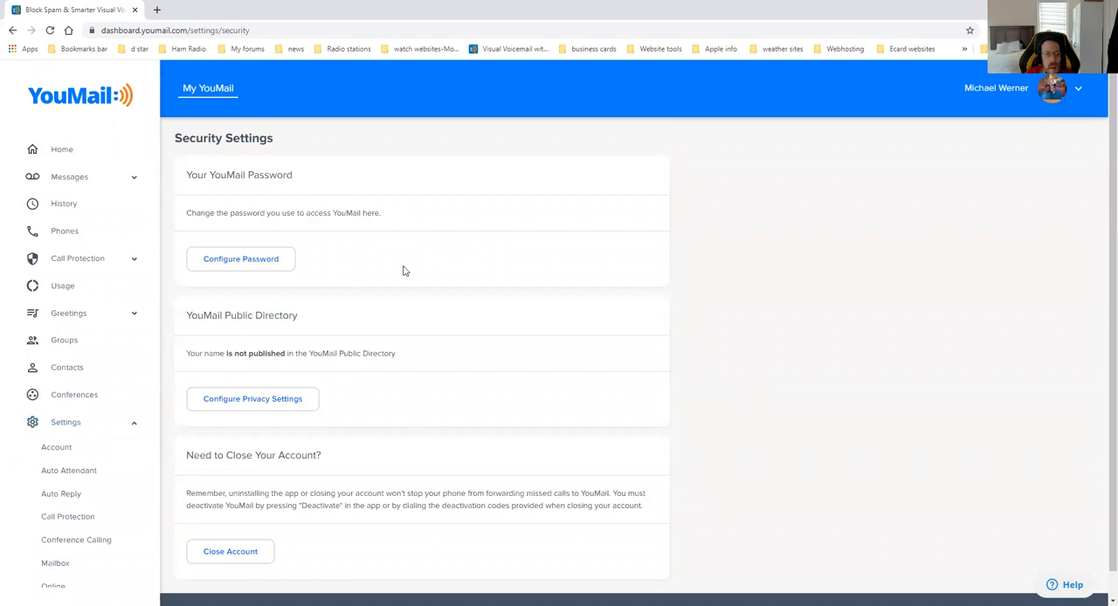
mouse_move(610, 201)
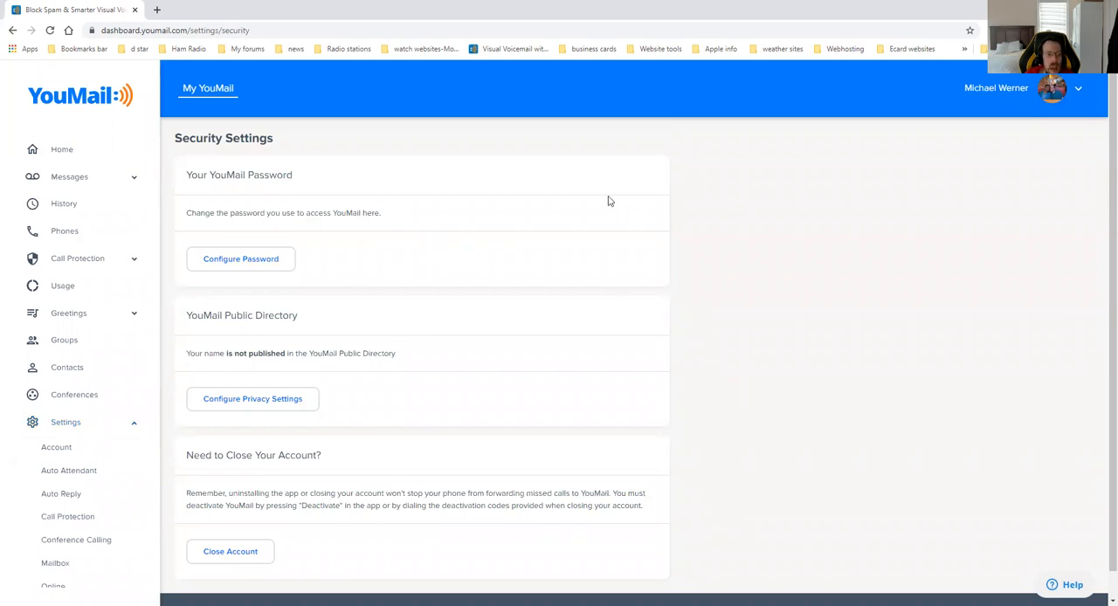
scroll("down", 3)
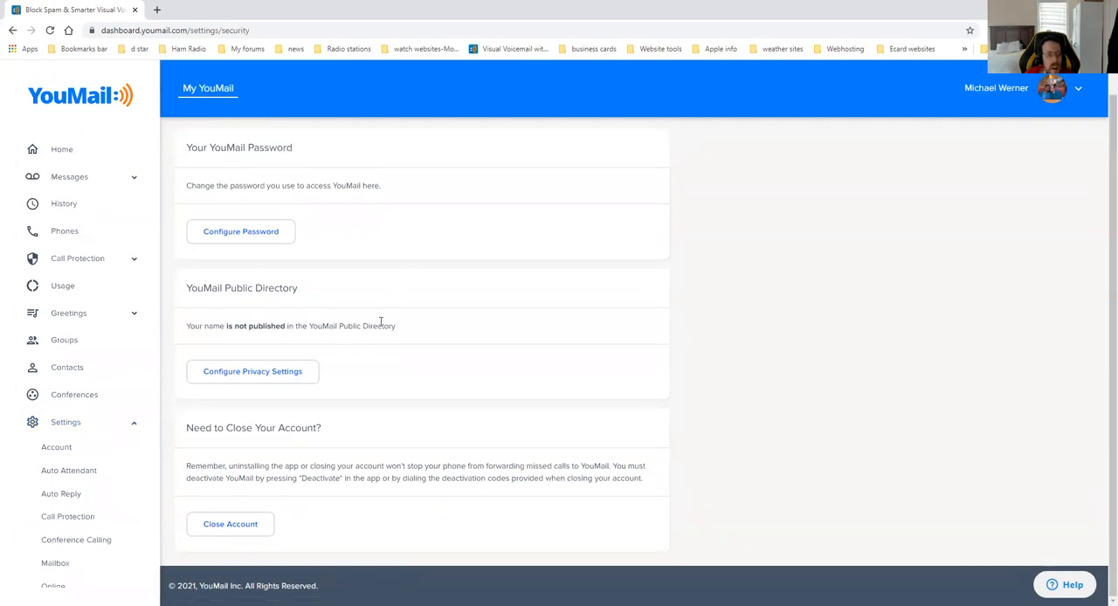
mouse_move(190, 340)
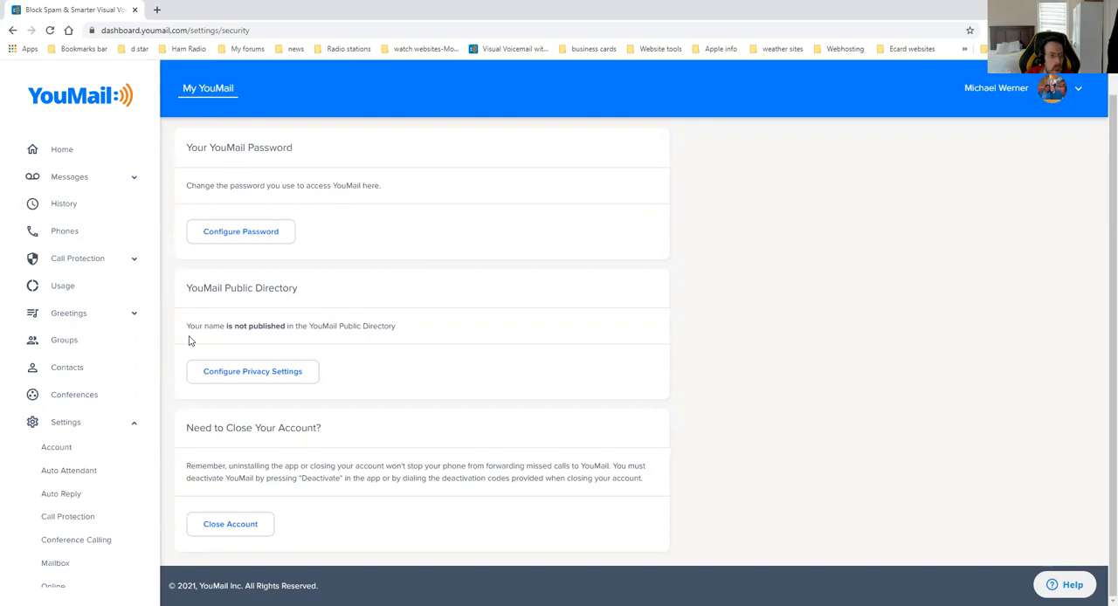
mouse_move(363, 327)
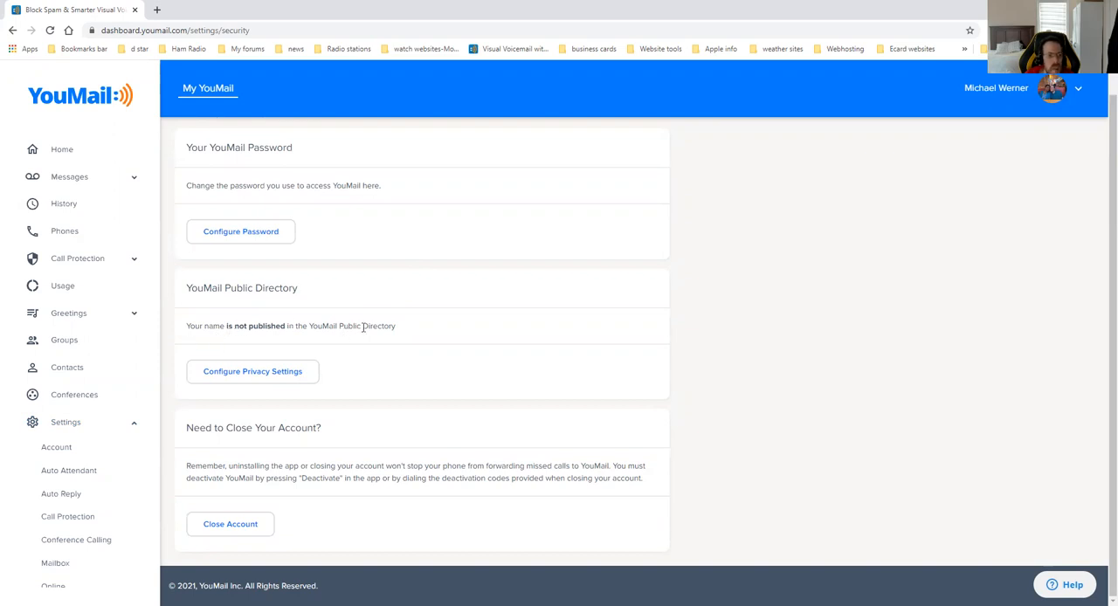
mouse_move(346, 375)
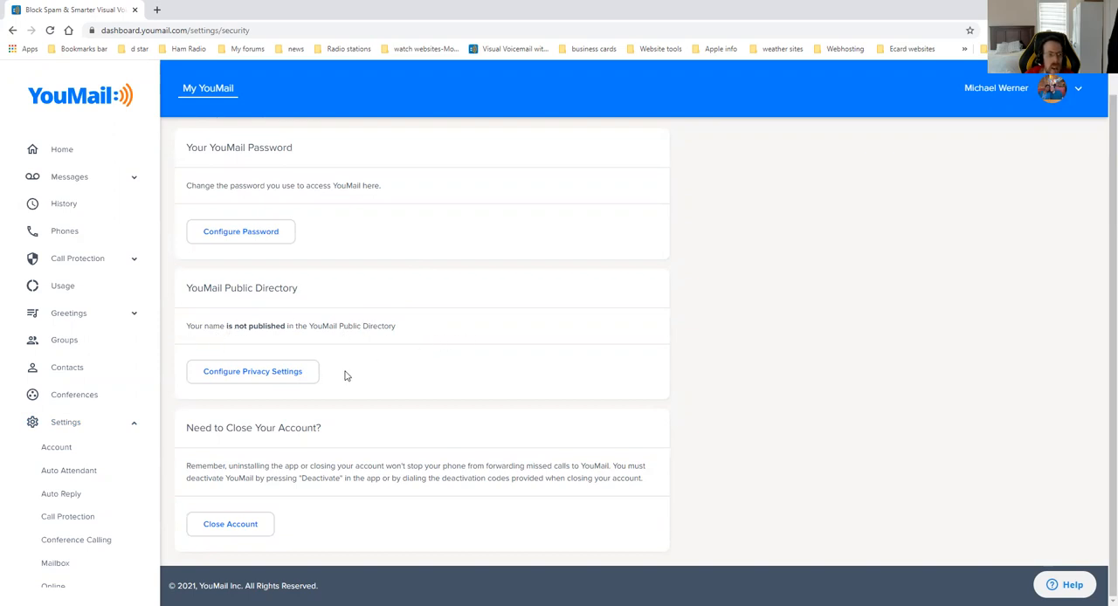
mouse_move(316, 377)
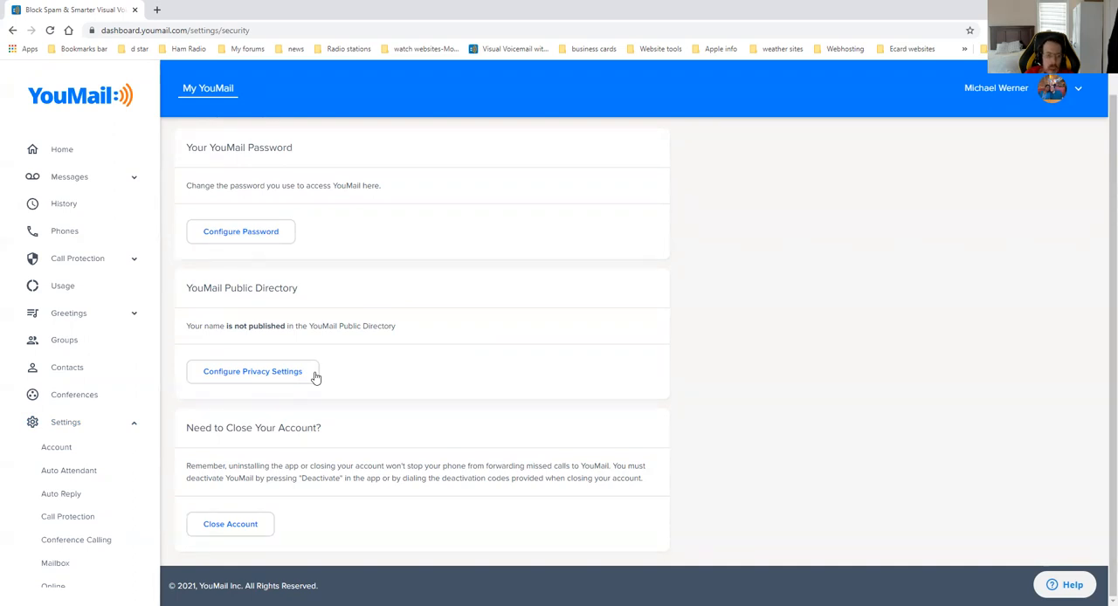
mouse_move(278, 461)
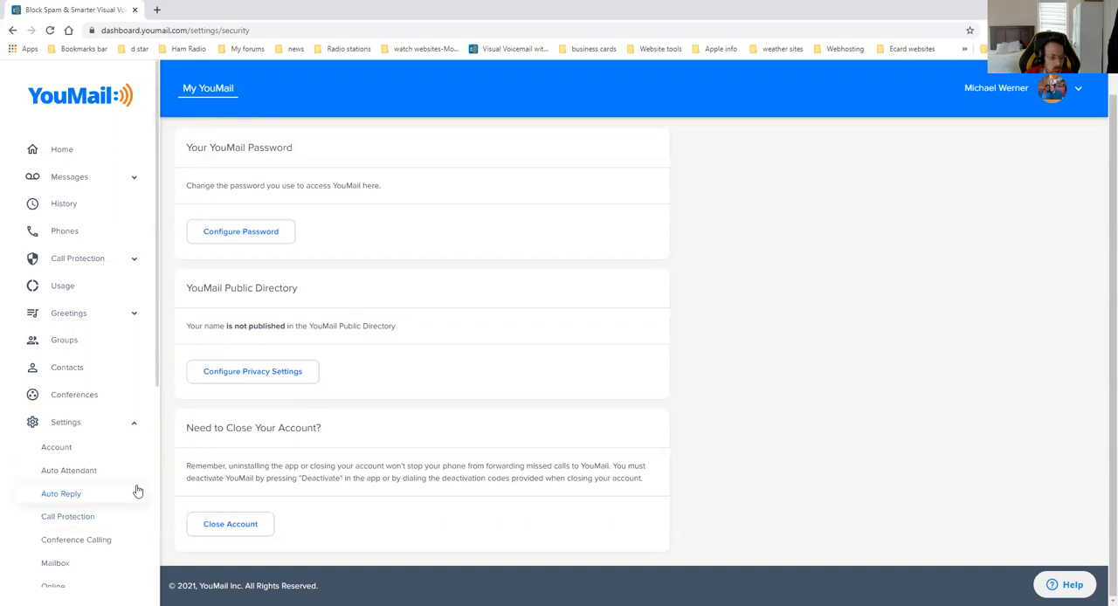
scroll("down", 3)
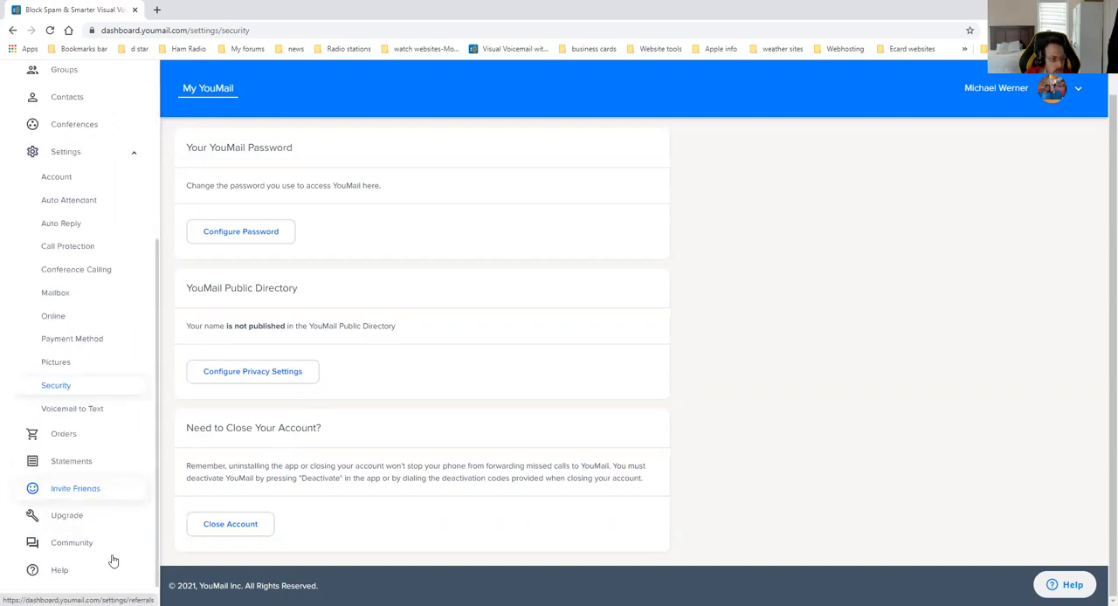
mouse_move(61, 454)
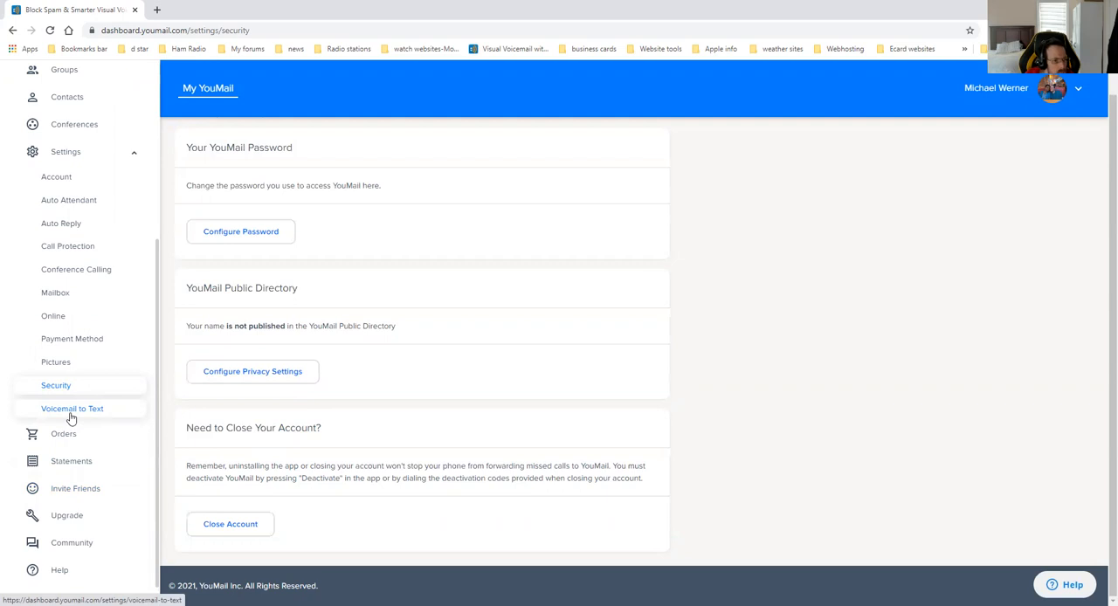
left_click(72, 408)
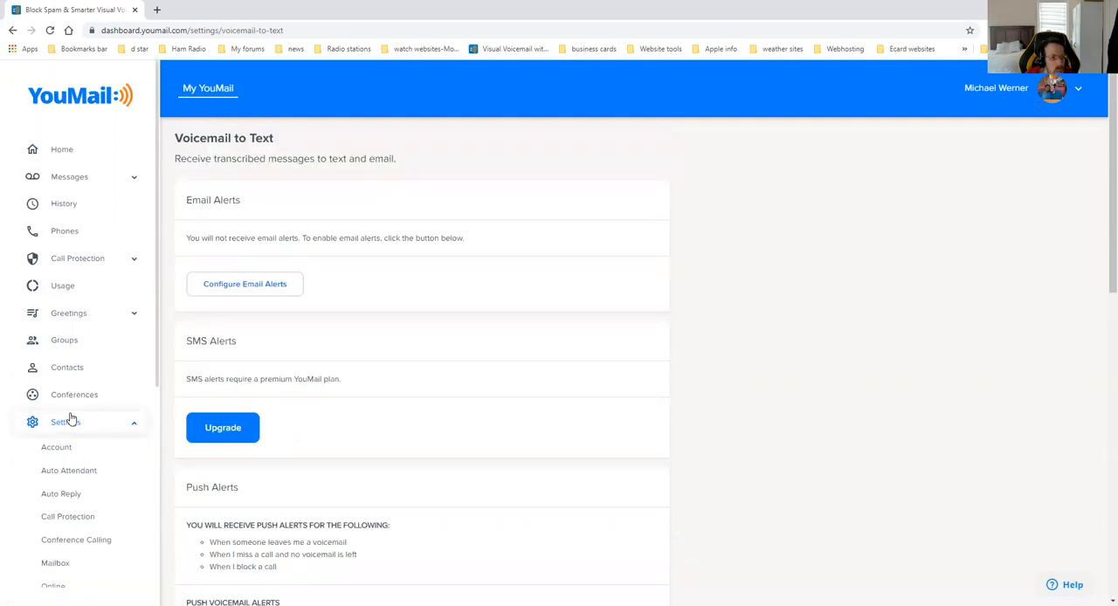
mouse_move(332, 323)
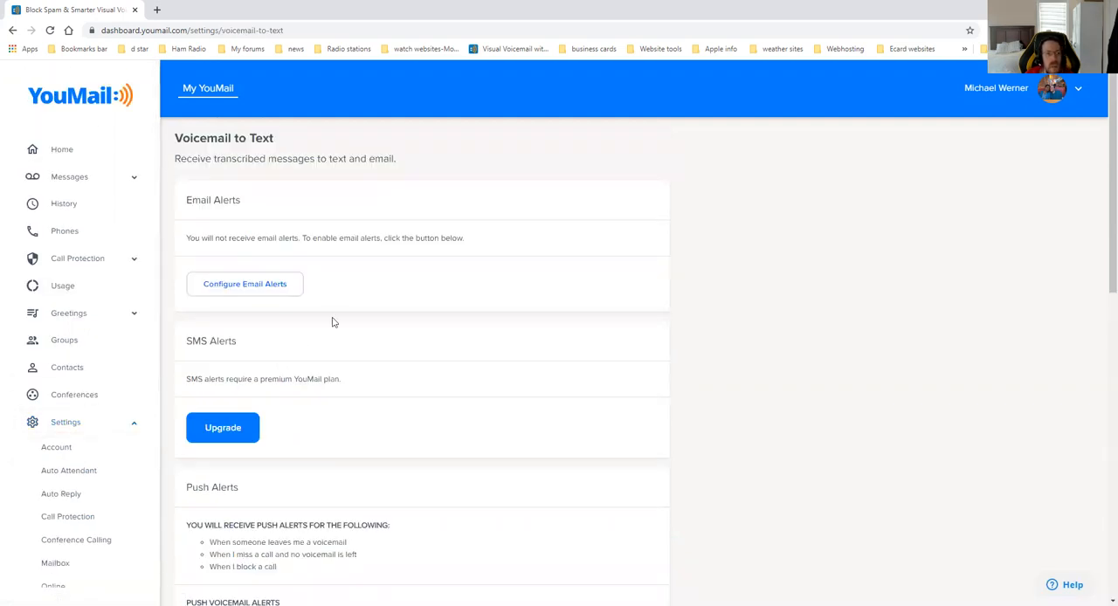
mouse_move(305, 281)
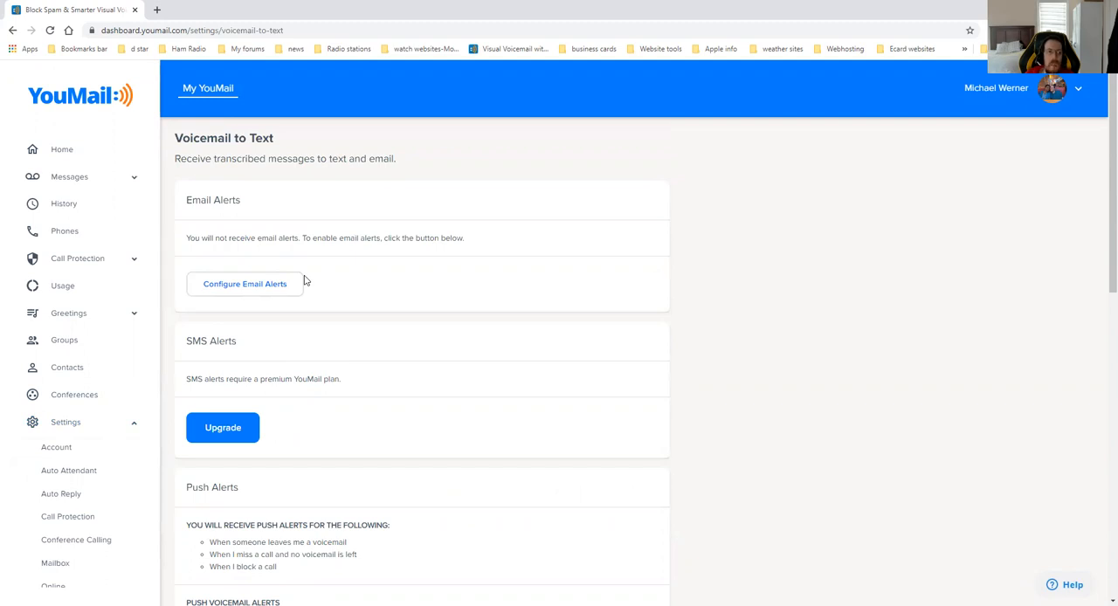
scroll("down", 3)
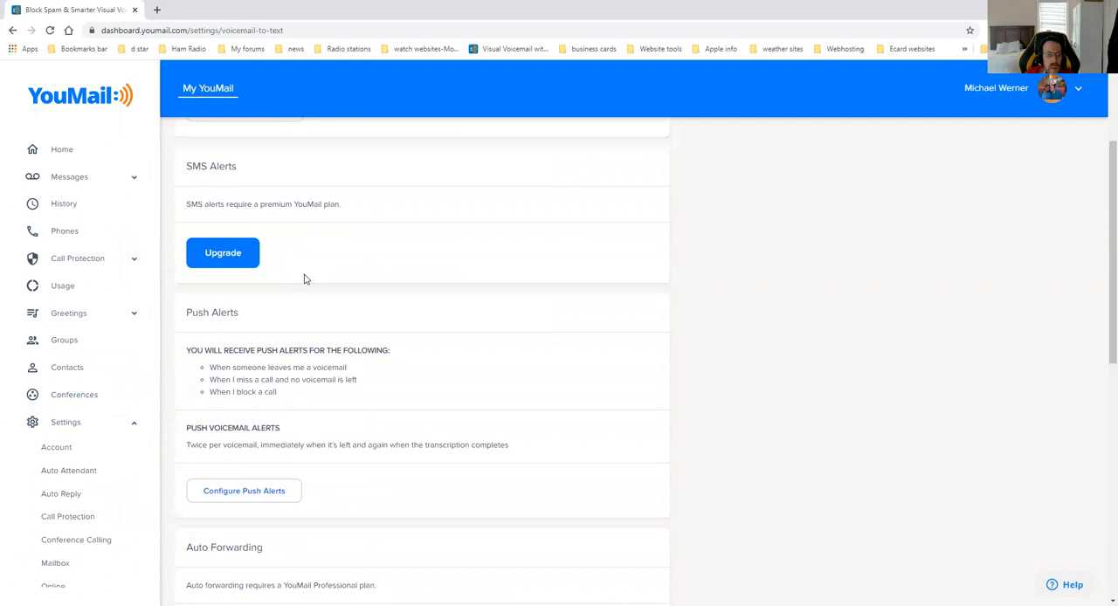
scroll("down", 3)
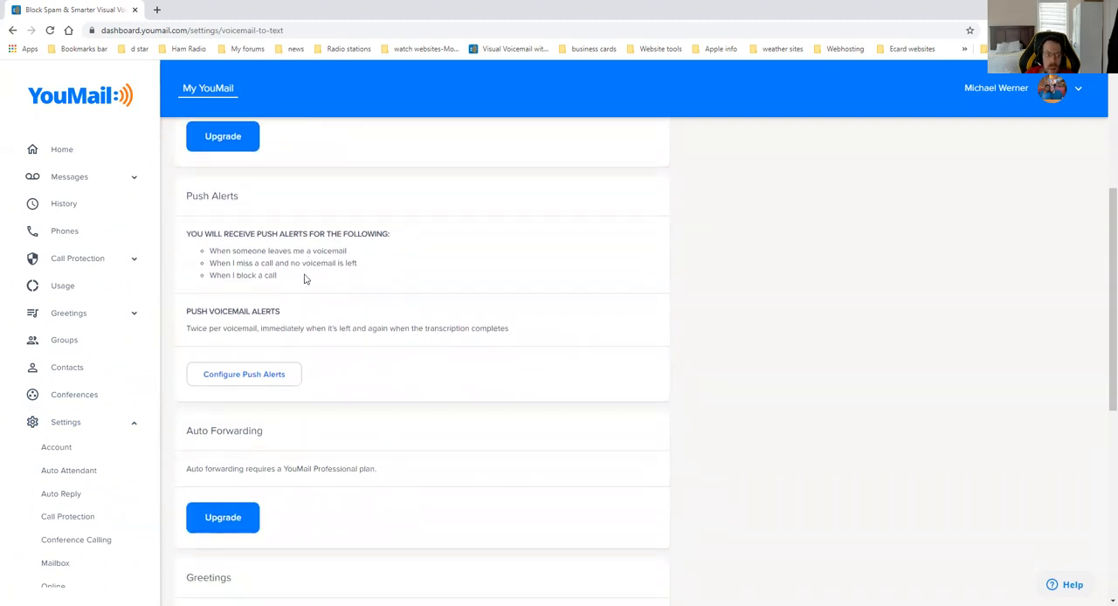
scroll("down", 3)
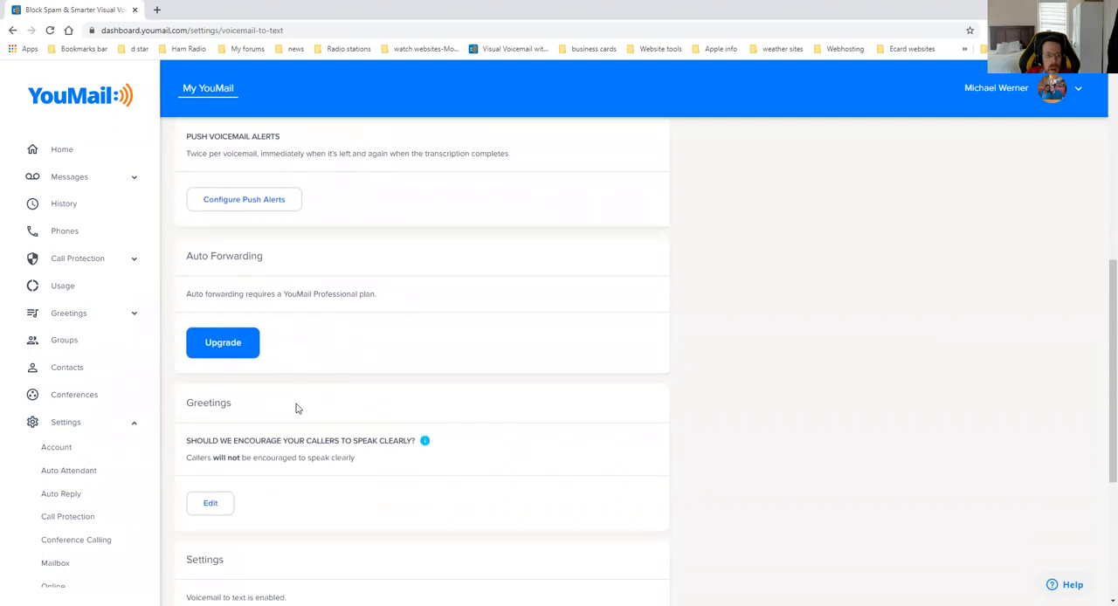
mouse_move(280, 457)
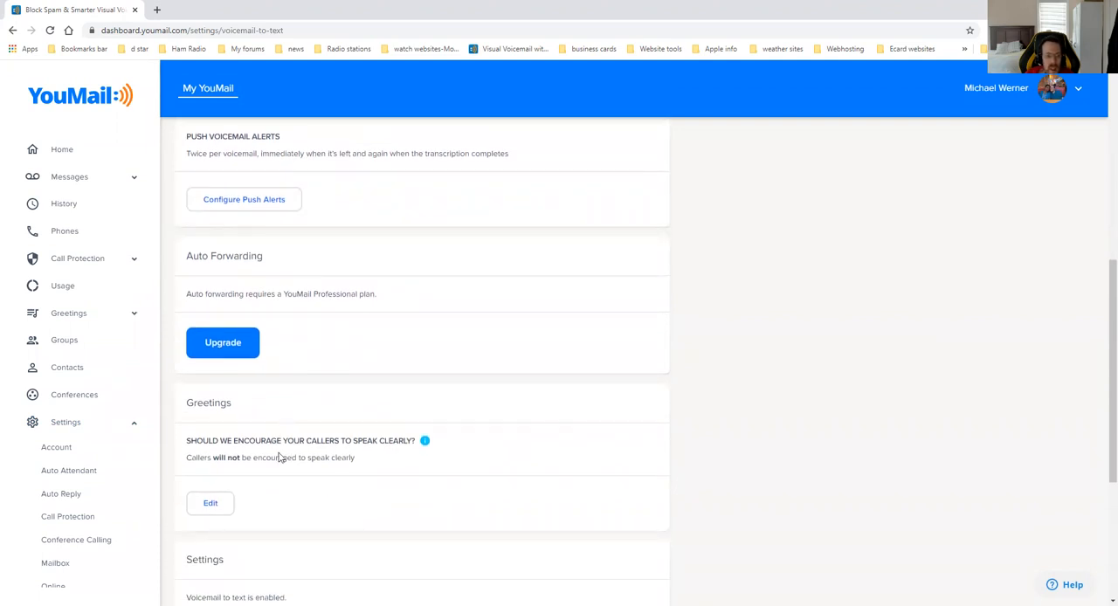
scroll("down", 3)
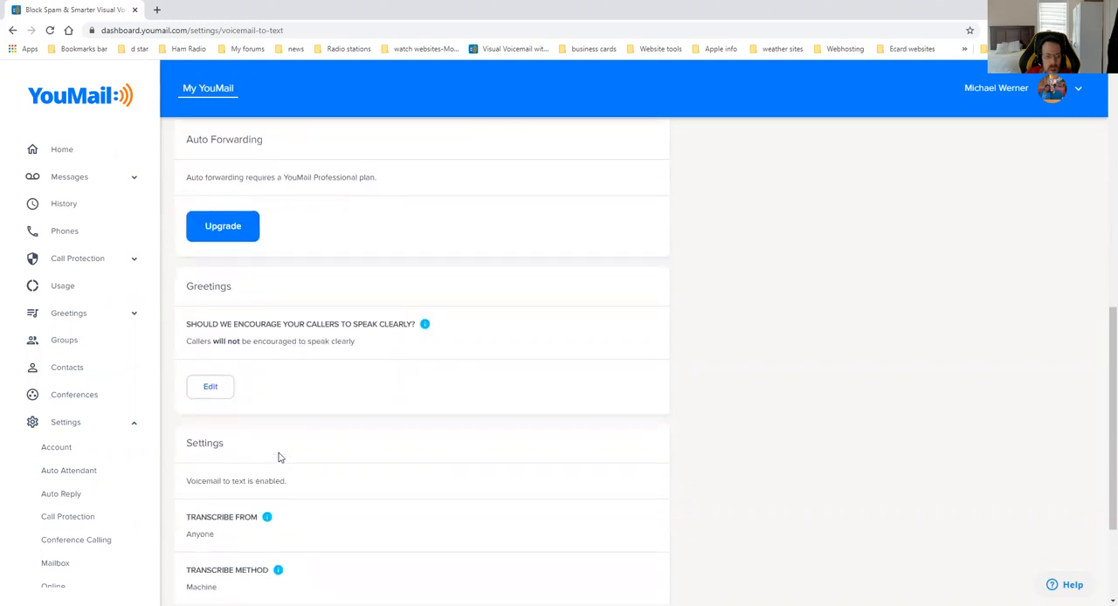
scroll("down", 3)
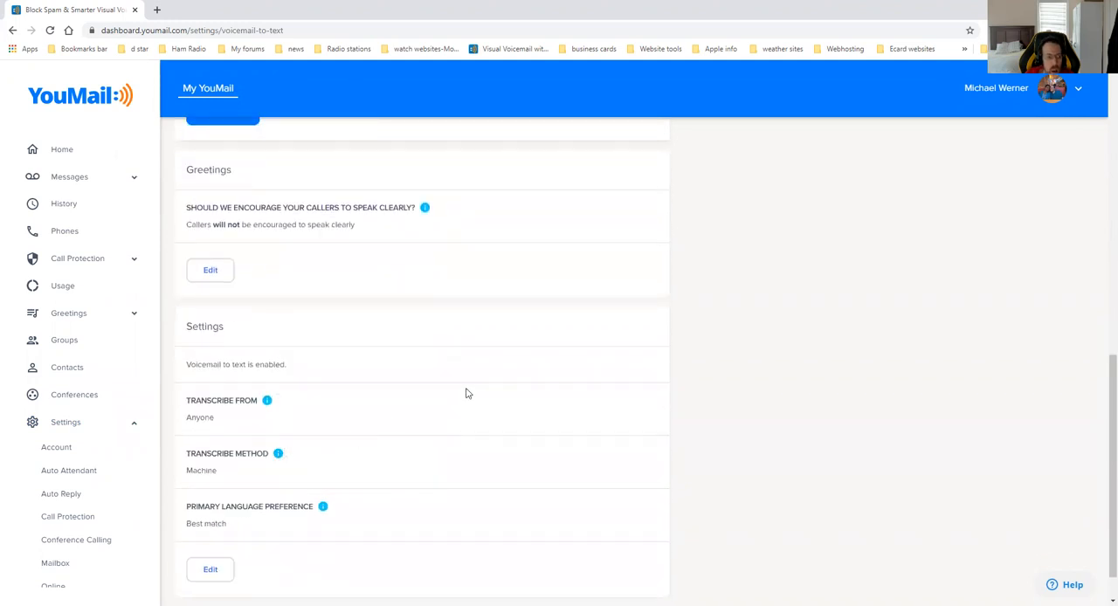
mouse_move(453, 399)
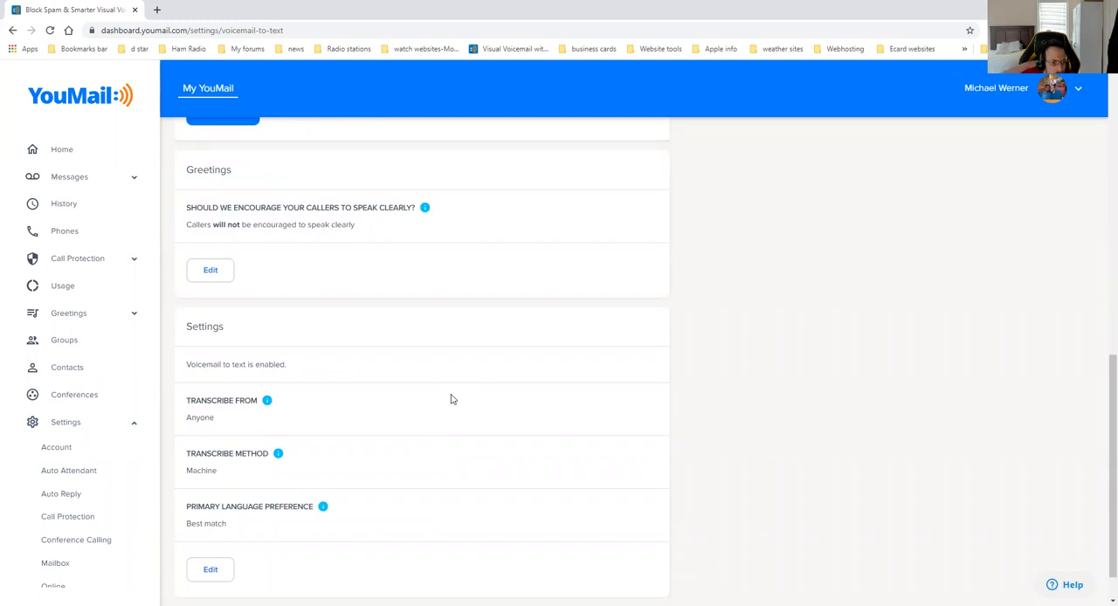
mouse_move(441, 408)
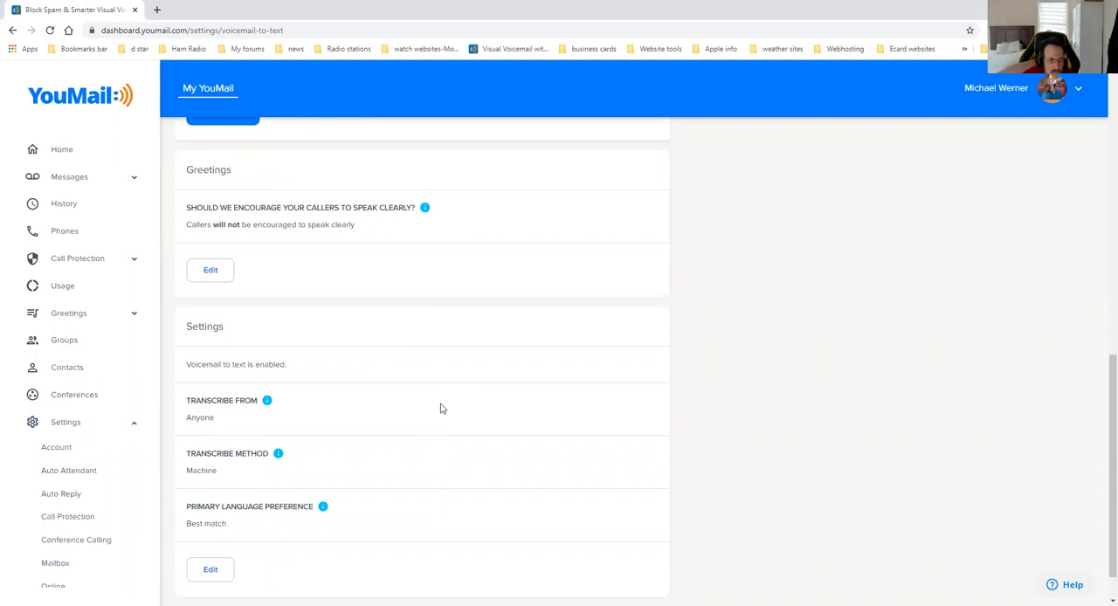
scroll("down", 3)
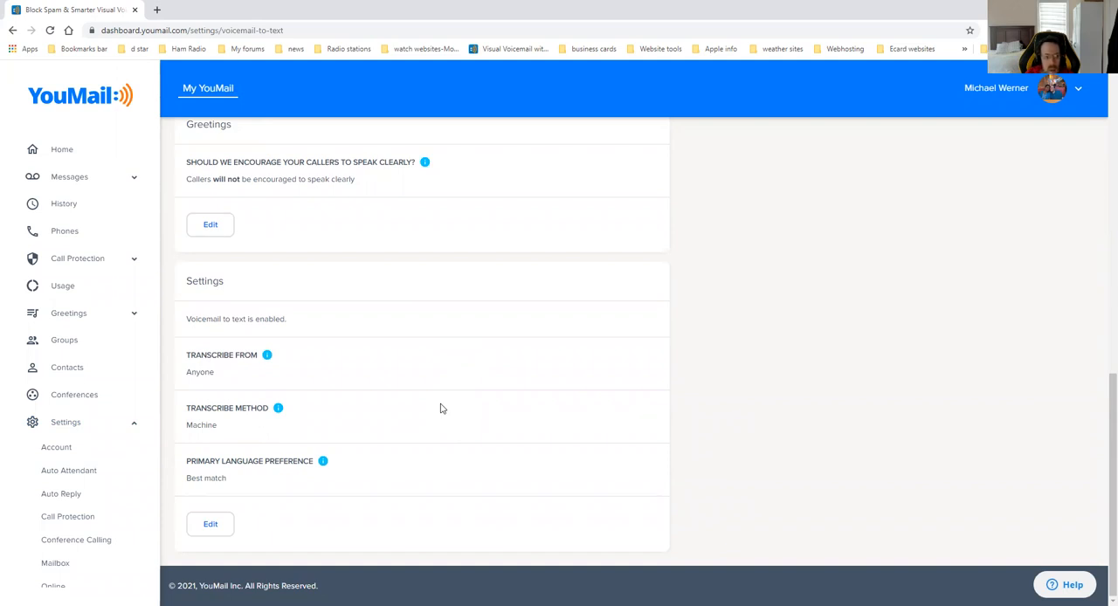
mouse_move(274, 391)
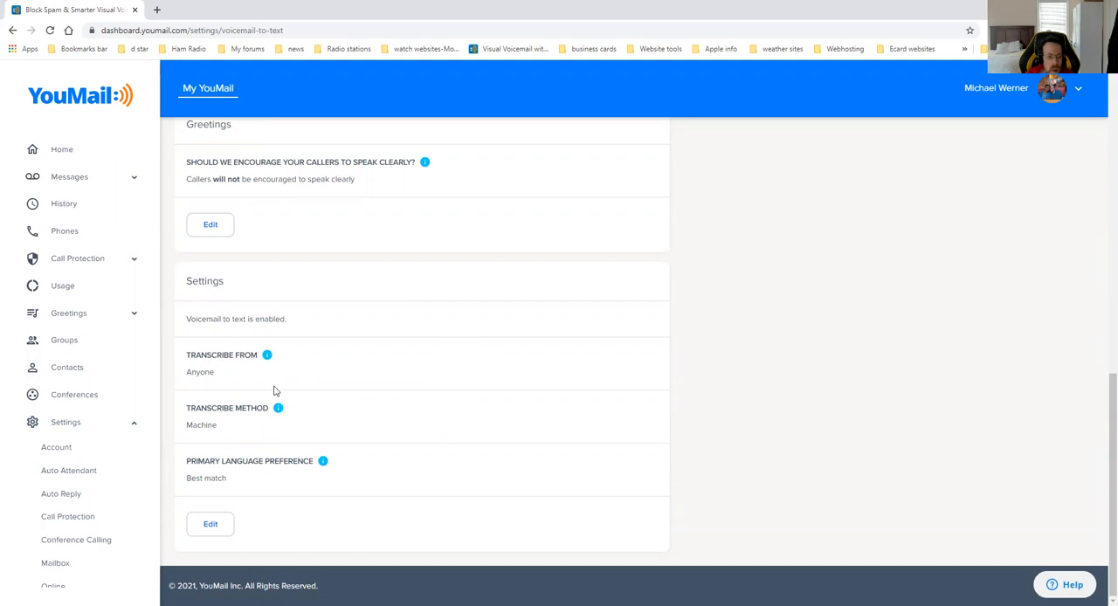
mouse_move(74, 395)
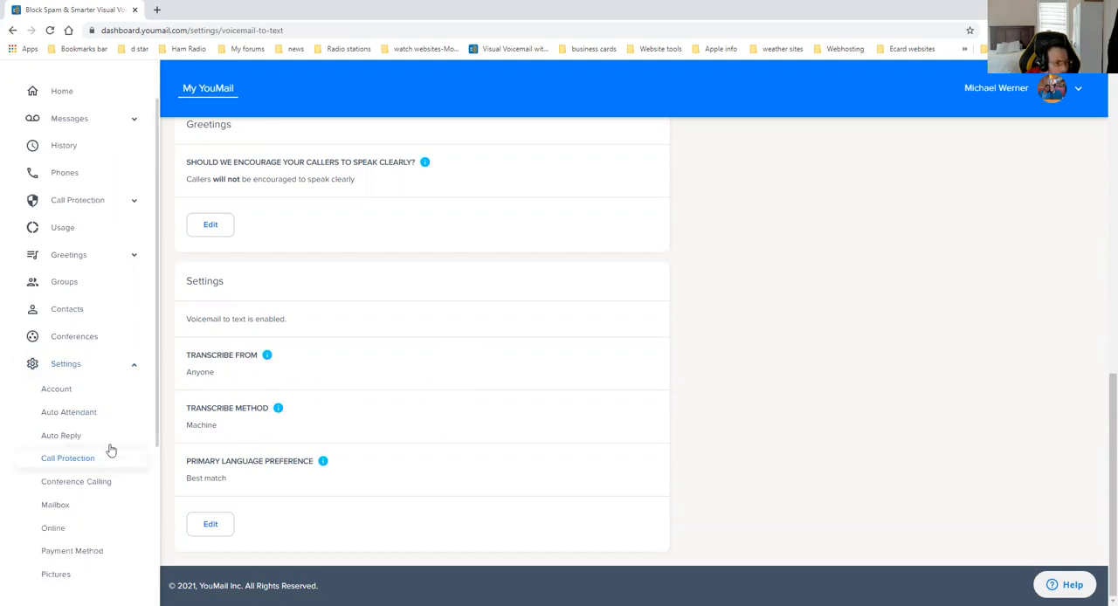
mouse_move(56, 389)
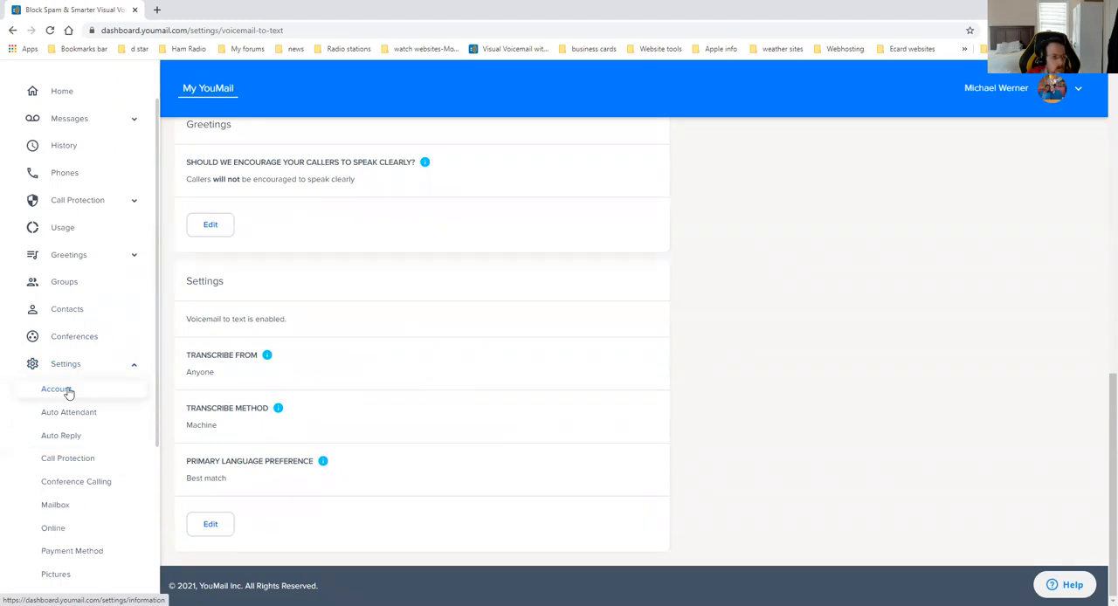
Step: Revisit the Account settings page, then open Auto Attendant, which requires a Professional plan
left_click(56, 389)
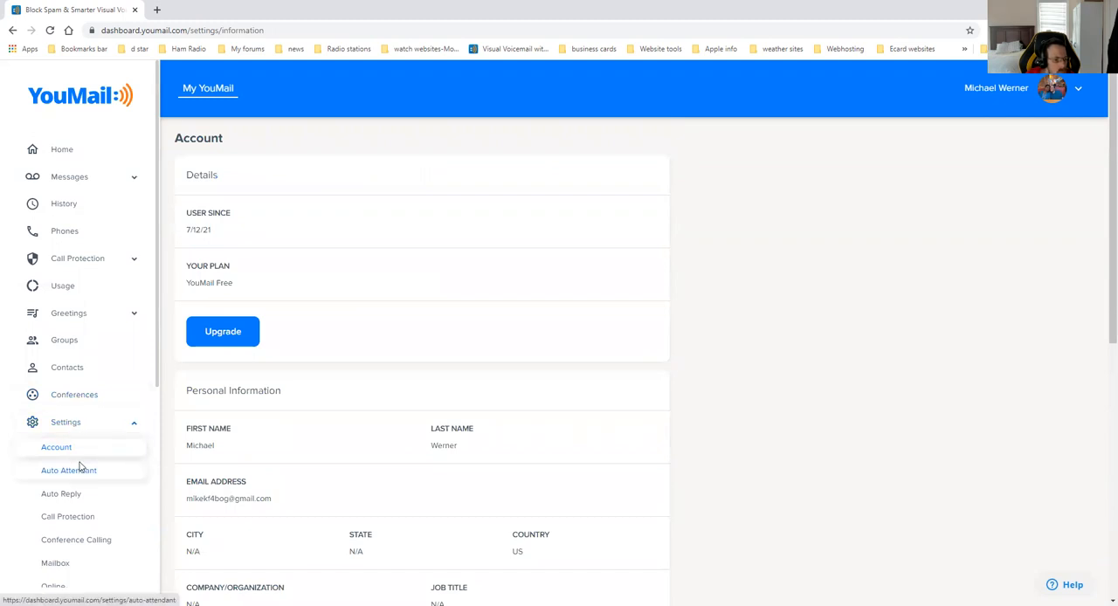
left_click(68, 470)
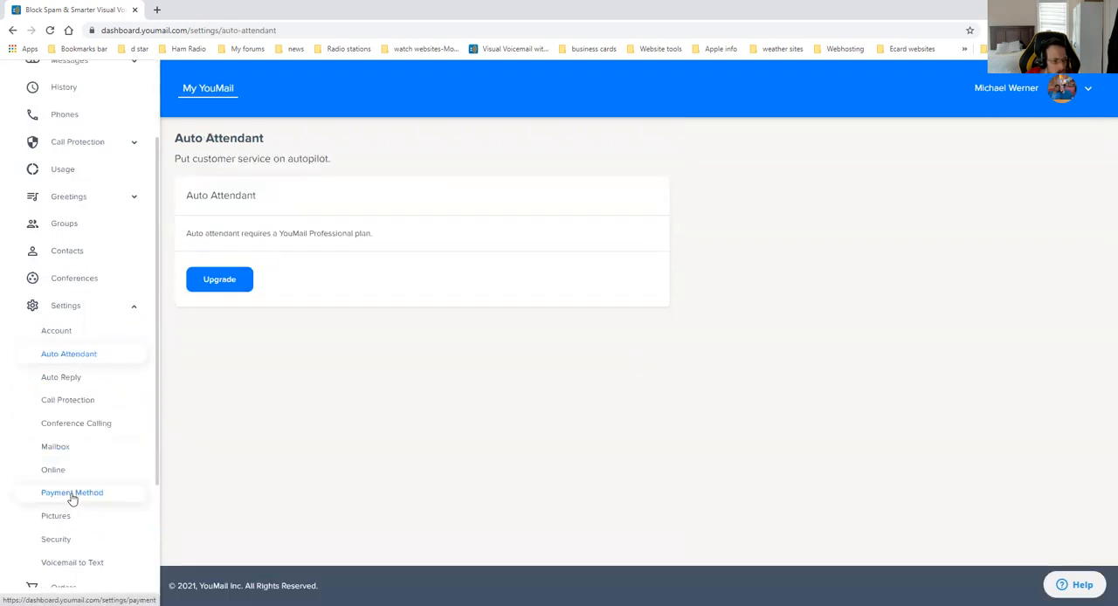
mouse_move(68, 509)
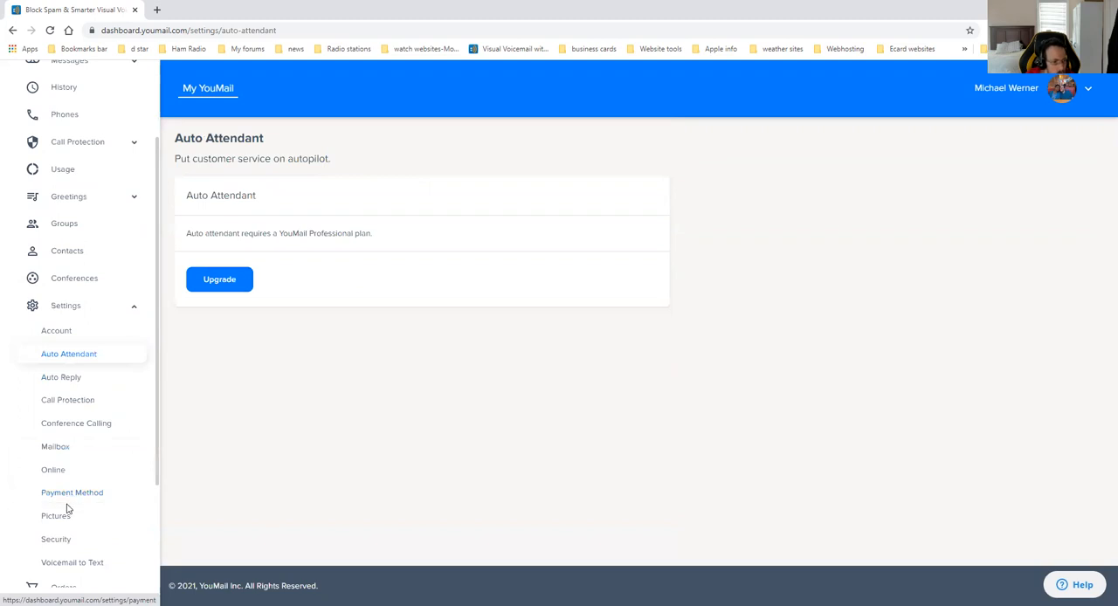
Step: Scroll the sidebar down and open Orders, showing no active orders found
scroll("down", 3)
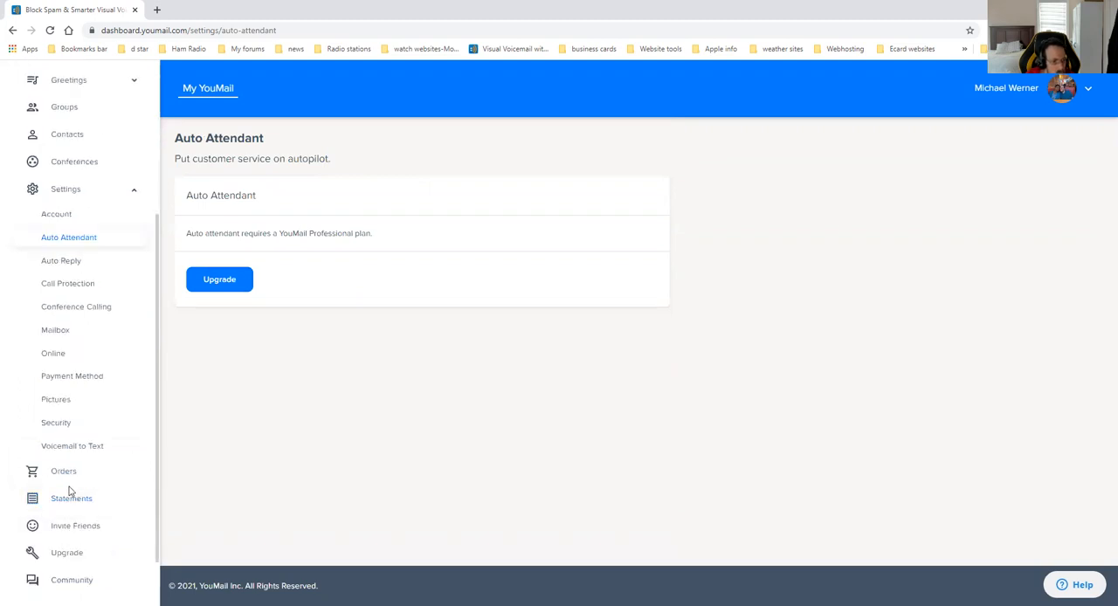
mouse_move(63, 472)
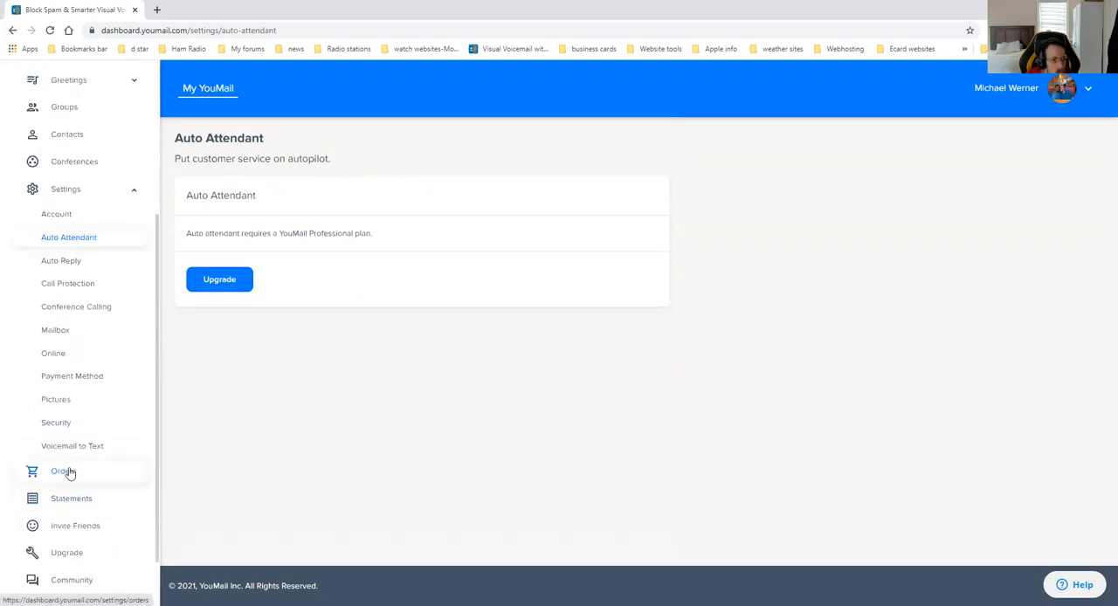
left_click(63, 470)
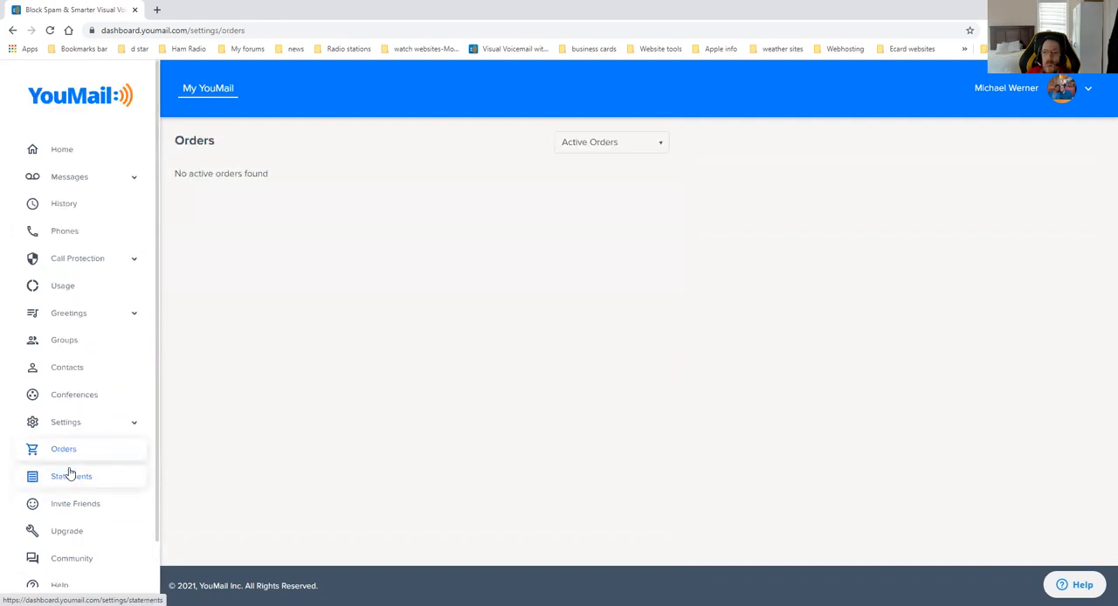
mouse_move(196, 459)
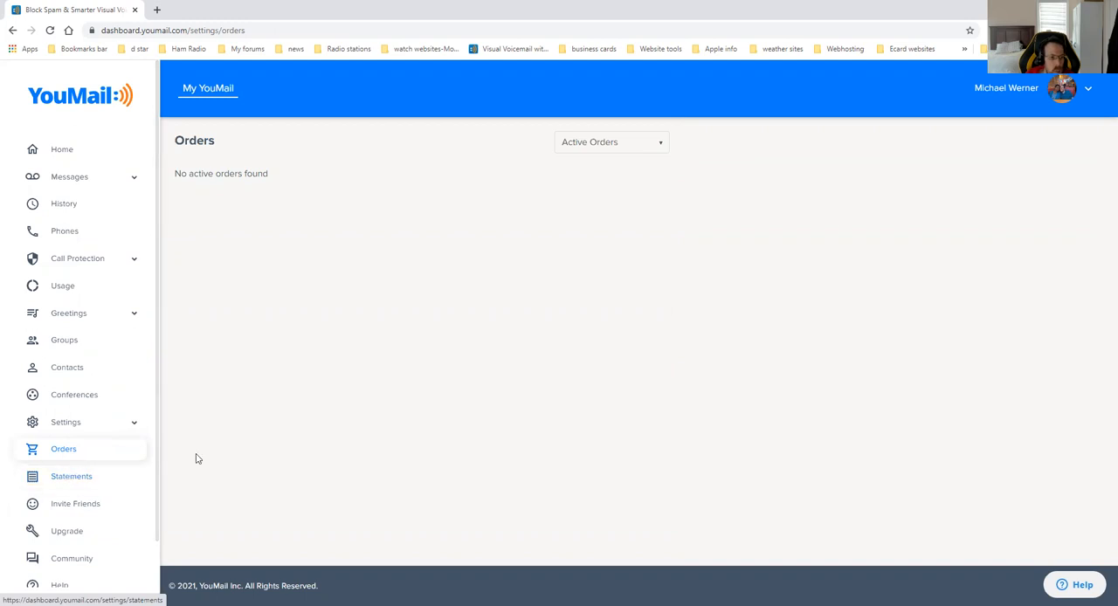
mouse_move(114, 469)
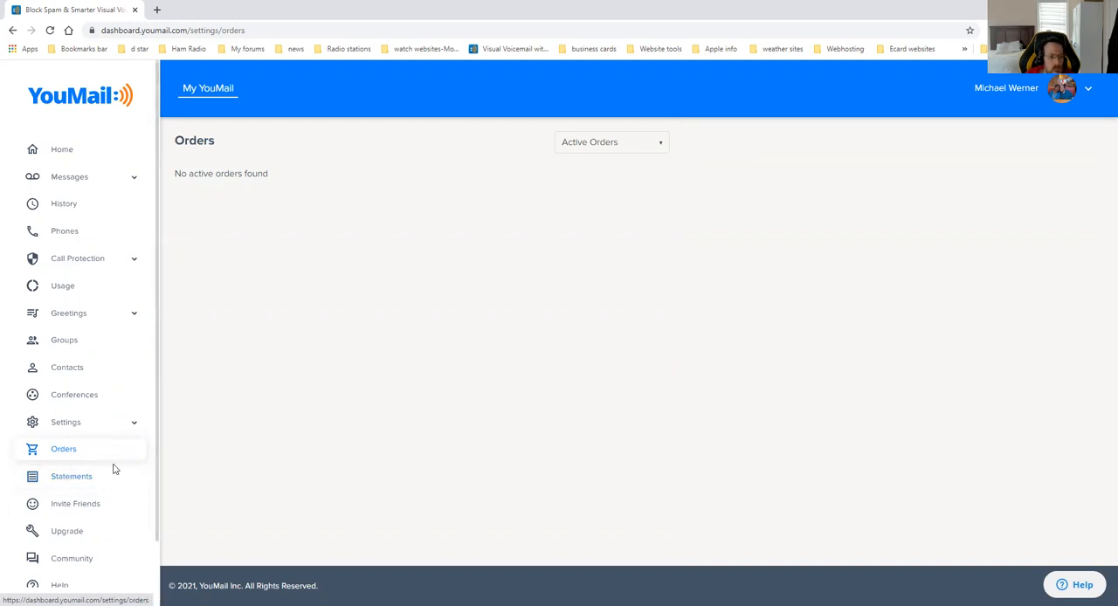
Step: Open Statements and scroll to see $0.00 credits and no 2021 statements
left_click(71, 476)
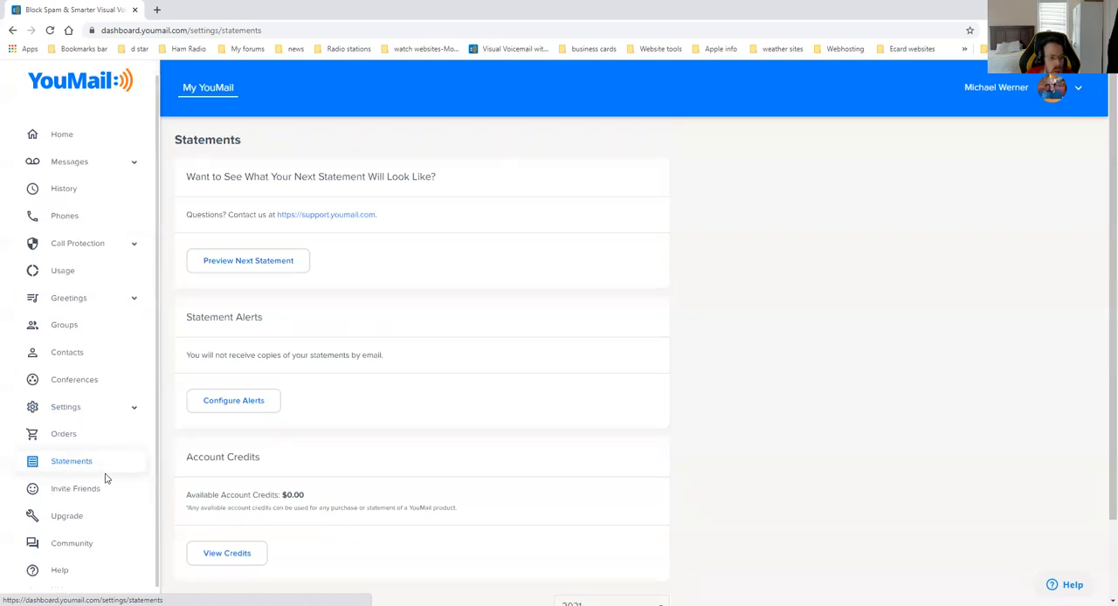
scroll("down", 3)
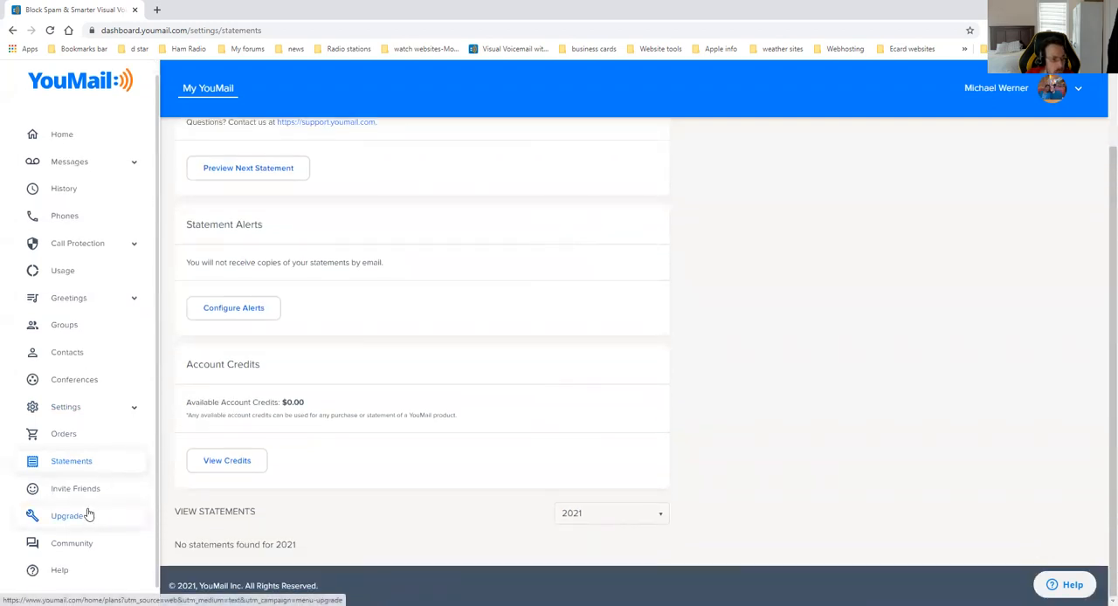
mouse_move(75, 489)
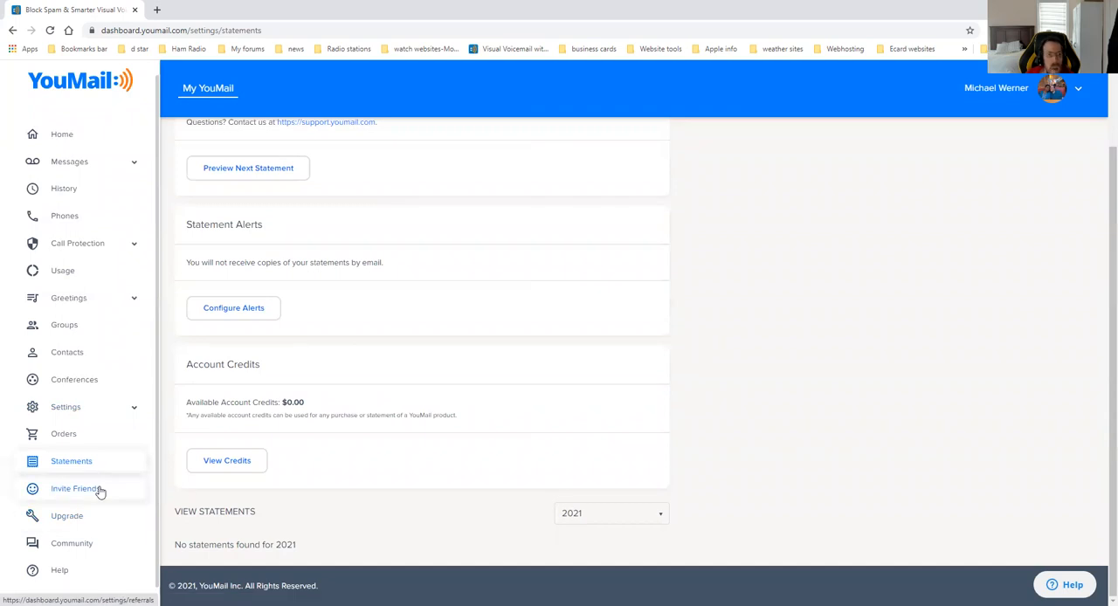
Step: Open Invite Friends and scroll through the referral code, invite options and zero accepted invites
left_click(75, 488)
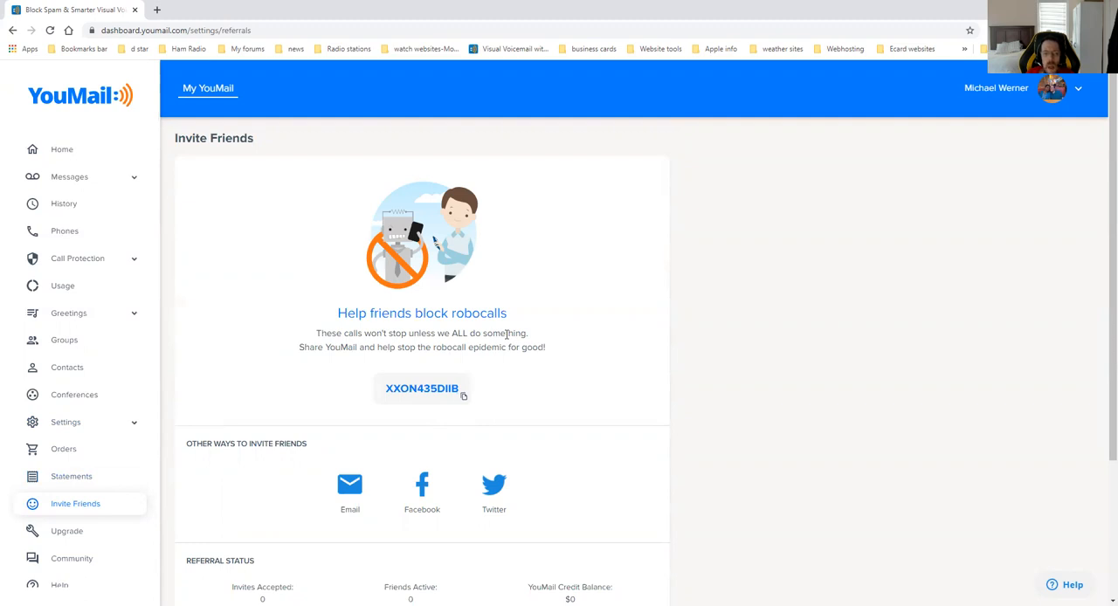
scroll("down", 3)
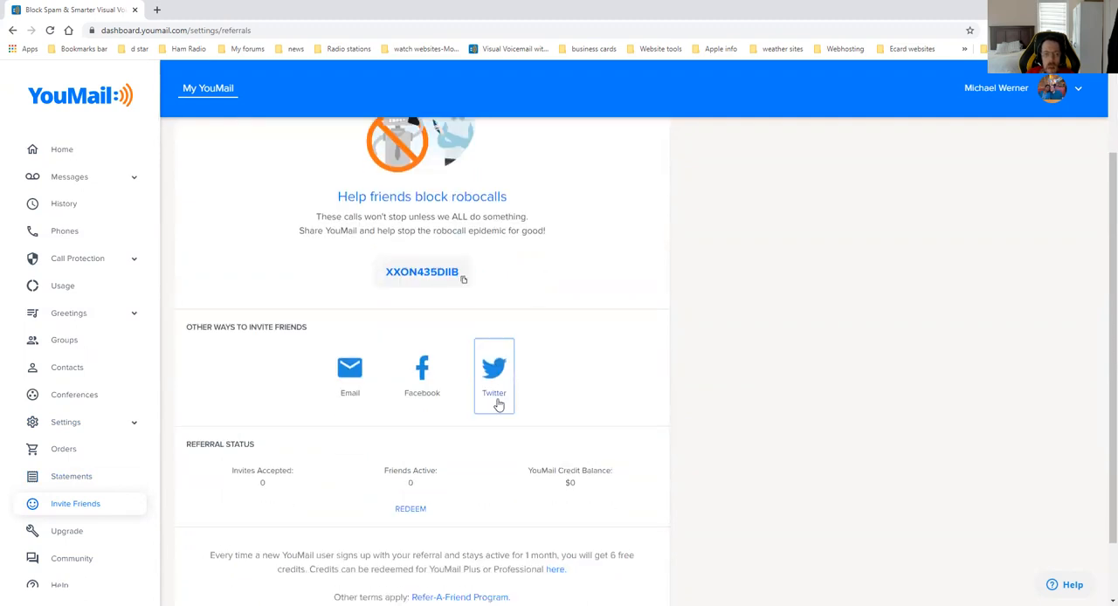
mouse_move(445, 485)
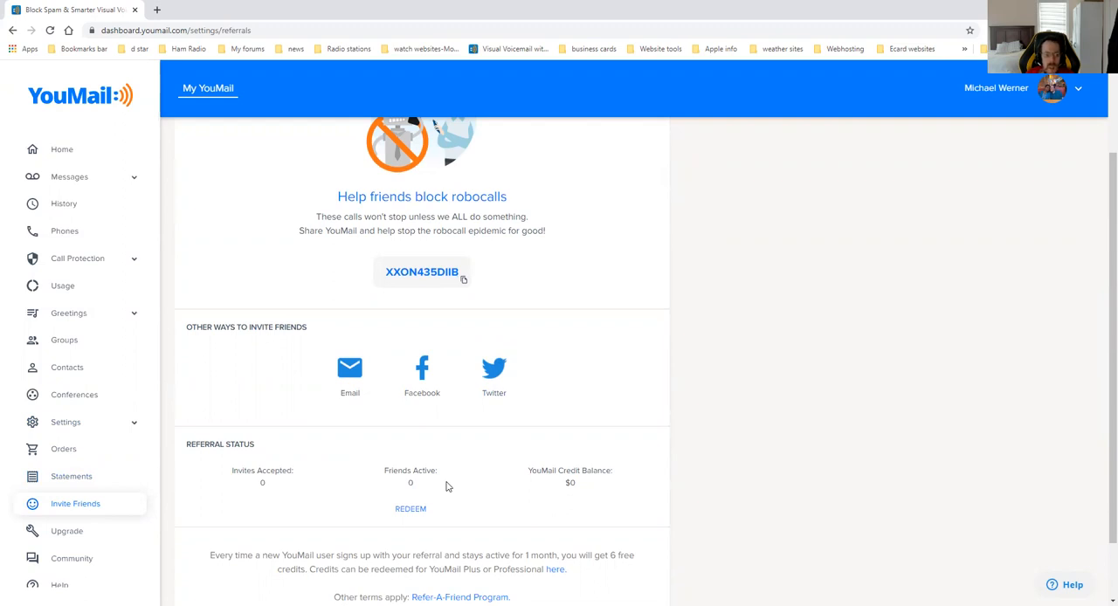
mouse_move(332, 469)
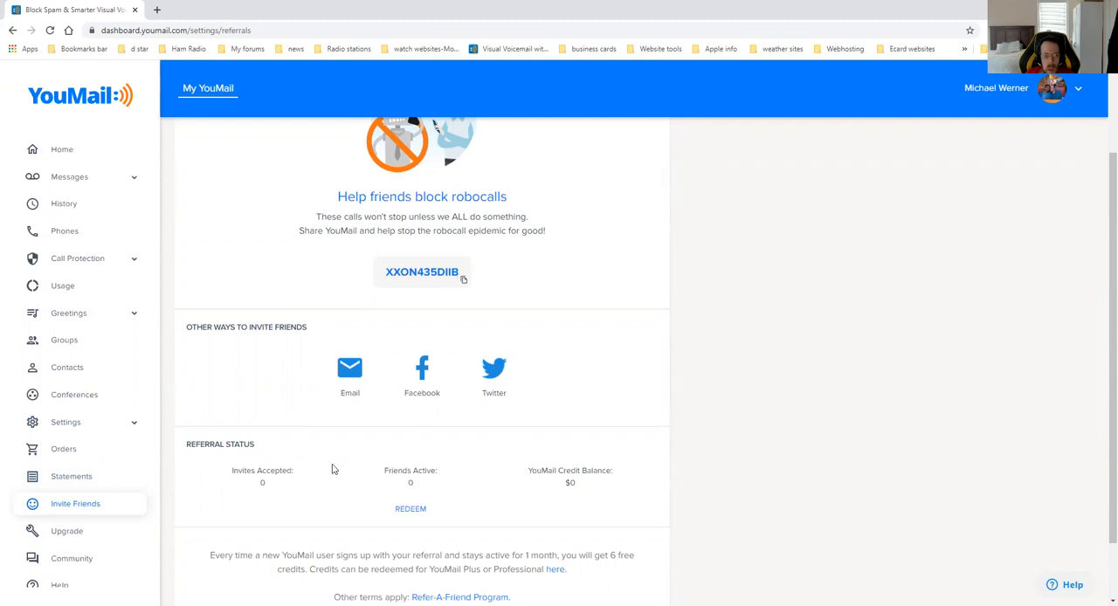
mouse_move(594, 465)
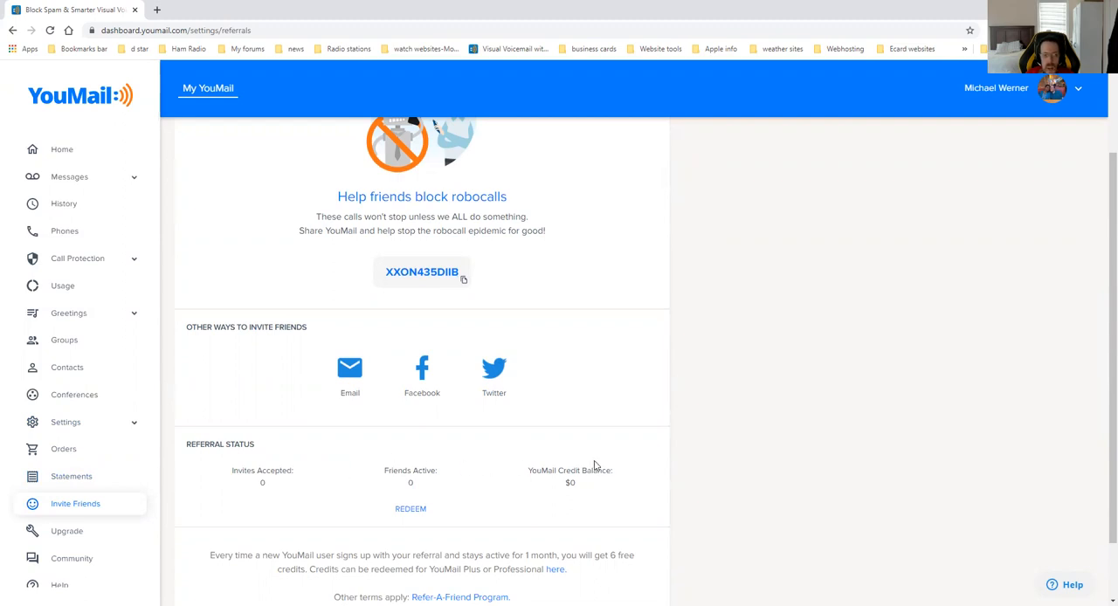
scroll("down", 3)
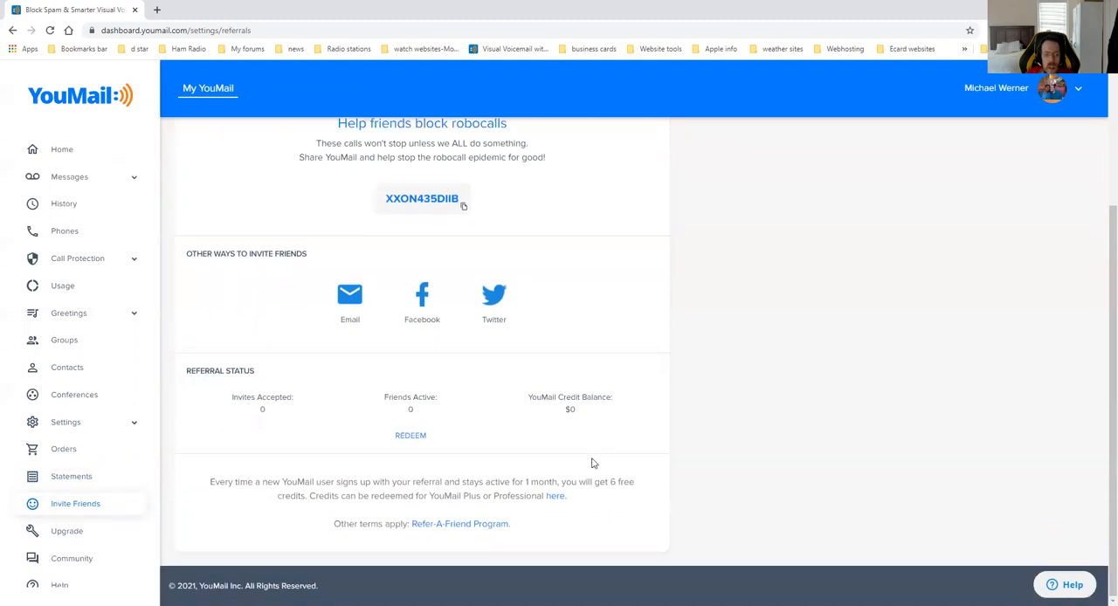
scroll("up", 3)
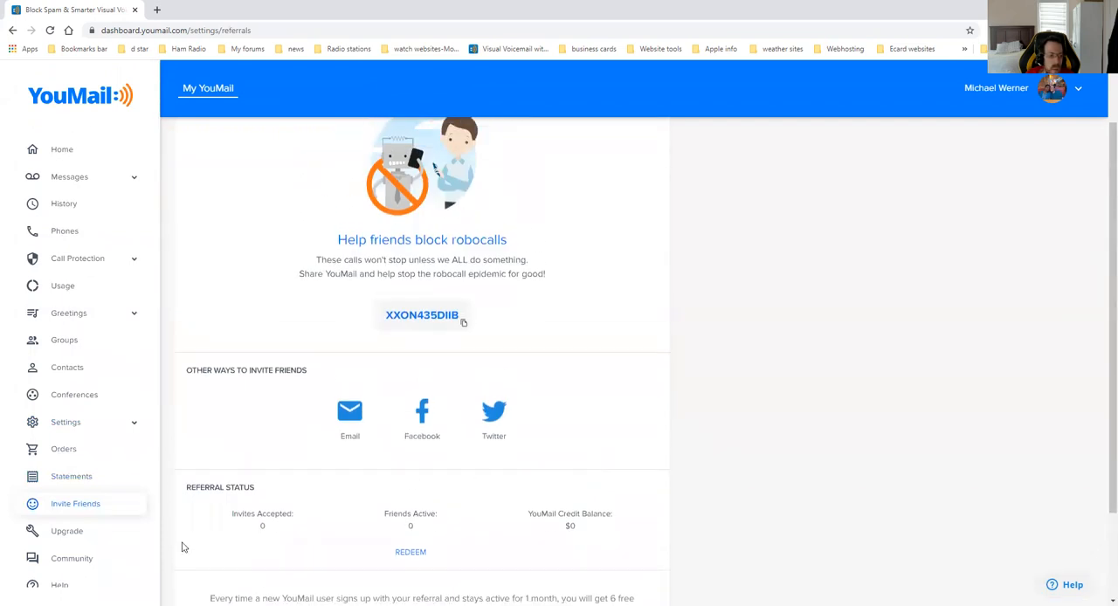
mouse_move(66, 530)
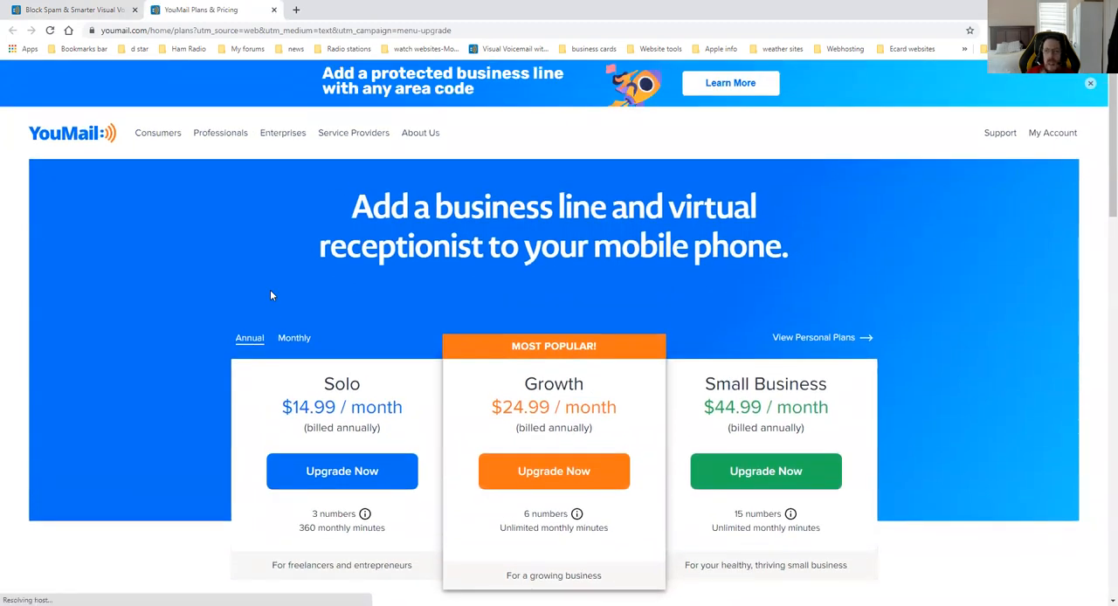
Step: Compare monthly and annual plan prices, then close the Plans & Pricing tab
scroll("down", 3)
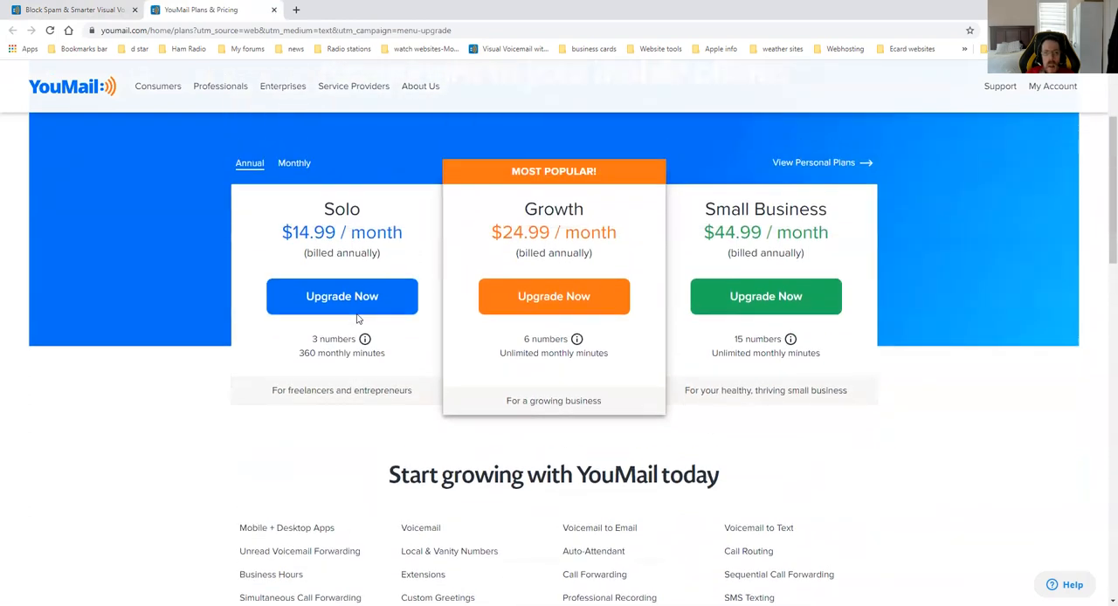
scroll("up", 3)
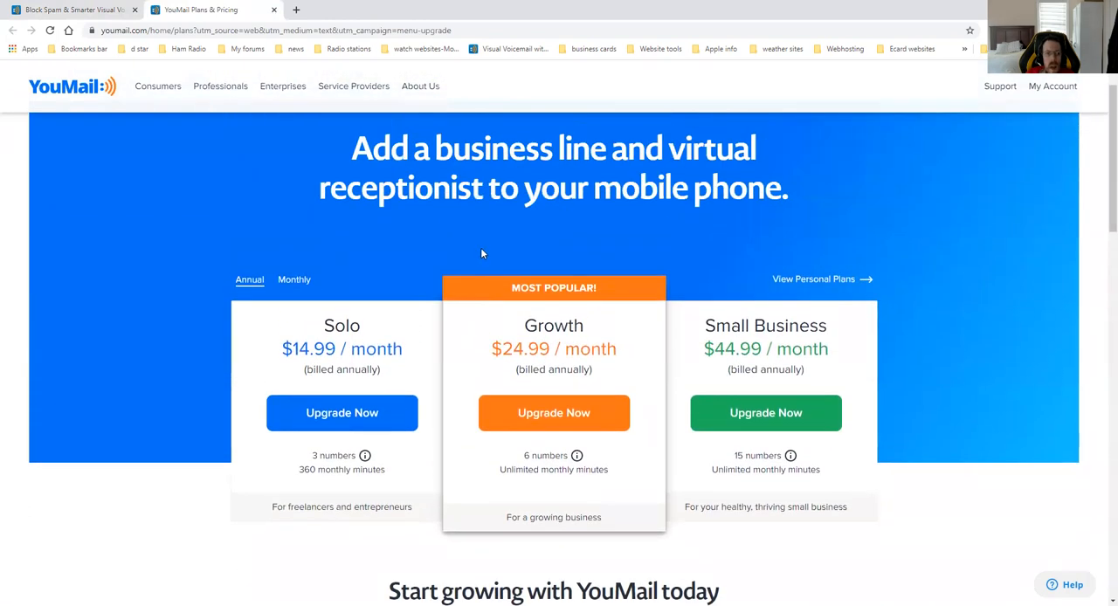
left_click(294, 279)
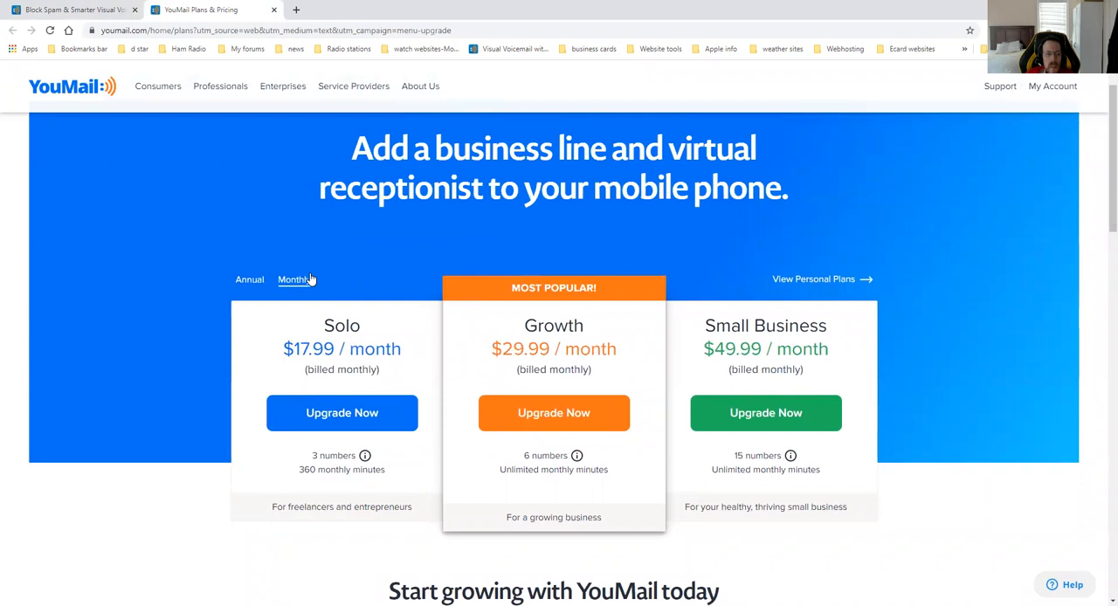
left_click(249, 279)
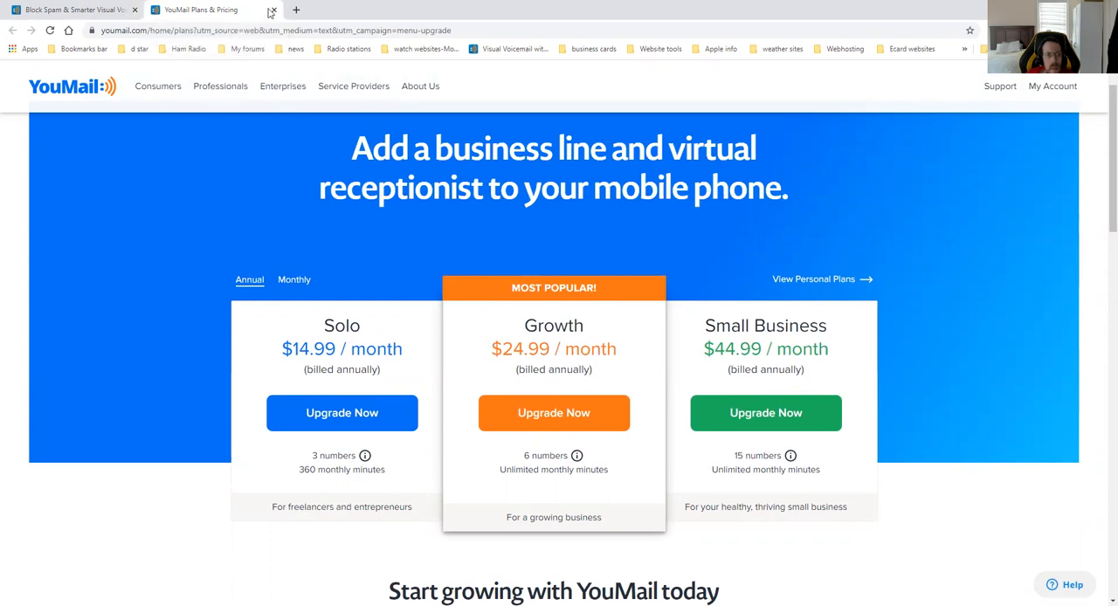
left_click(272, 9)
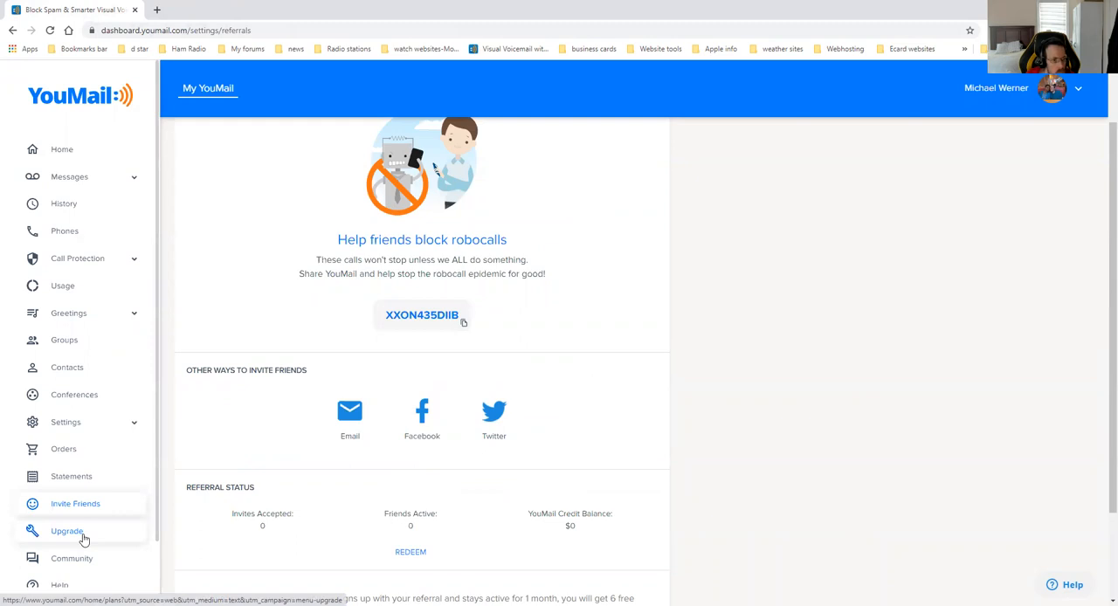
mouse_move(99, 568)
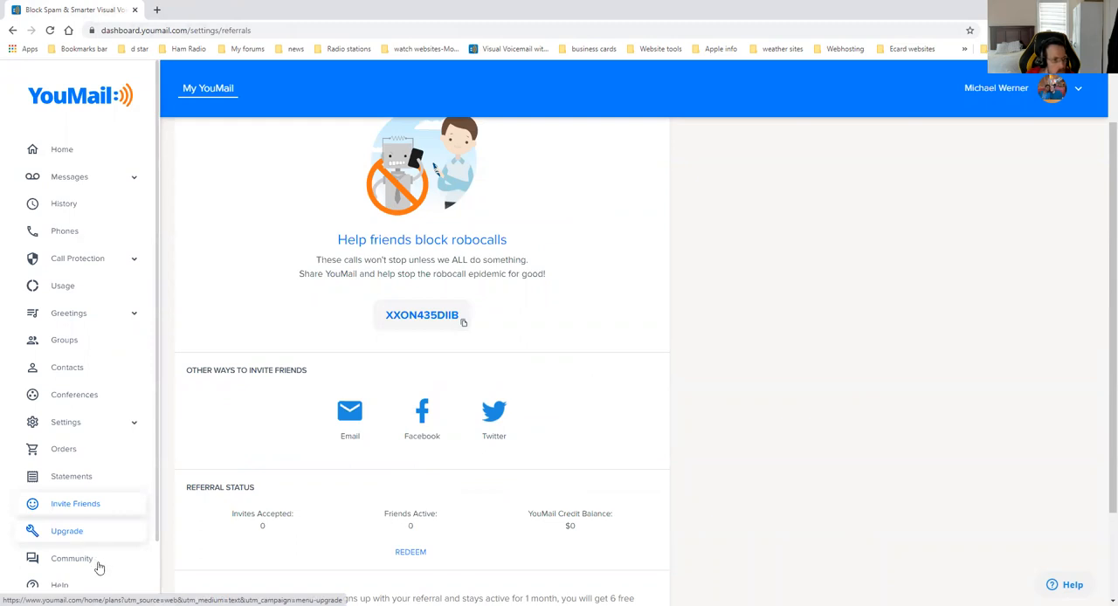
left_click(73, 558)
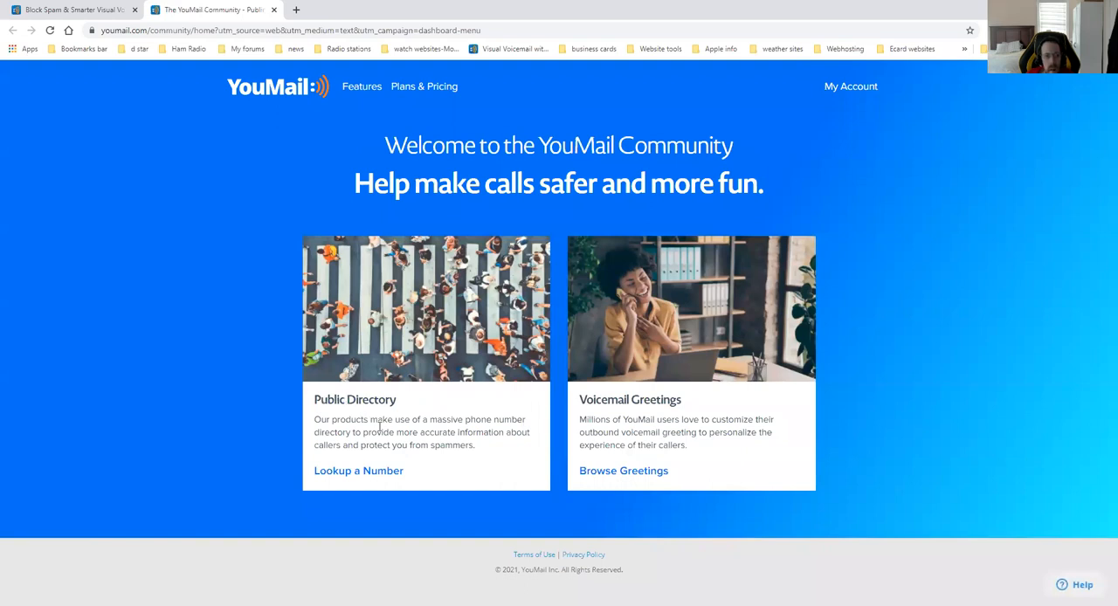
mouse_move(358, 471)
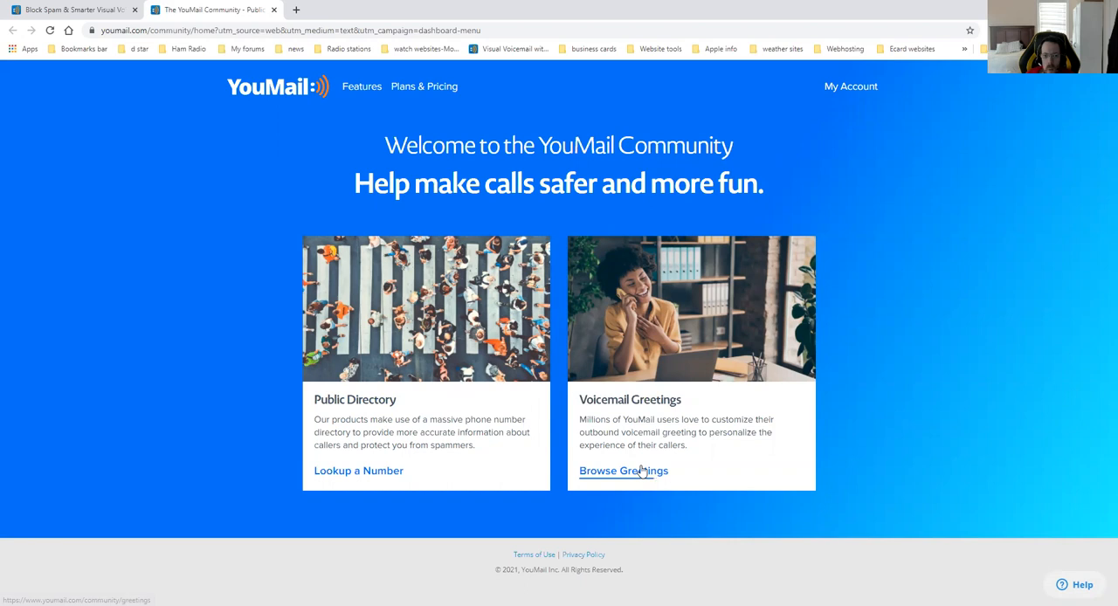
left_click(623, 471)
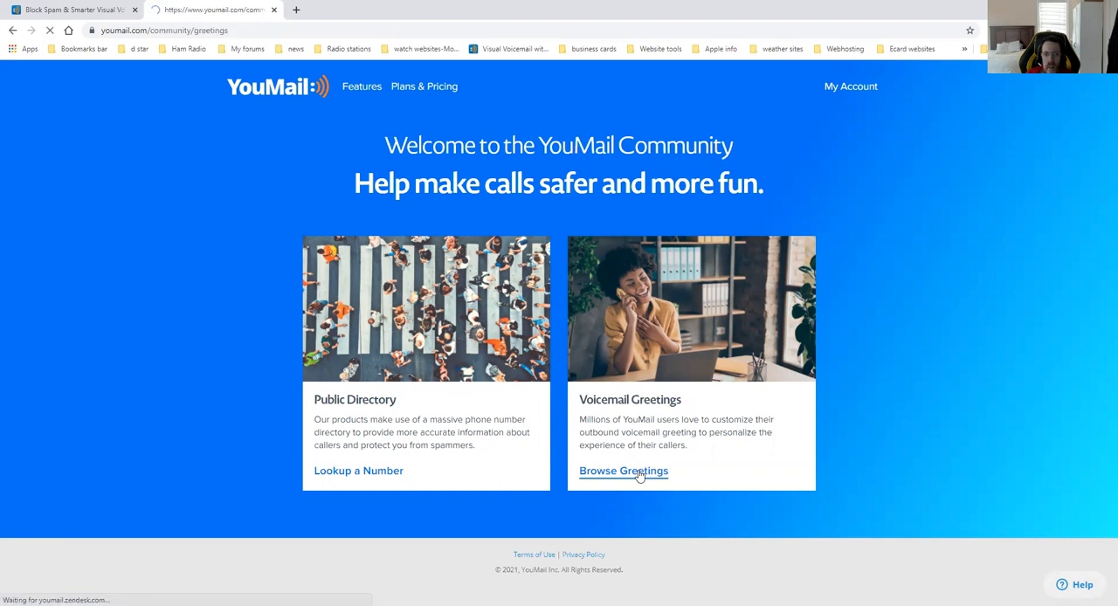
left_click(623, 471)
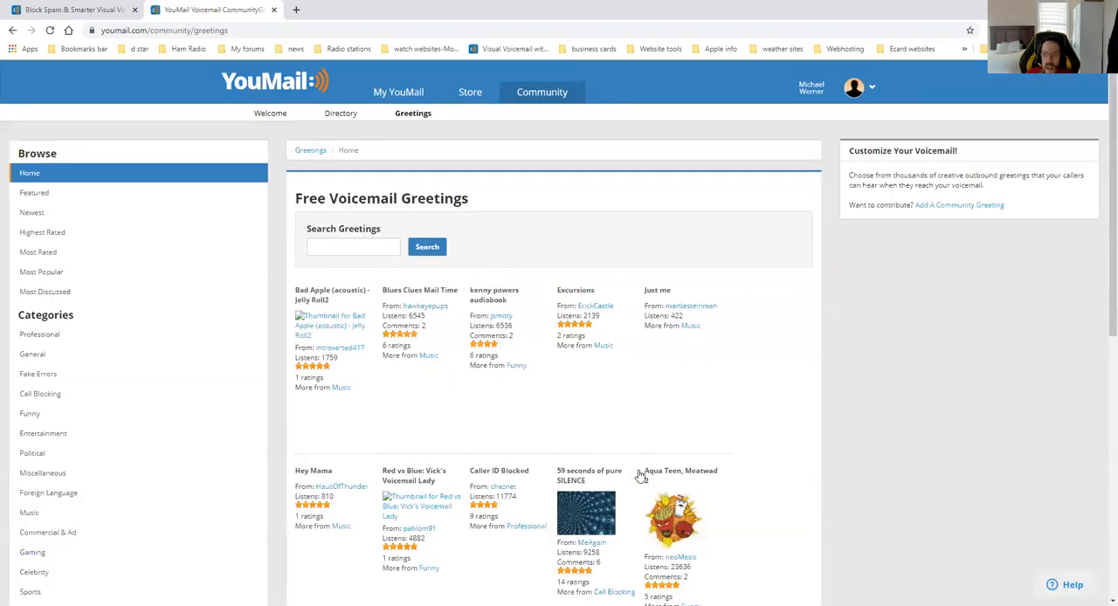
scroll("down", 3)
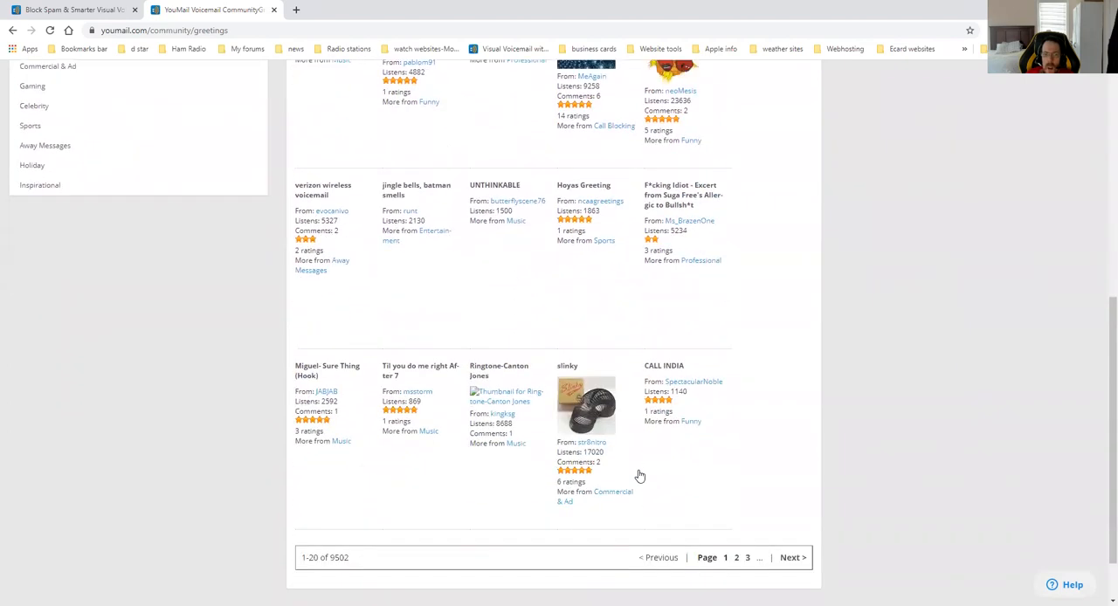
scroll("up", 3)
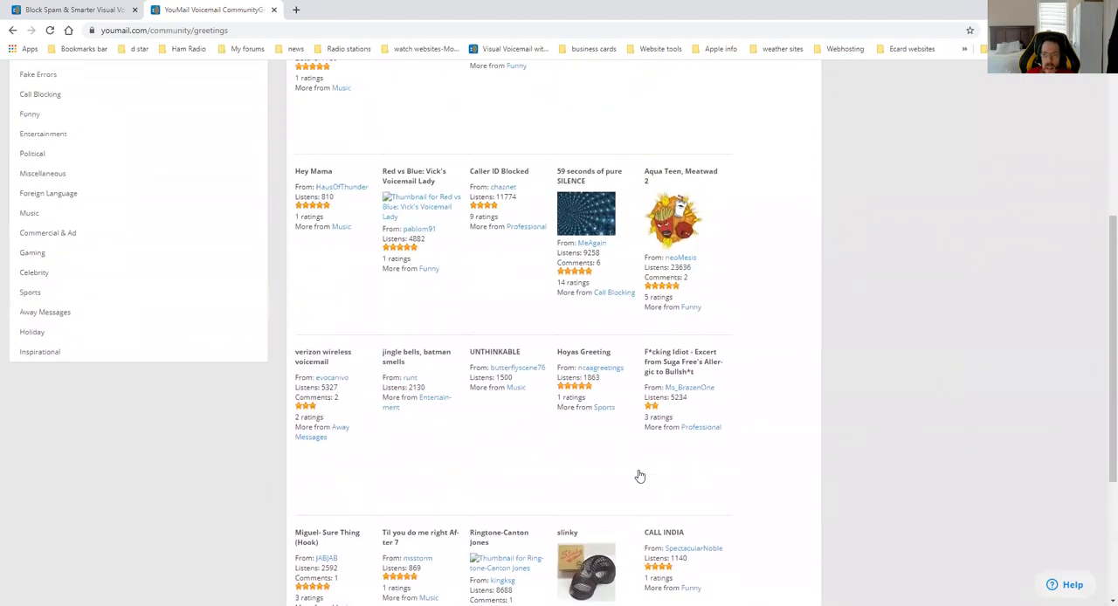
scroll("up", 3)
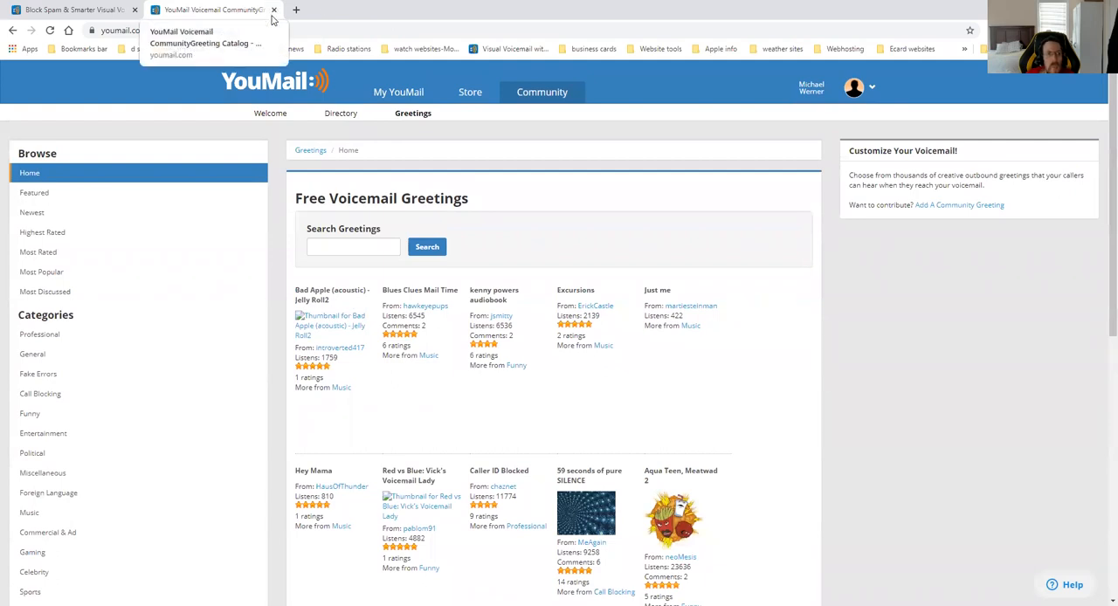
left_click(273, 10)
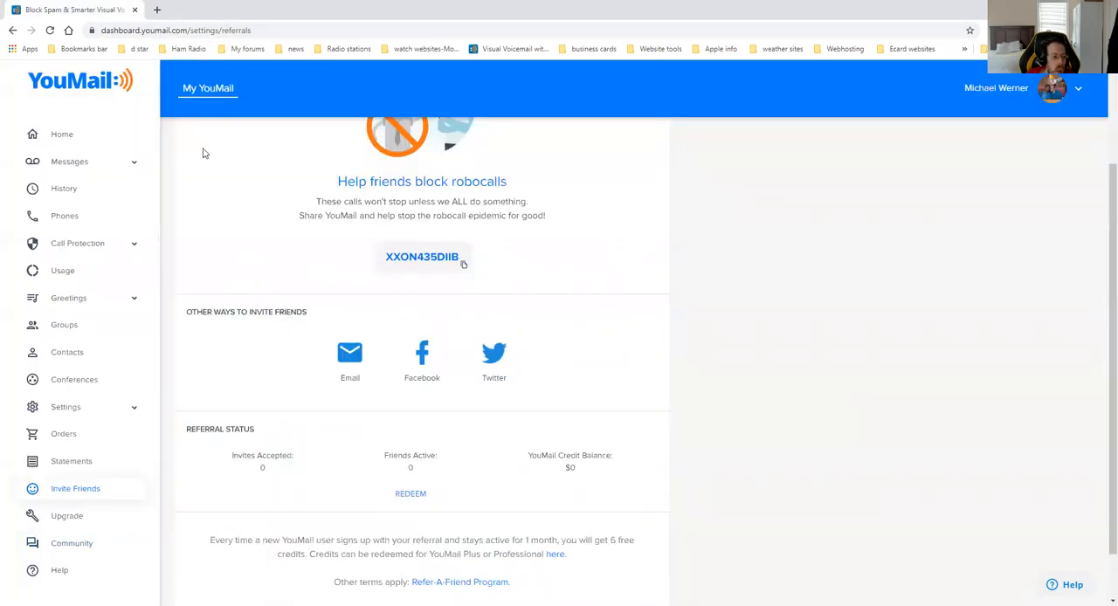
Step: Open the Help Center and scroll through common issues and support hours
left_click(59, 570)
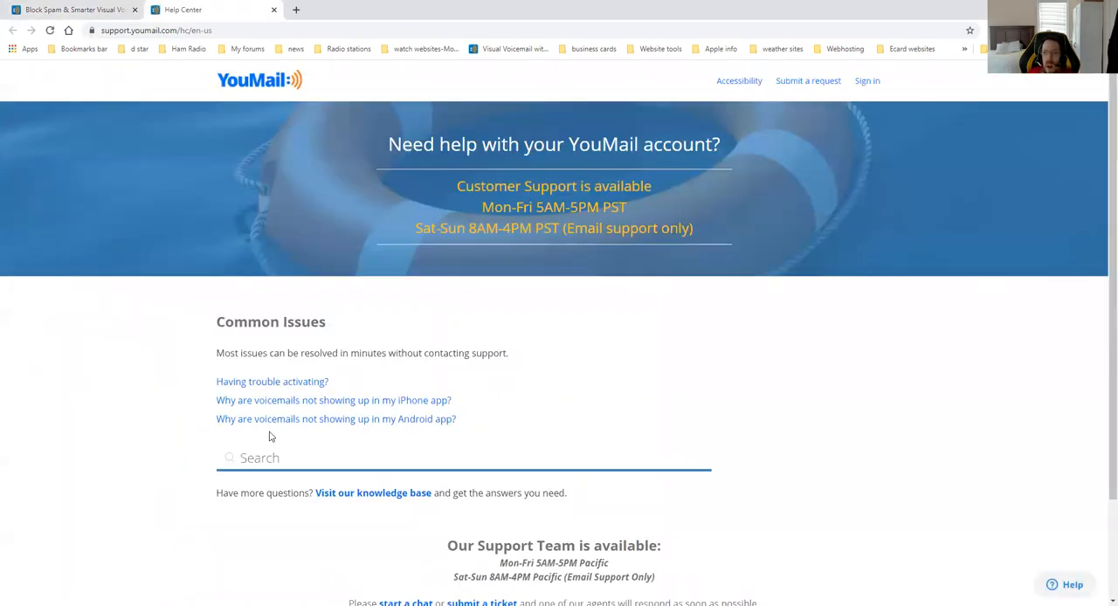
mouse_move(603, 327)
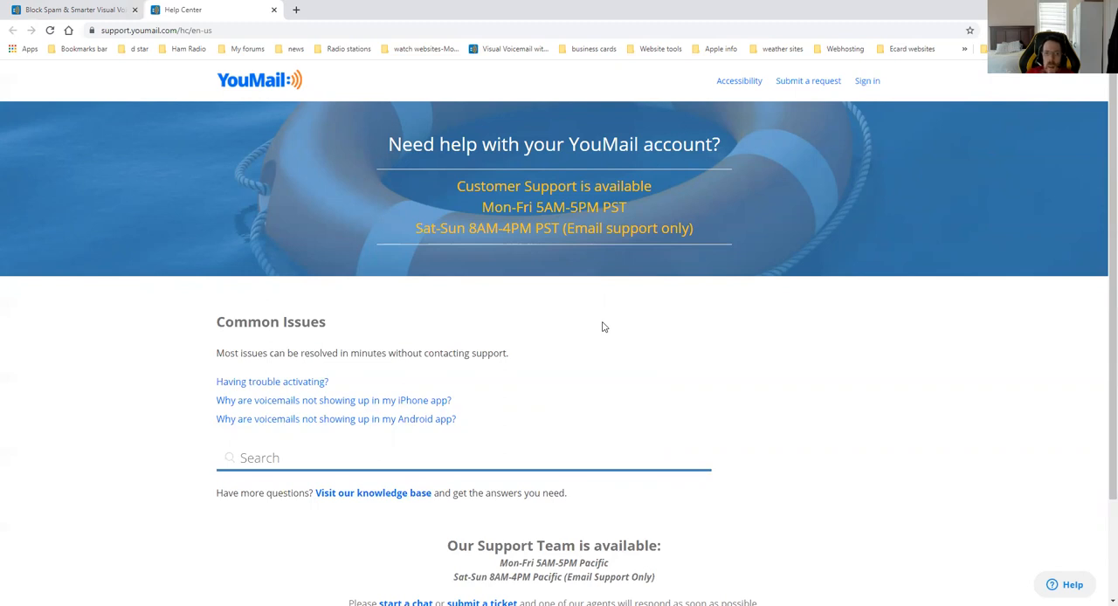
scroll("down", 3)
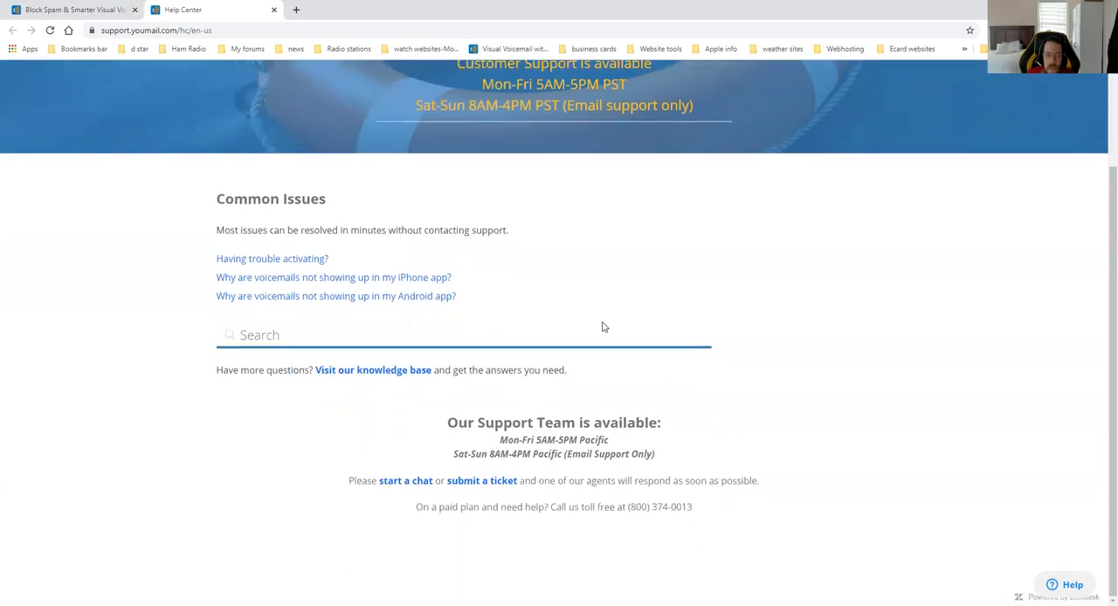
scroll("up", 3)
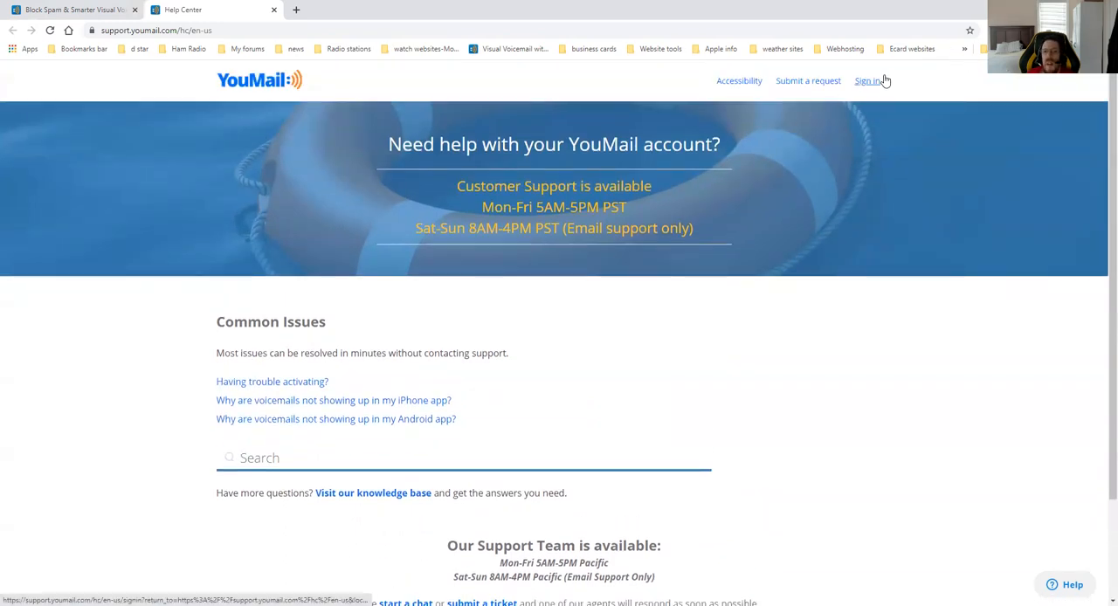
mouse_move(869, 81)
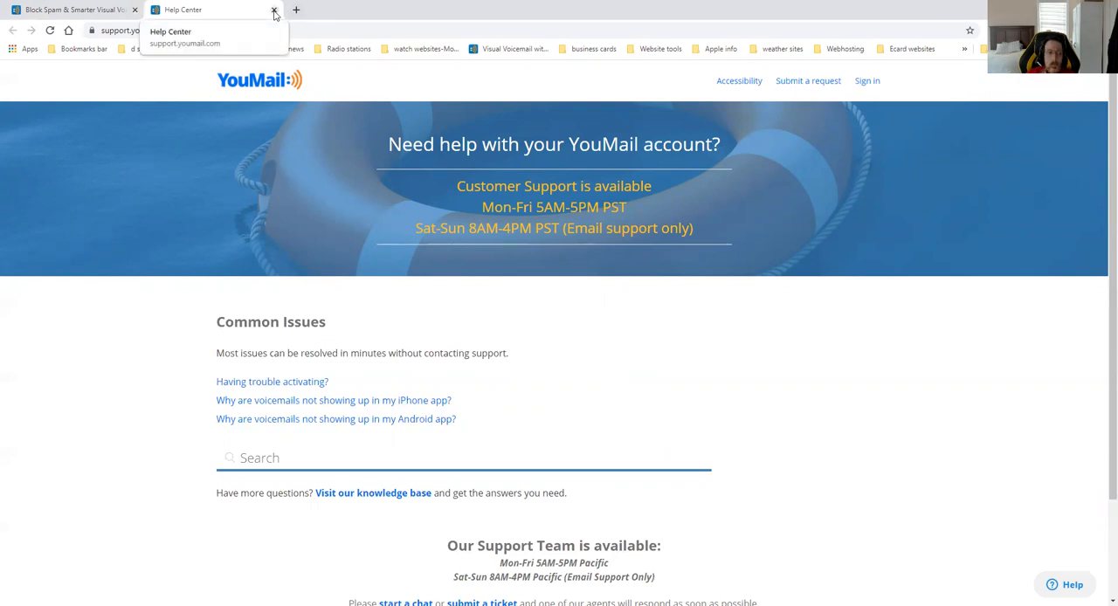
Step: Close the Help Center tab and return to the dashboard Home overview
left_click(274, 9)
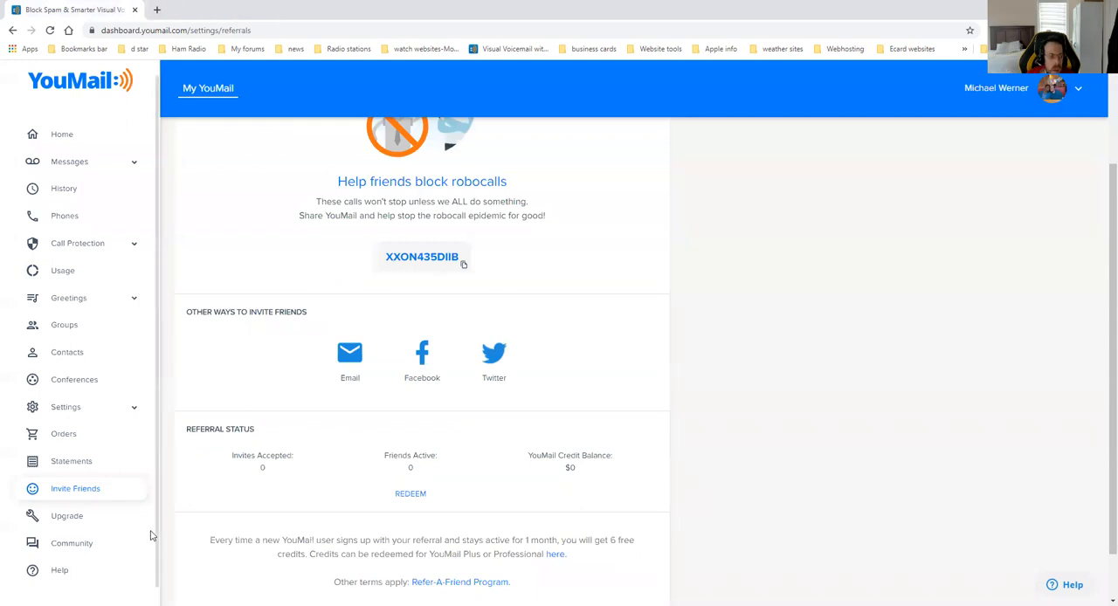
scroll("up", 3)
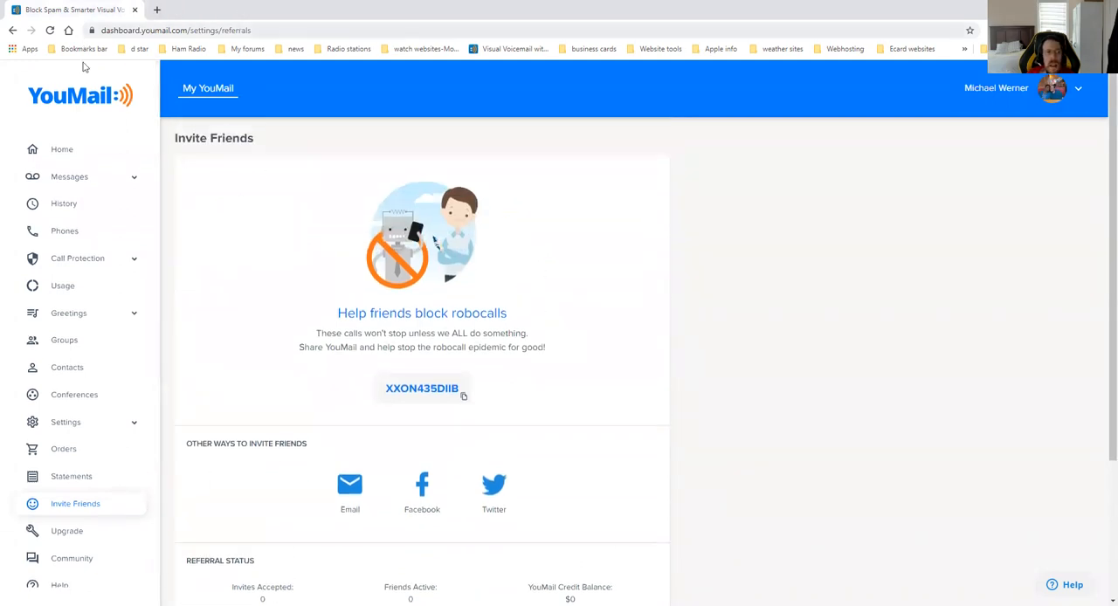
mouse_move(62, 149)
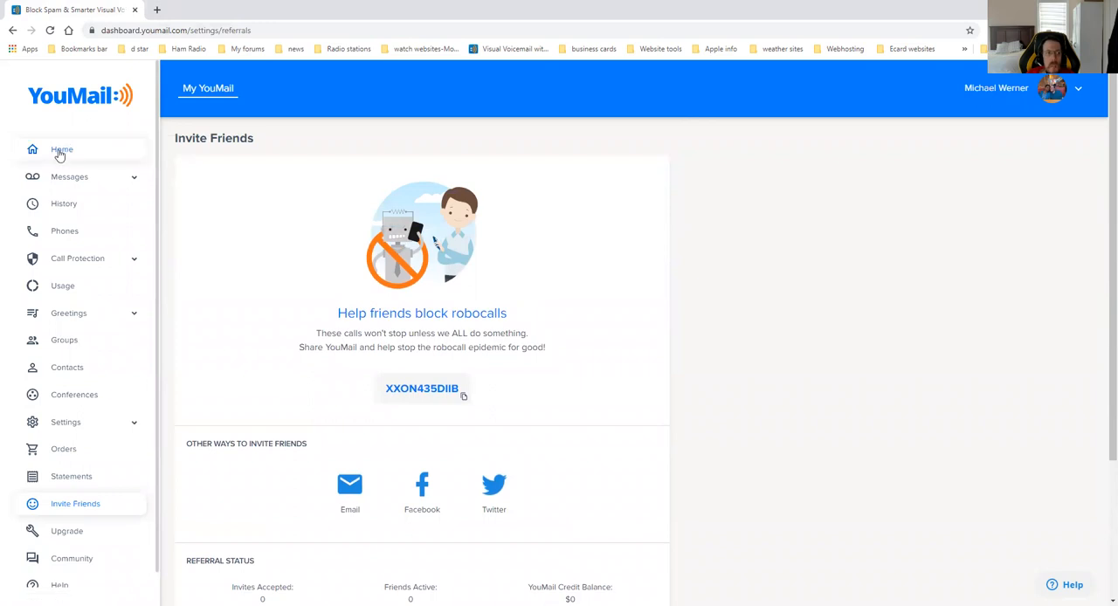
left_click(61, 149)
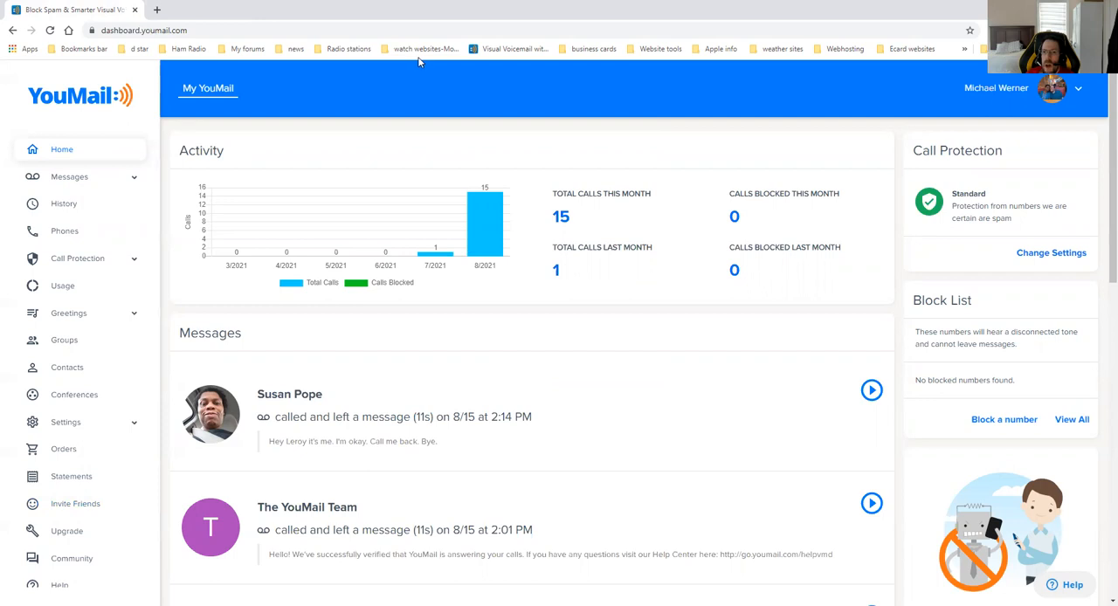
Step: Sign out via the account name dropdown at top right
left_click(1014, 88)
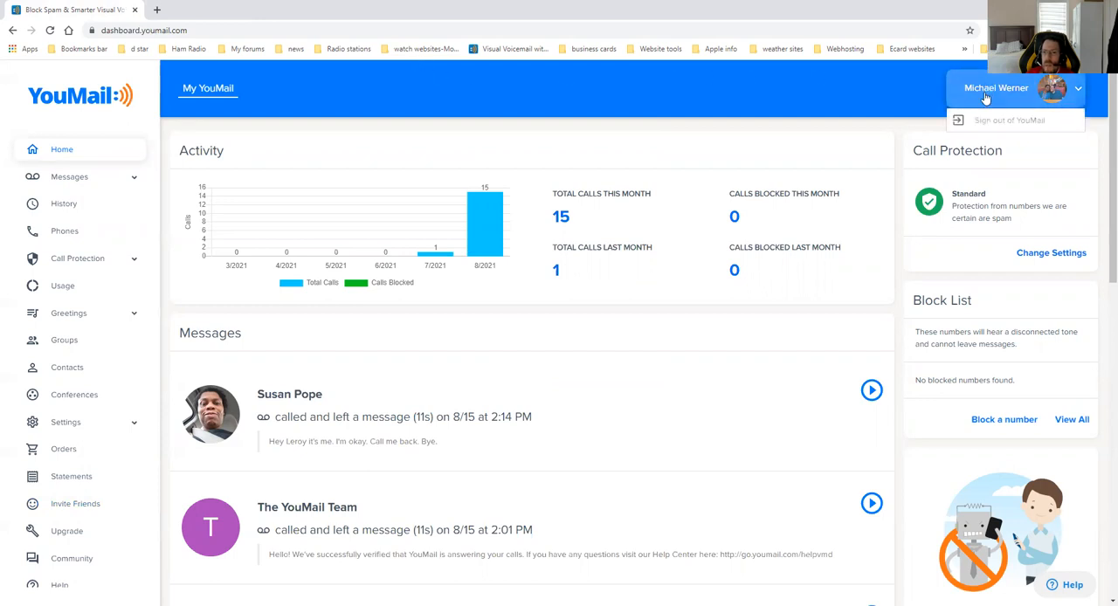
left_click(1002, 120)
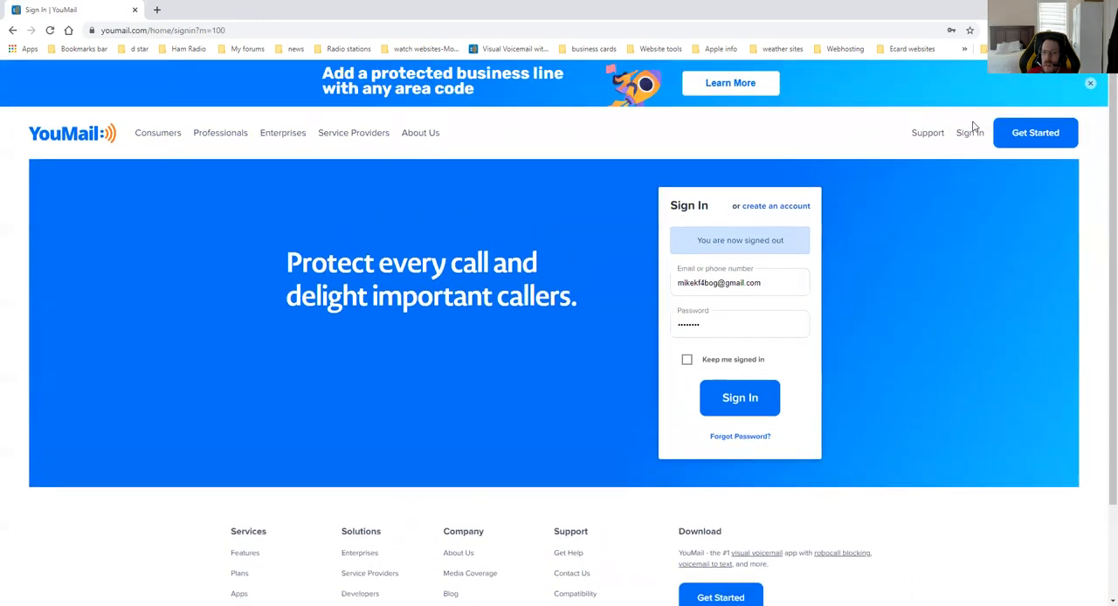
mouse_move(973, 145)
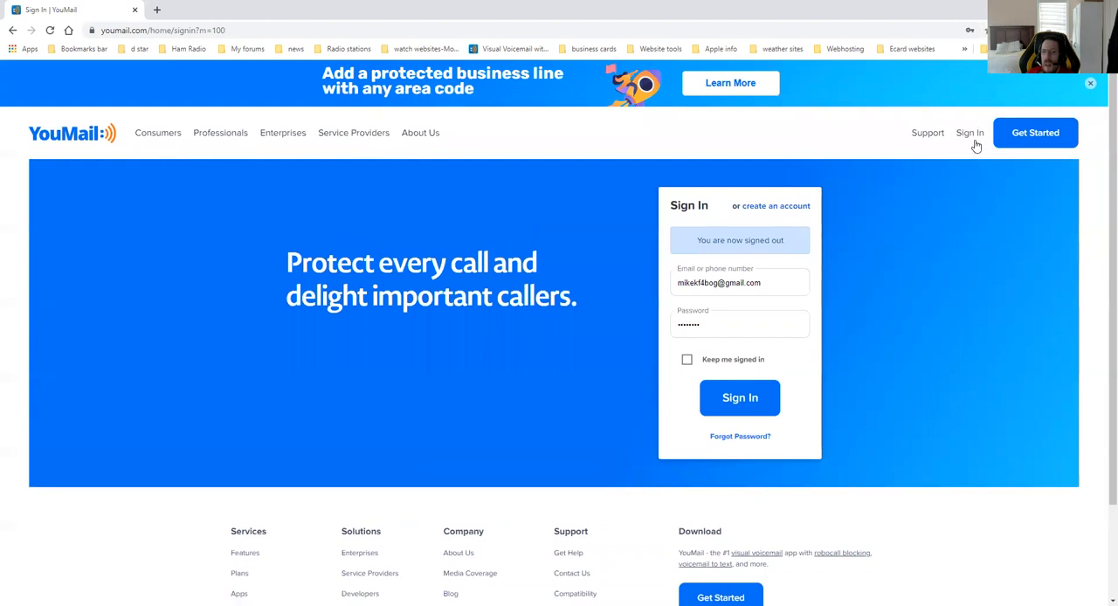
mouse_move(926, 132)
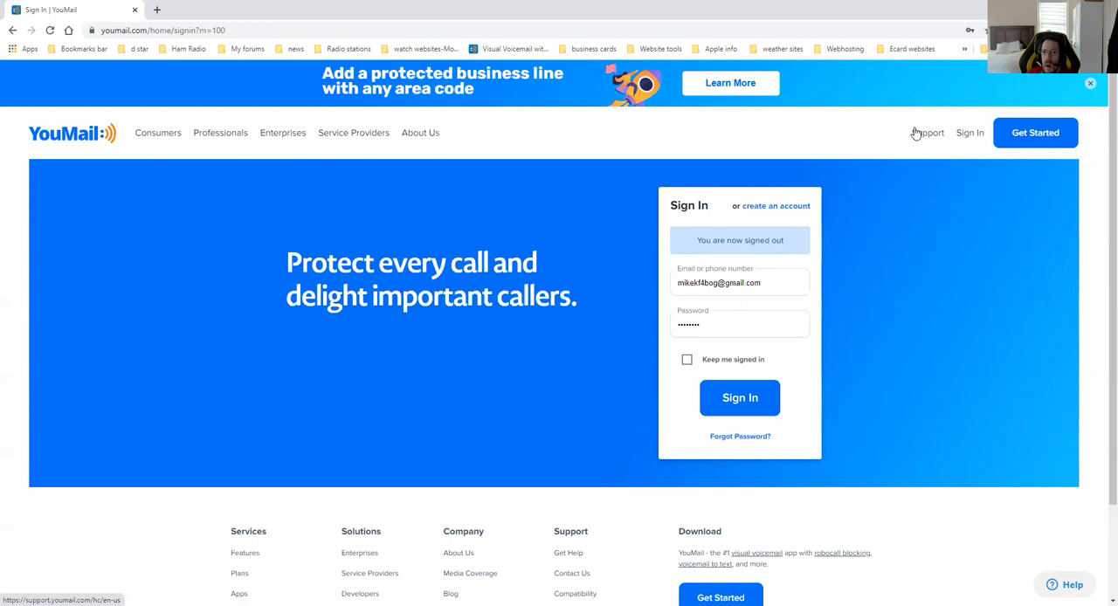
mouse_move(841, 80)
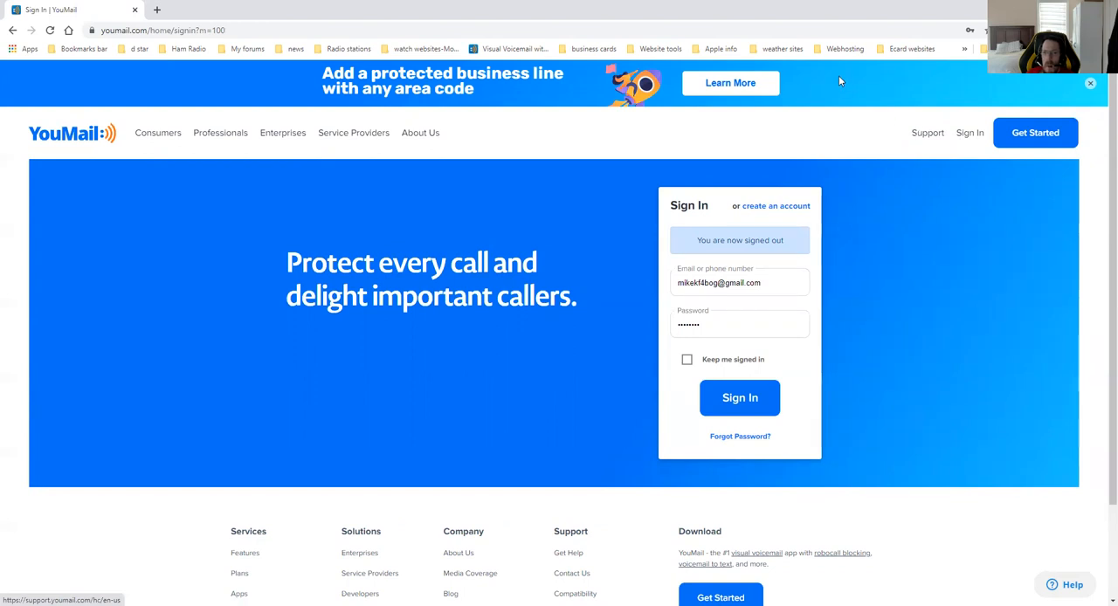